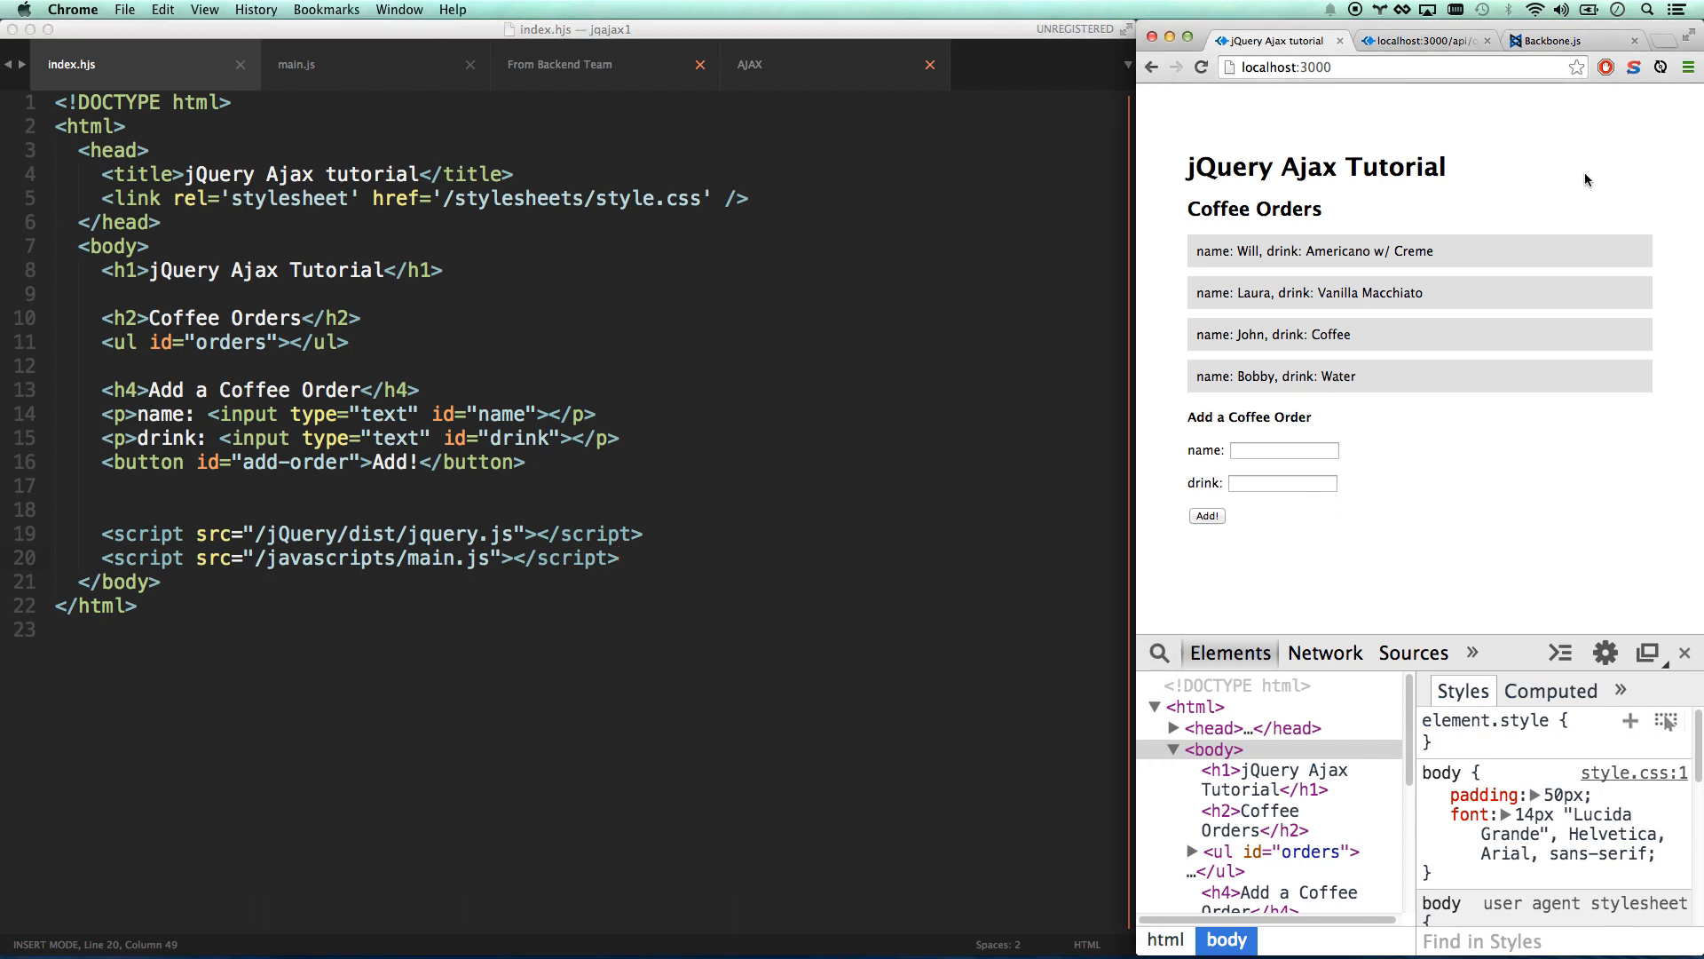
mouse_move(1258, 251)
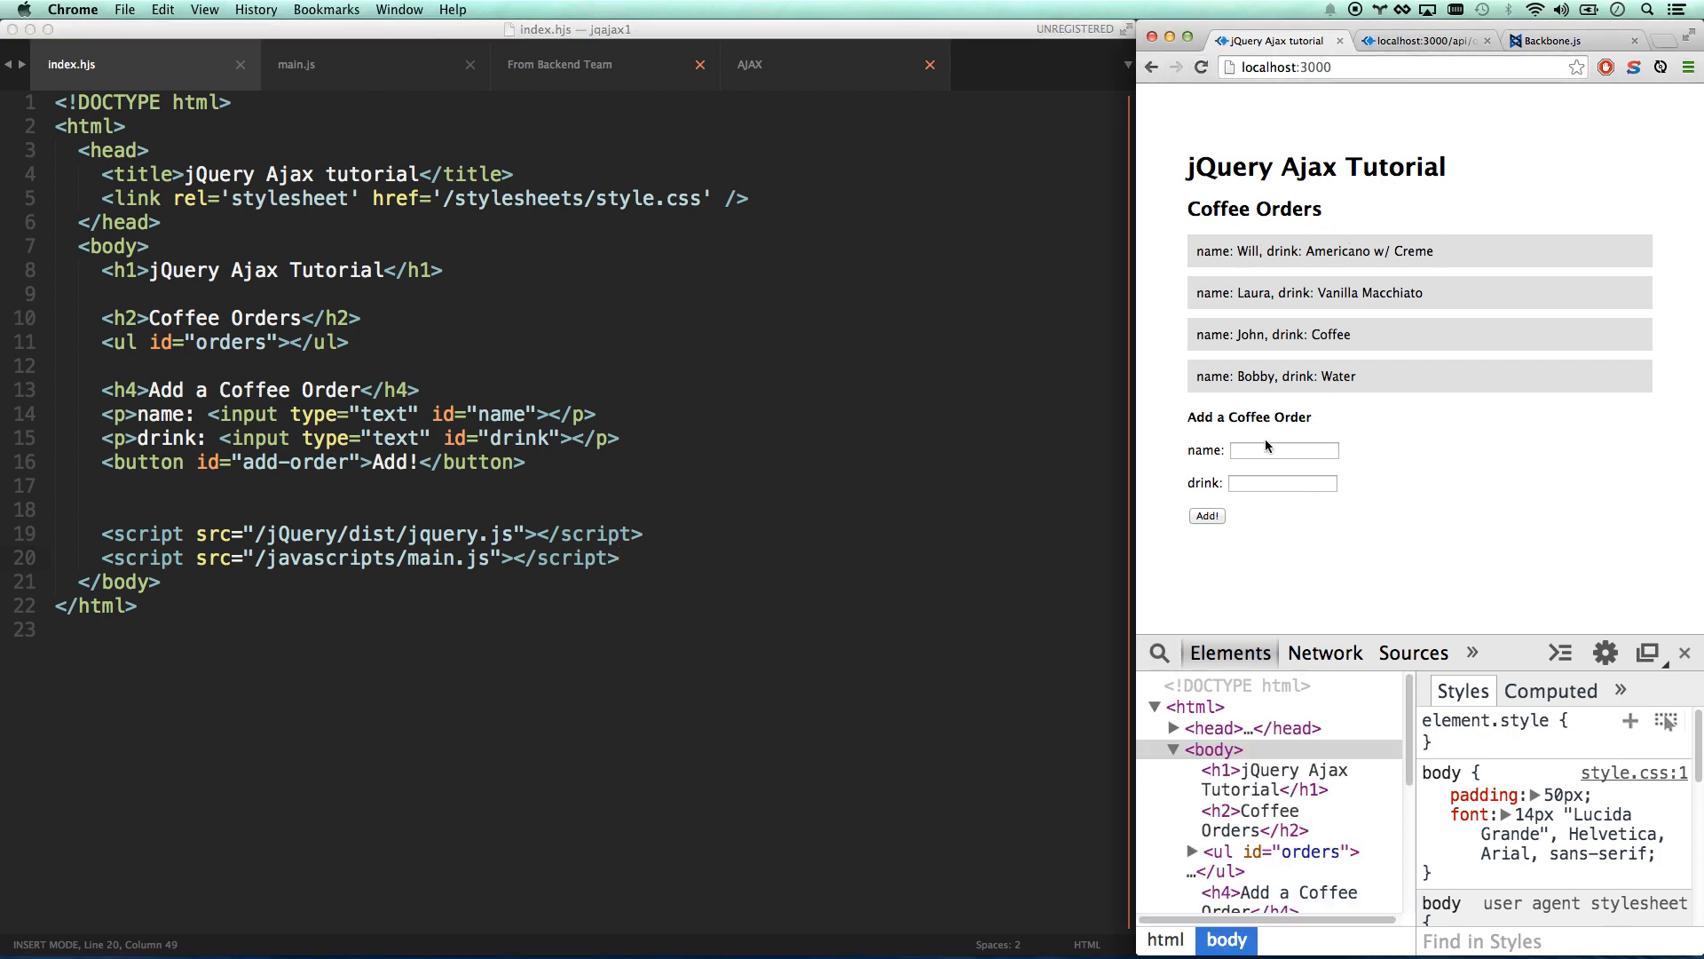
Submit a new order for Lauren with a Latte and reload to confirm it persists.
click(1282, 451)
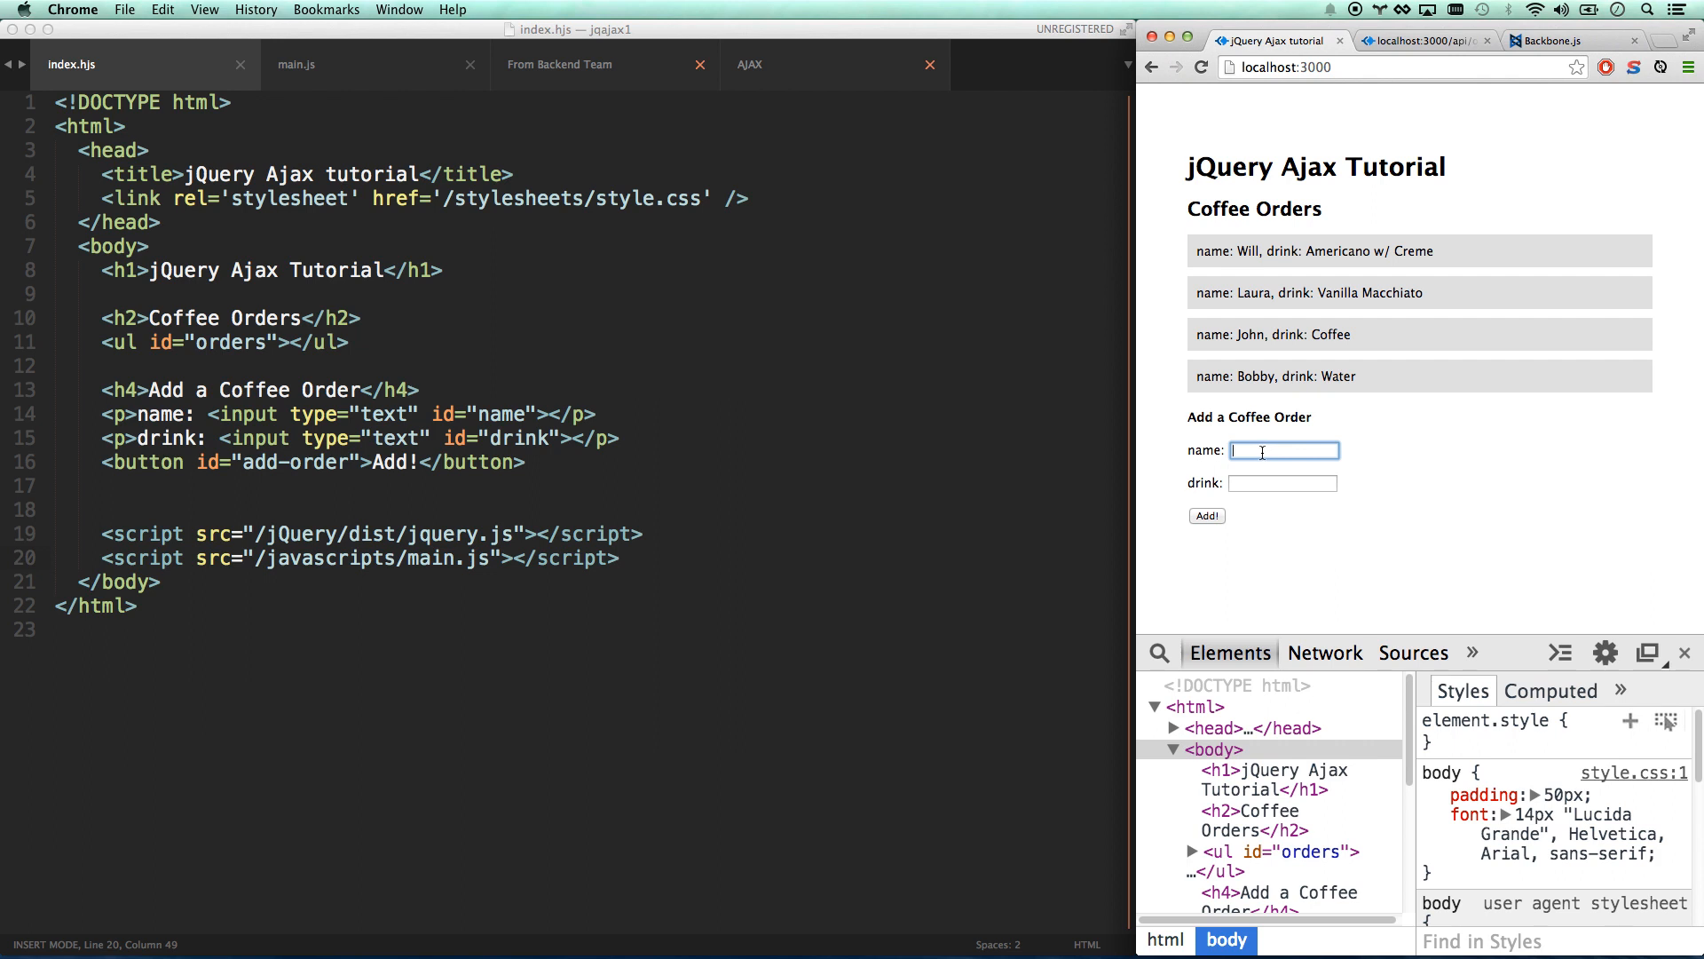
text(Lauren)
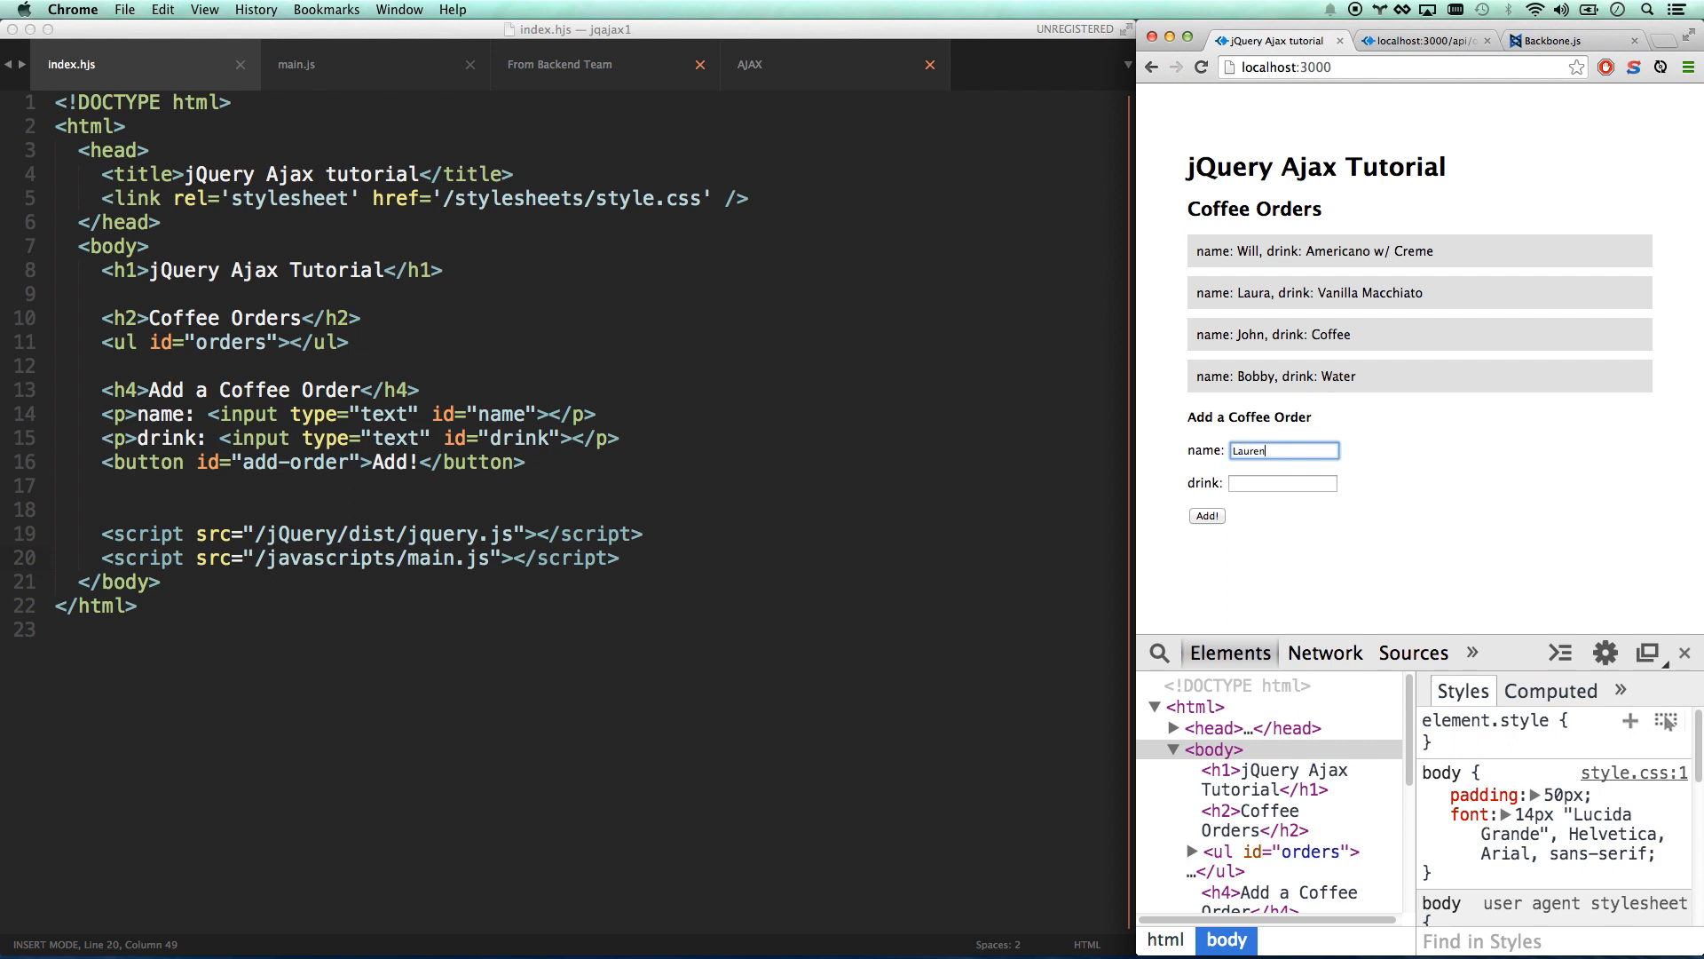
text(Latte)
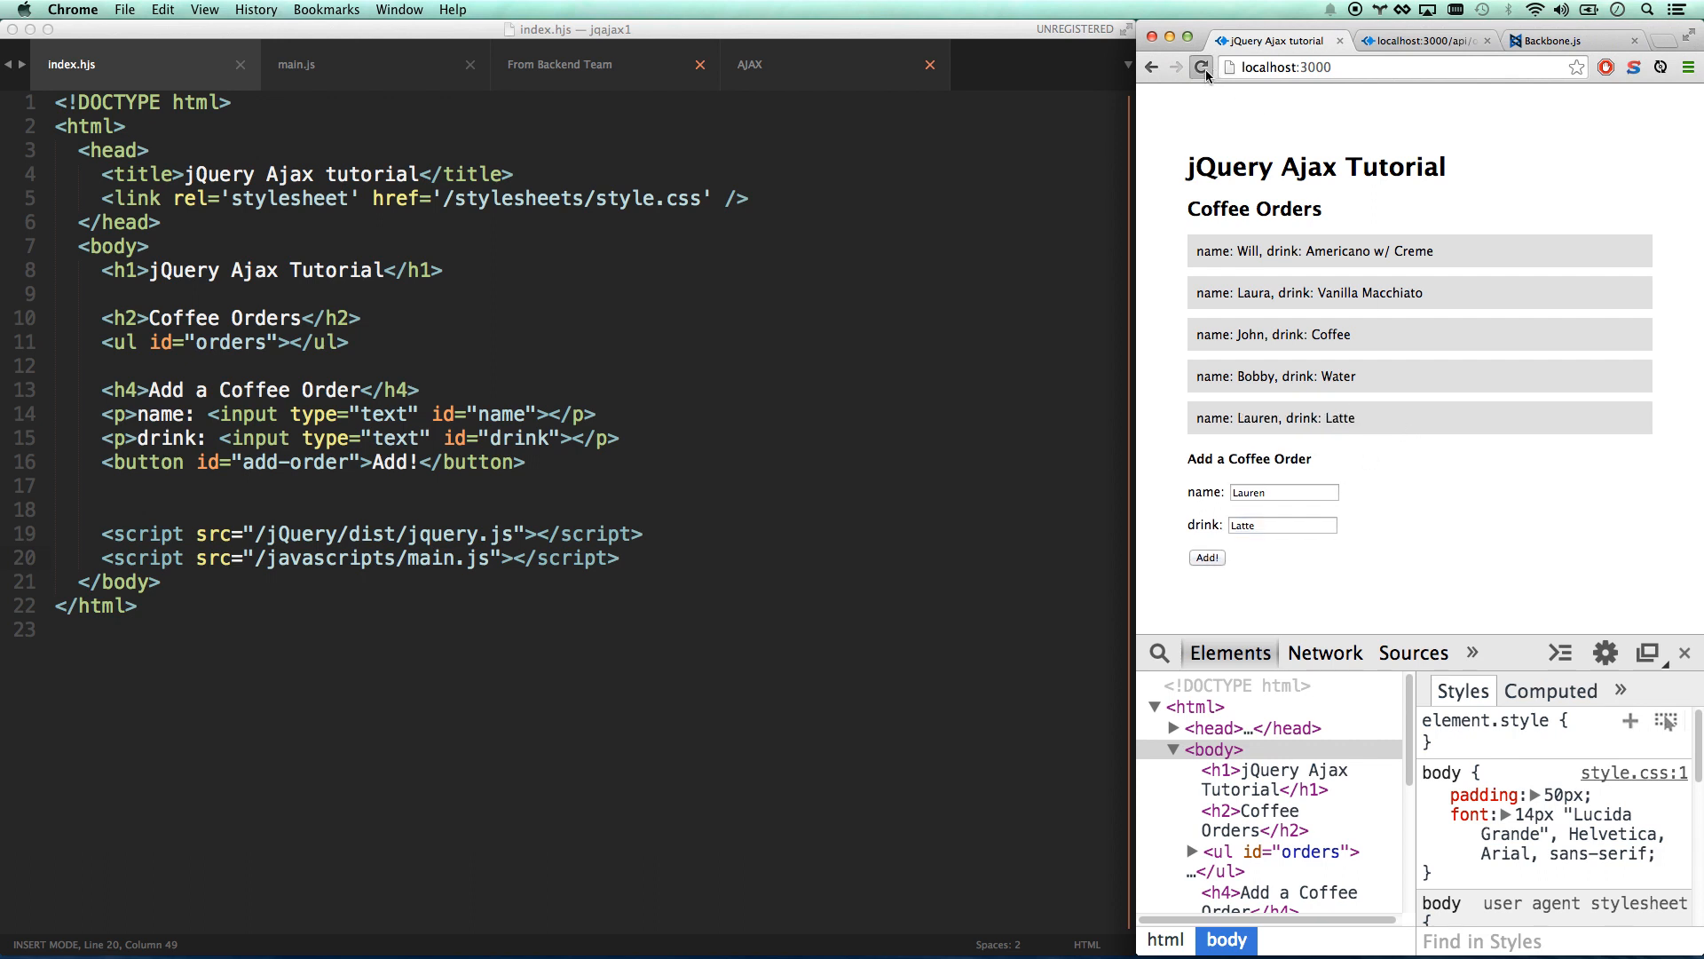
click(1201, 67)
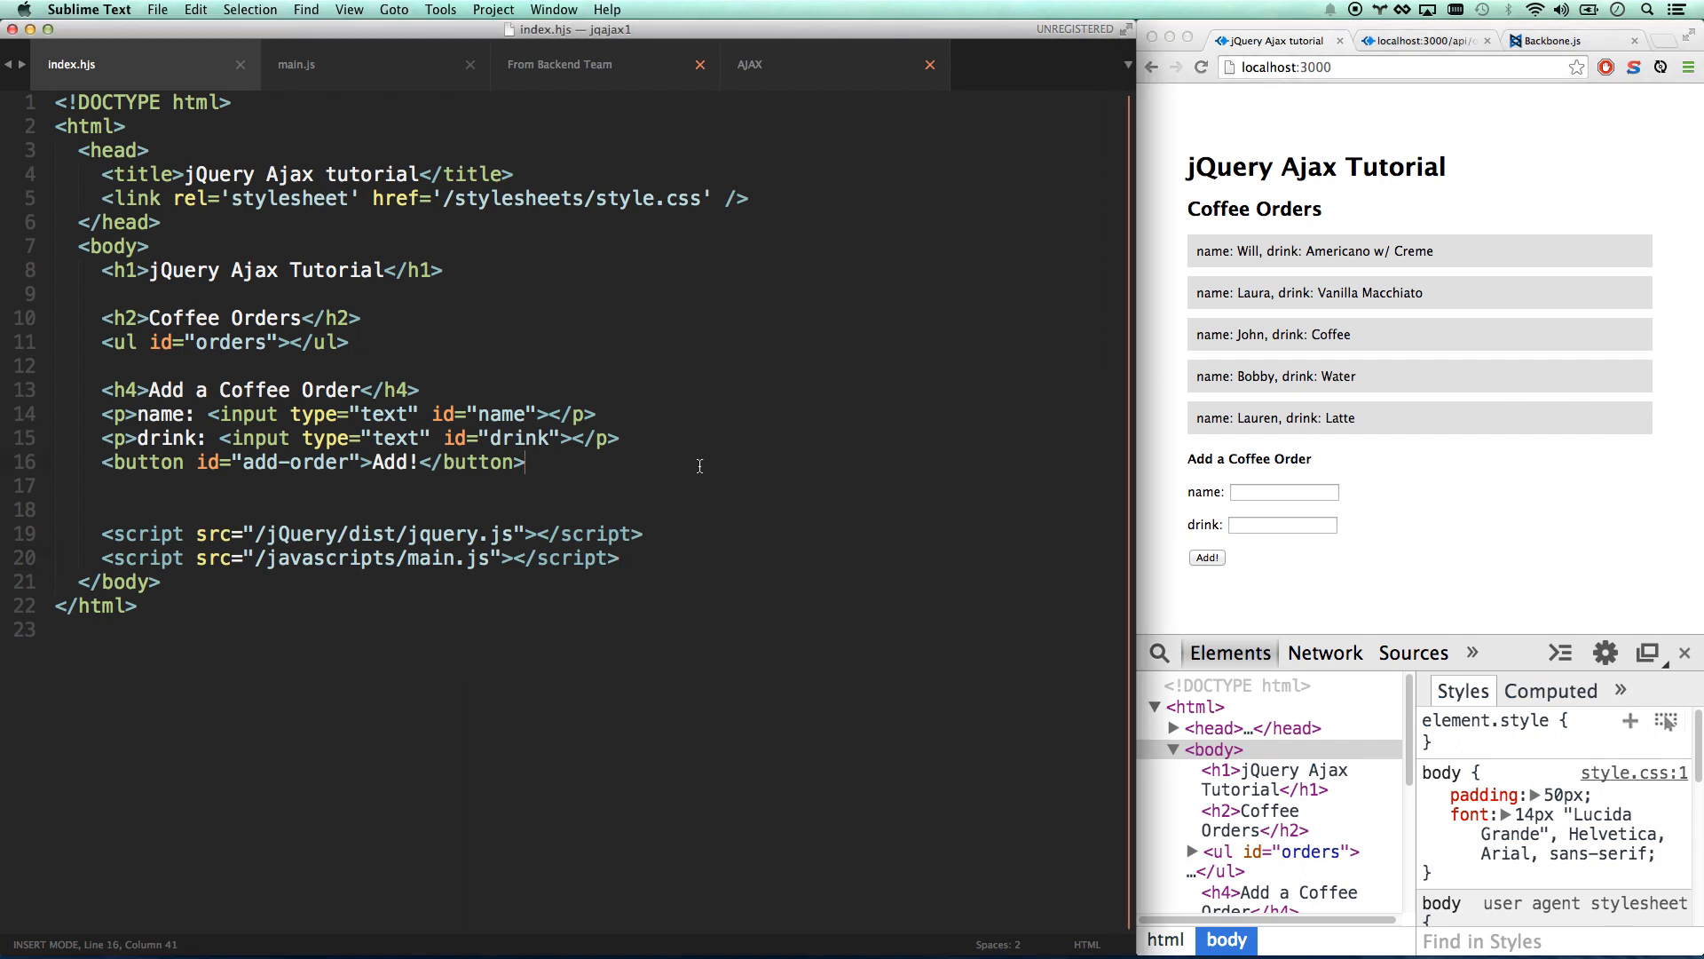
Review the list-item string built in main.js's addOrder append line.
click(296, 64)
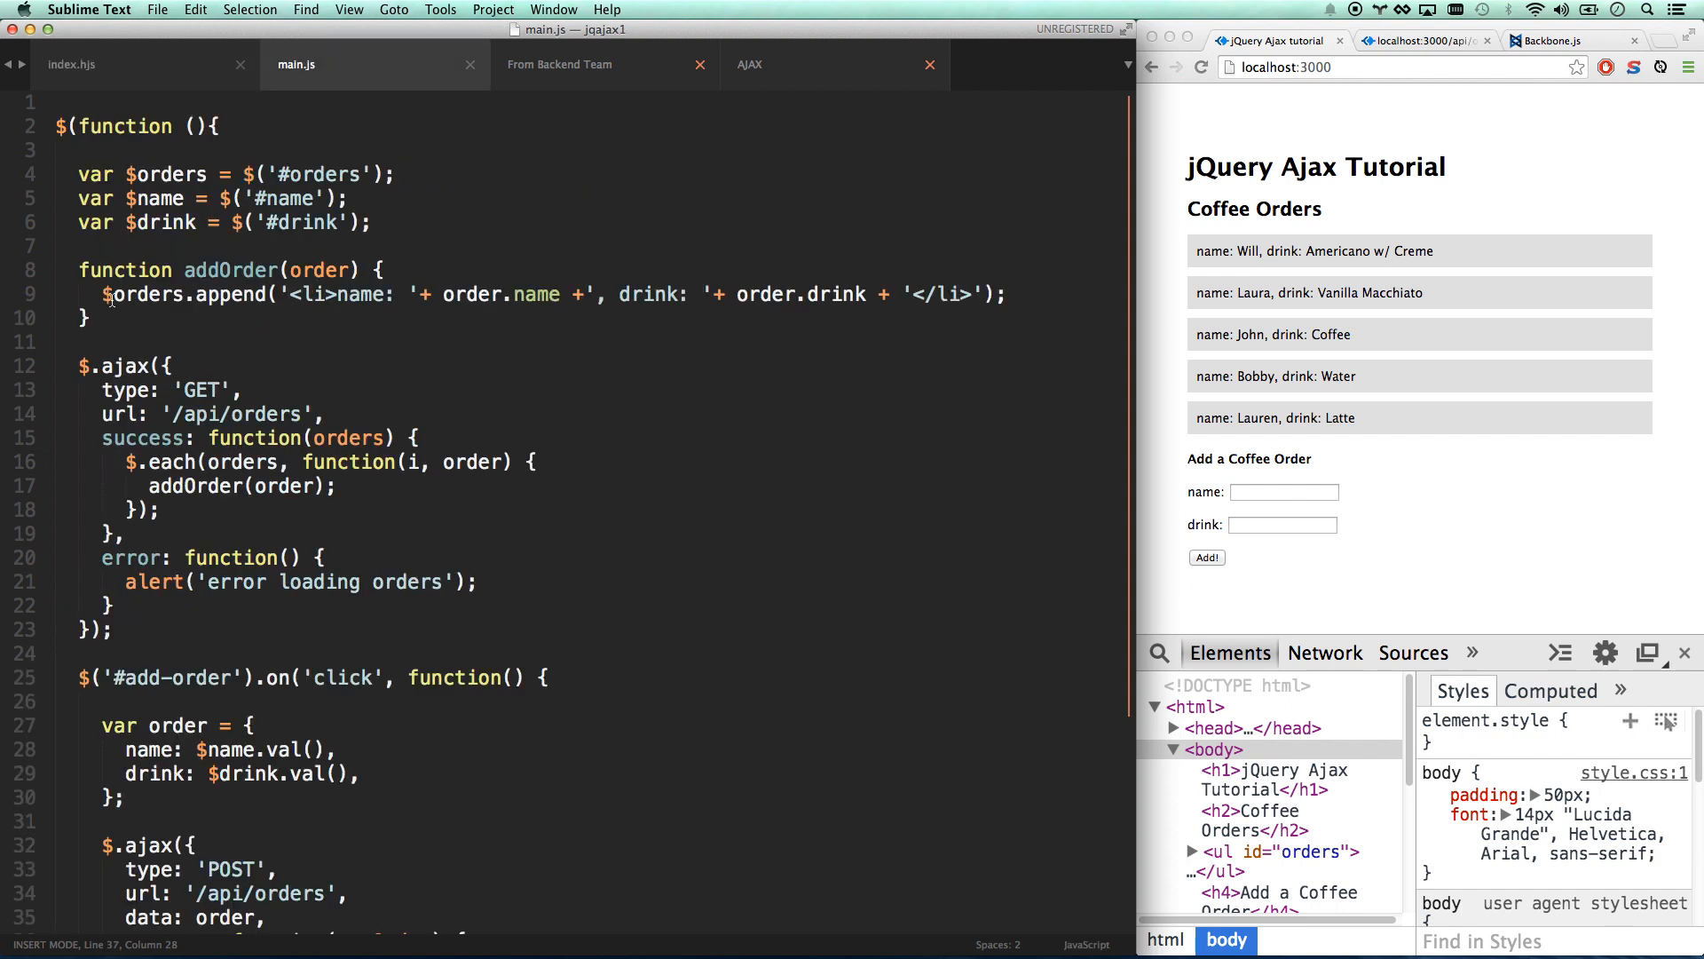
triple_click(543, 295)
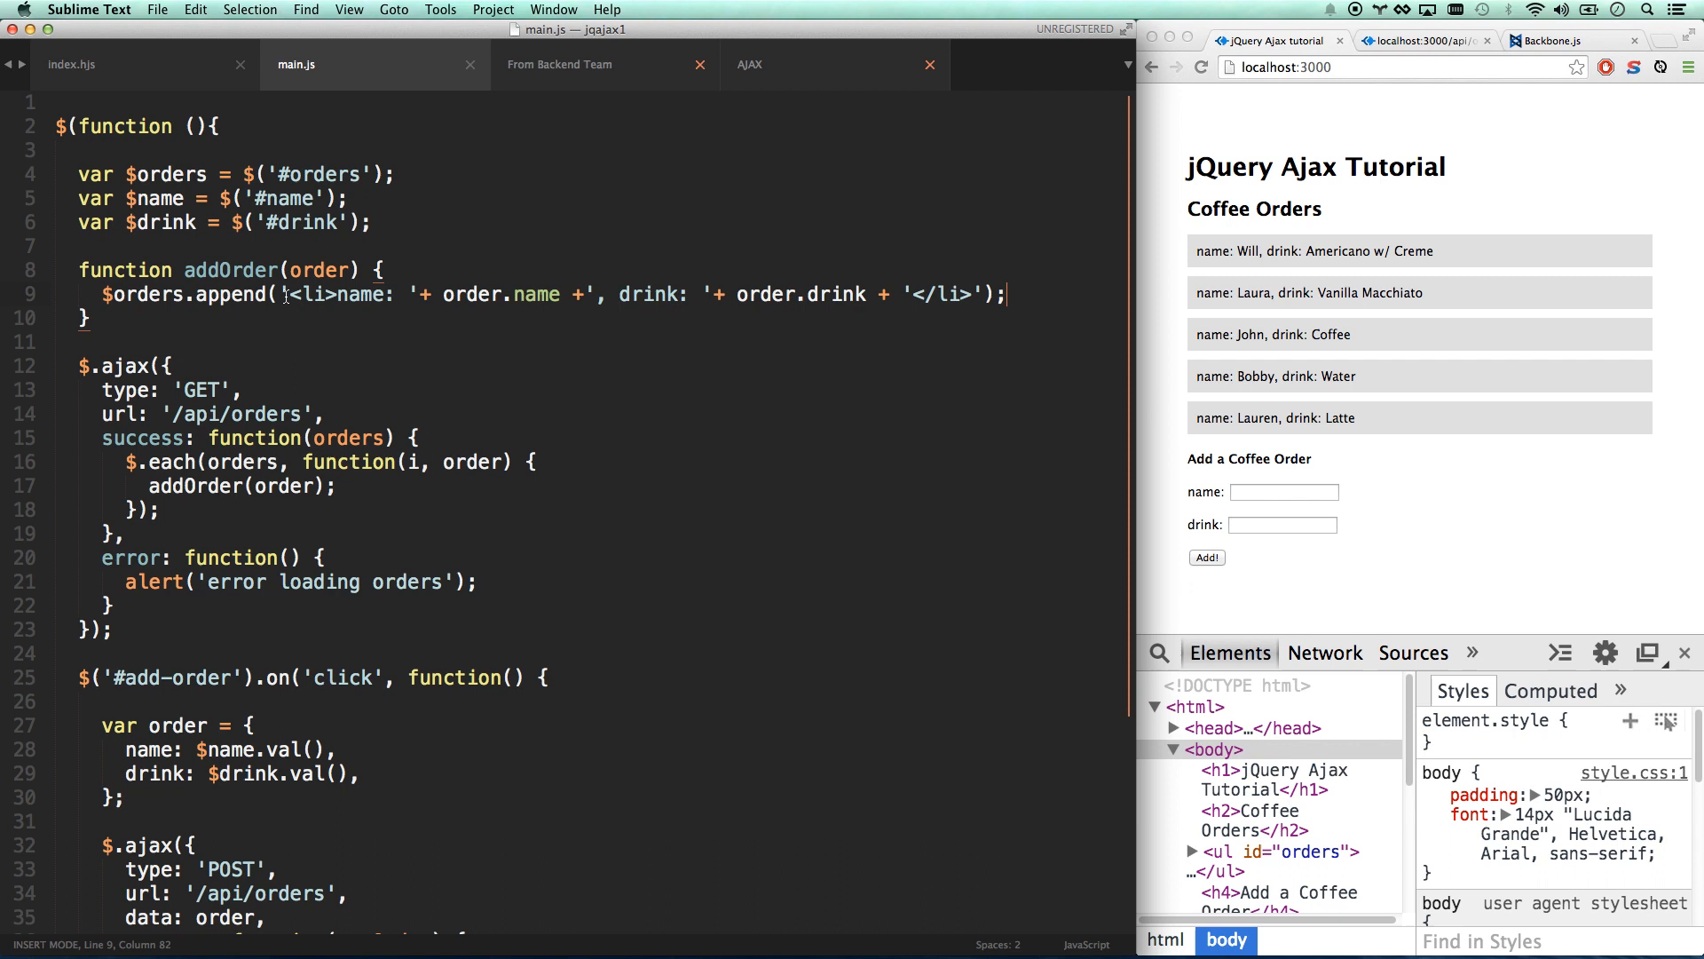
drag(281, 295, 1008, 295)
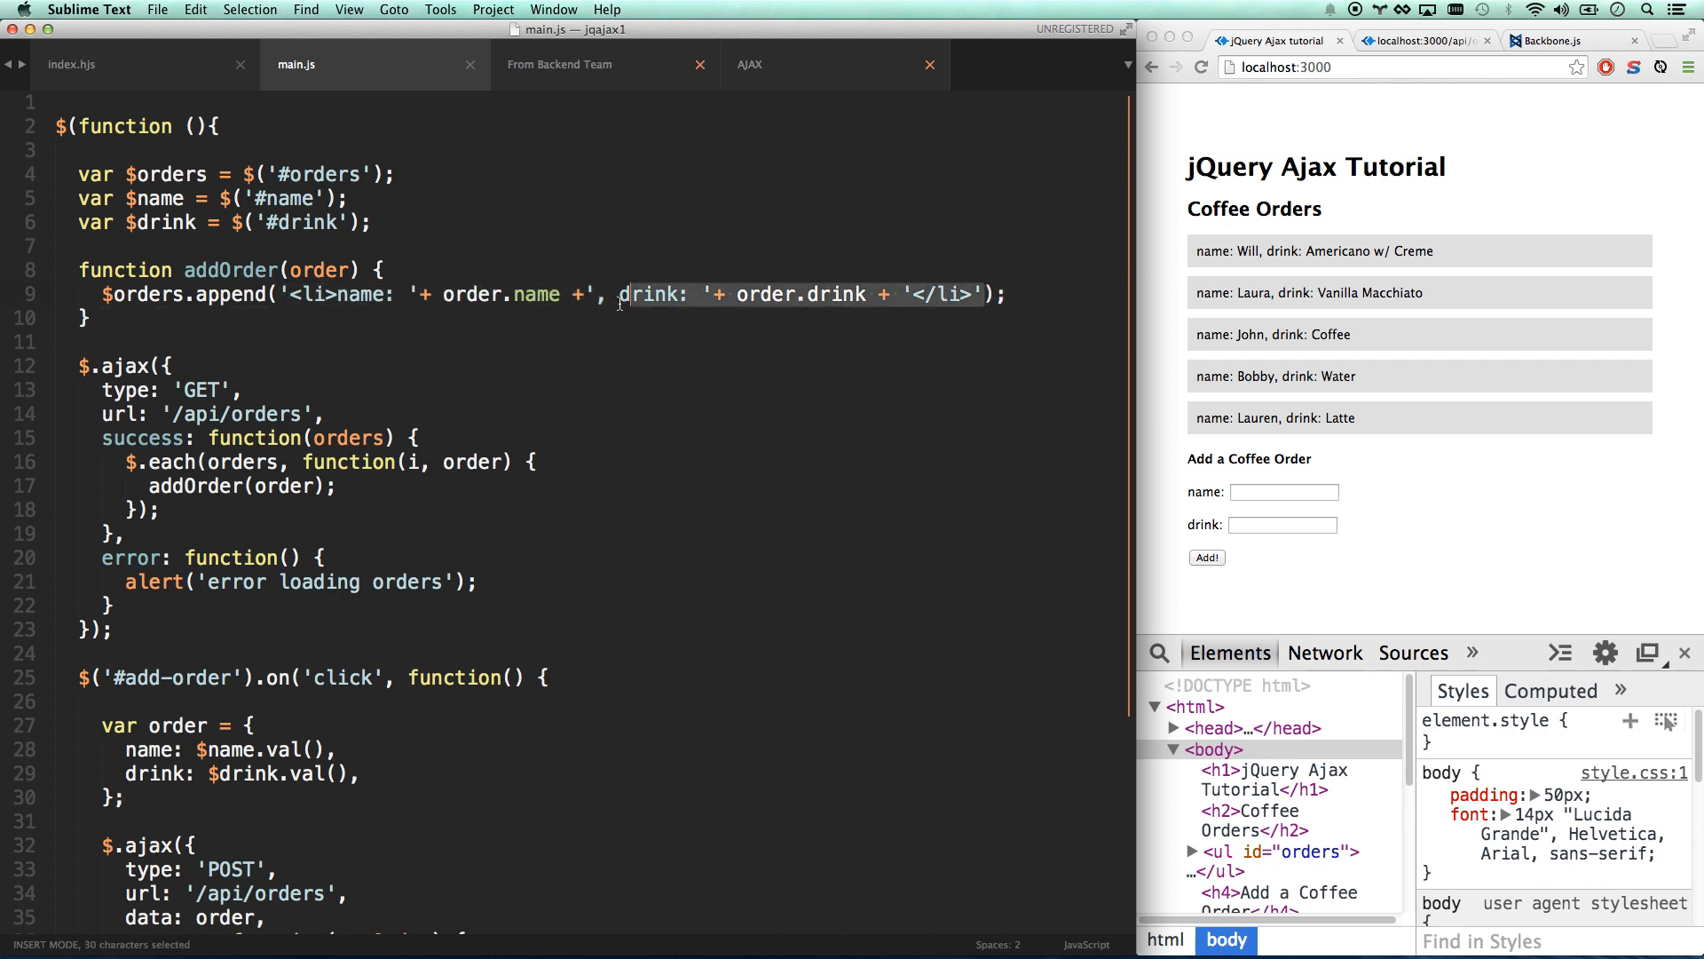
click(285, 295)
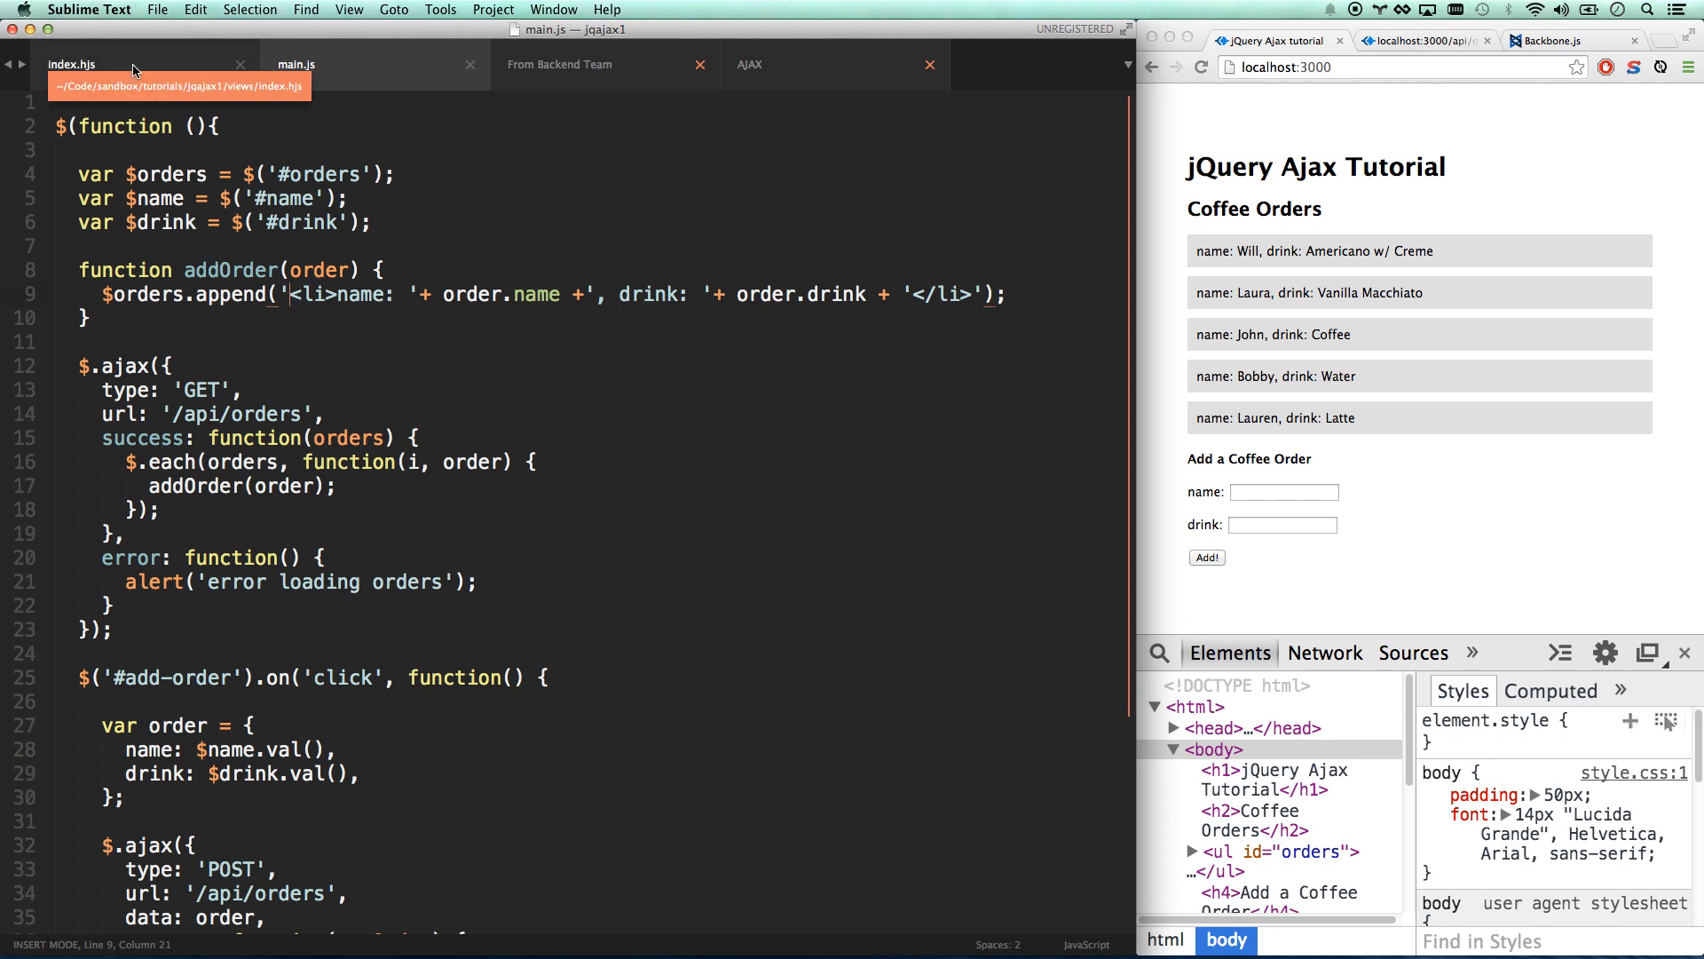
Add <script src="/mustache/mustache.js"></script> to index.hjs after main.js, then return to main.js.
click(72, 64)
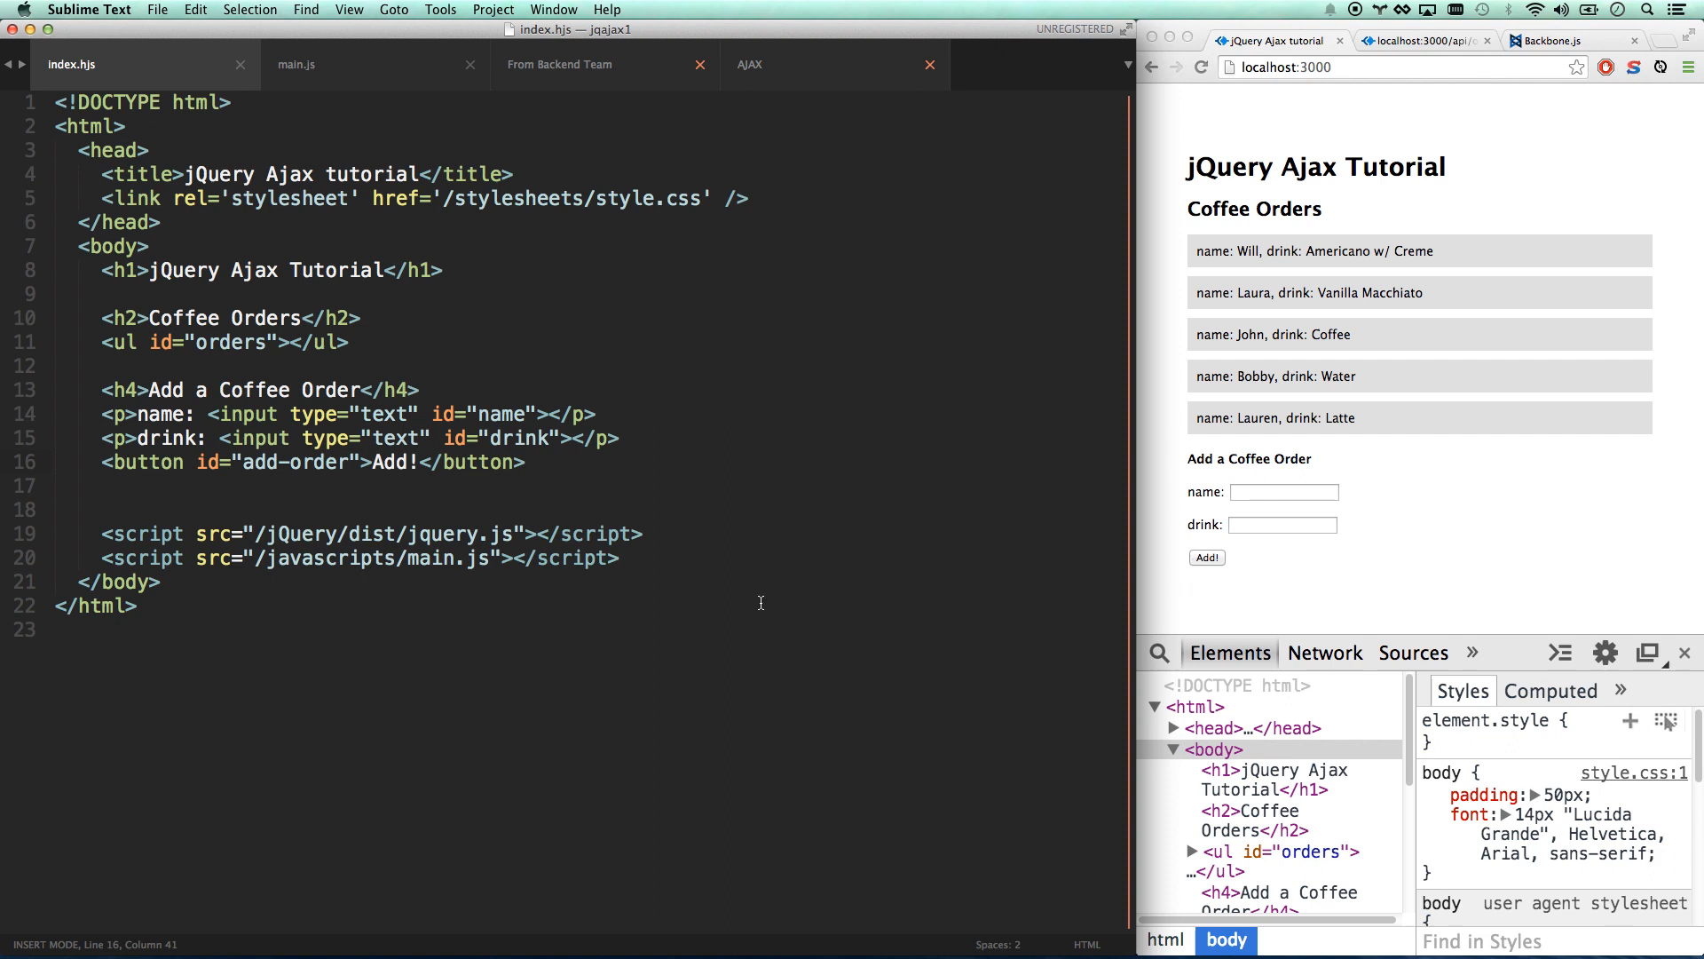
text(<script src="/mustache/mustache.js"></script>)
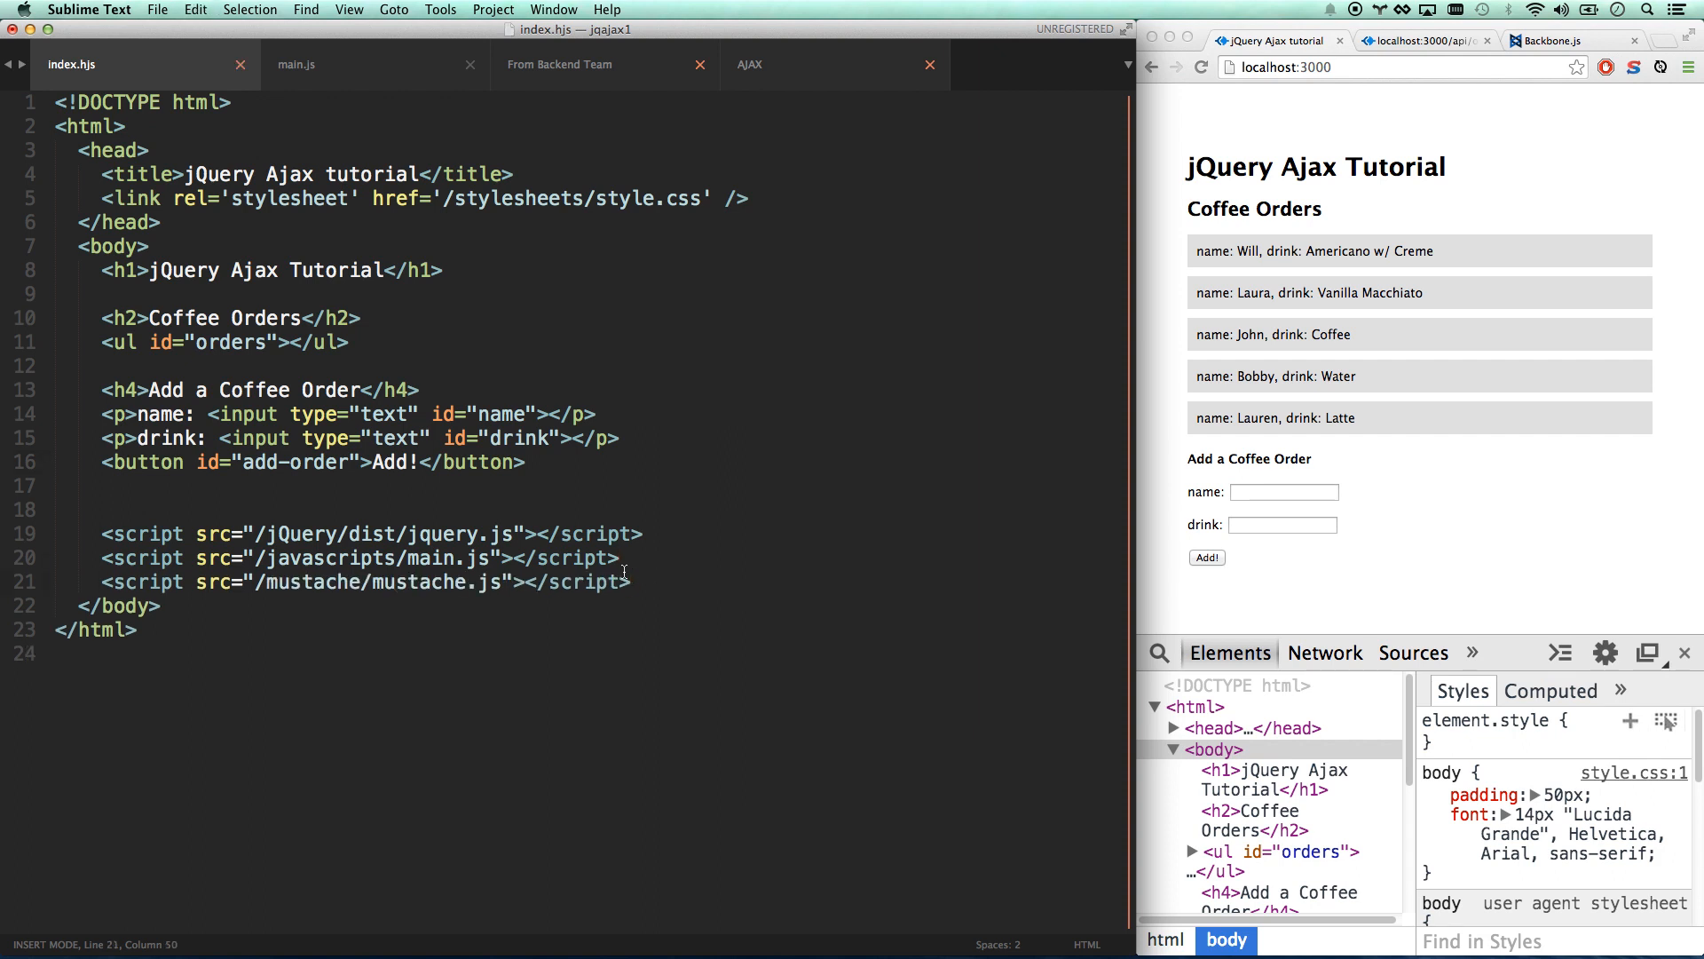
click(296, 64)
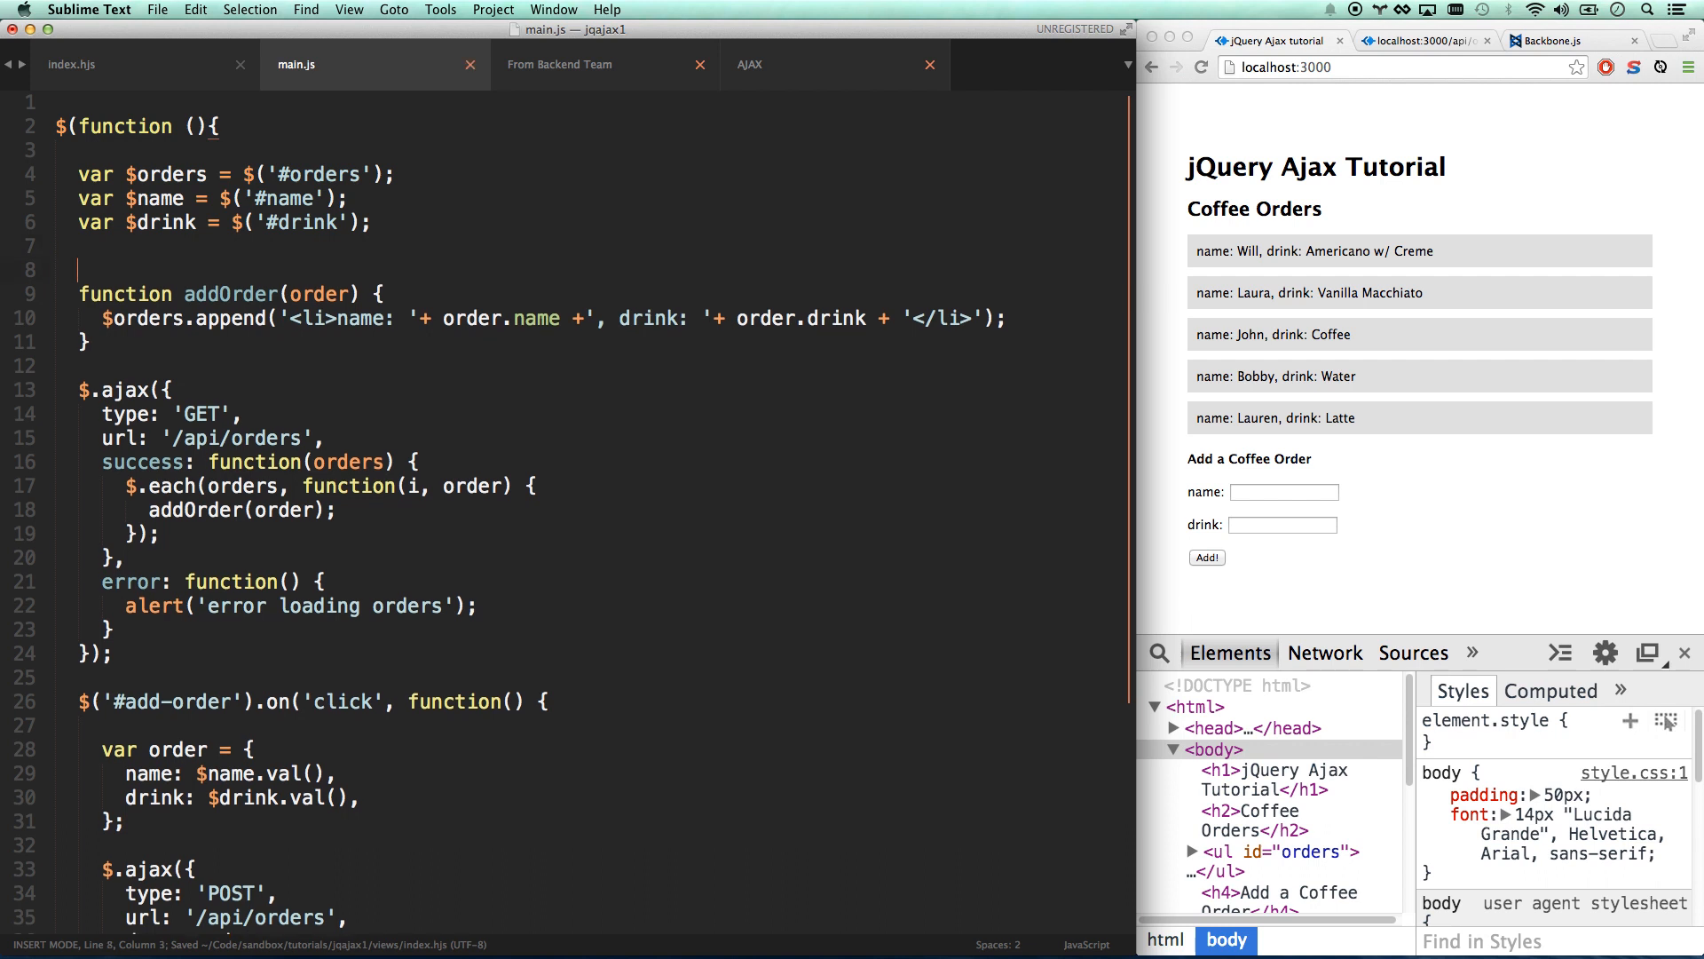
Start var orderTemplate = "<li>name: {{}}"; above addOrder.
text(O)
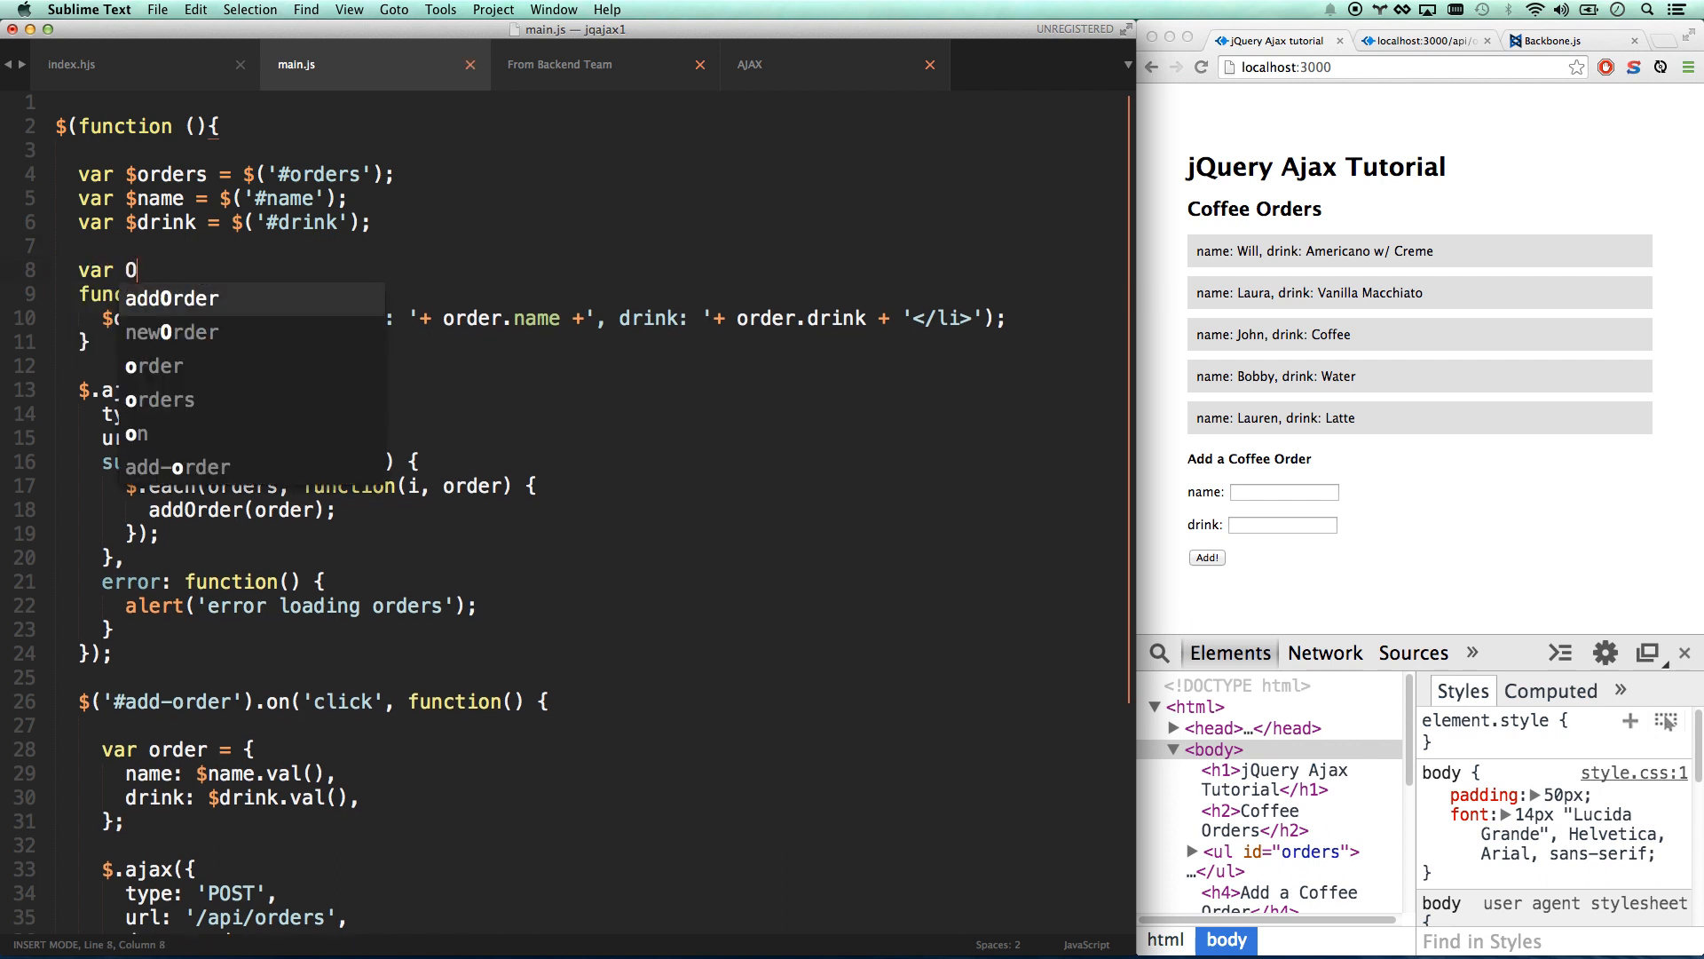
text(rderTe)
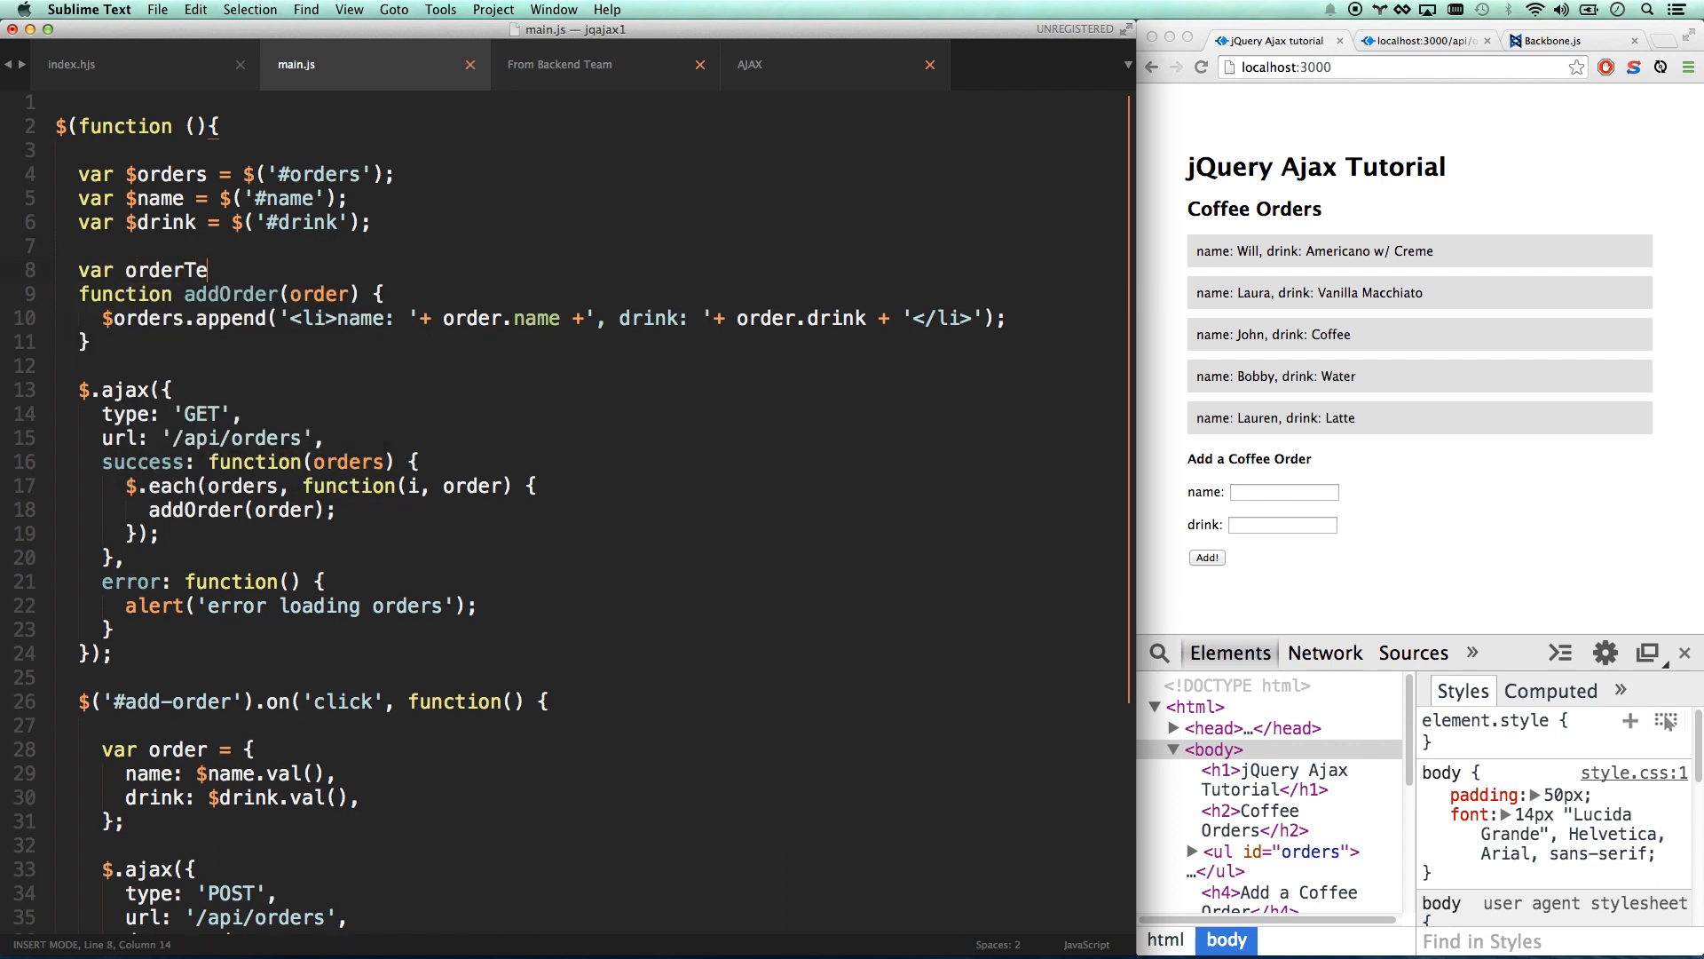
text(mplate = ")
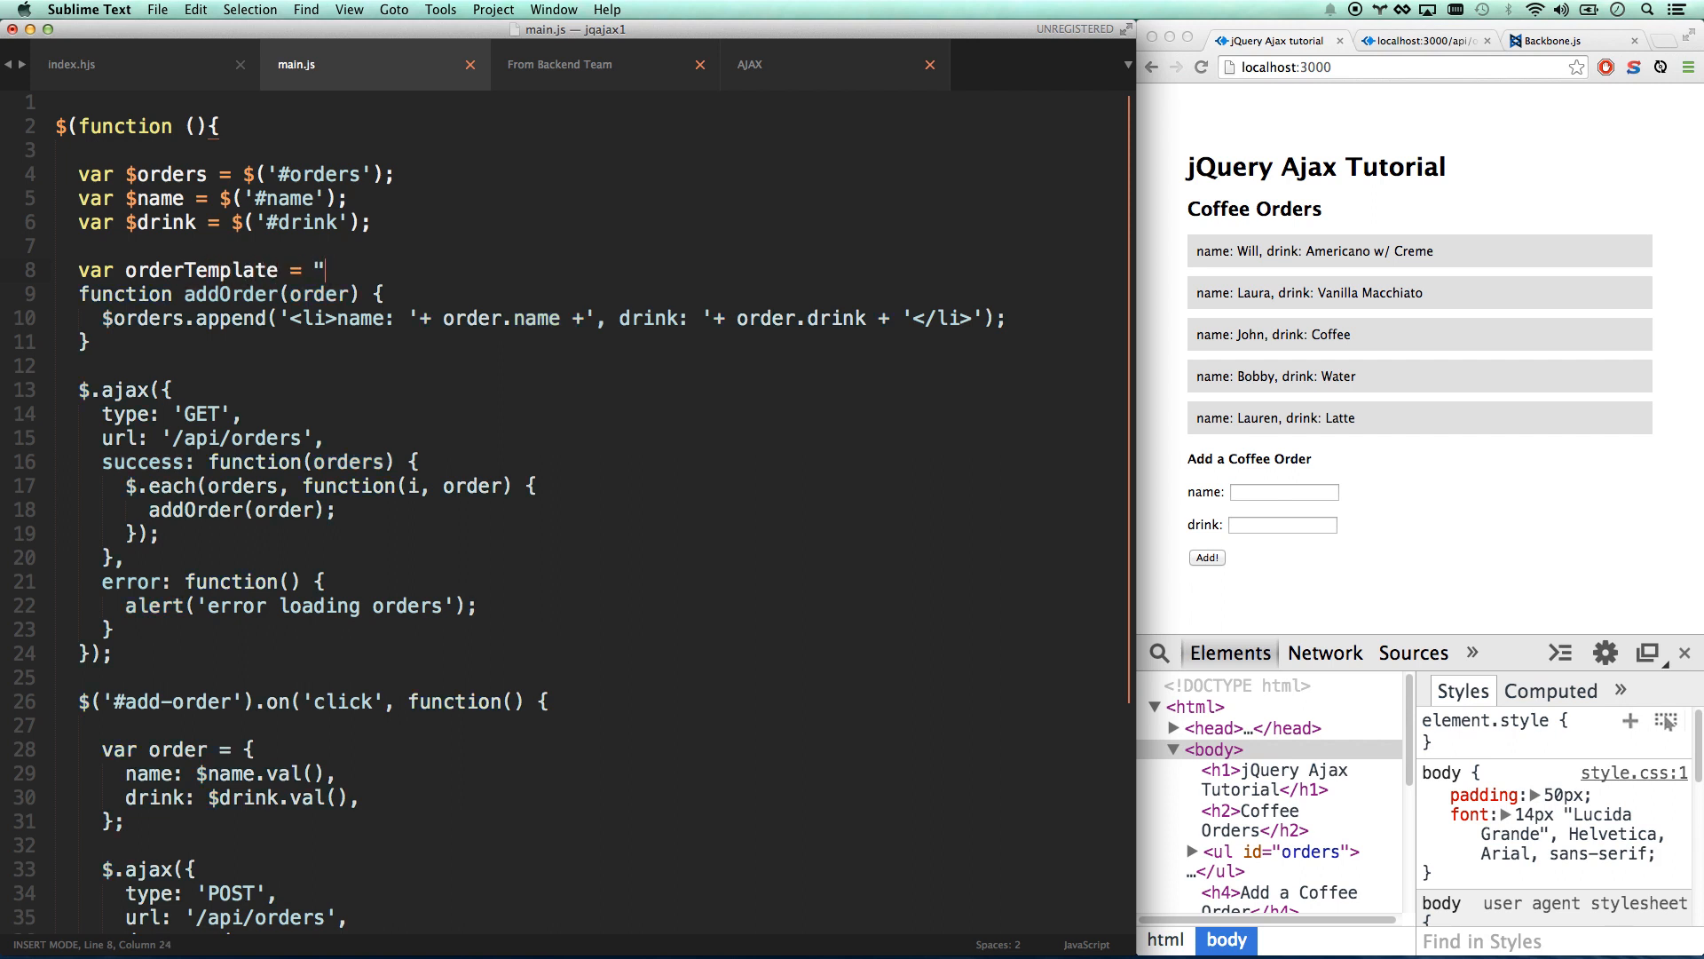
text(<li><)
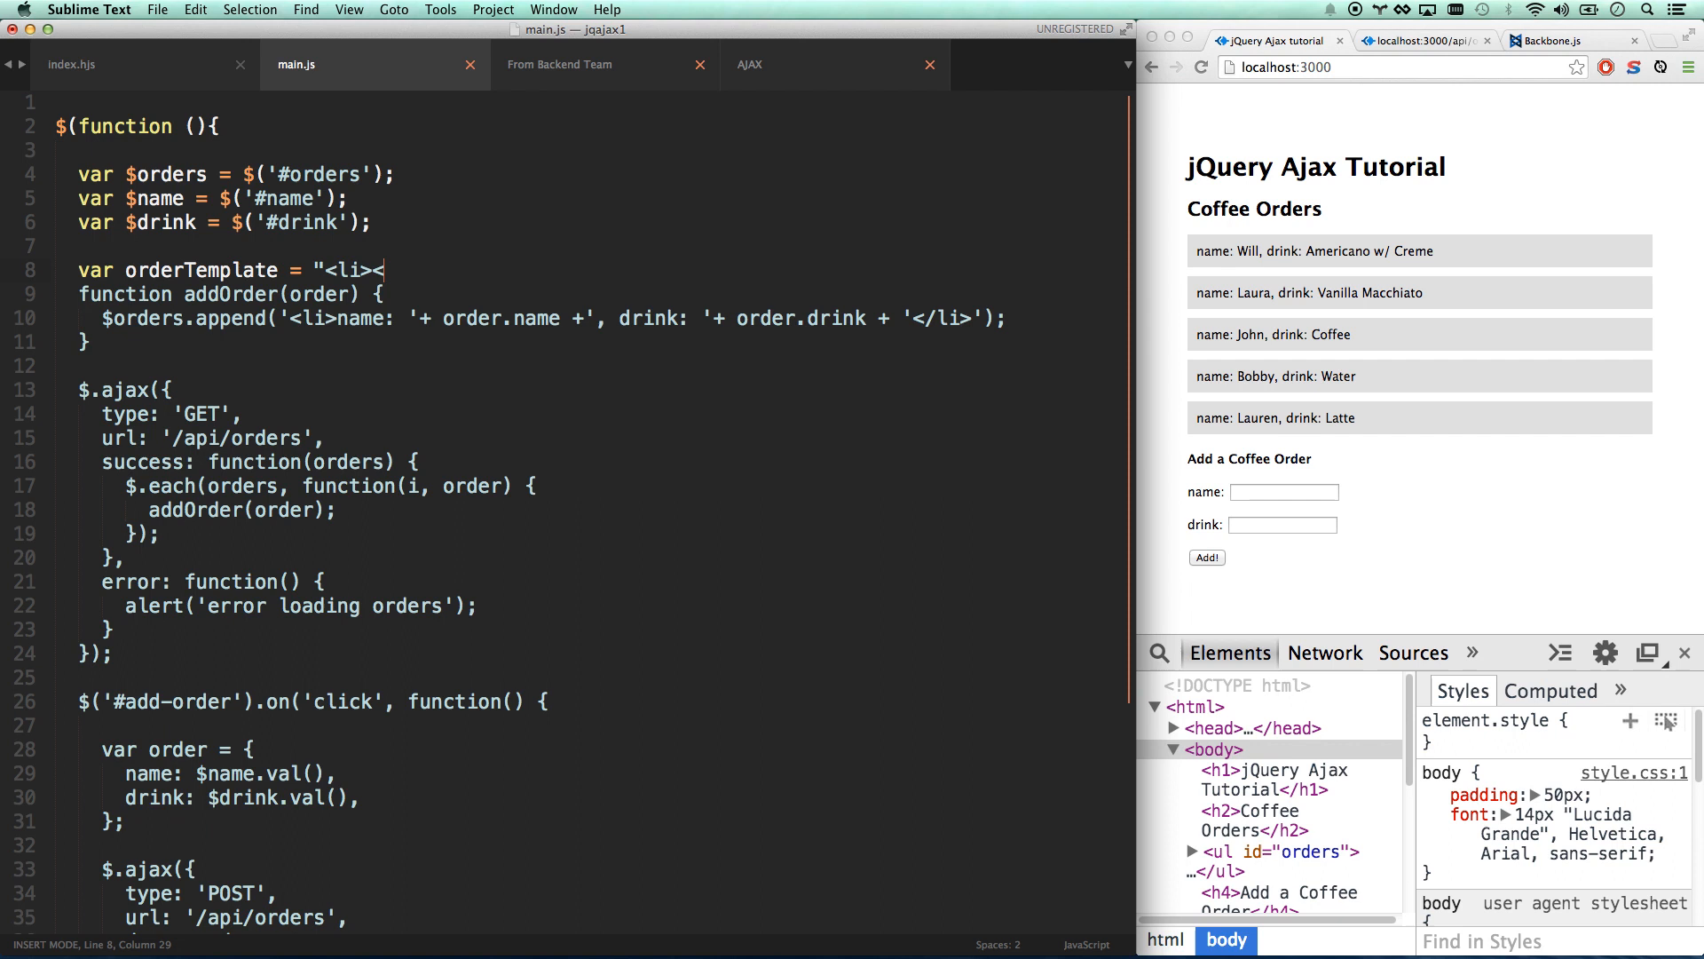
text(name:)
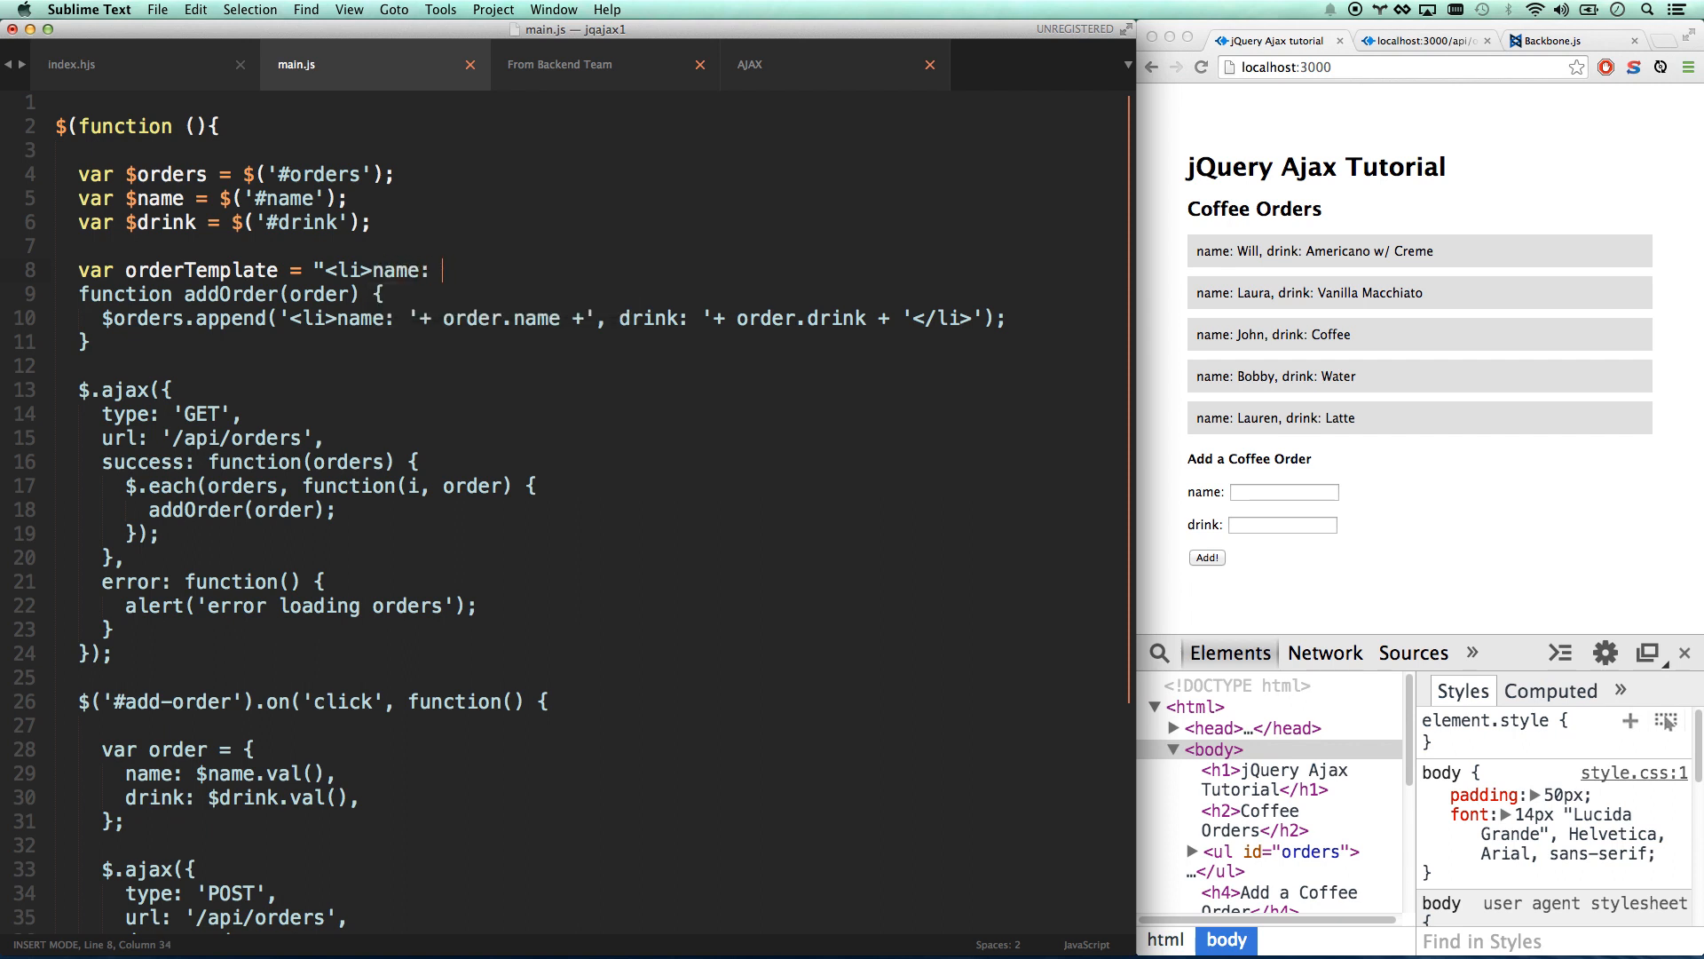
text({{}}")
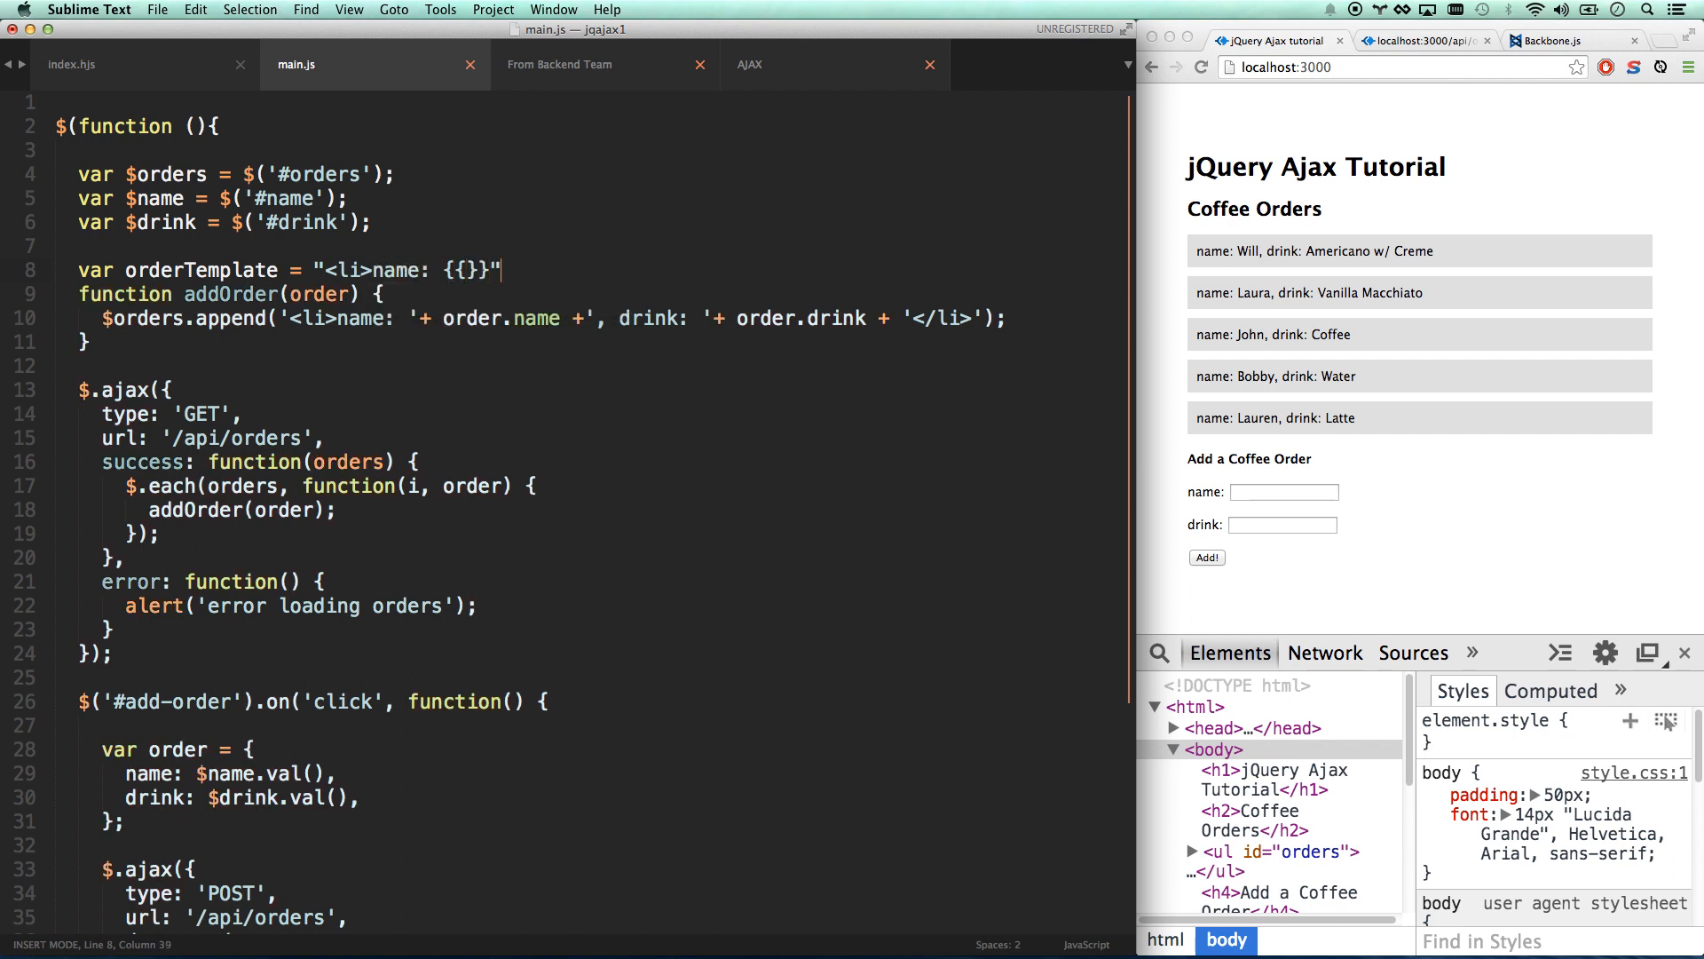
text(;)
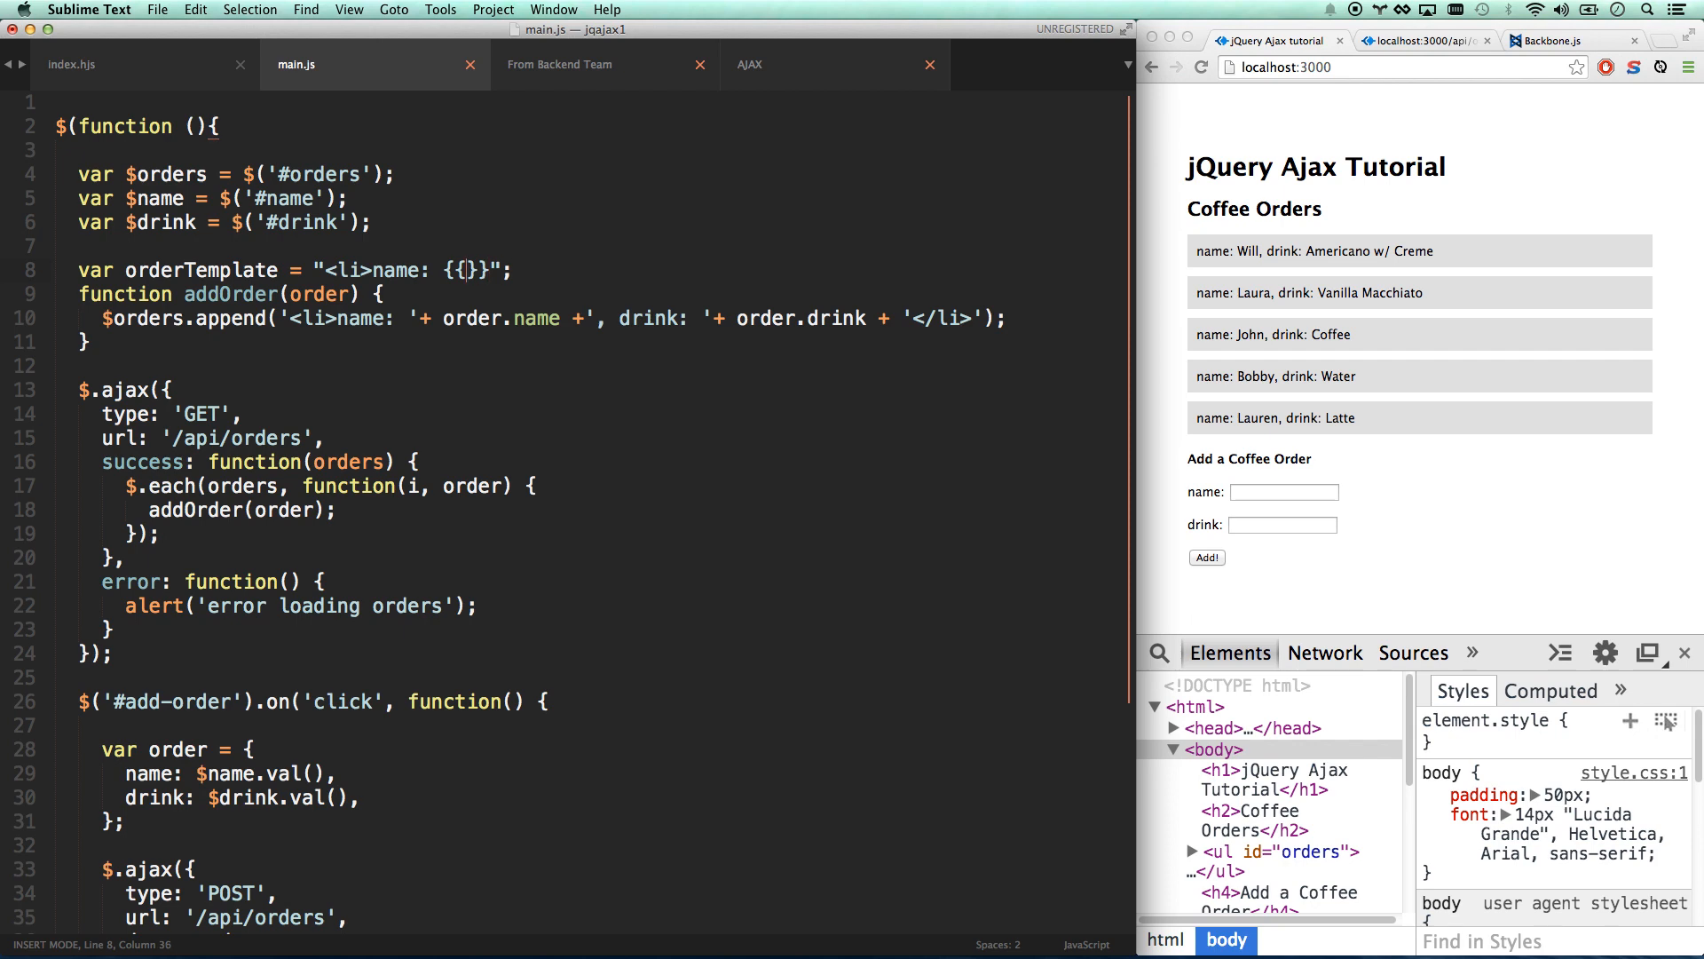
mouse_move(440, 323)
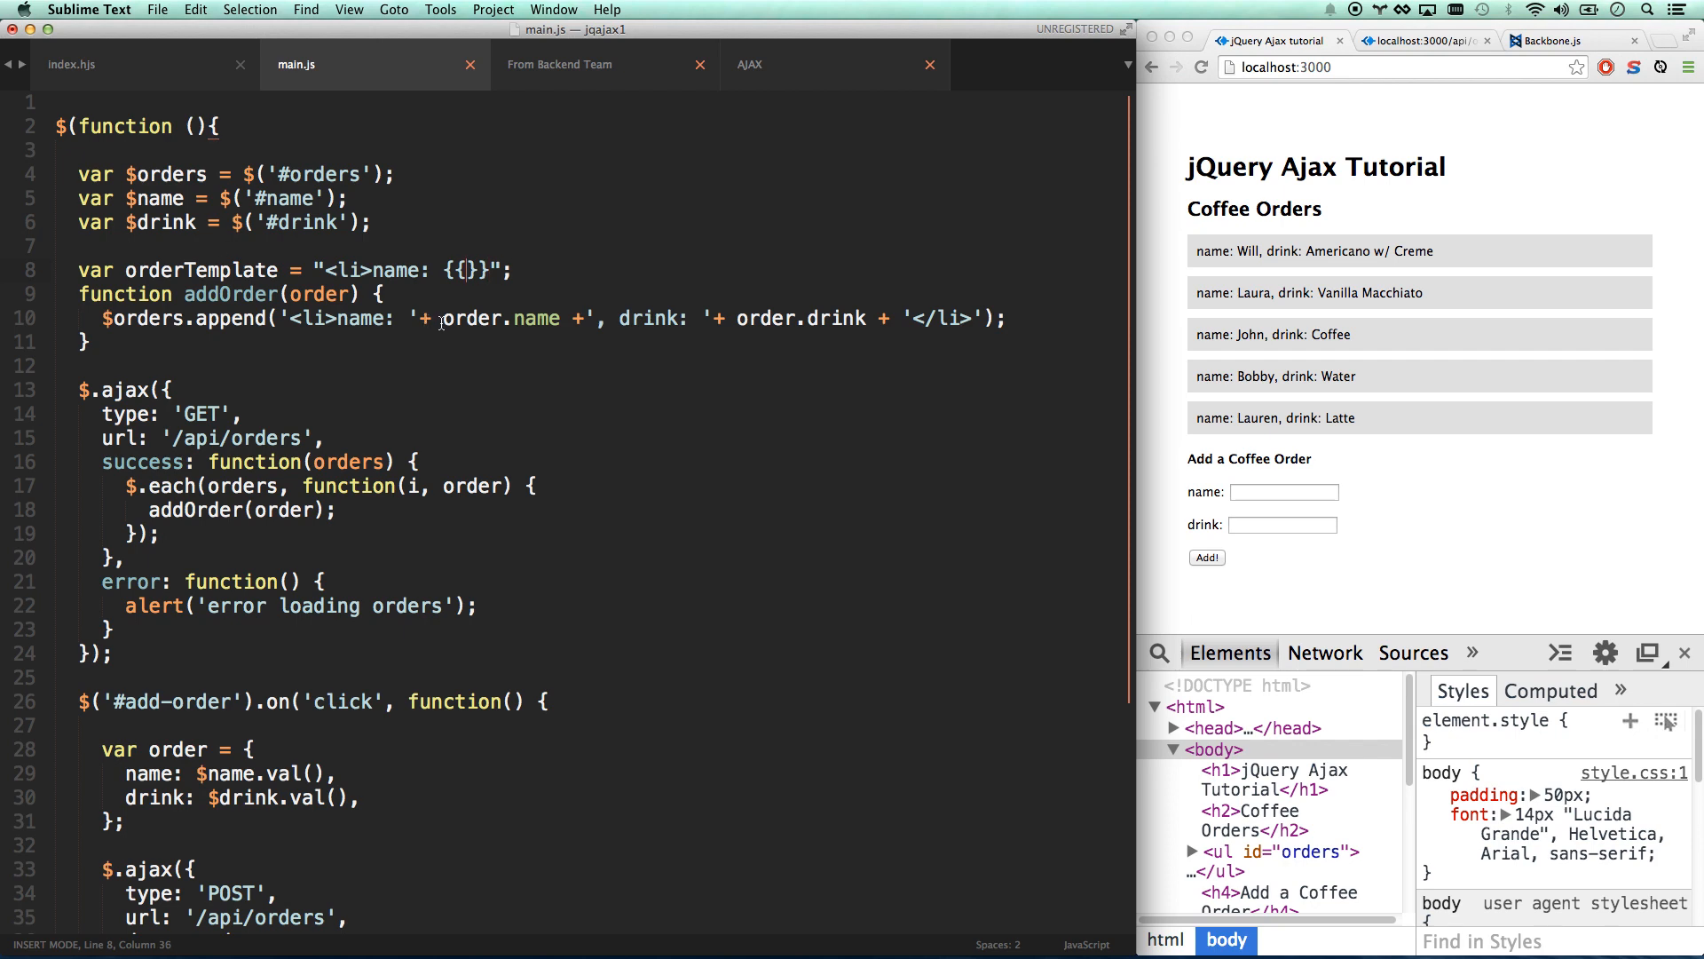
Complete the template as "<li>name: {{name}}, drink: {{drink}}</li>".
double_click(500, 319)
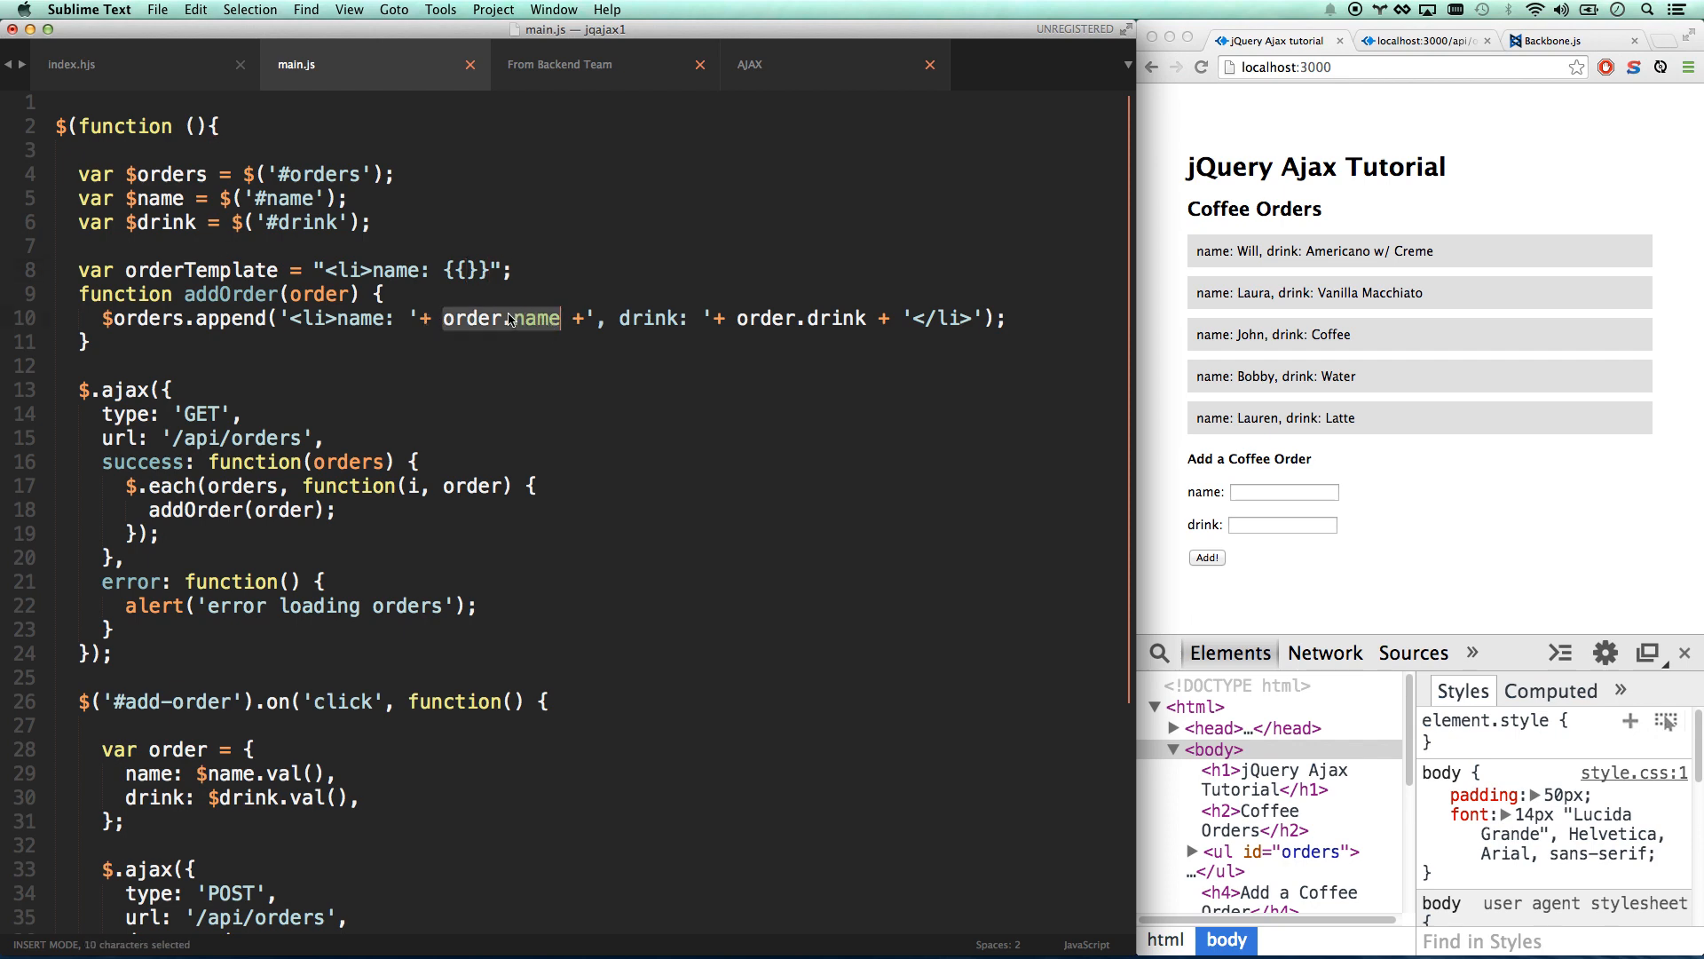
click(503, 319)
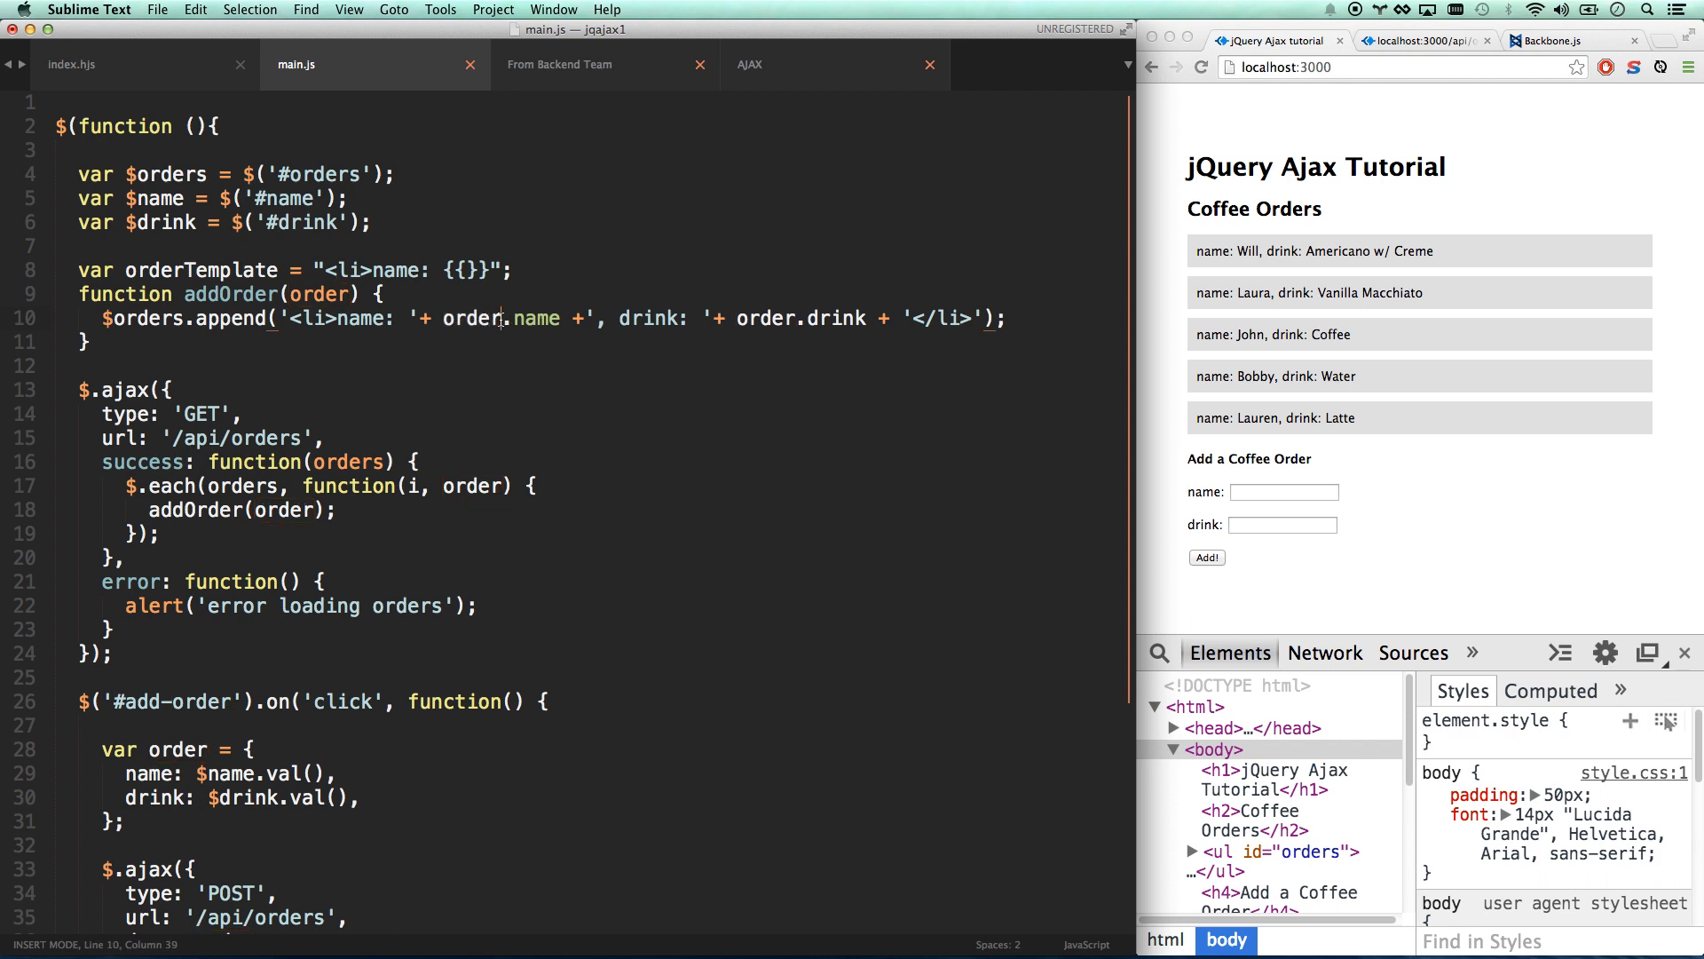
text(name)
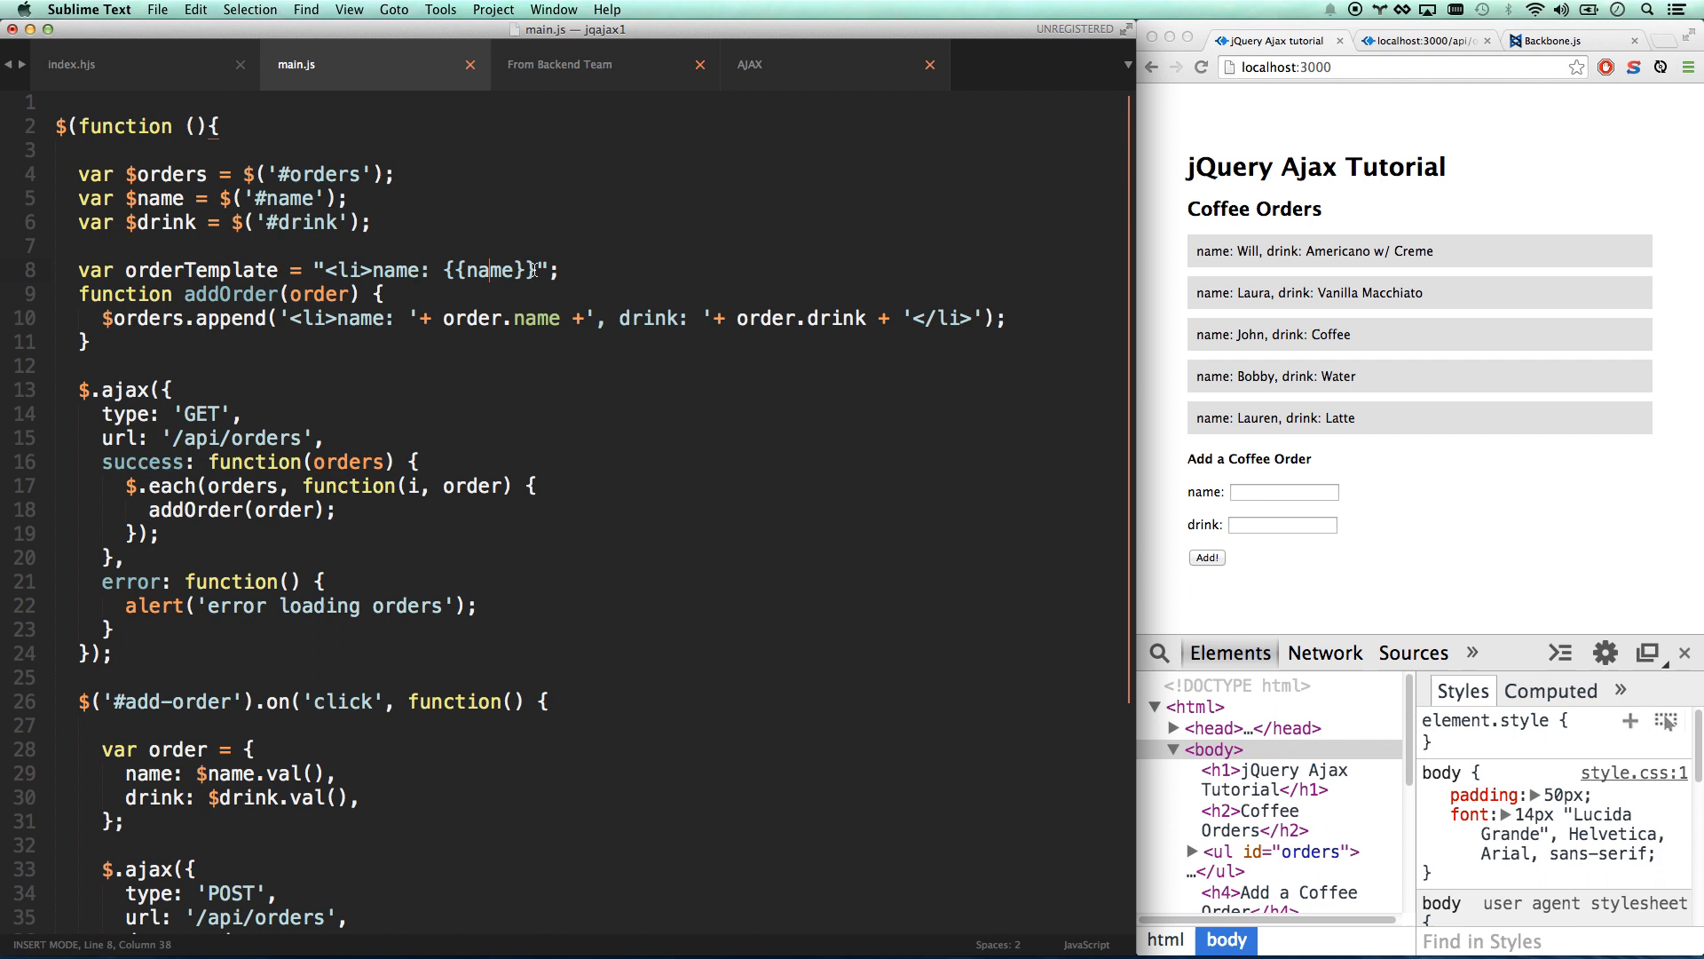
text(, drink: {{drink)
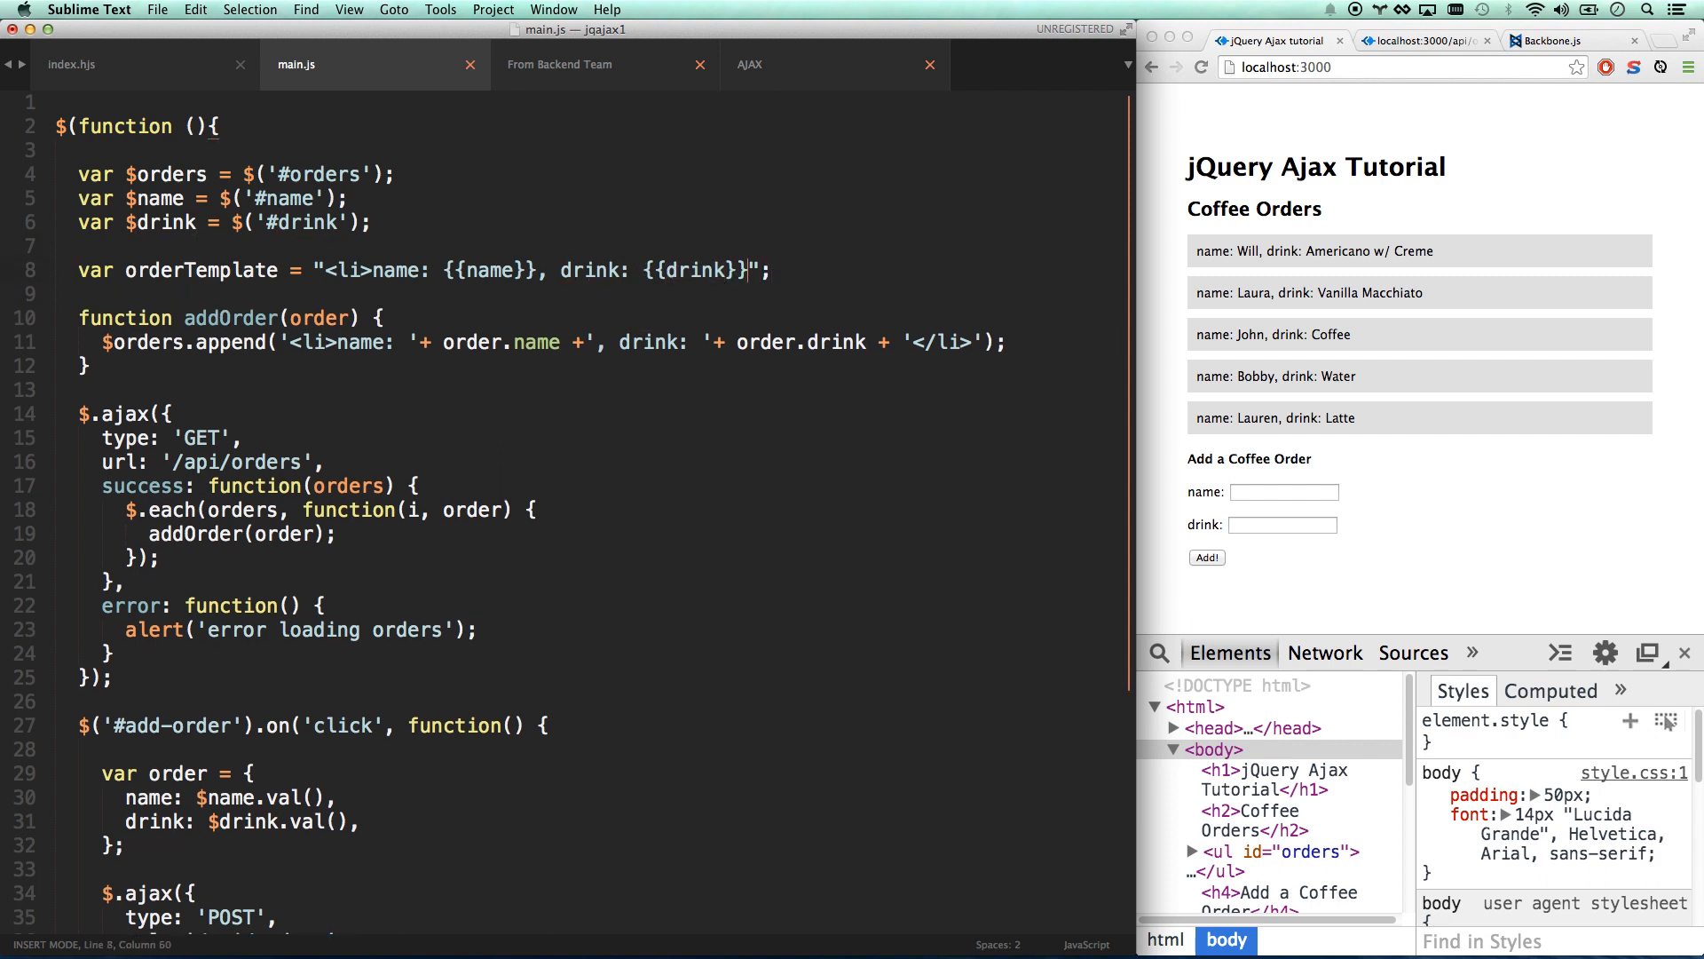
text(</li>)
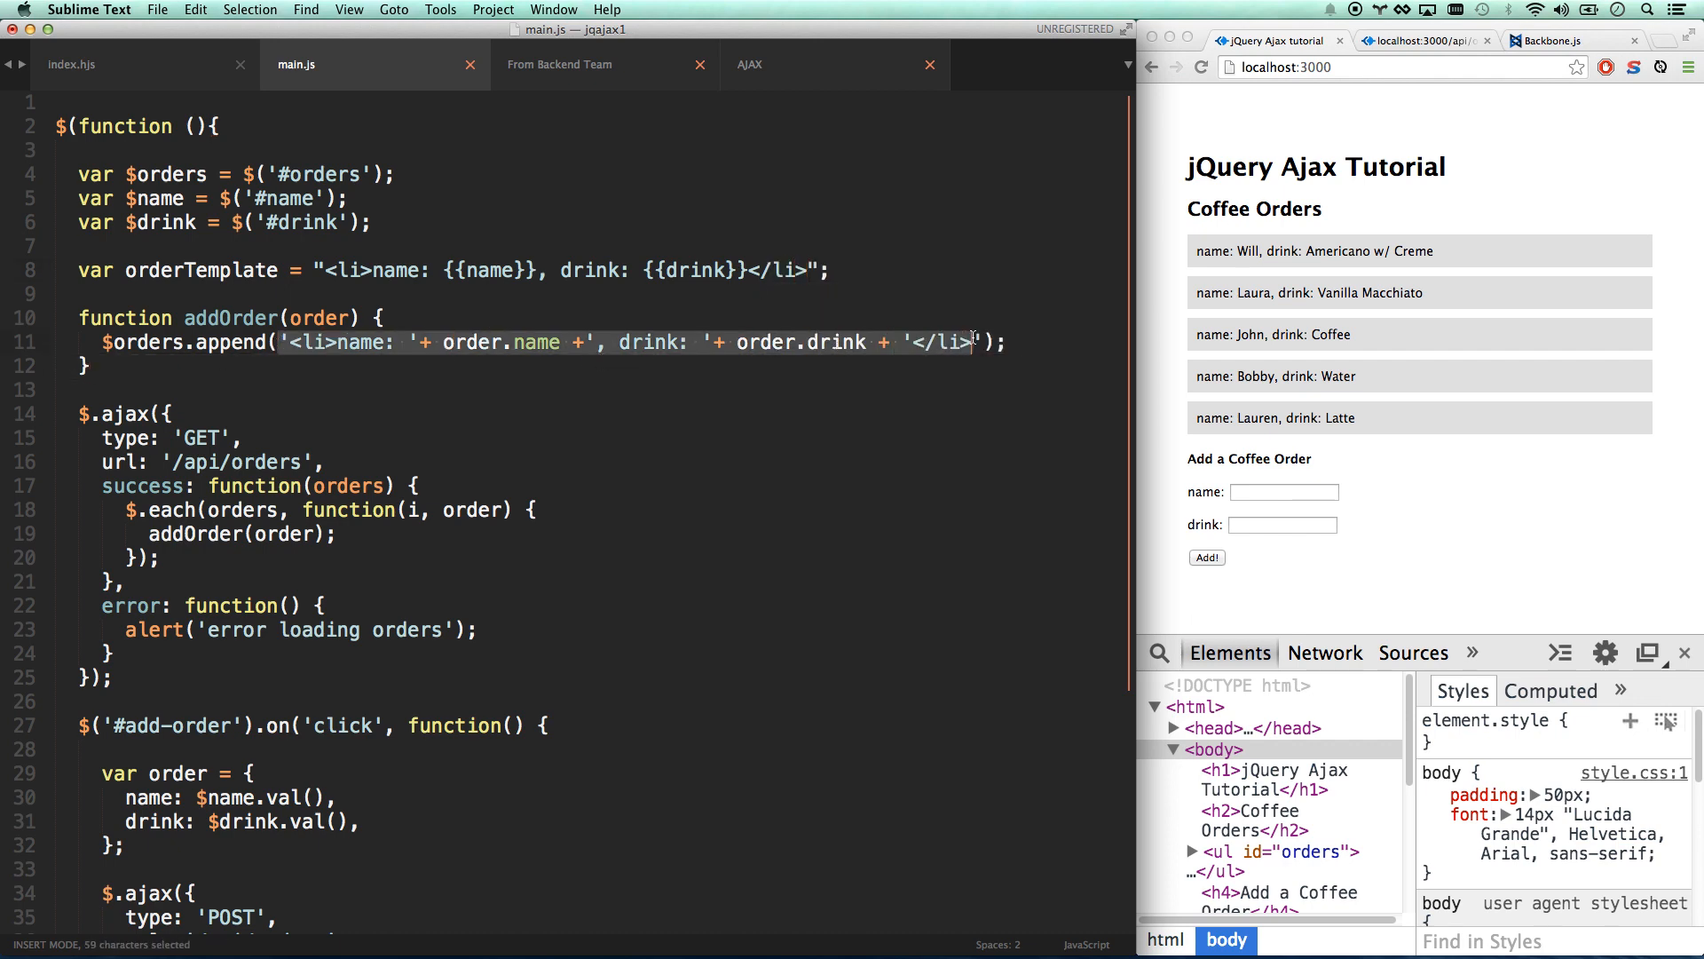
Make addOrder append Mustache.render(orderTemplate, order) and save main.js.
text(Mustache.render());)
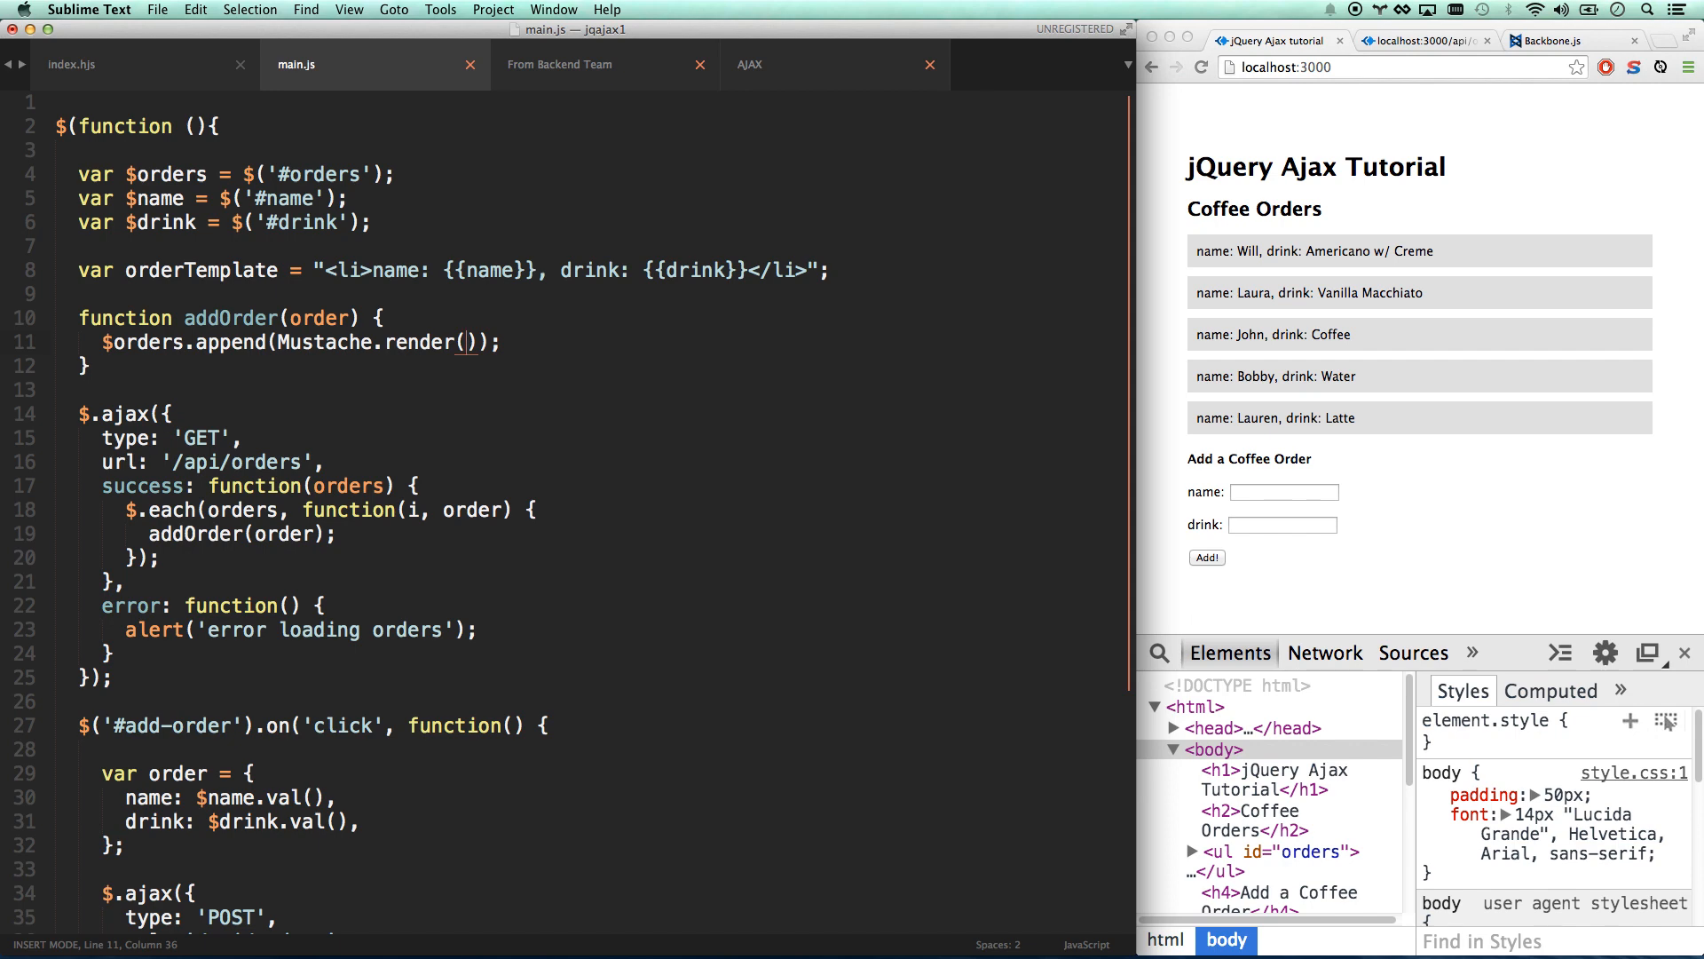
text(orderTemplate, order)
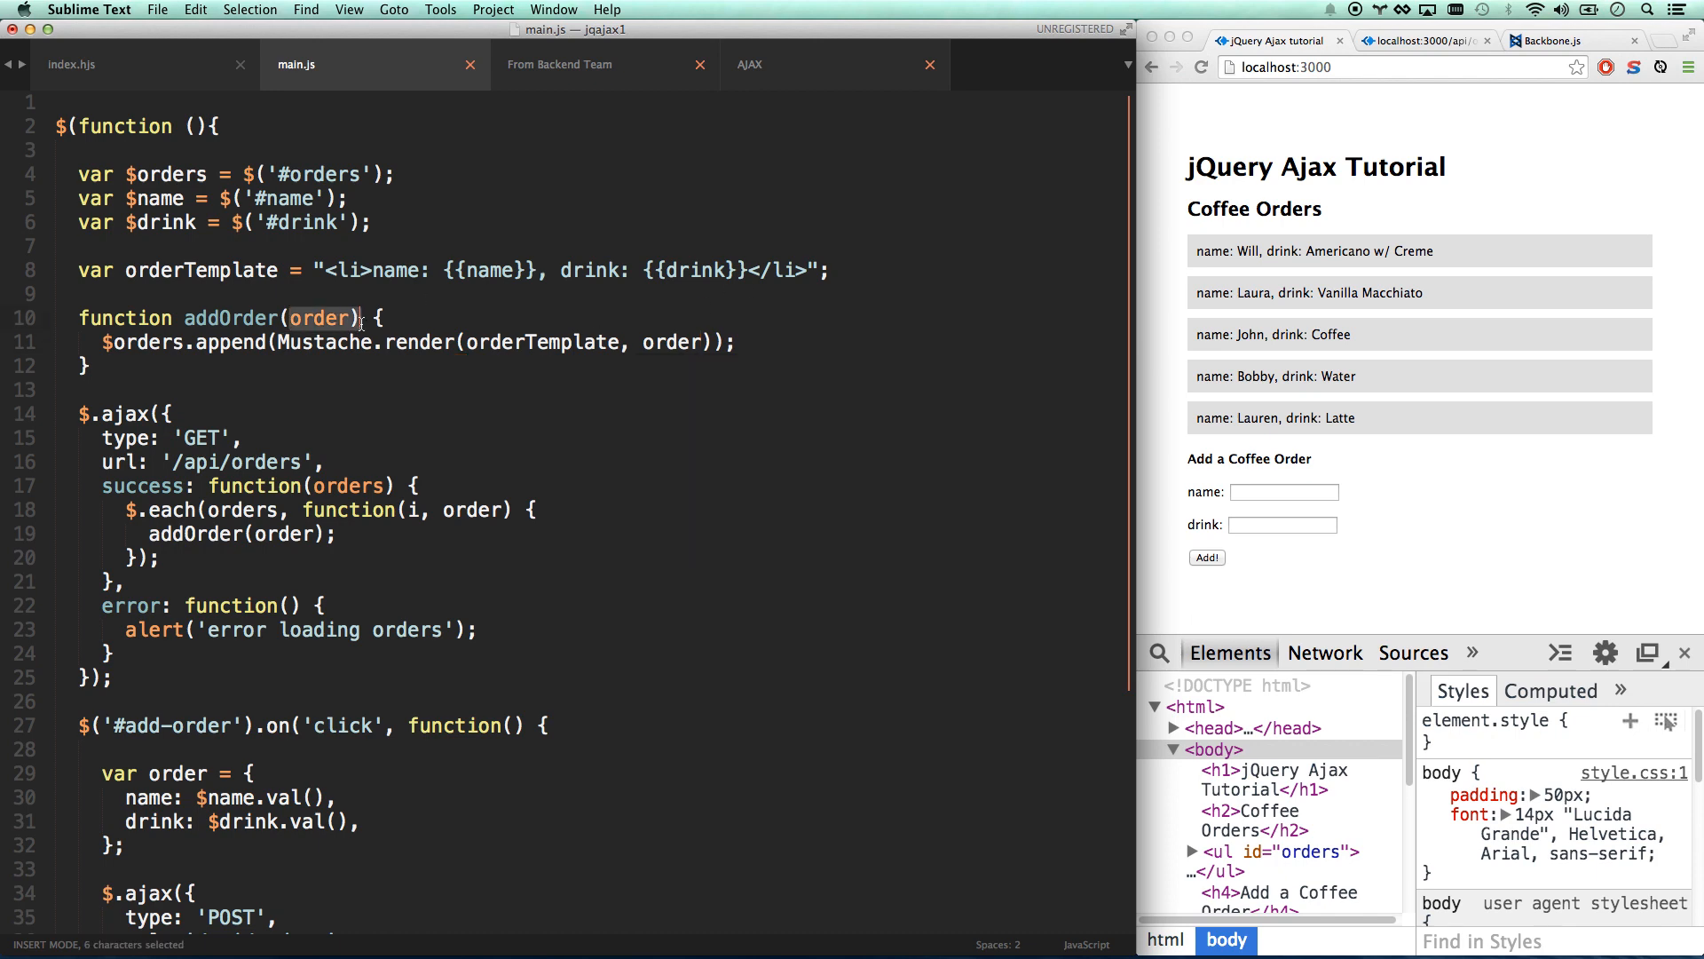
key(cmd+s)
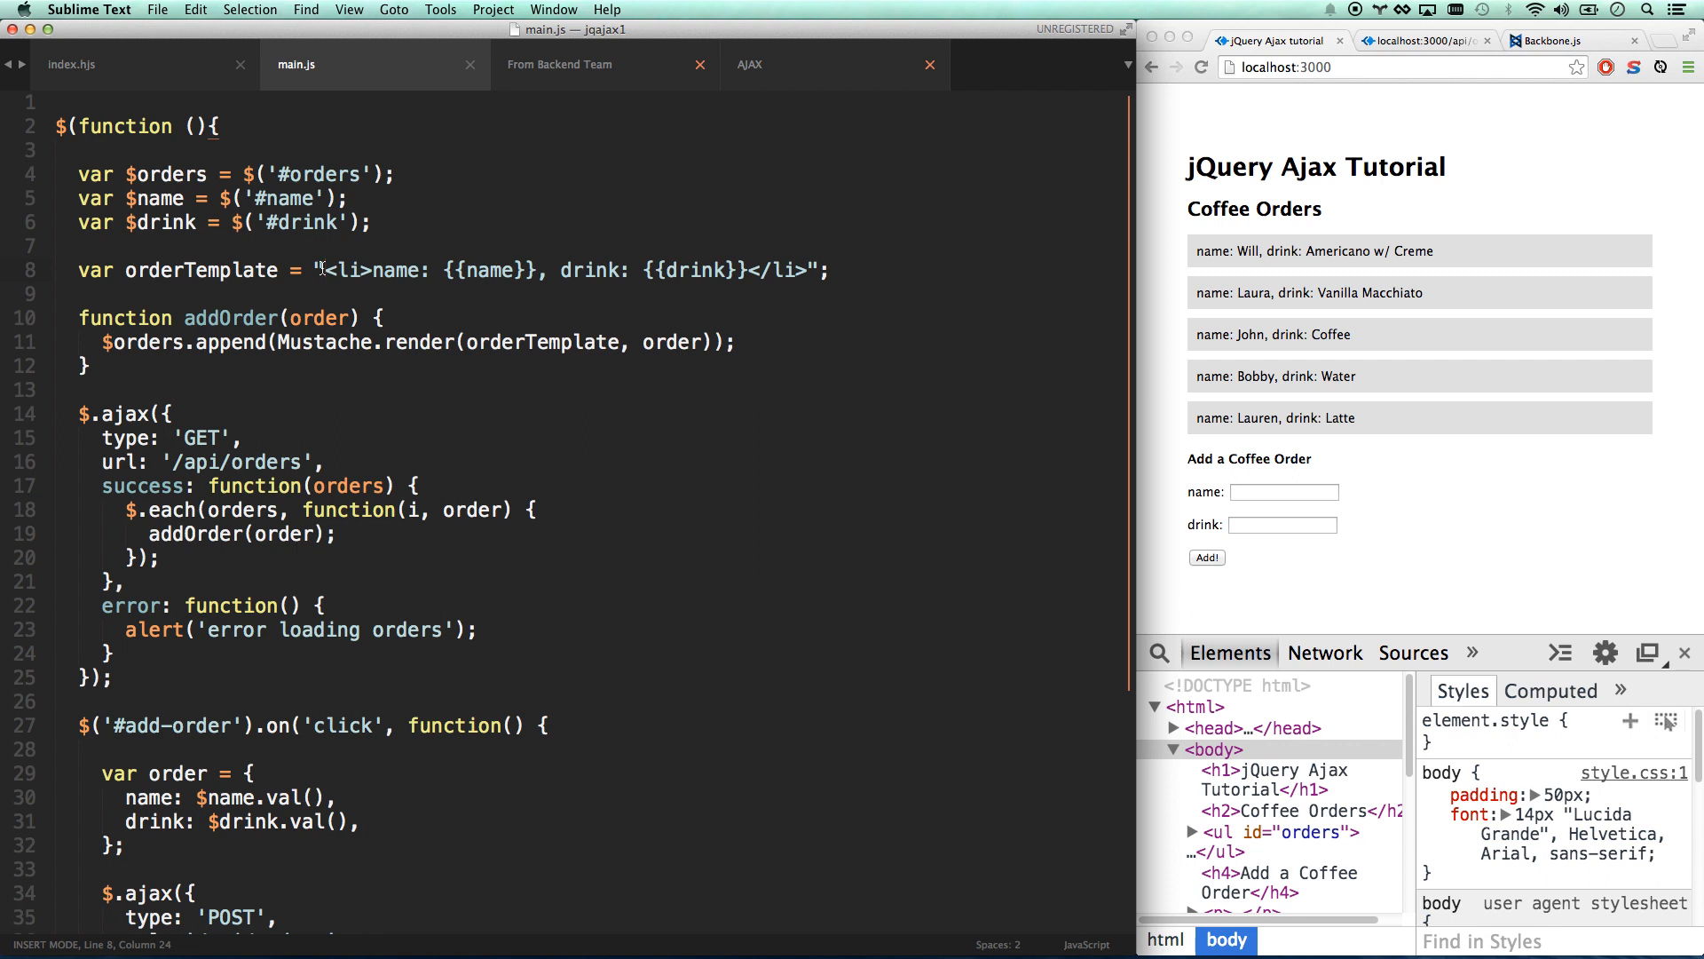
Wrap the name in <p><strong>Name:</strong> {{name}}</p> within the template.
text(" ")
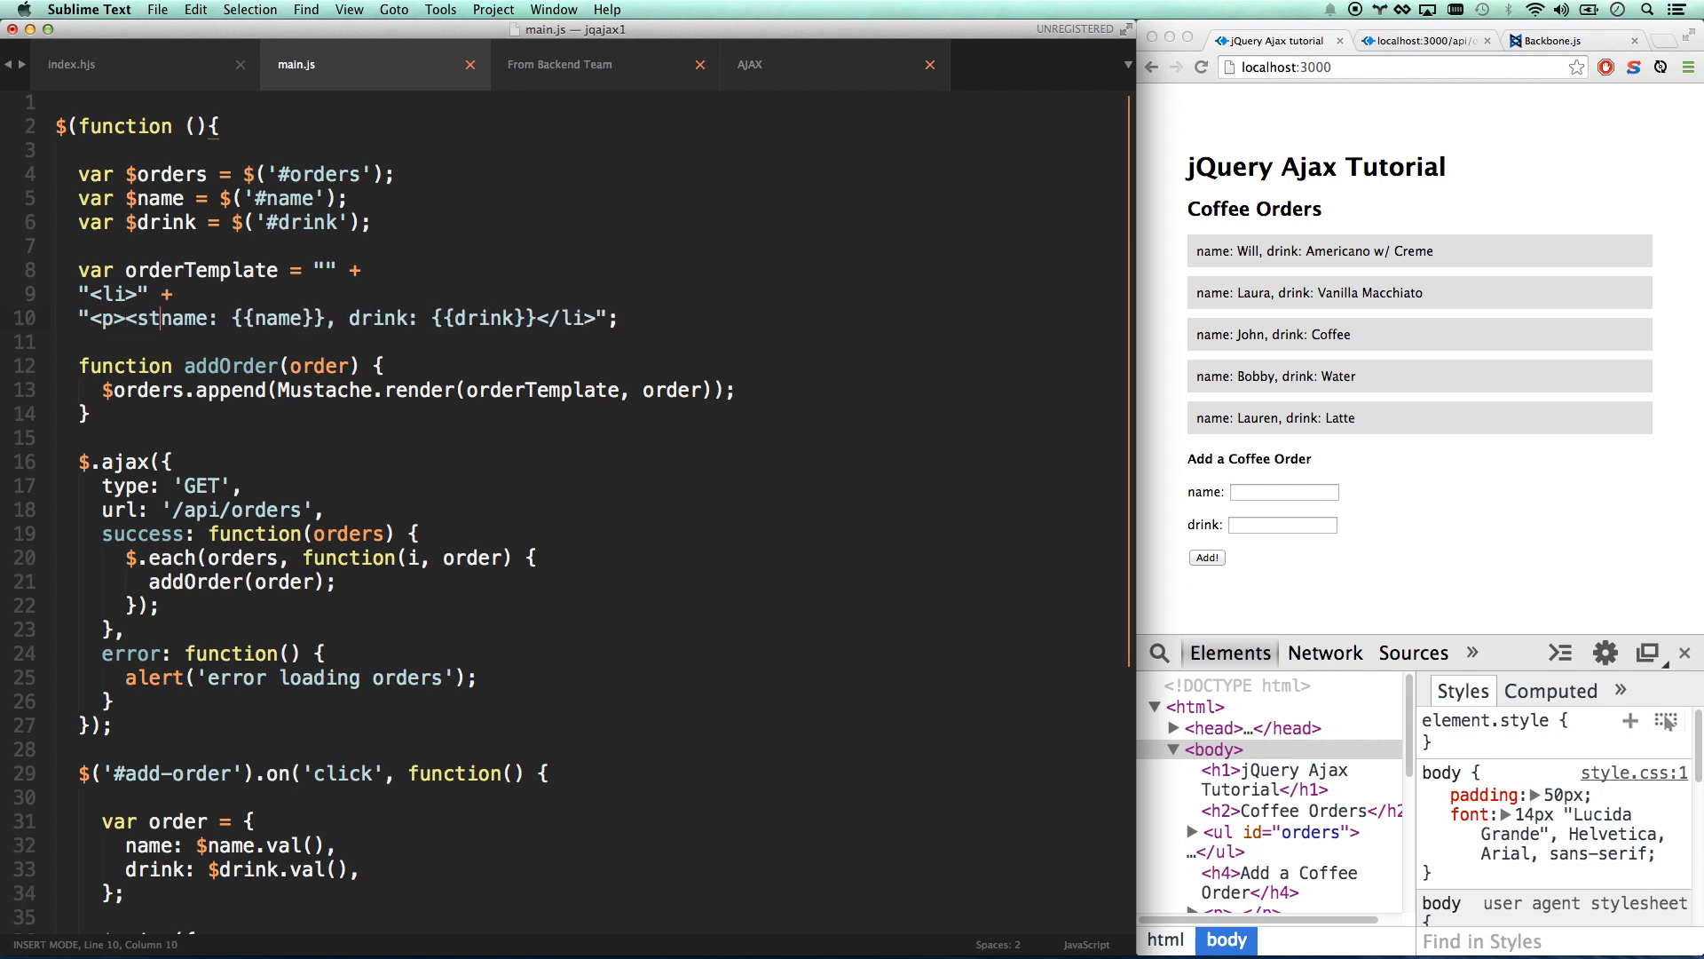
text(rong>)
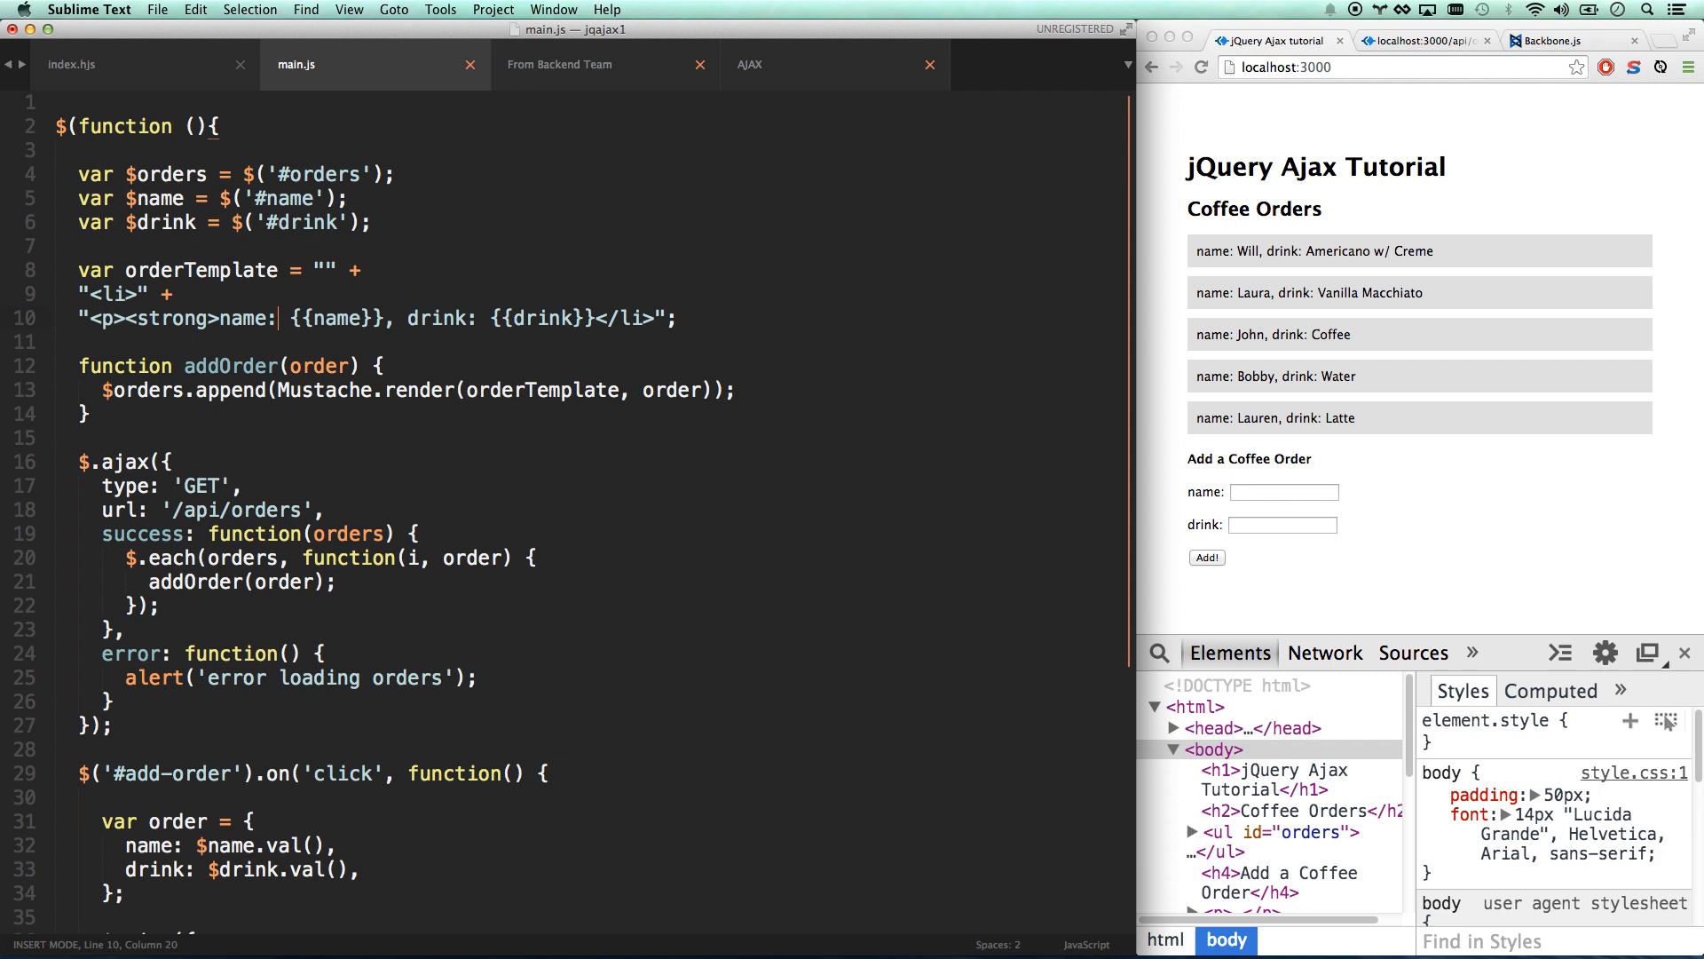
text(</strong>)
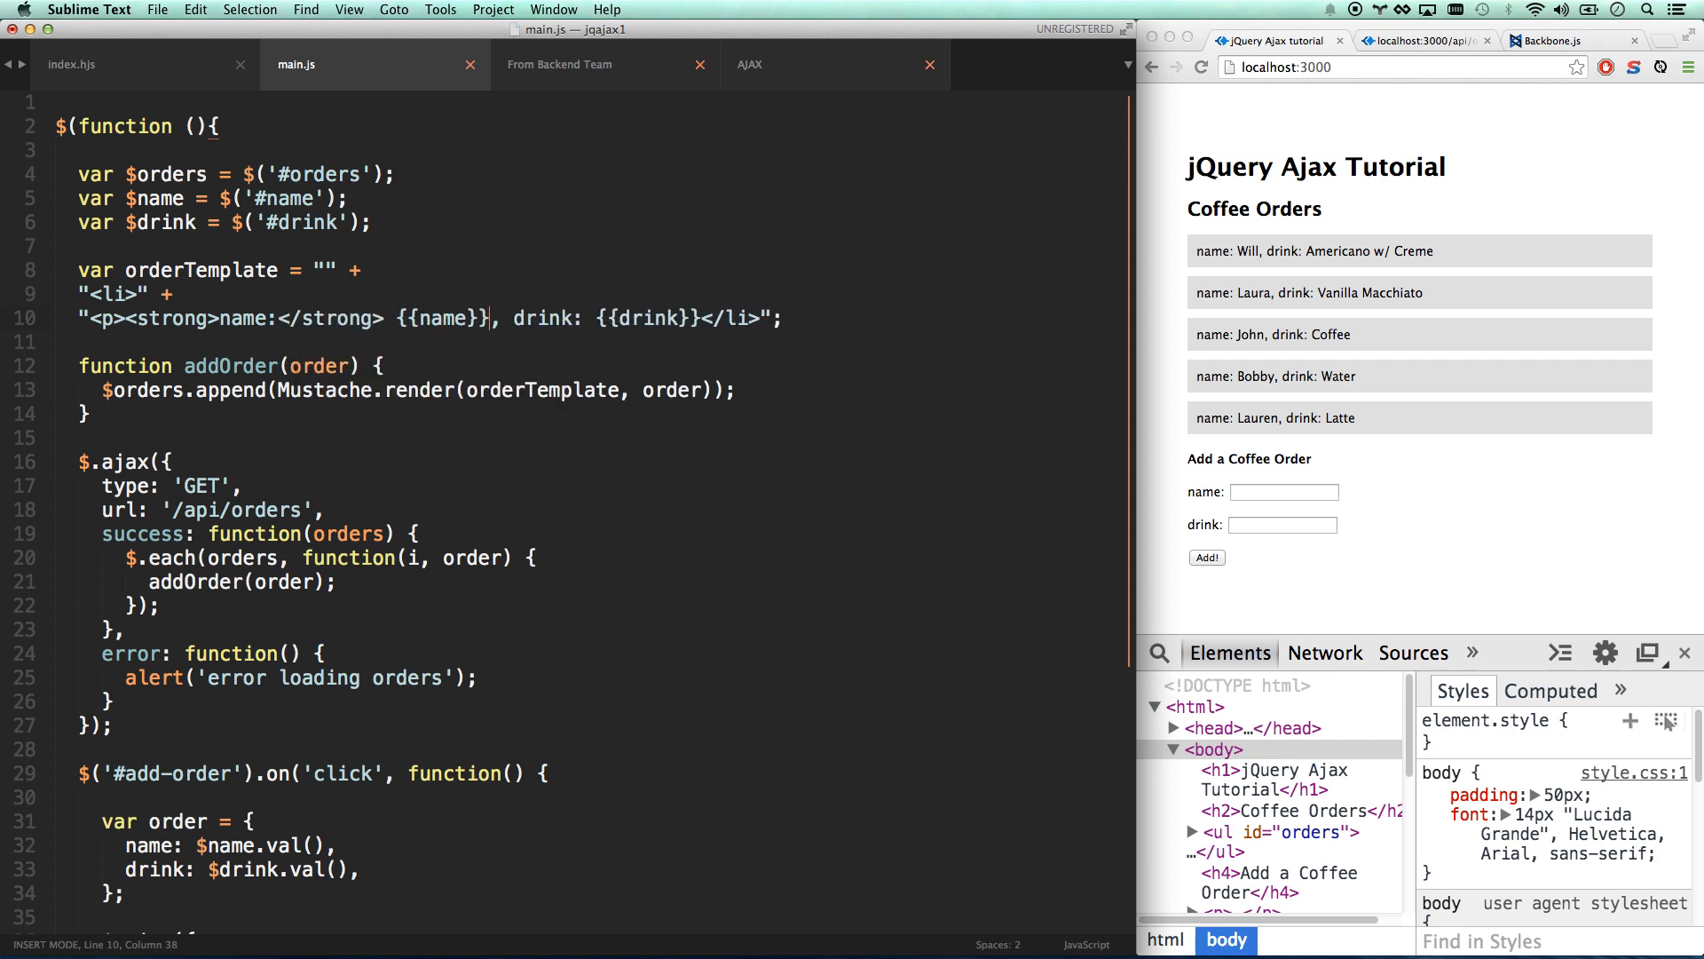
text(<)
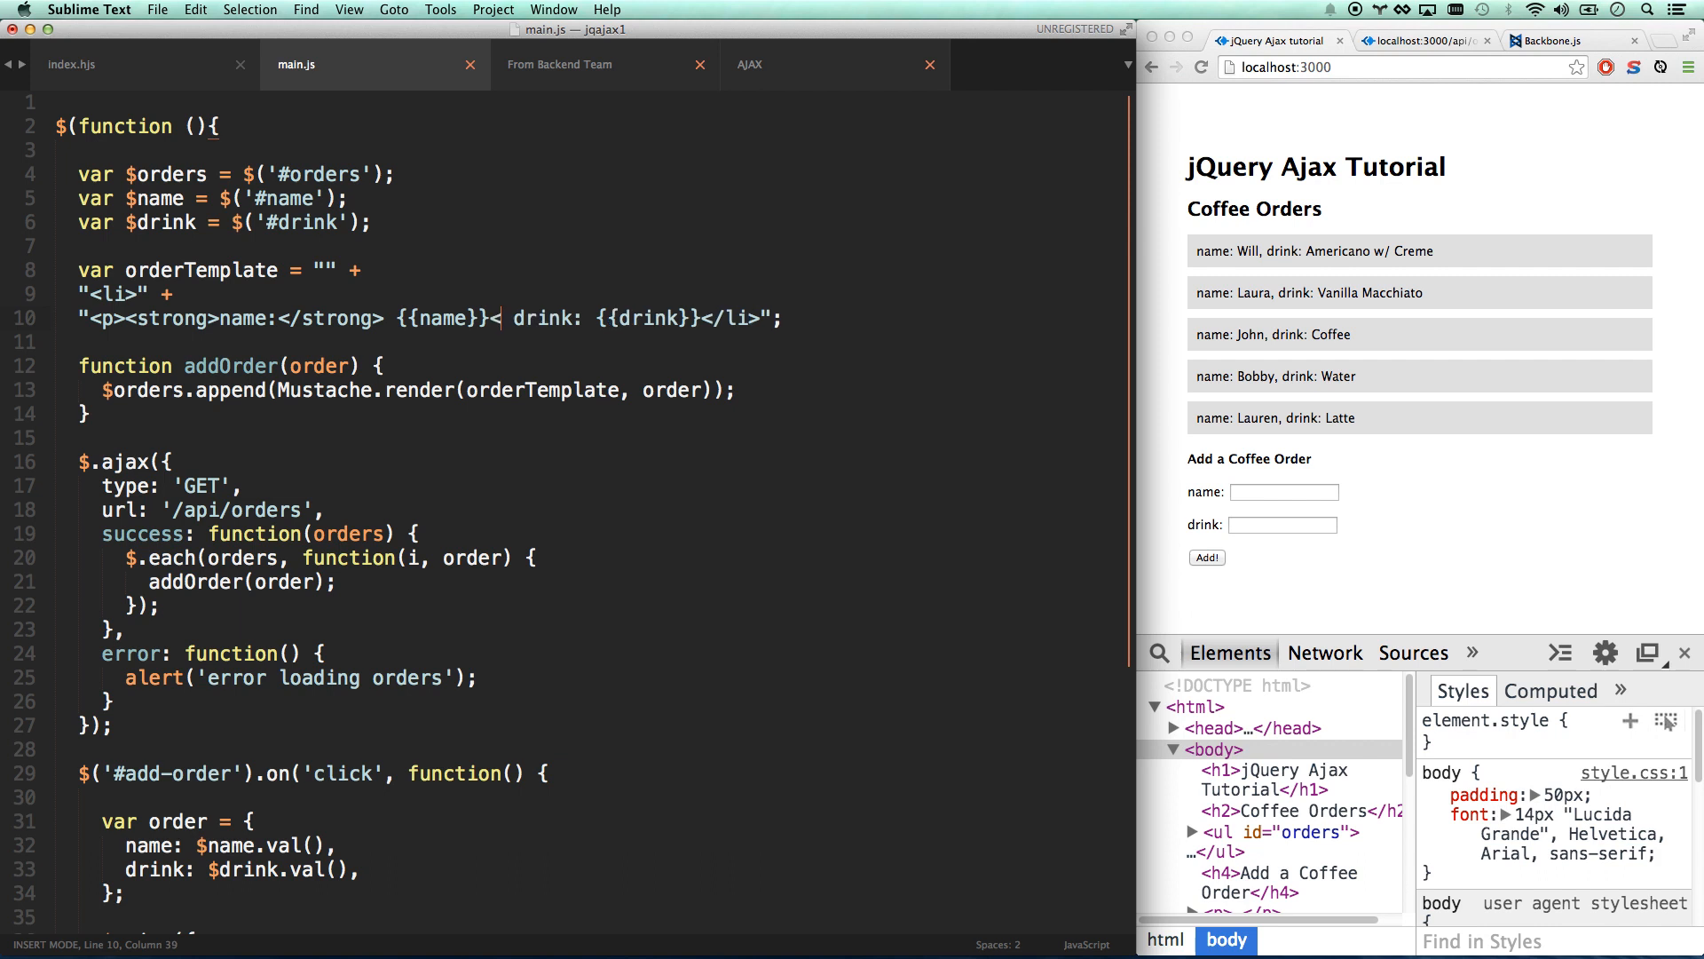
text(</p>")
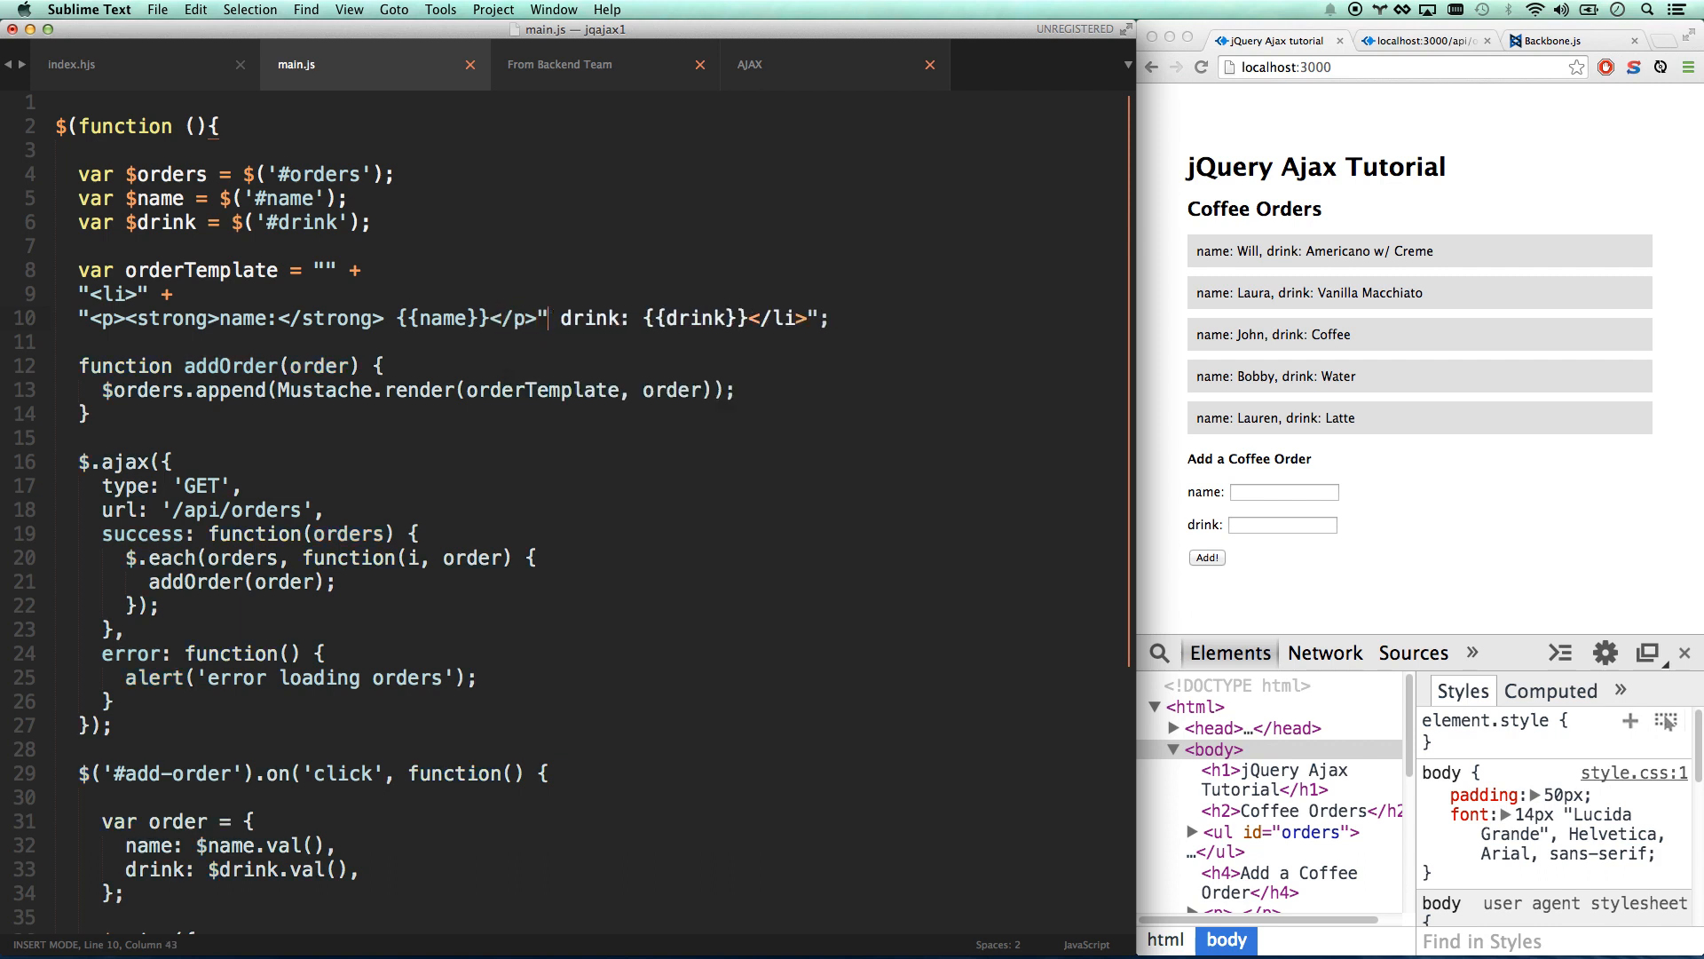
Start a new template line with <p><strong>Drink:</strong> for the drink.
key(enter)
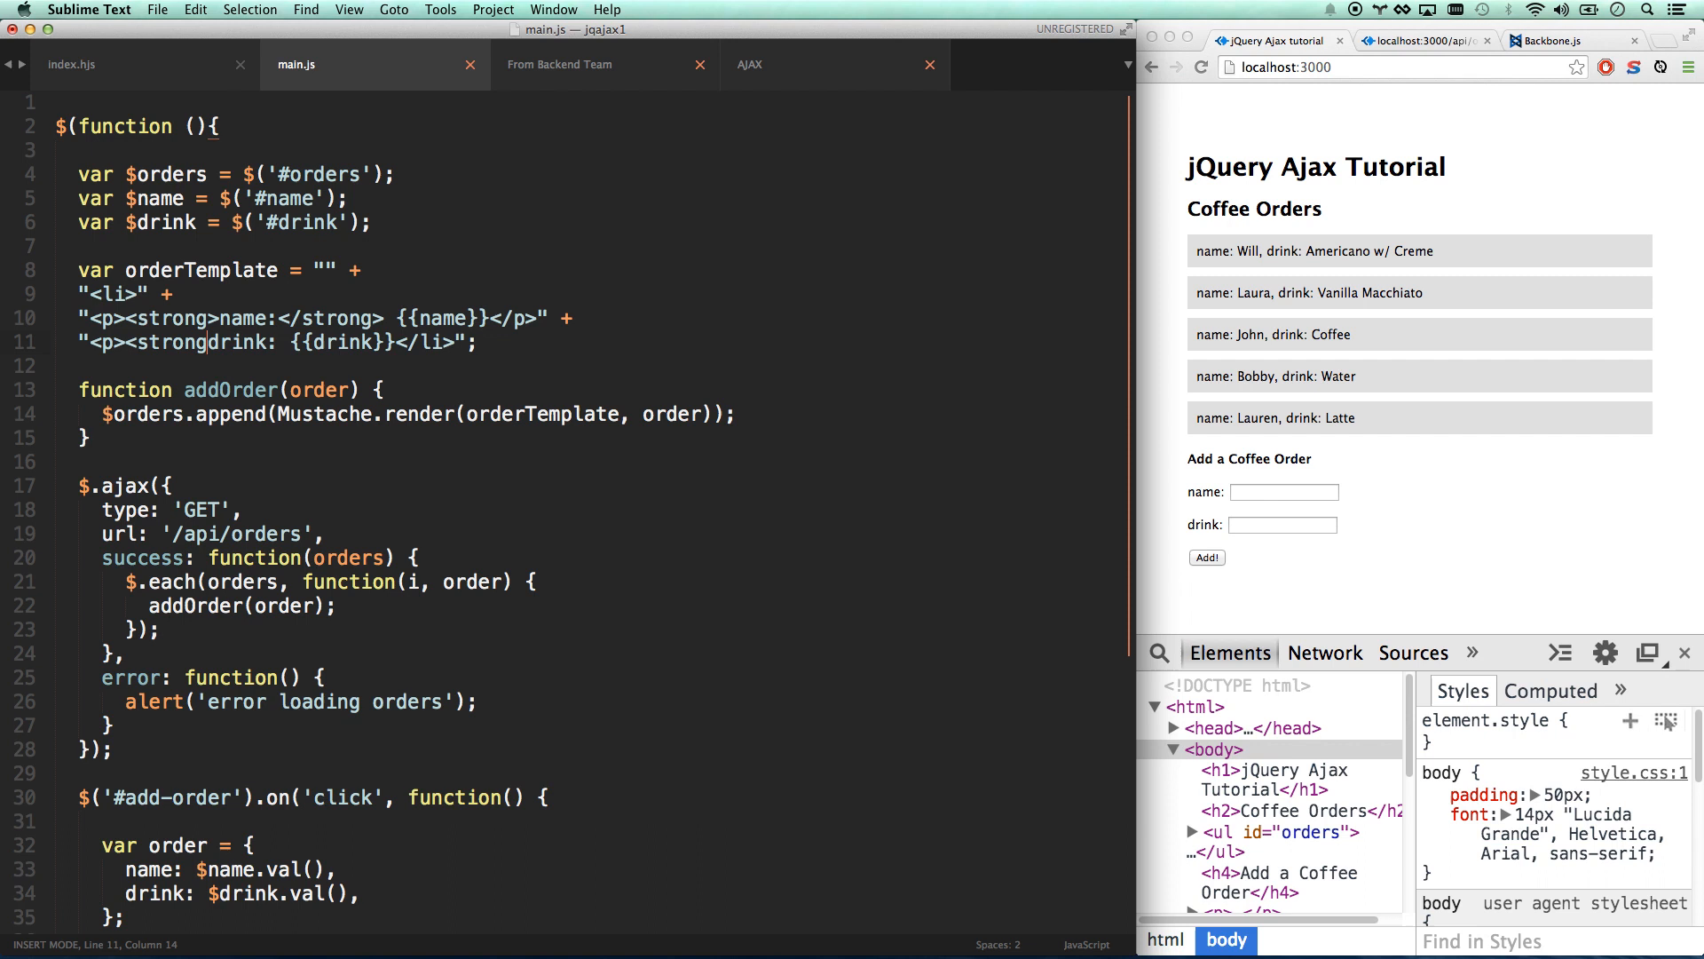
text(Drink)
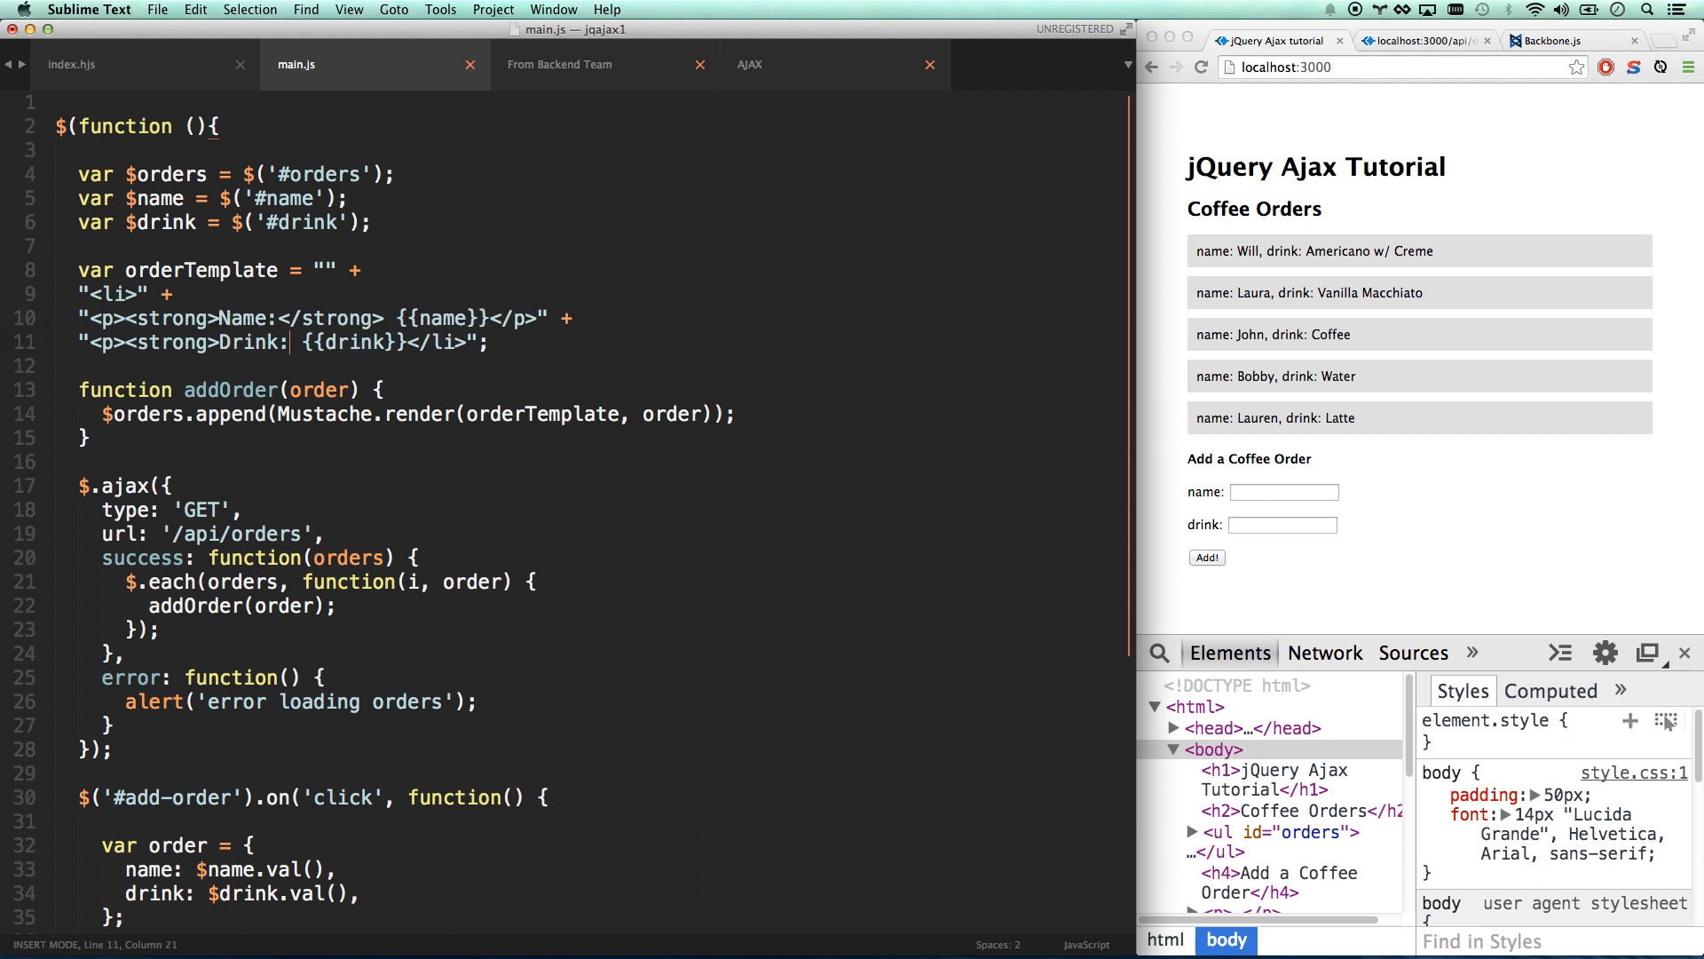
text(</strong>)
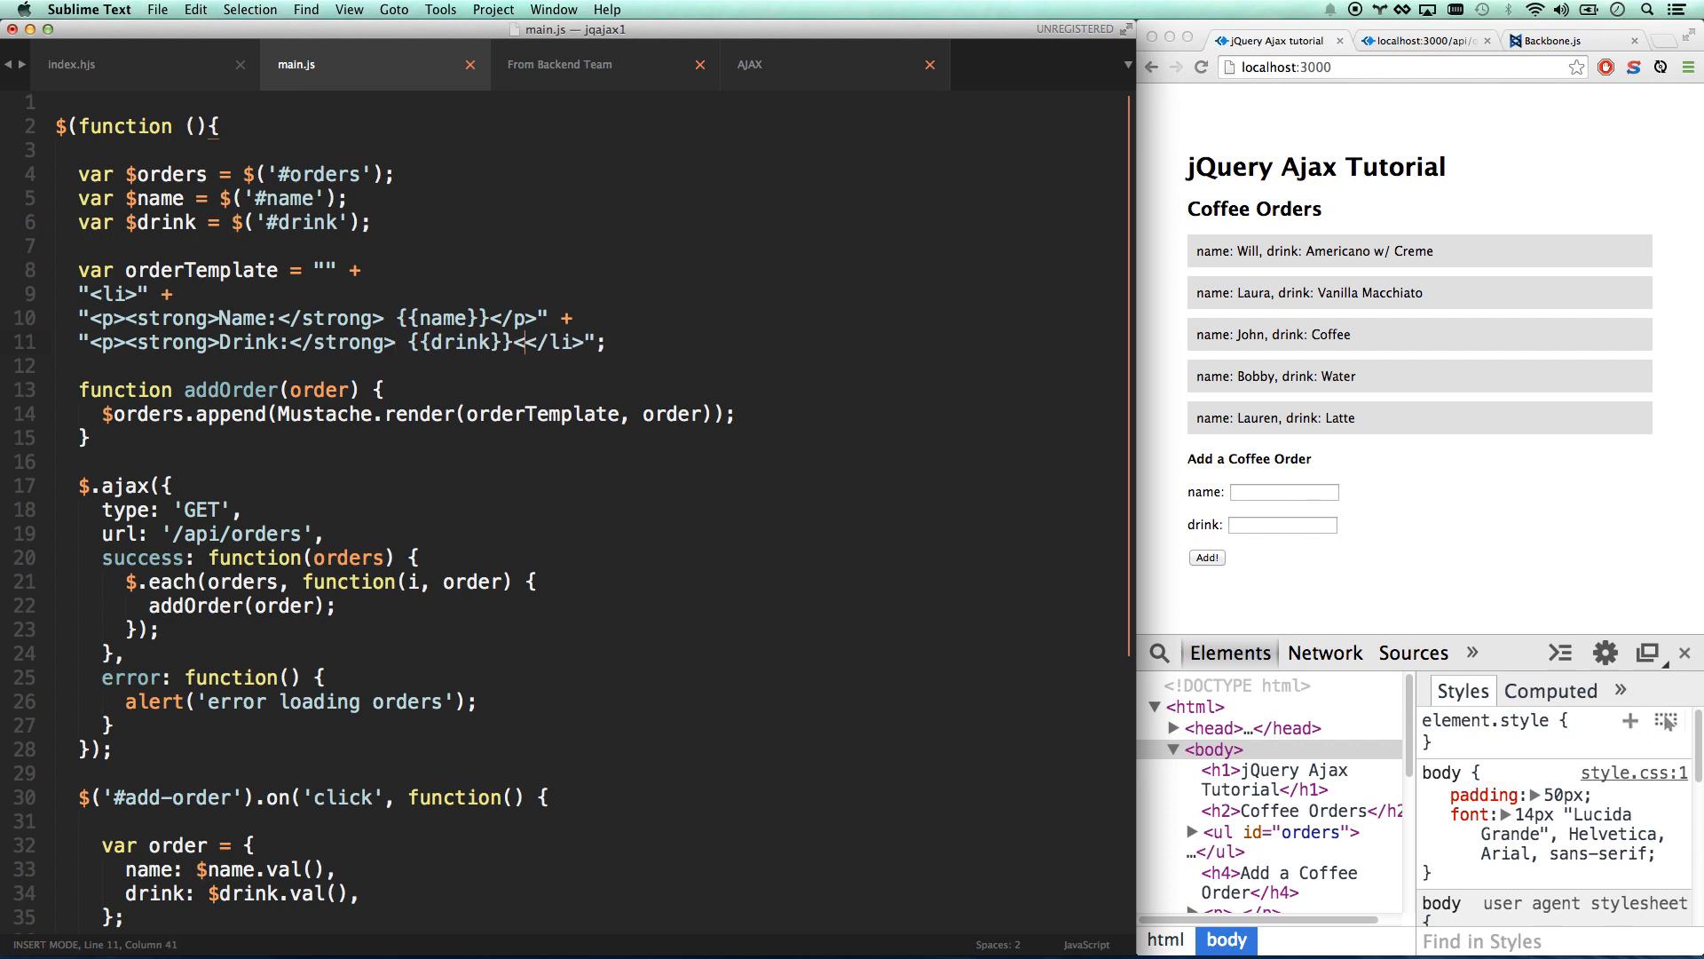
Close the drink paragraph and add a <button data-id='{{id}}'>X</button> line before </li>.
text(</p>)
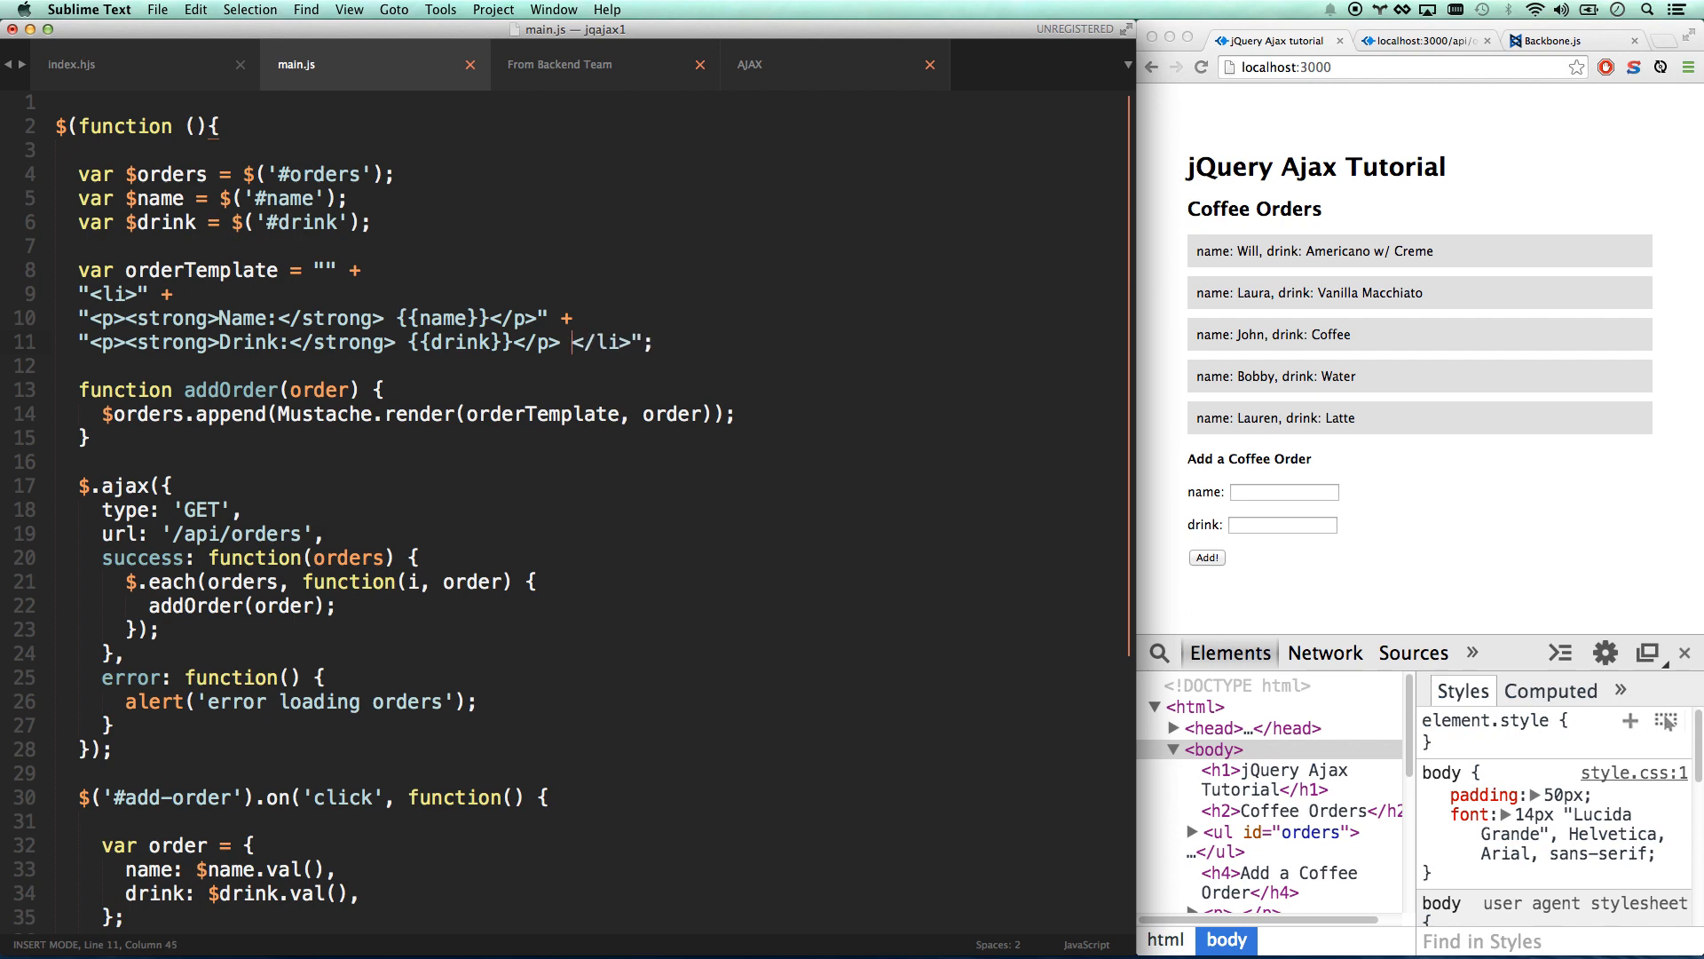
key(enter)
text("<button )
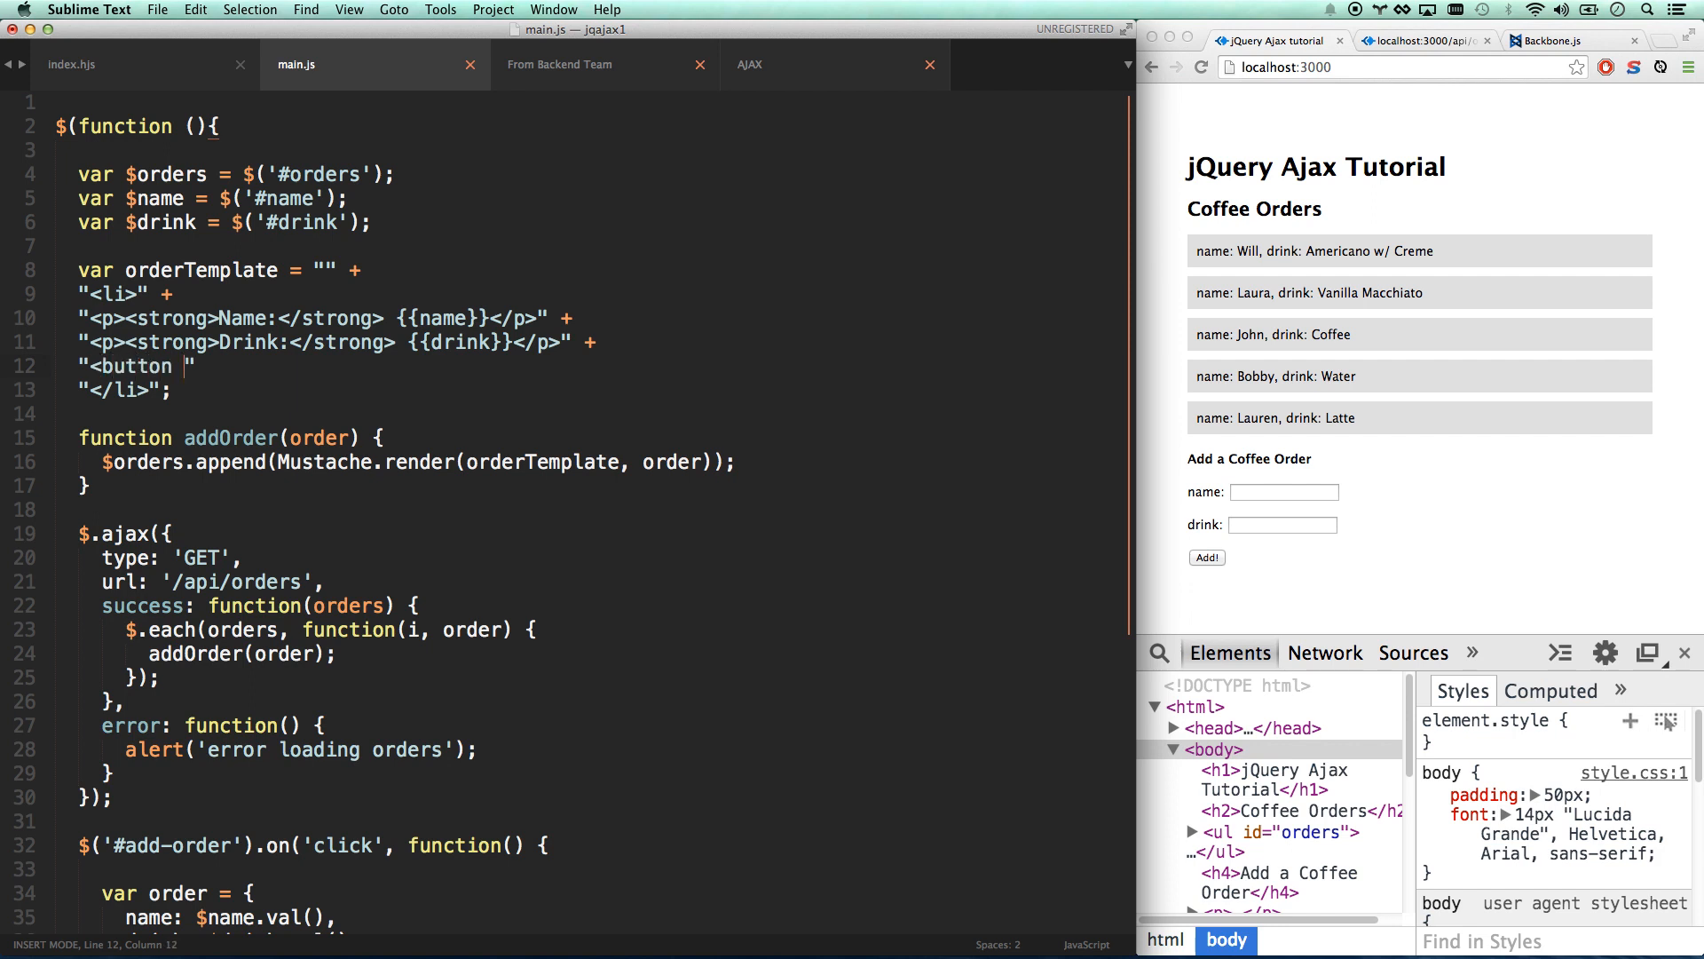
text(data-id)
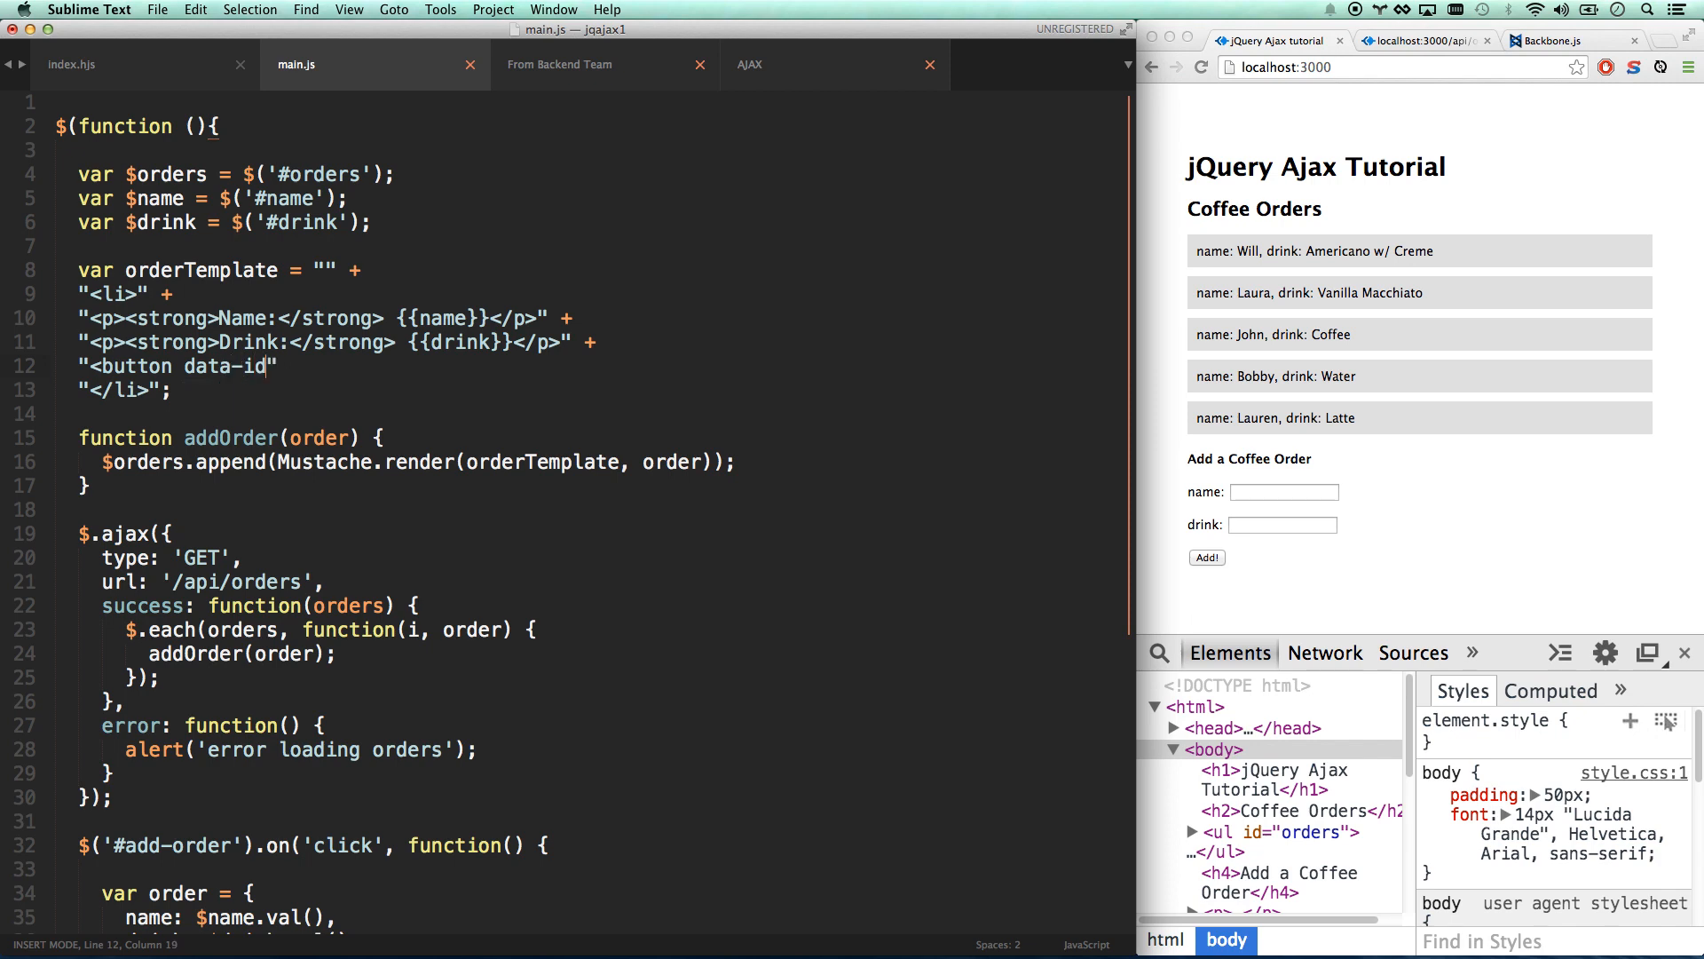
text(=")
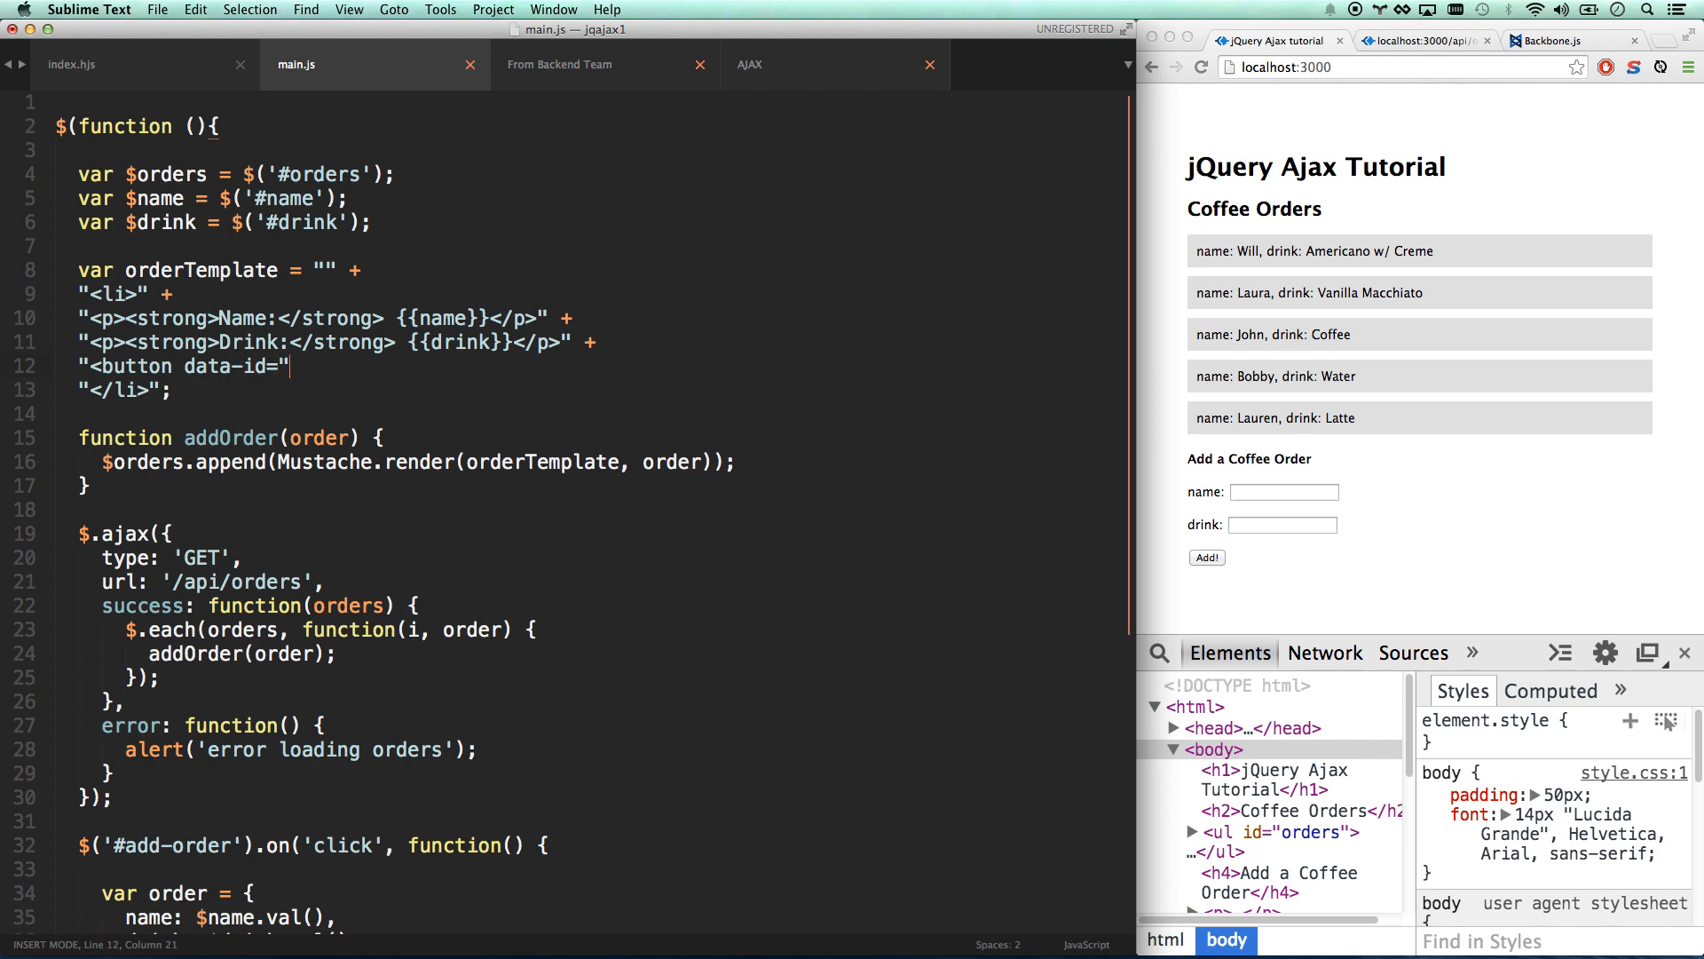
text({{id}}')
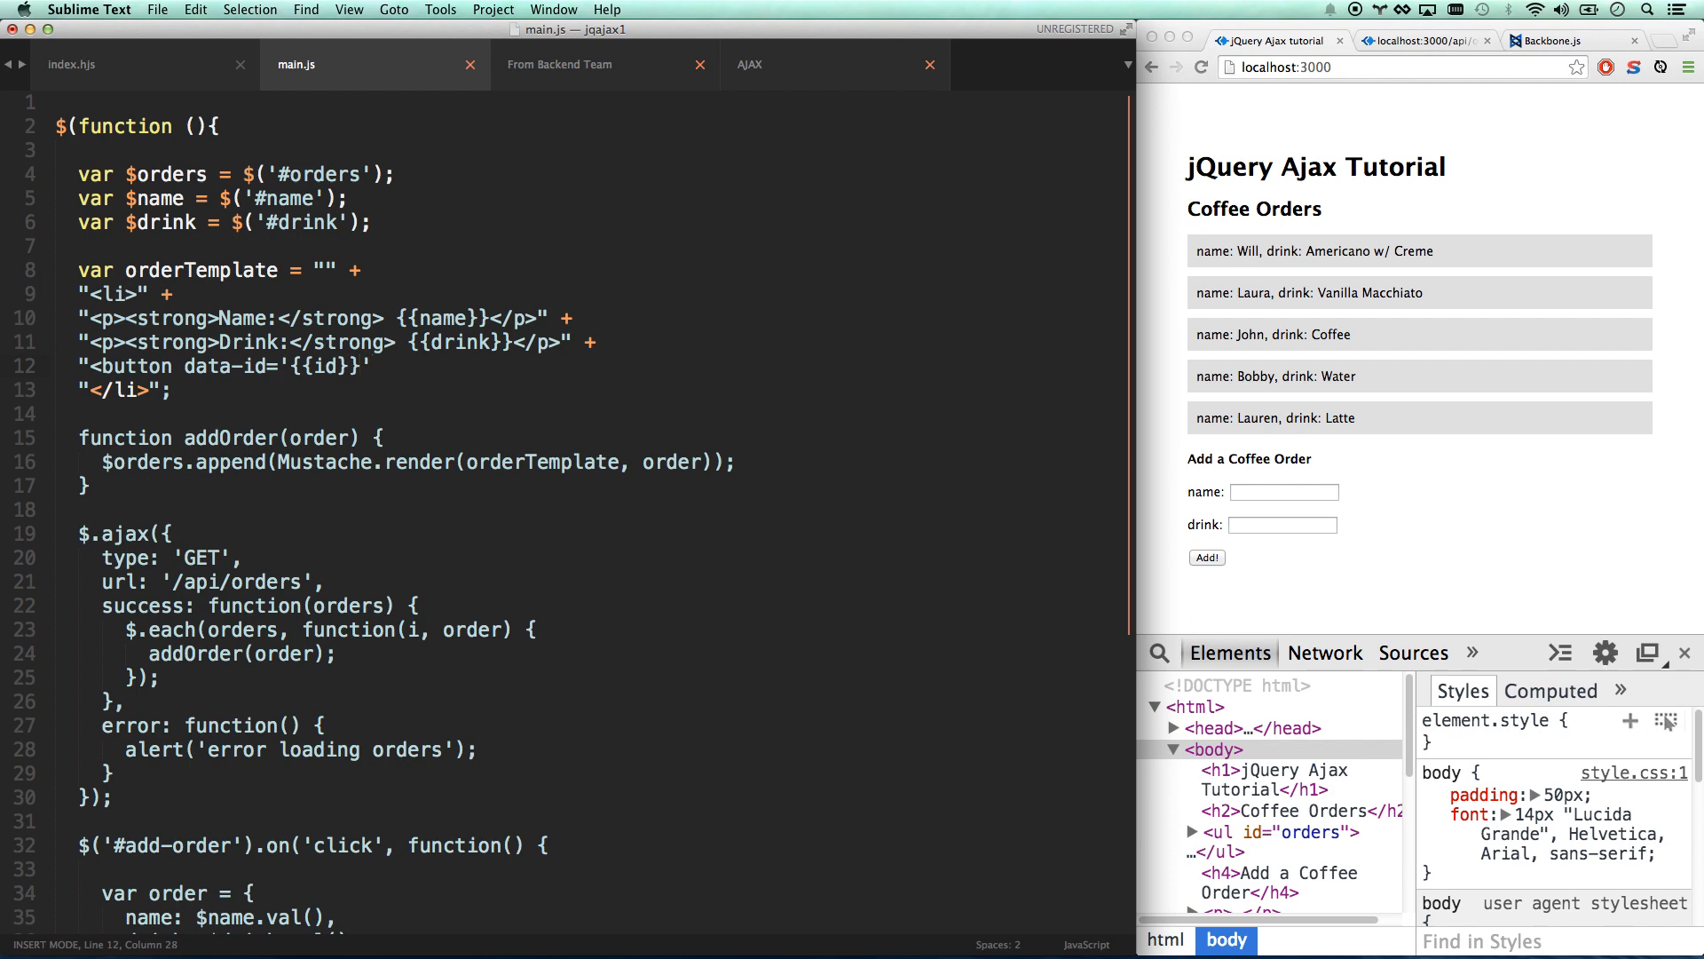
text(></button>" +)
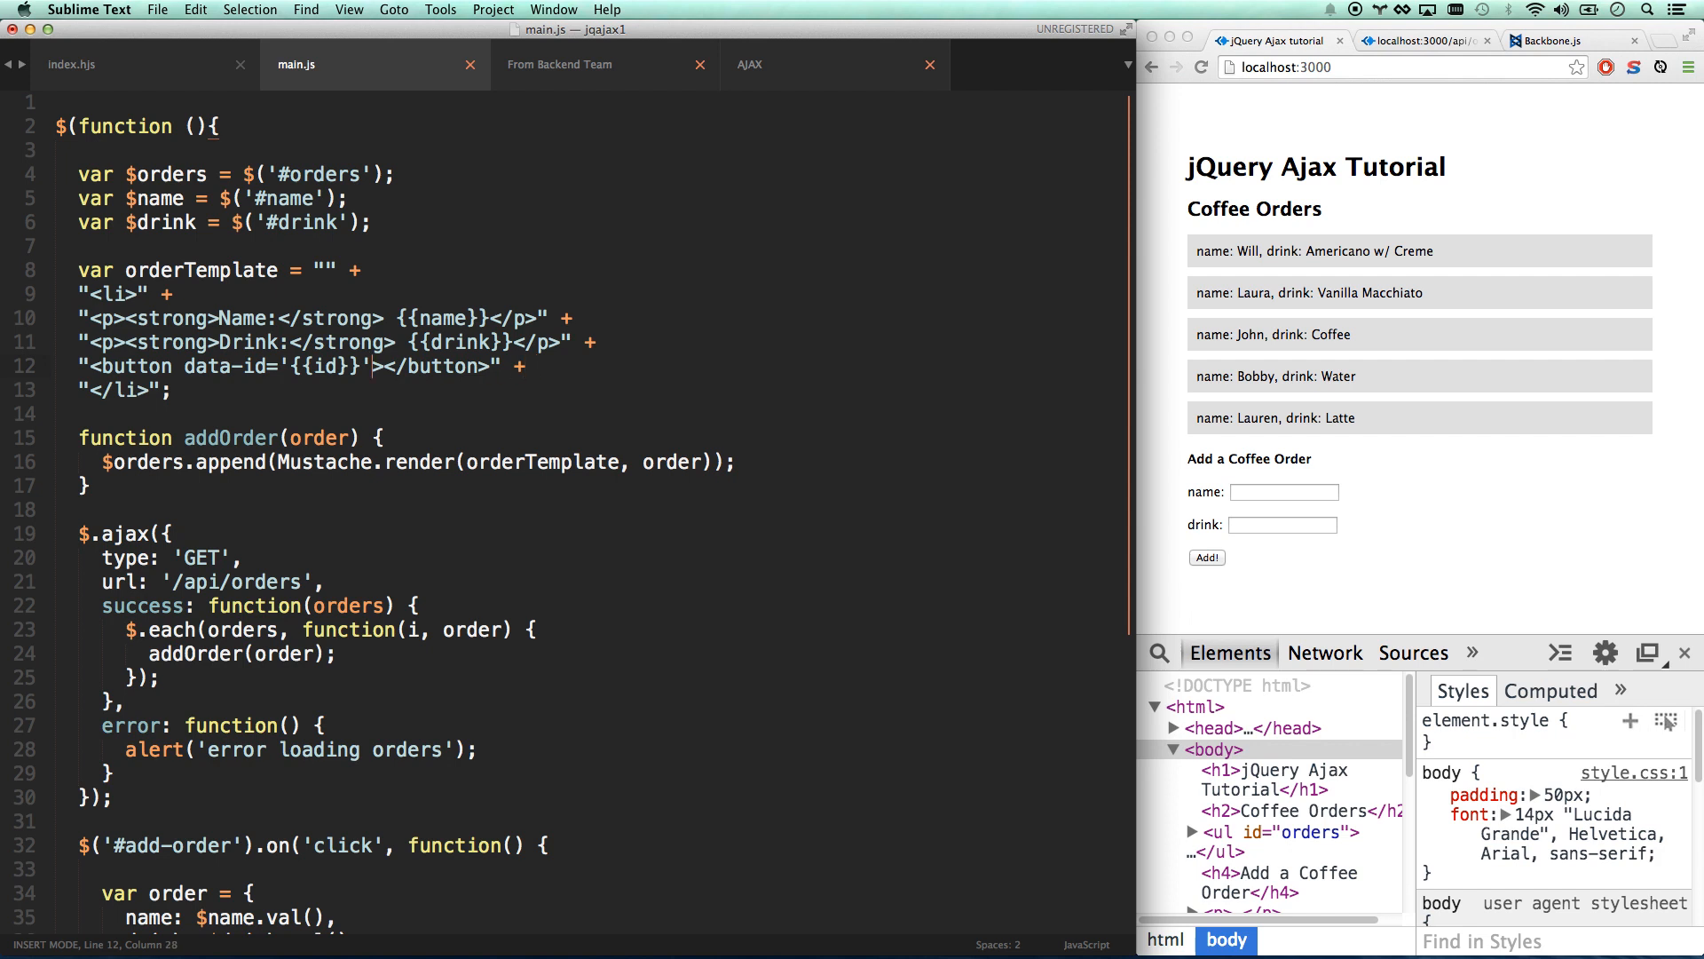
text(X)
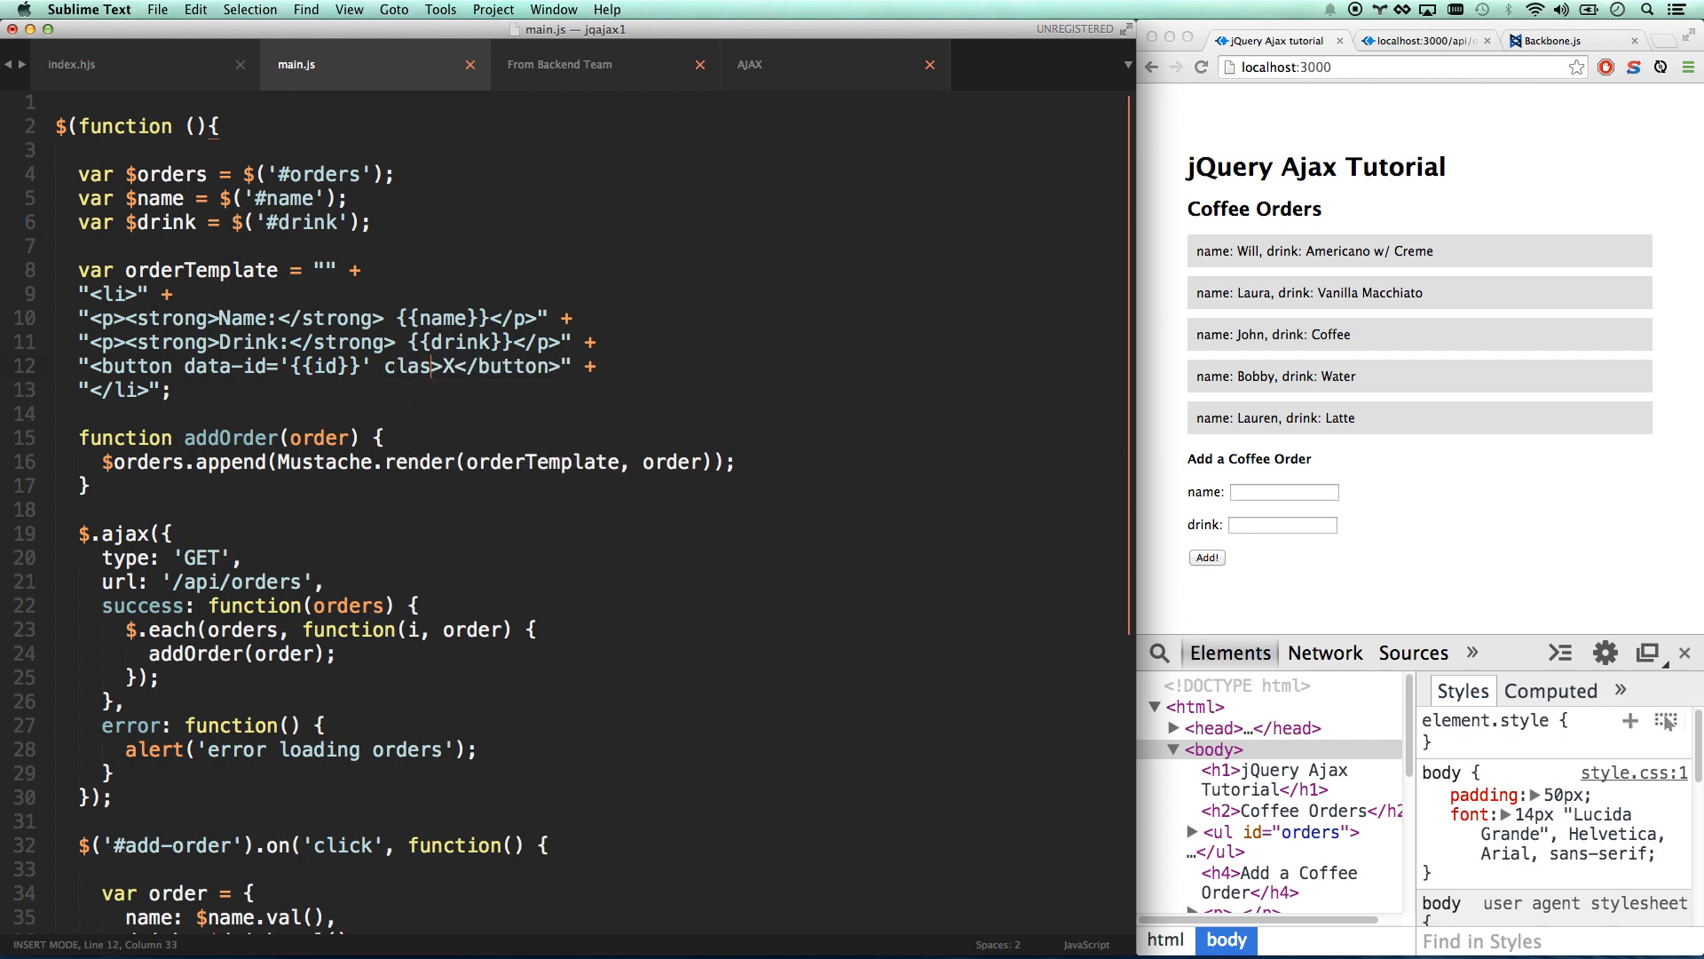
Give the button class='remove' and save main.js.
text(s=)
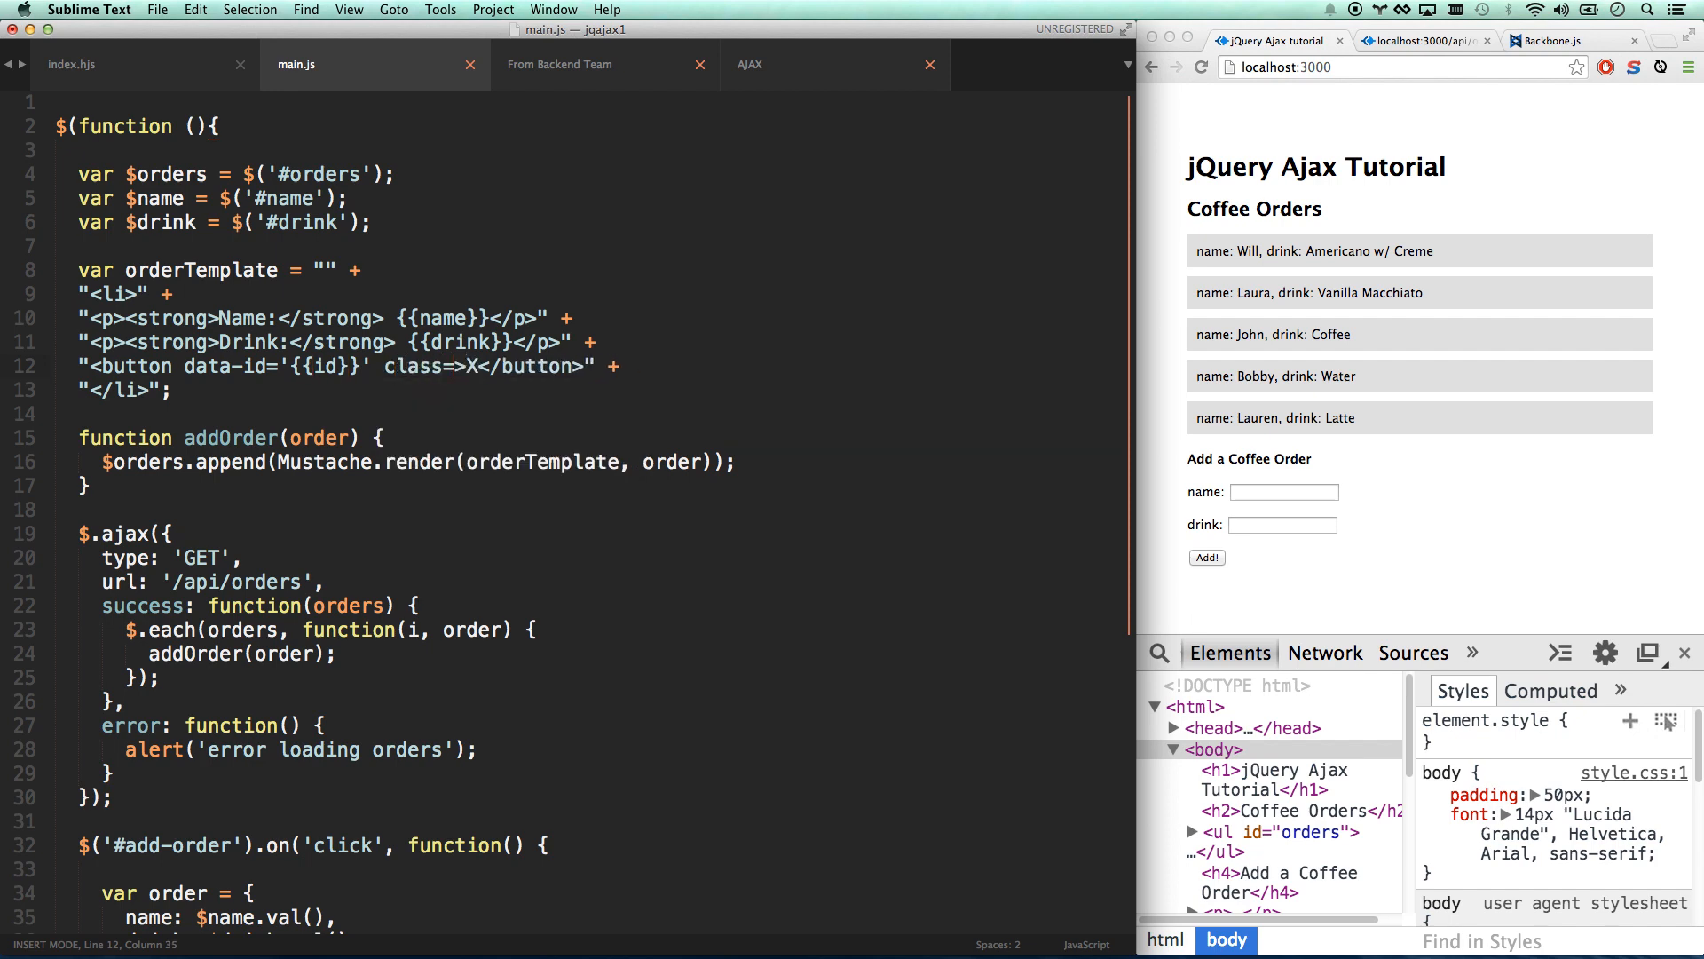
text('remove)
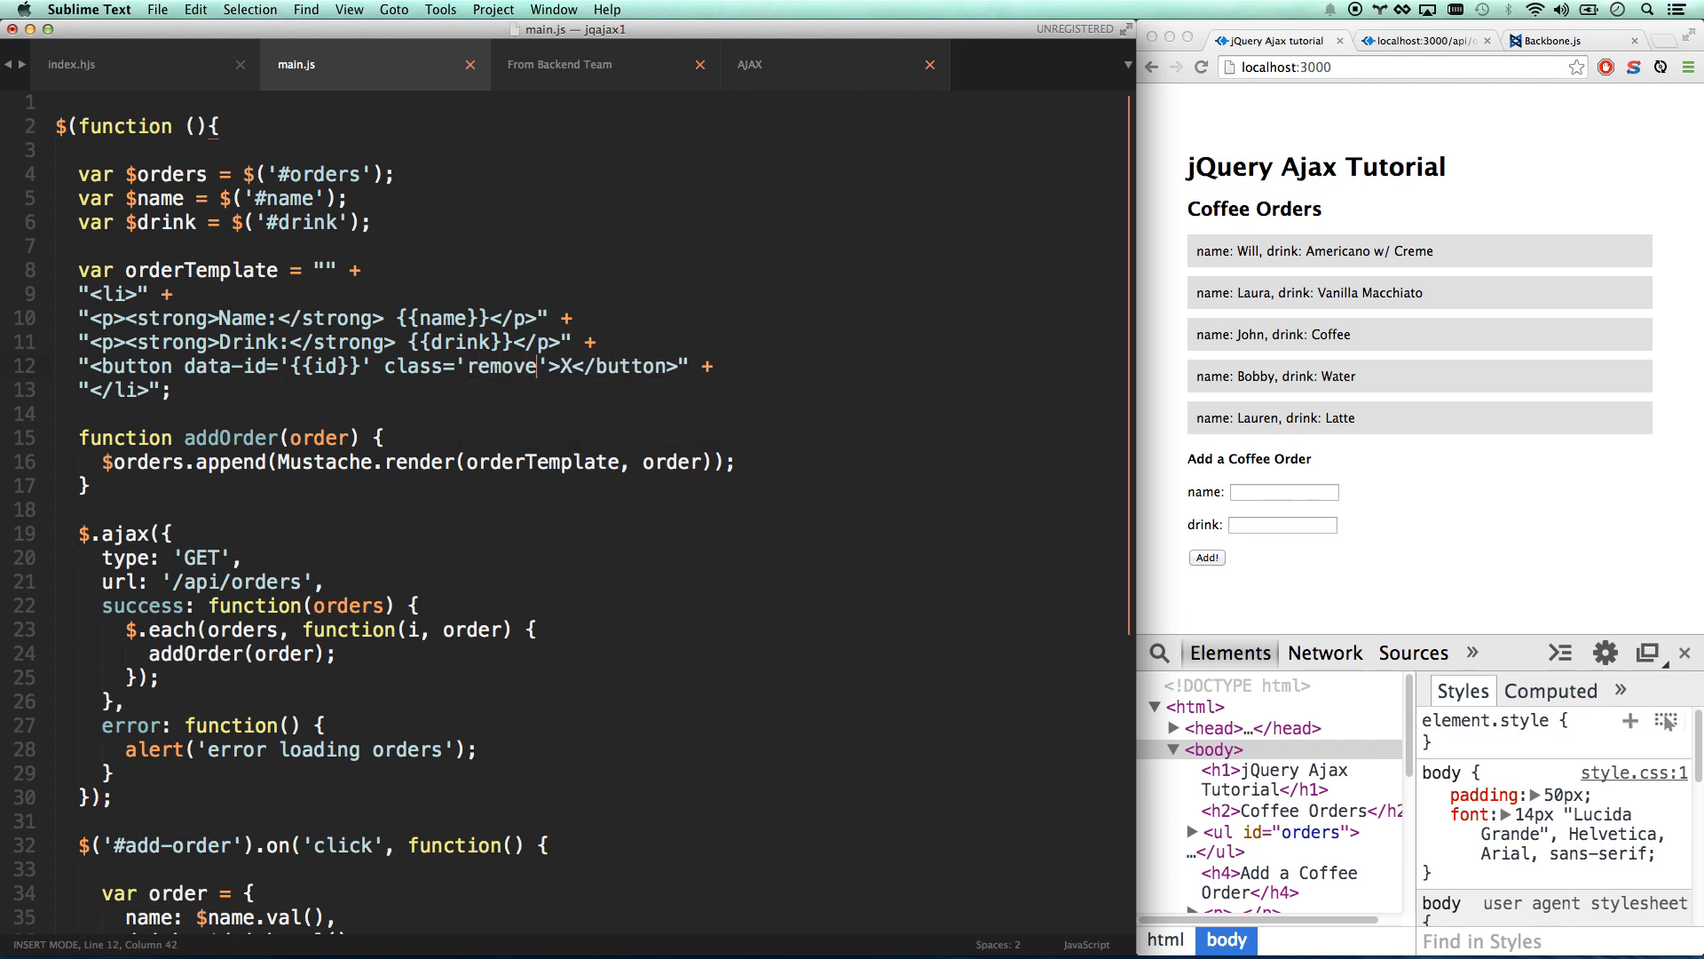
key(cmd+s)
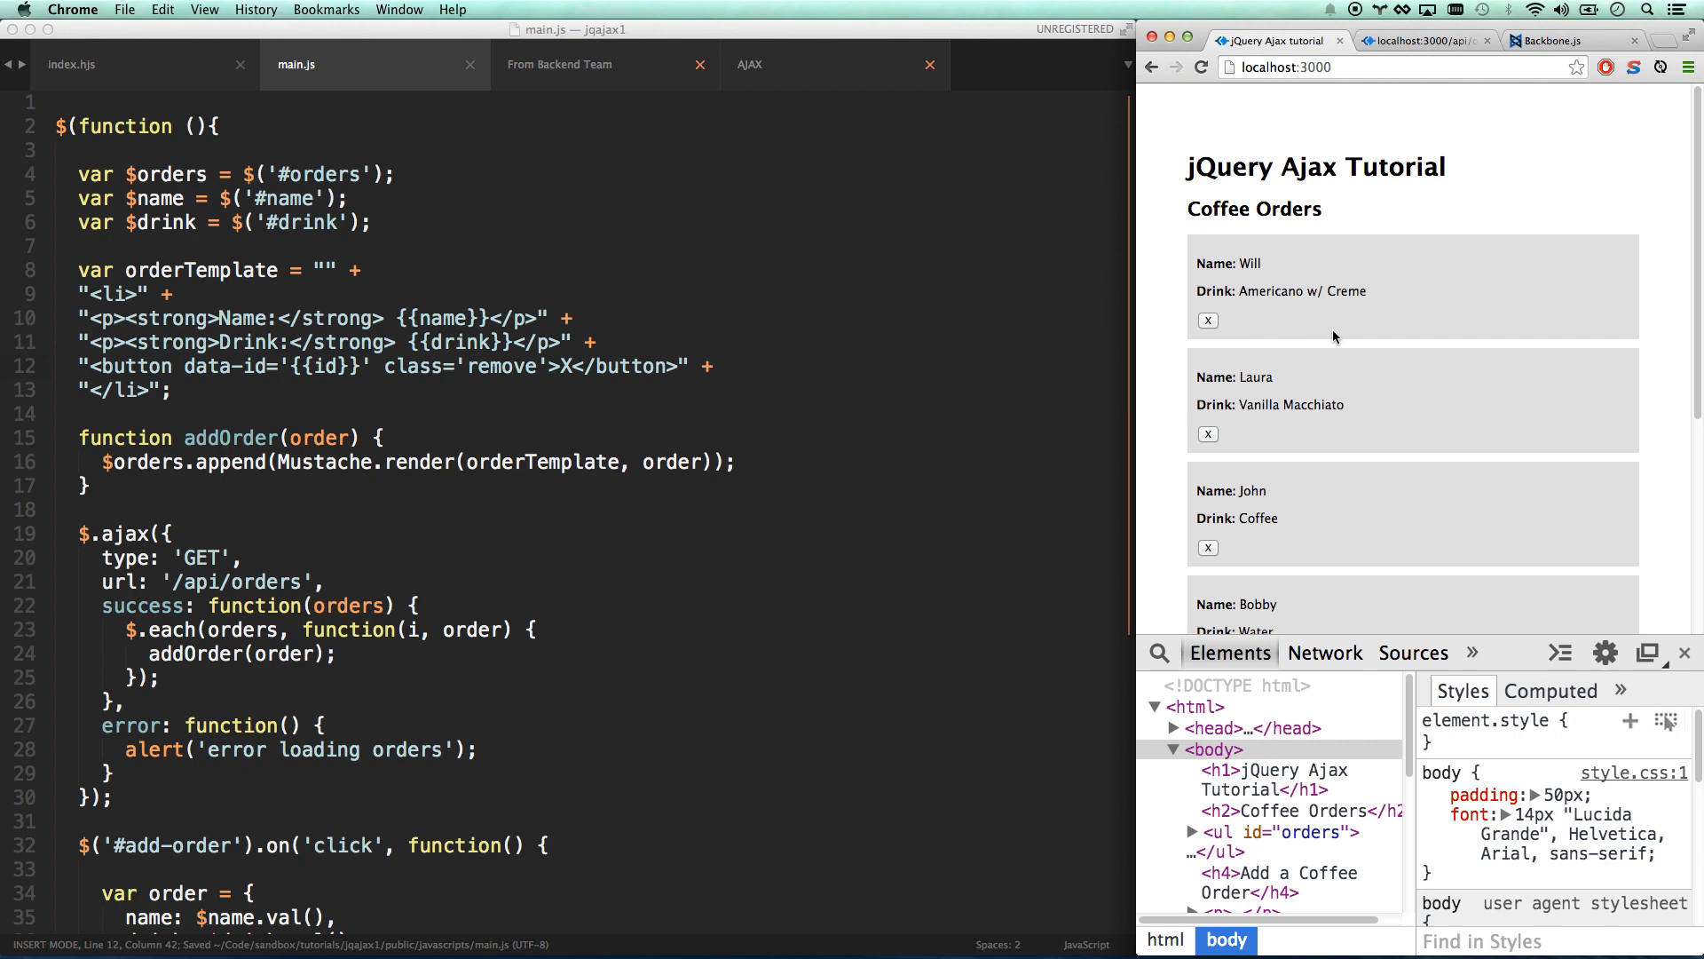
Scroll through the reloaded order list to check the Name/Drink labels and X buttons.
scroll(down, 3)
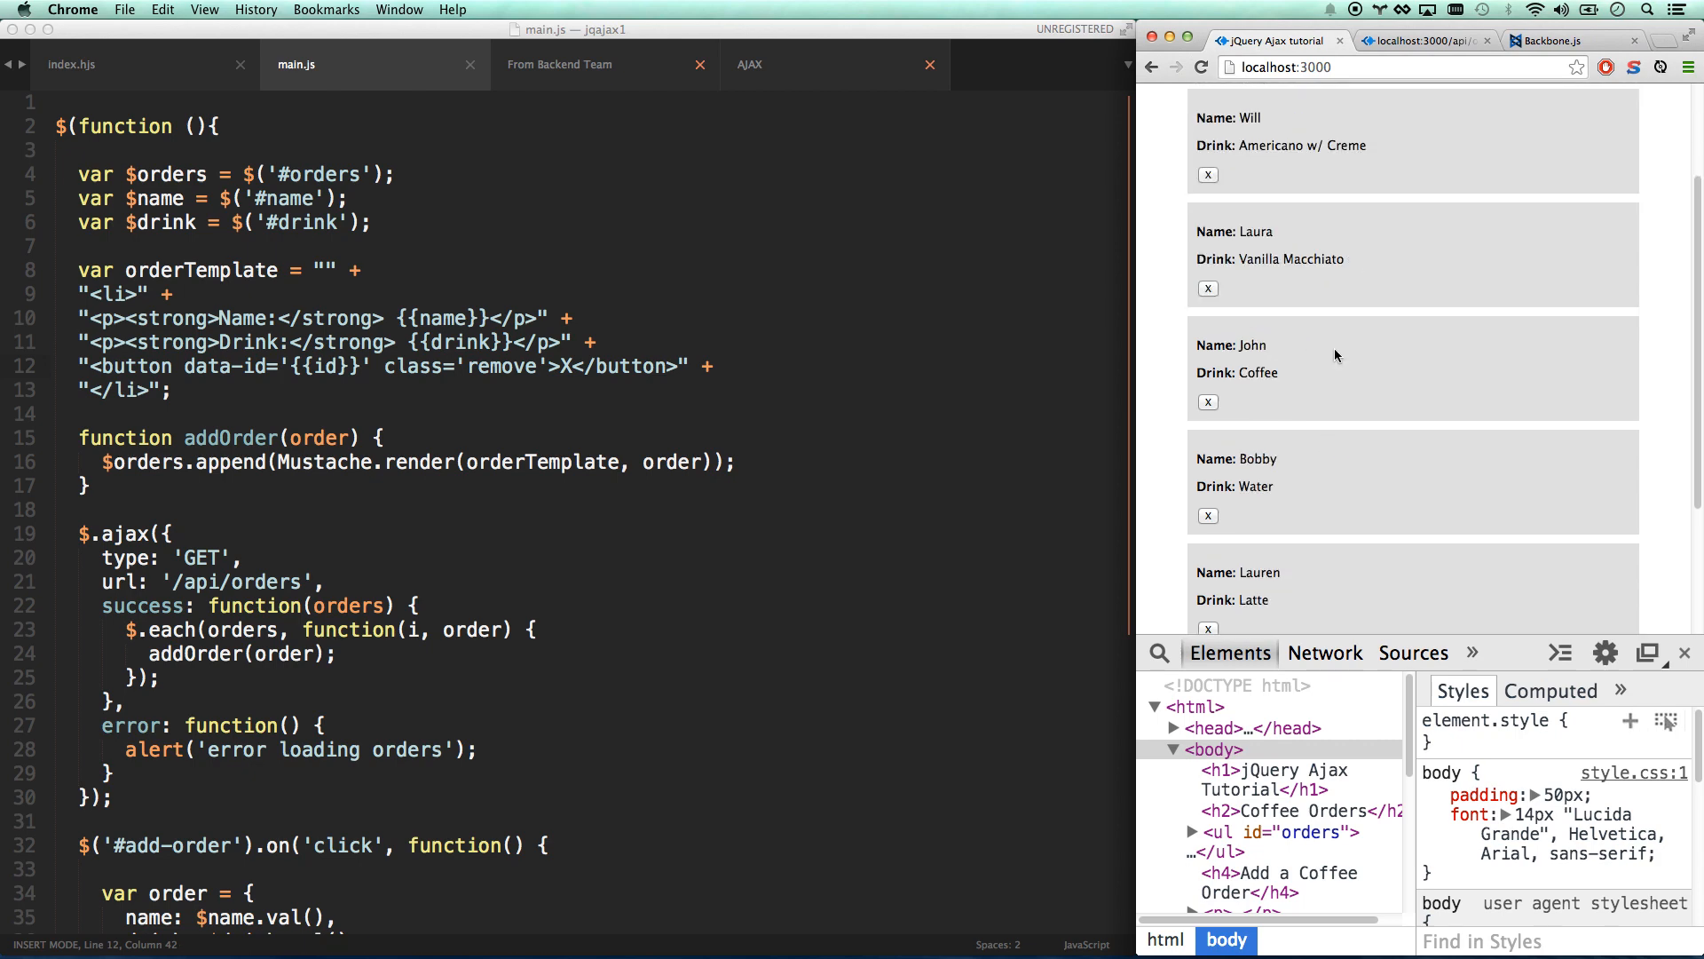
scroll(up, 3)
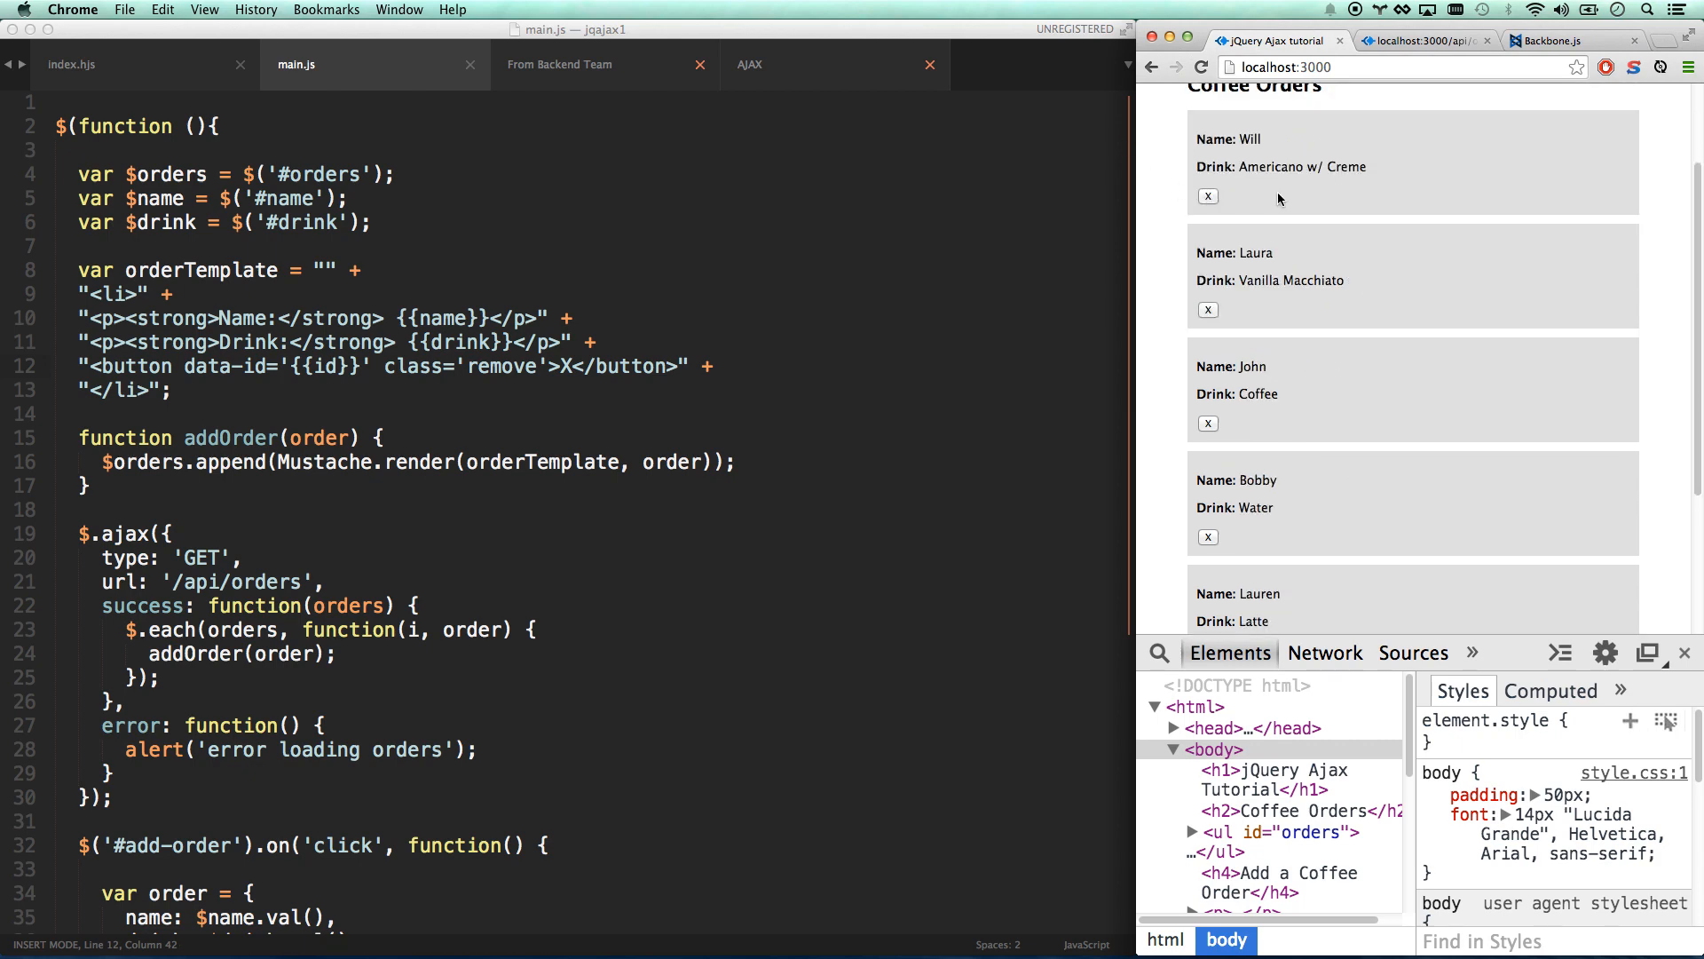
scroll(down, 3)
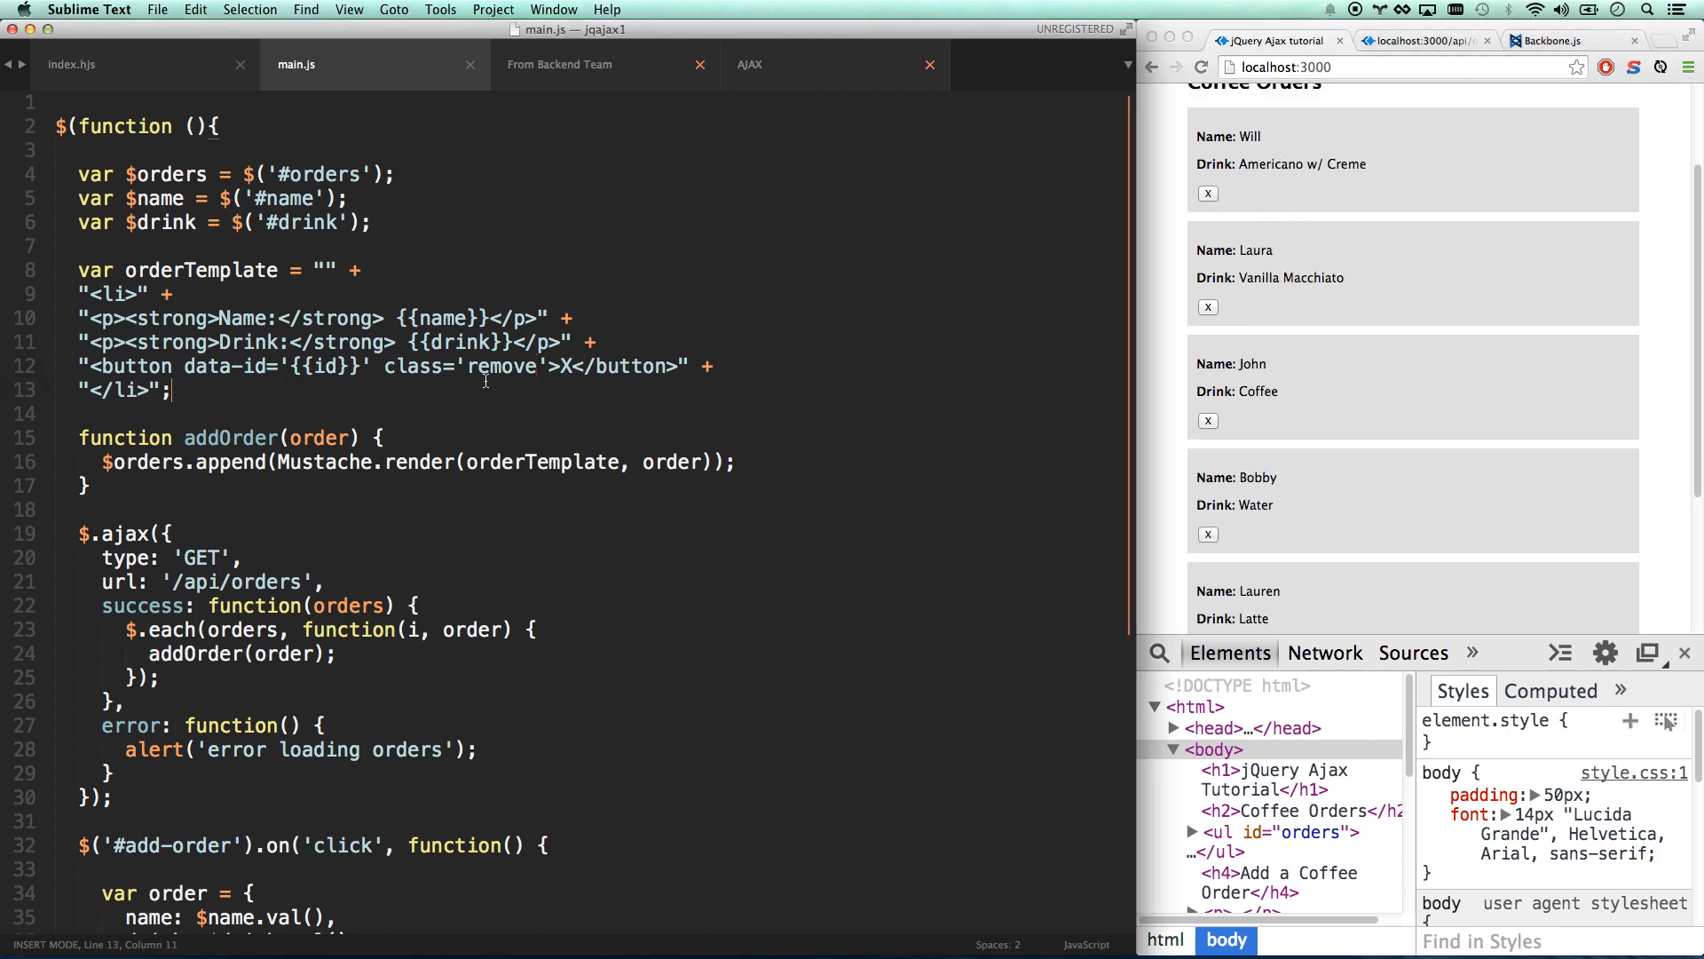
click(560, 64)
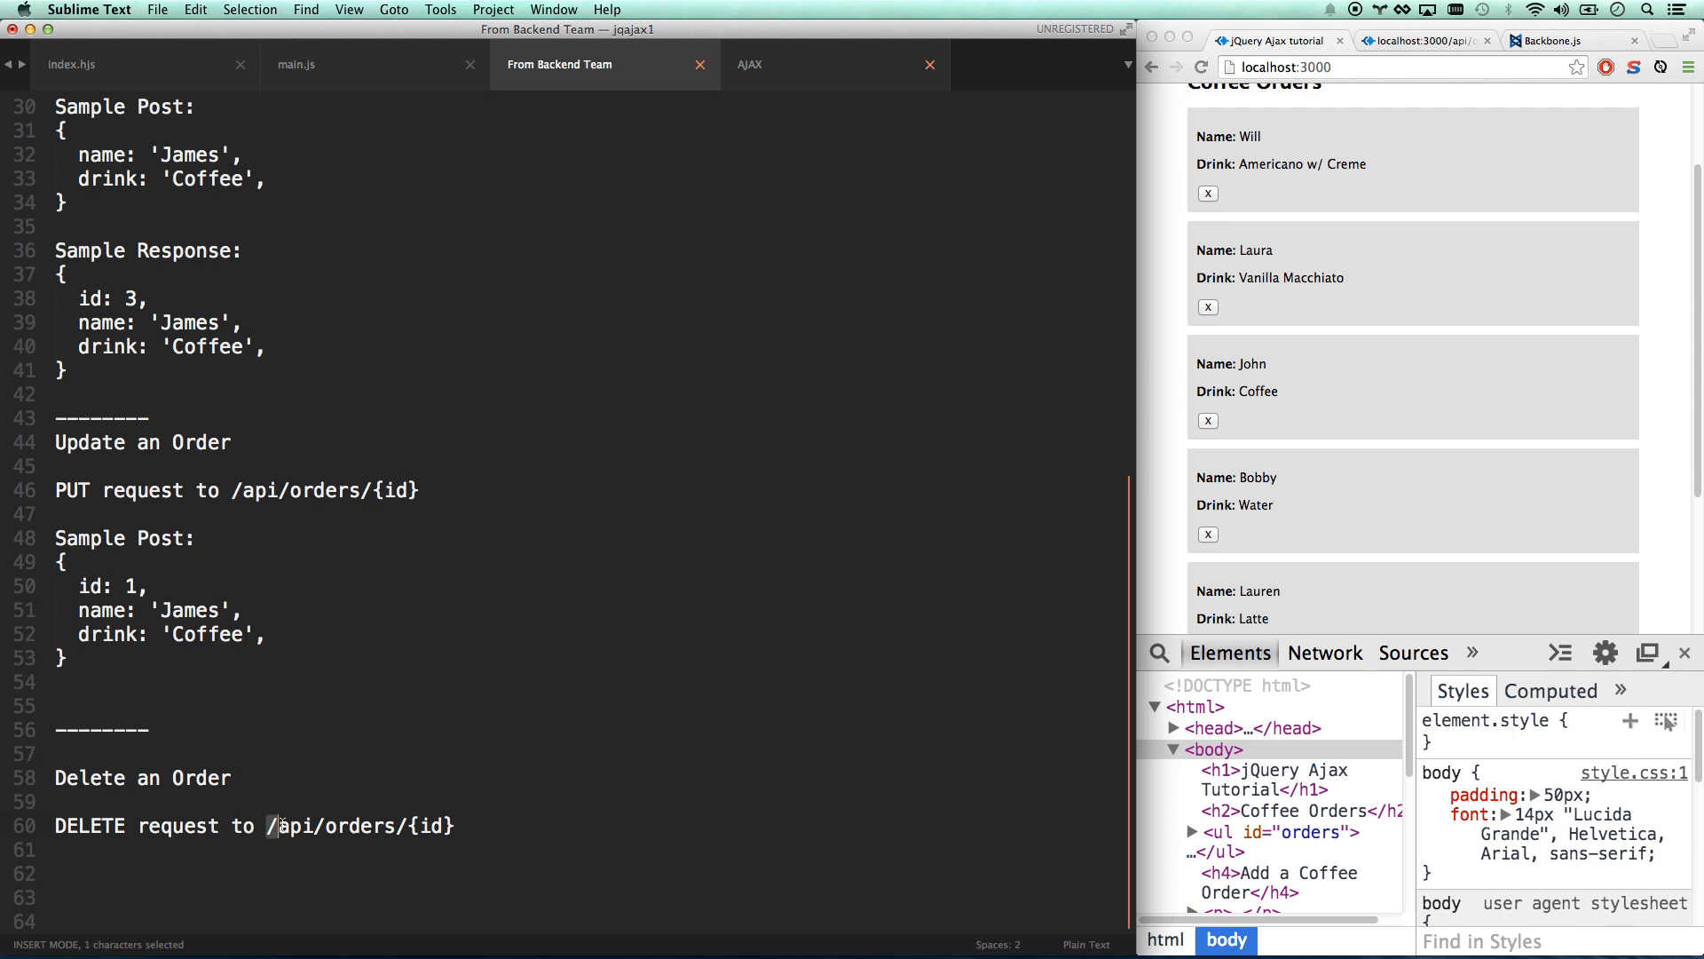
click(462, 826)
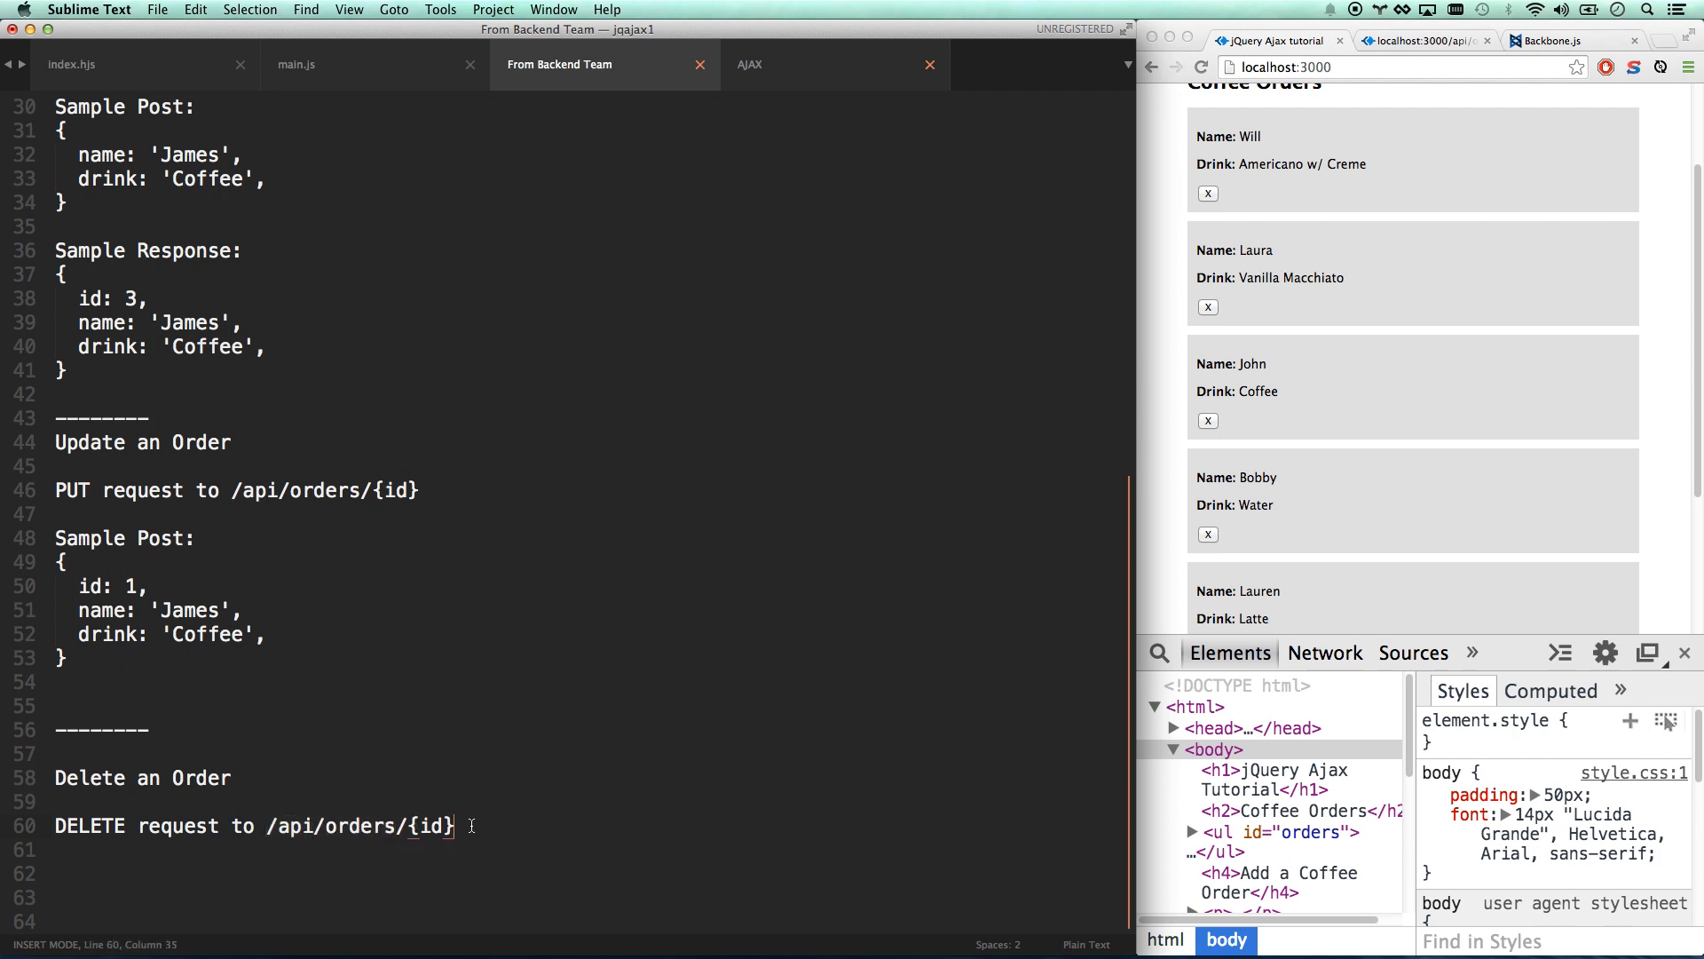
click(264, 827)
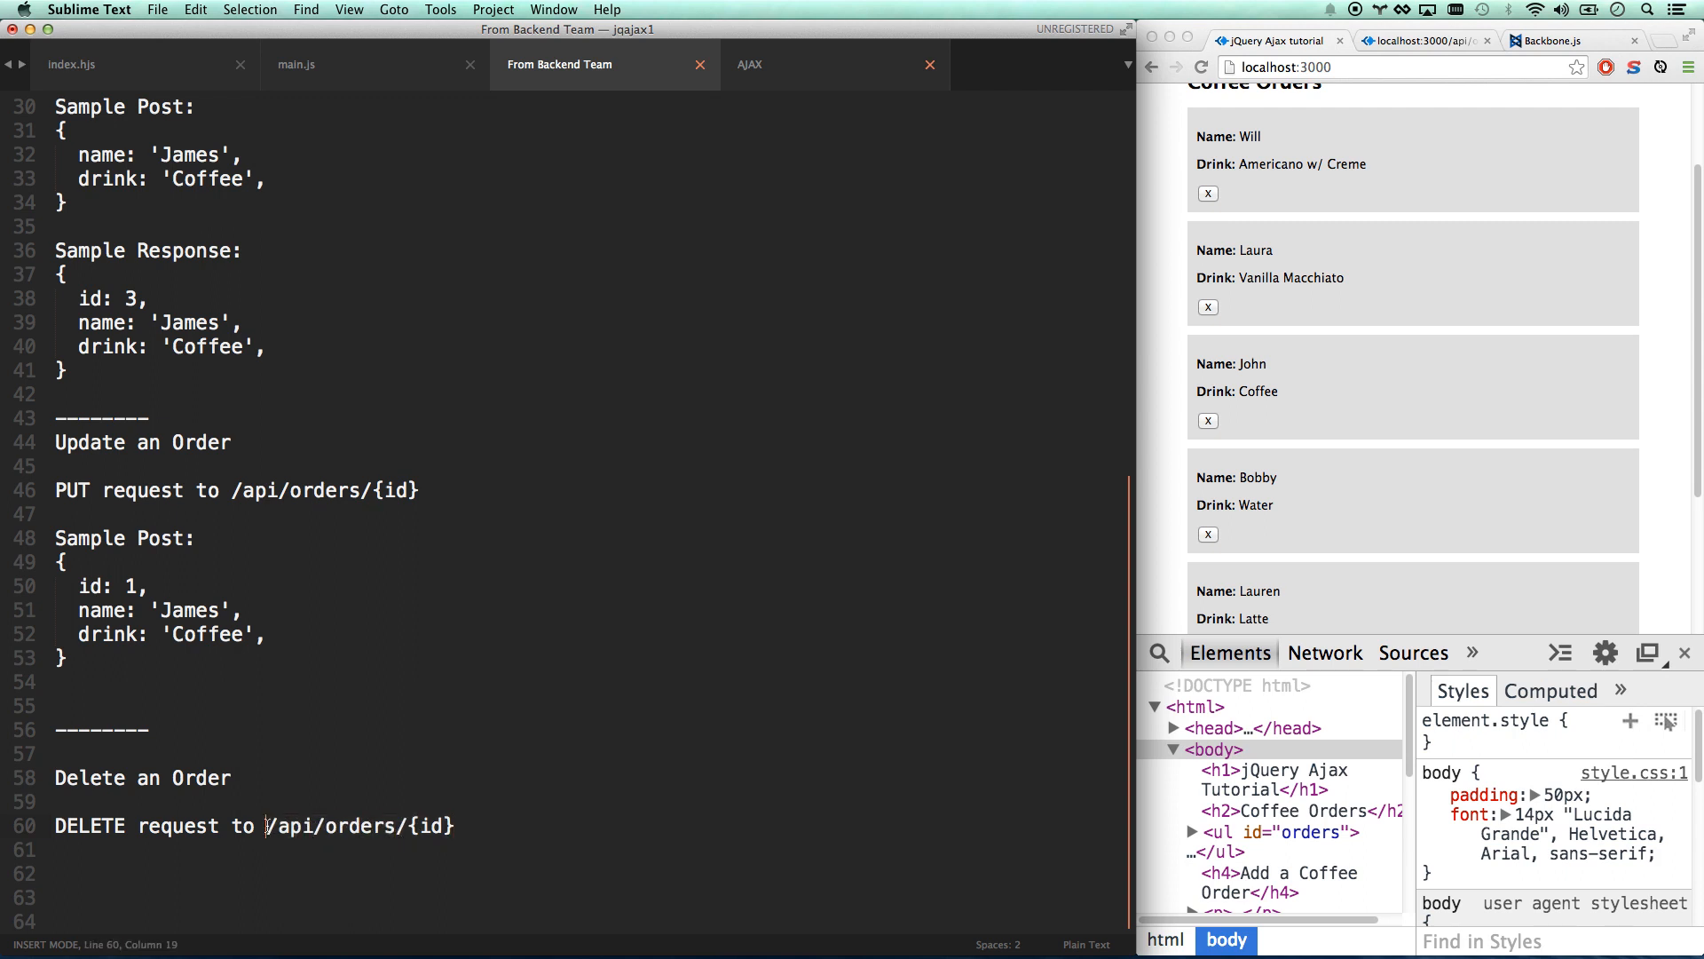
click(295, 64)
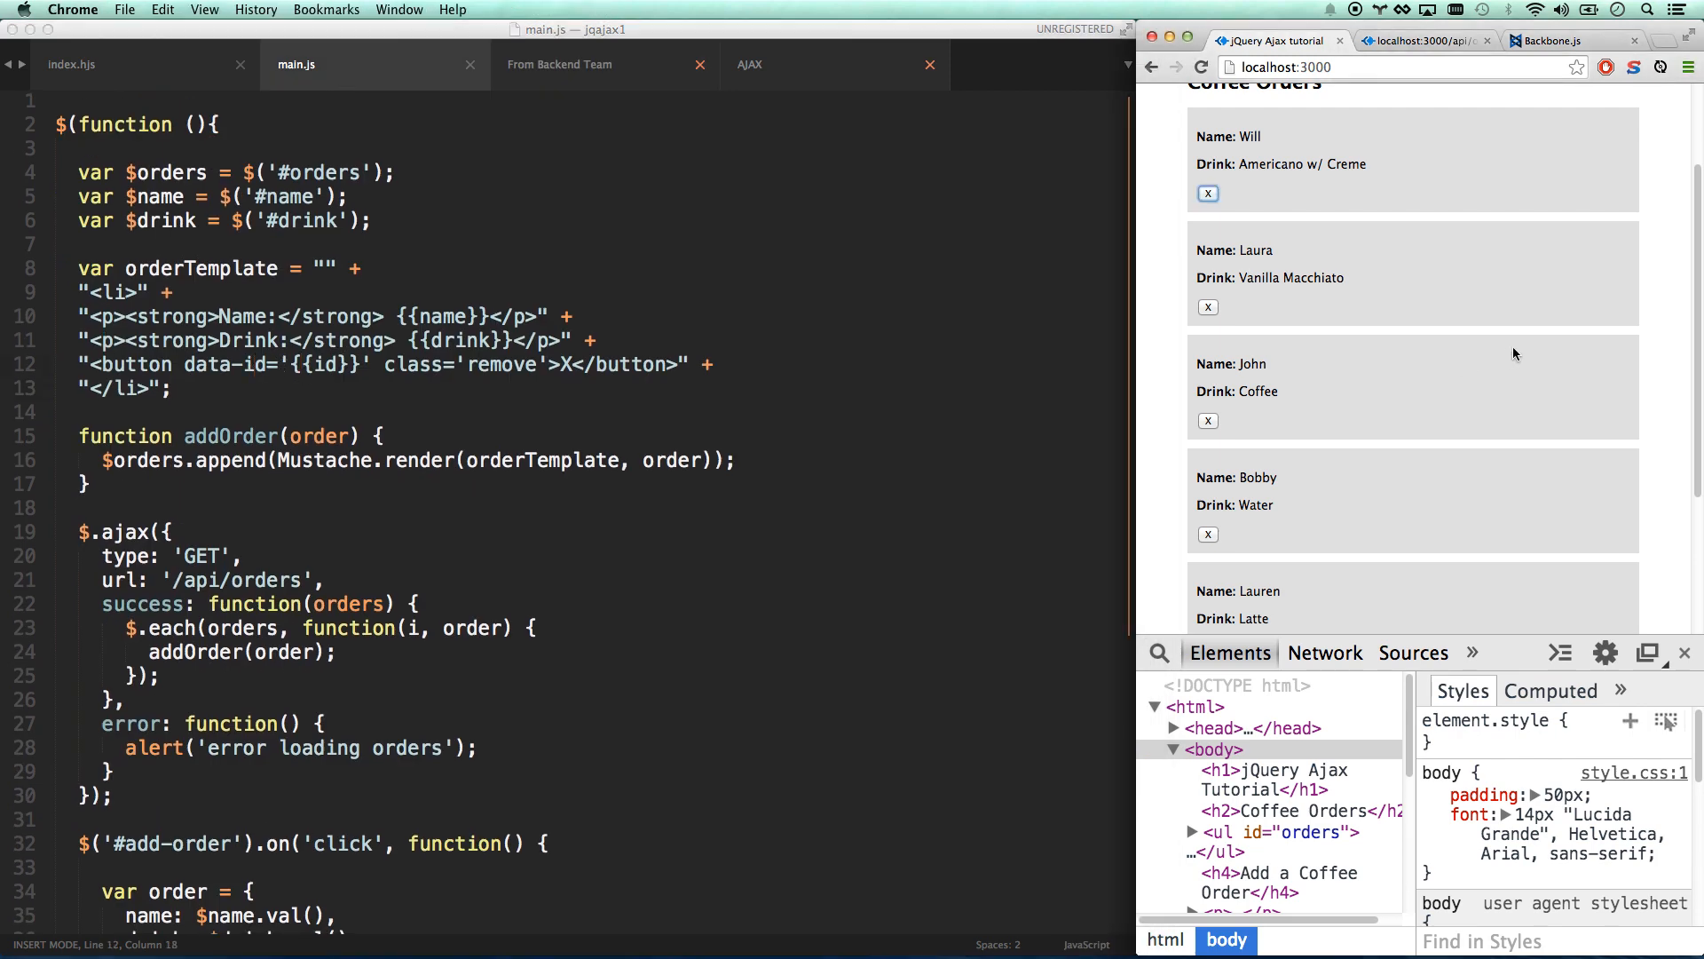
Inspect an order's li in DevTools to see its remove button's data-id 3.
right_click(131, 391)
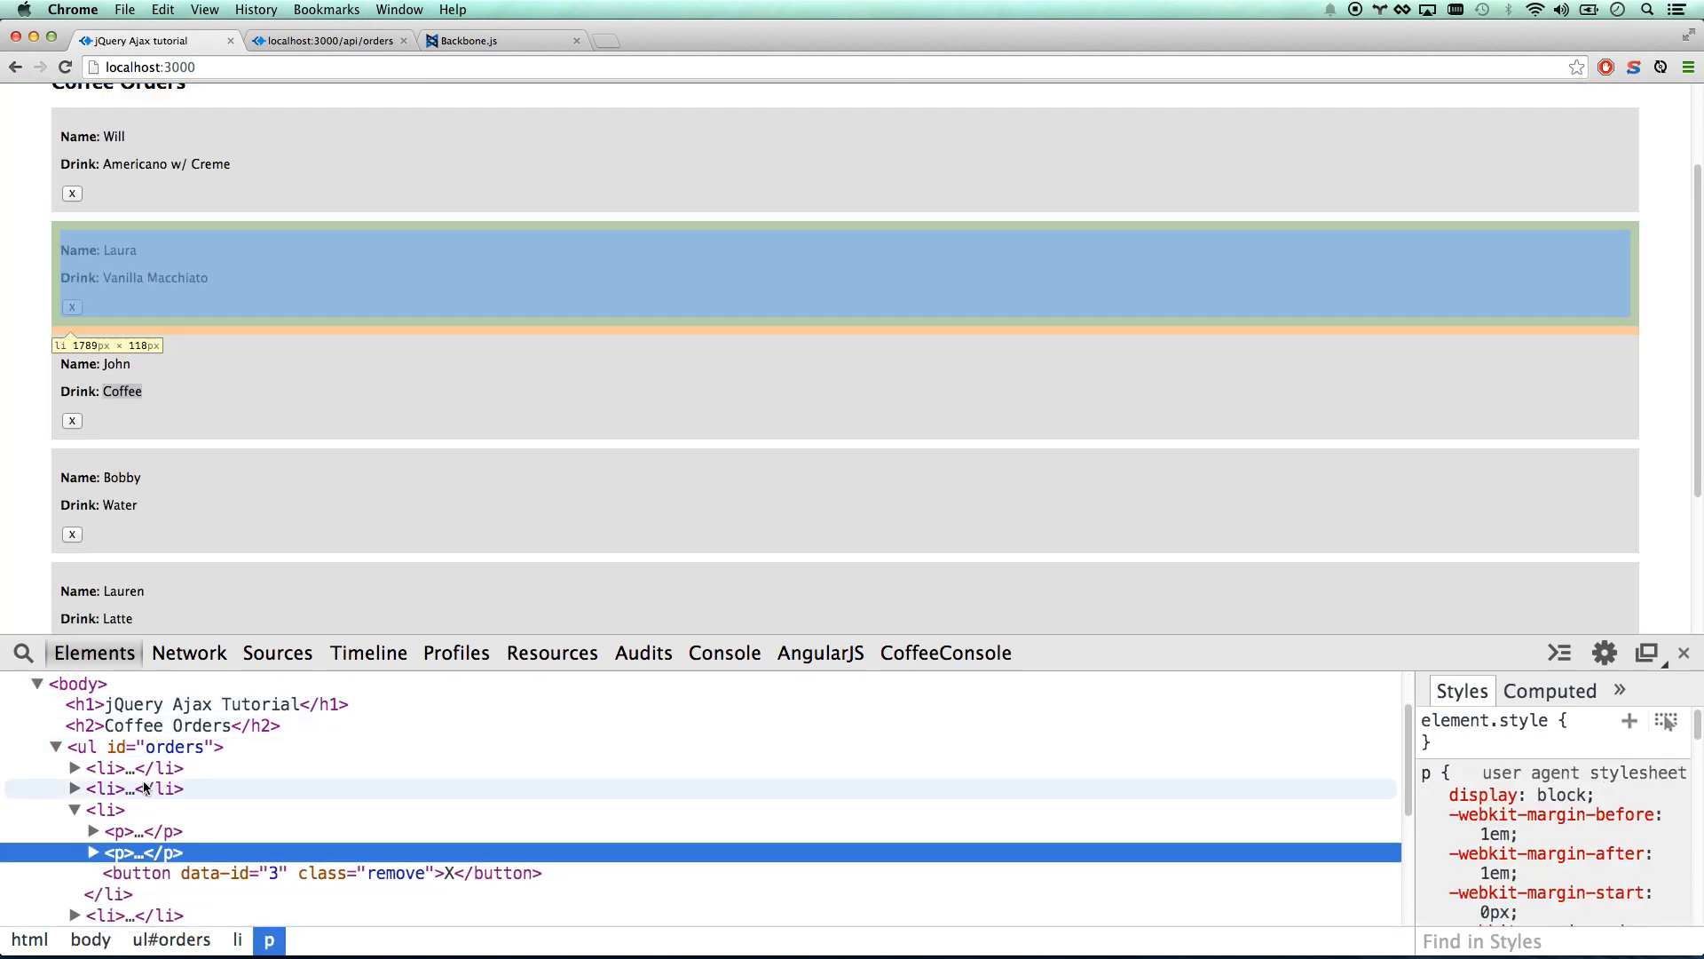
click(93, 832)
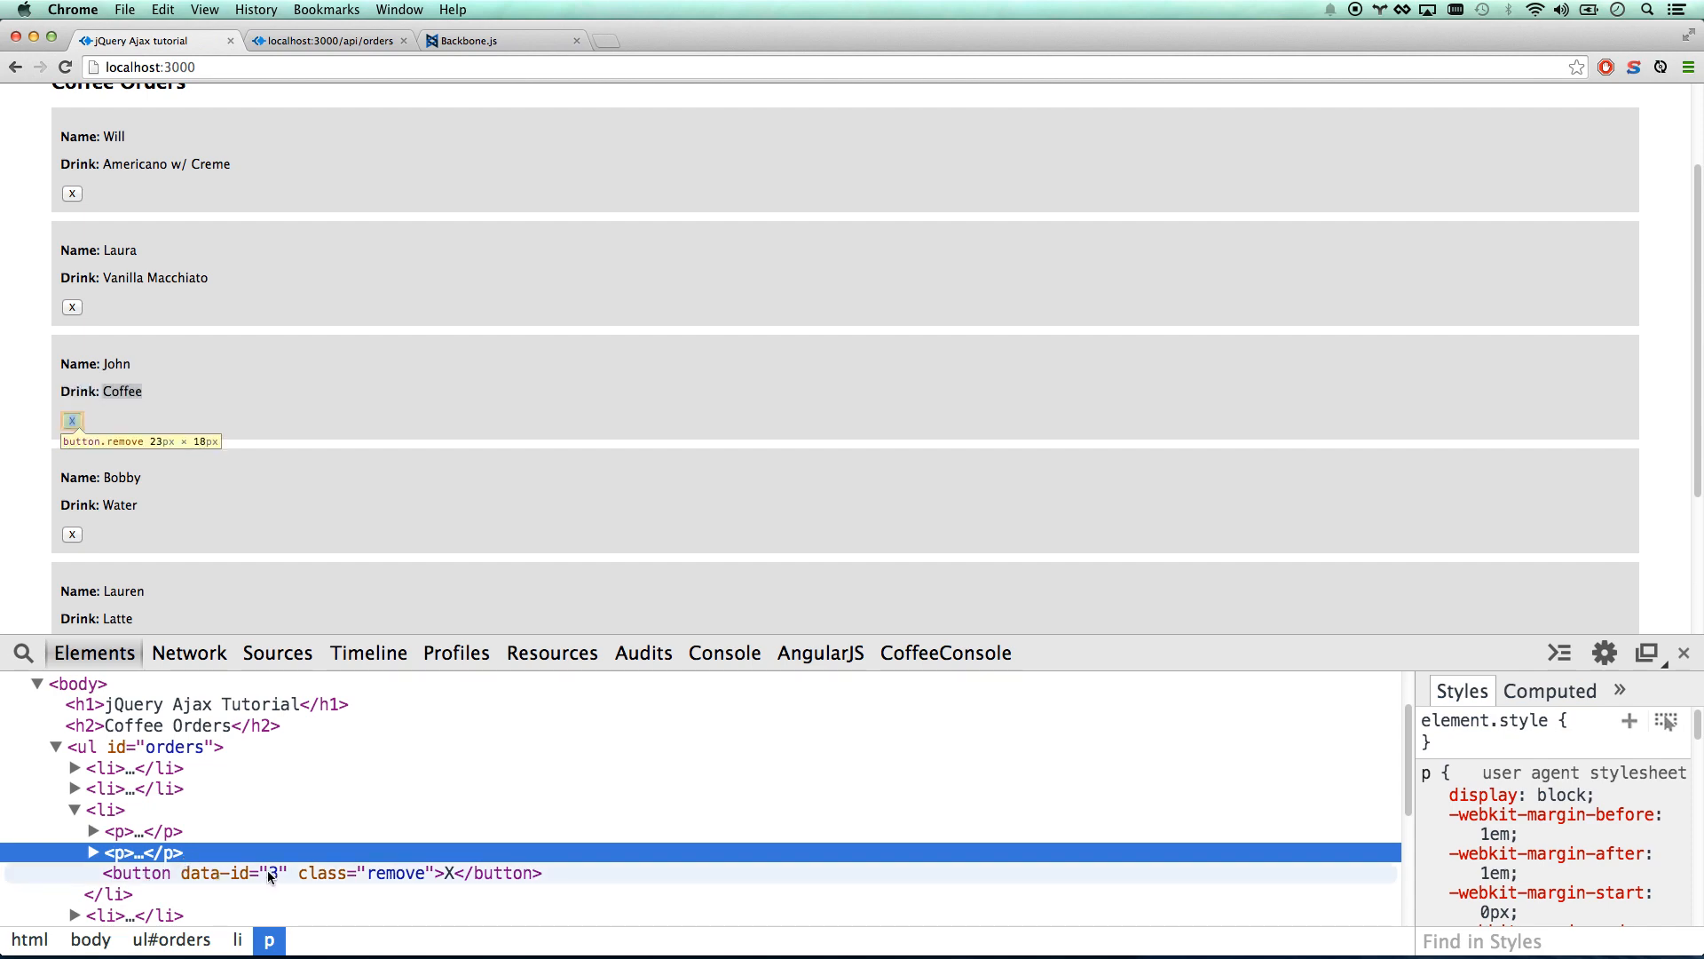
mouse_move(333, 480)
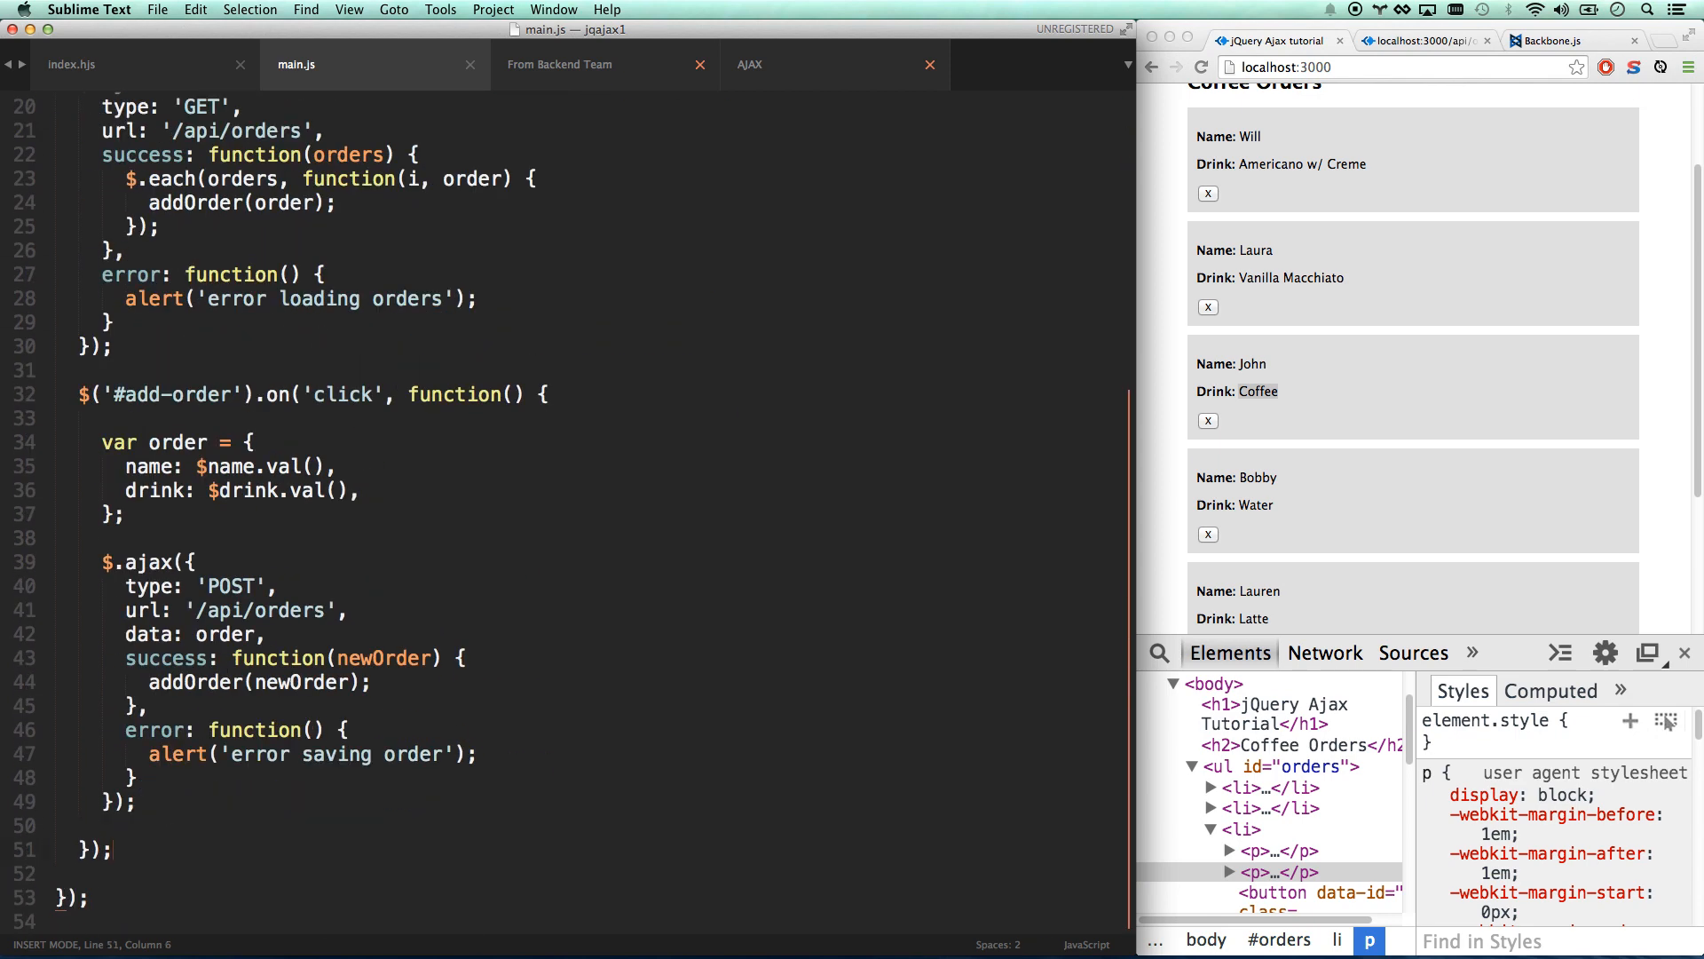
Add a $('.remove').on('click') handler in main.js.
text($(''))
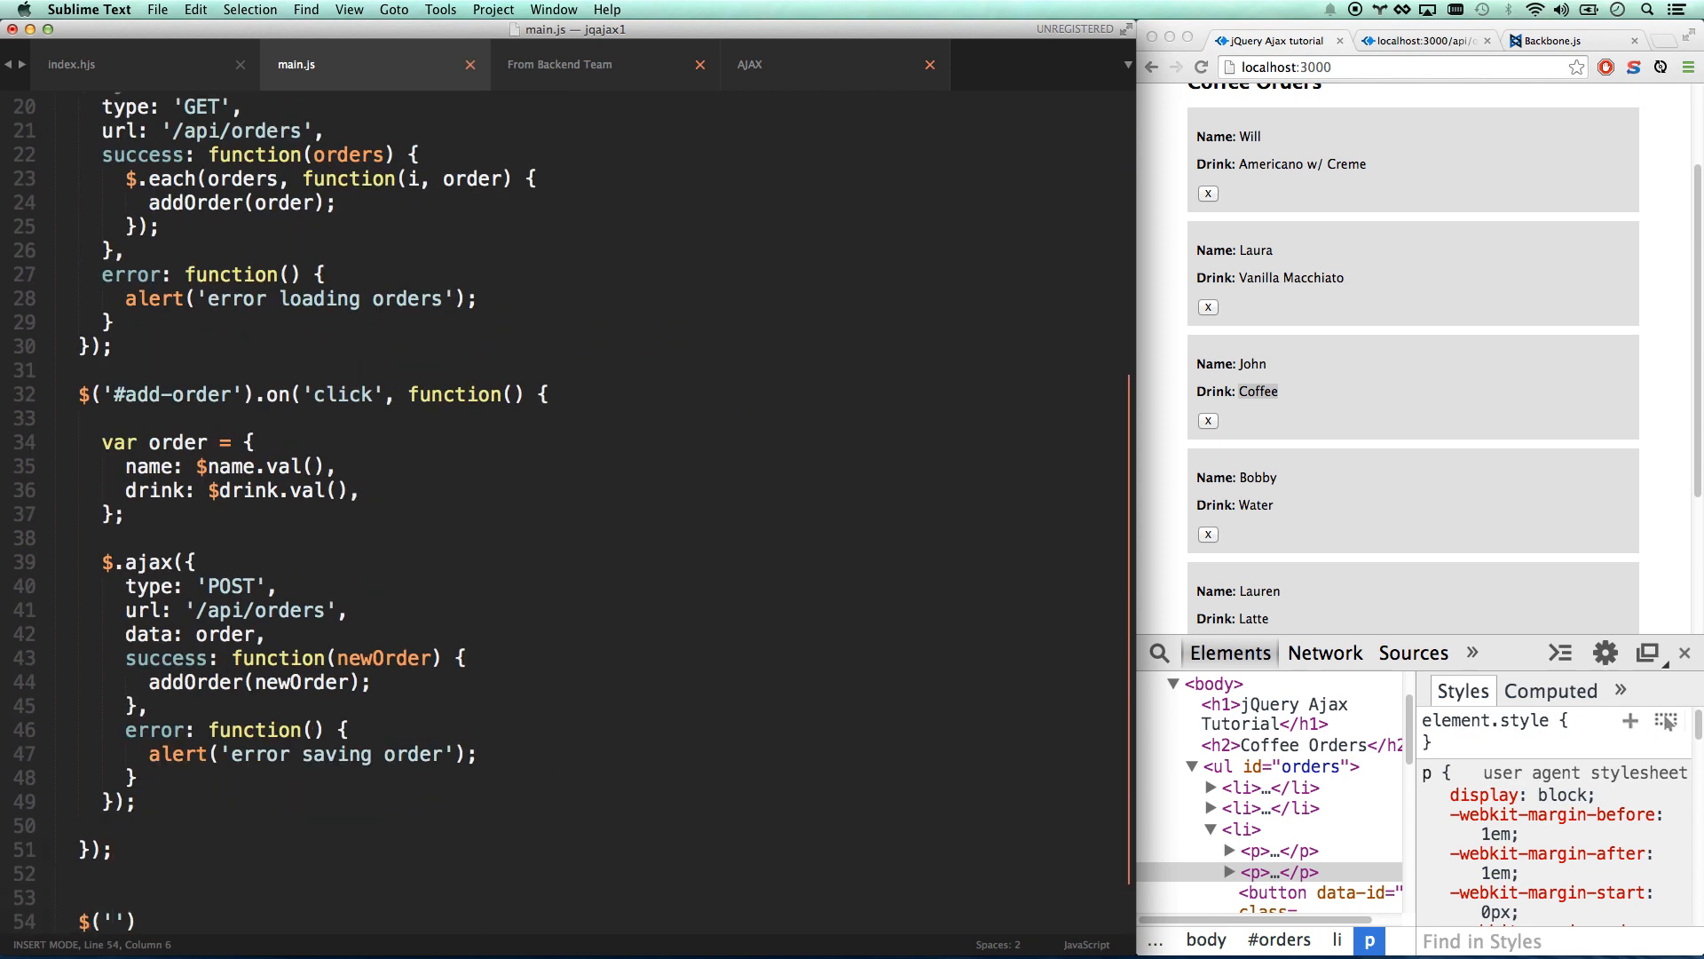
text(.remove').click())
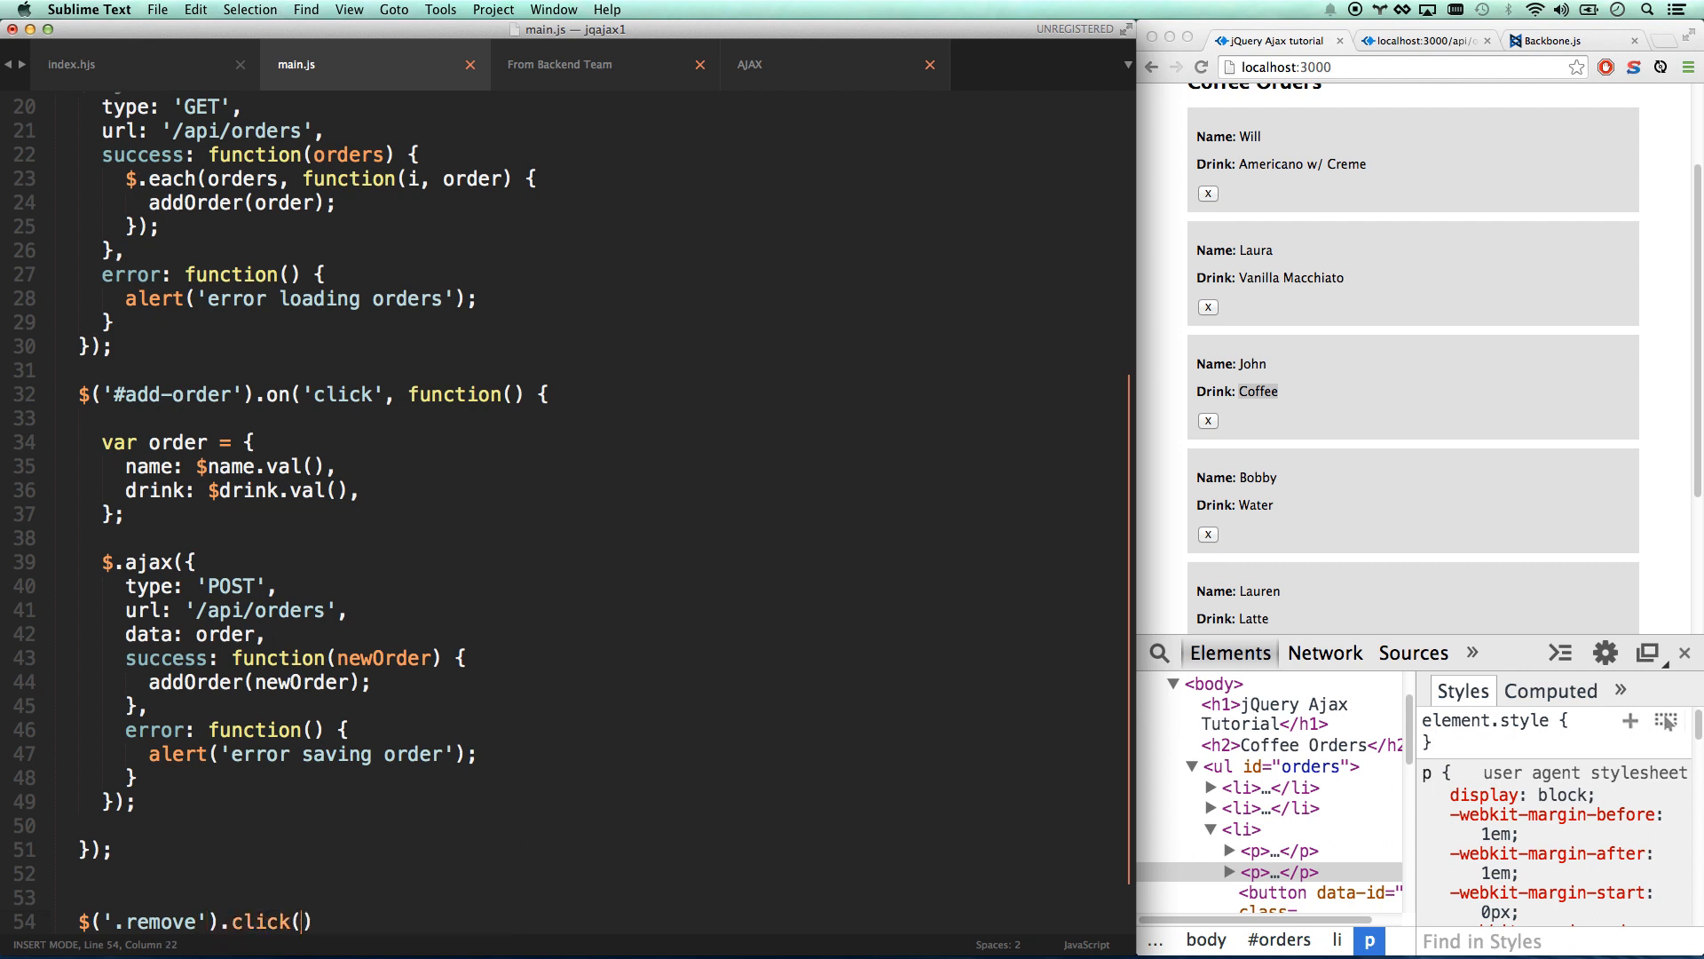
key(backspace)
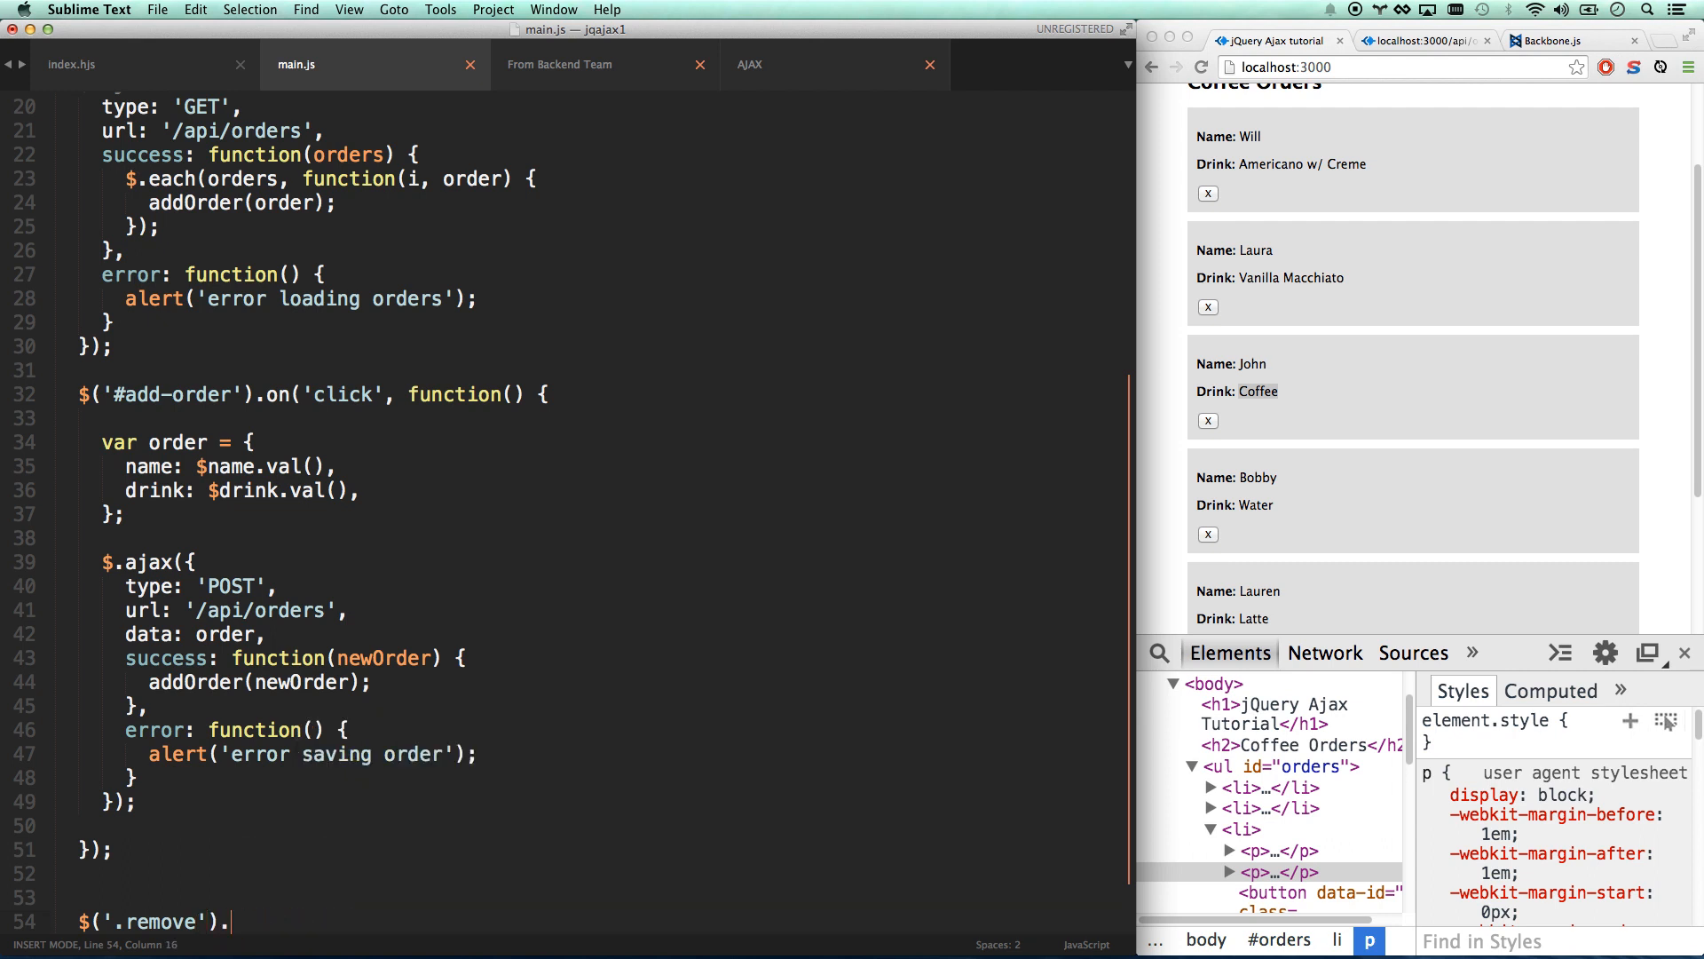
text(on)
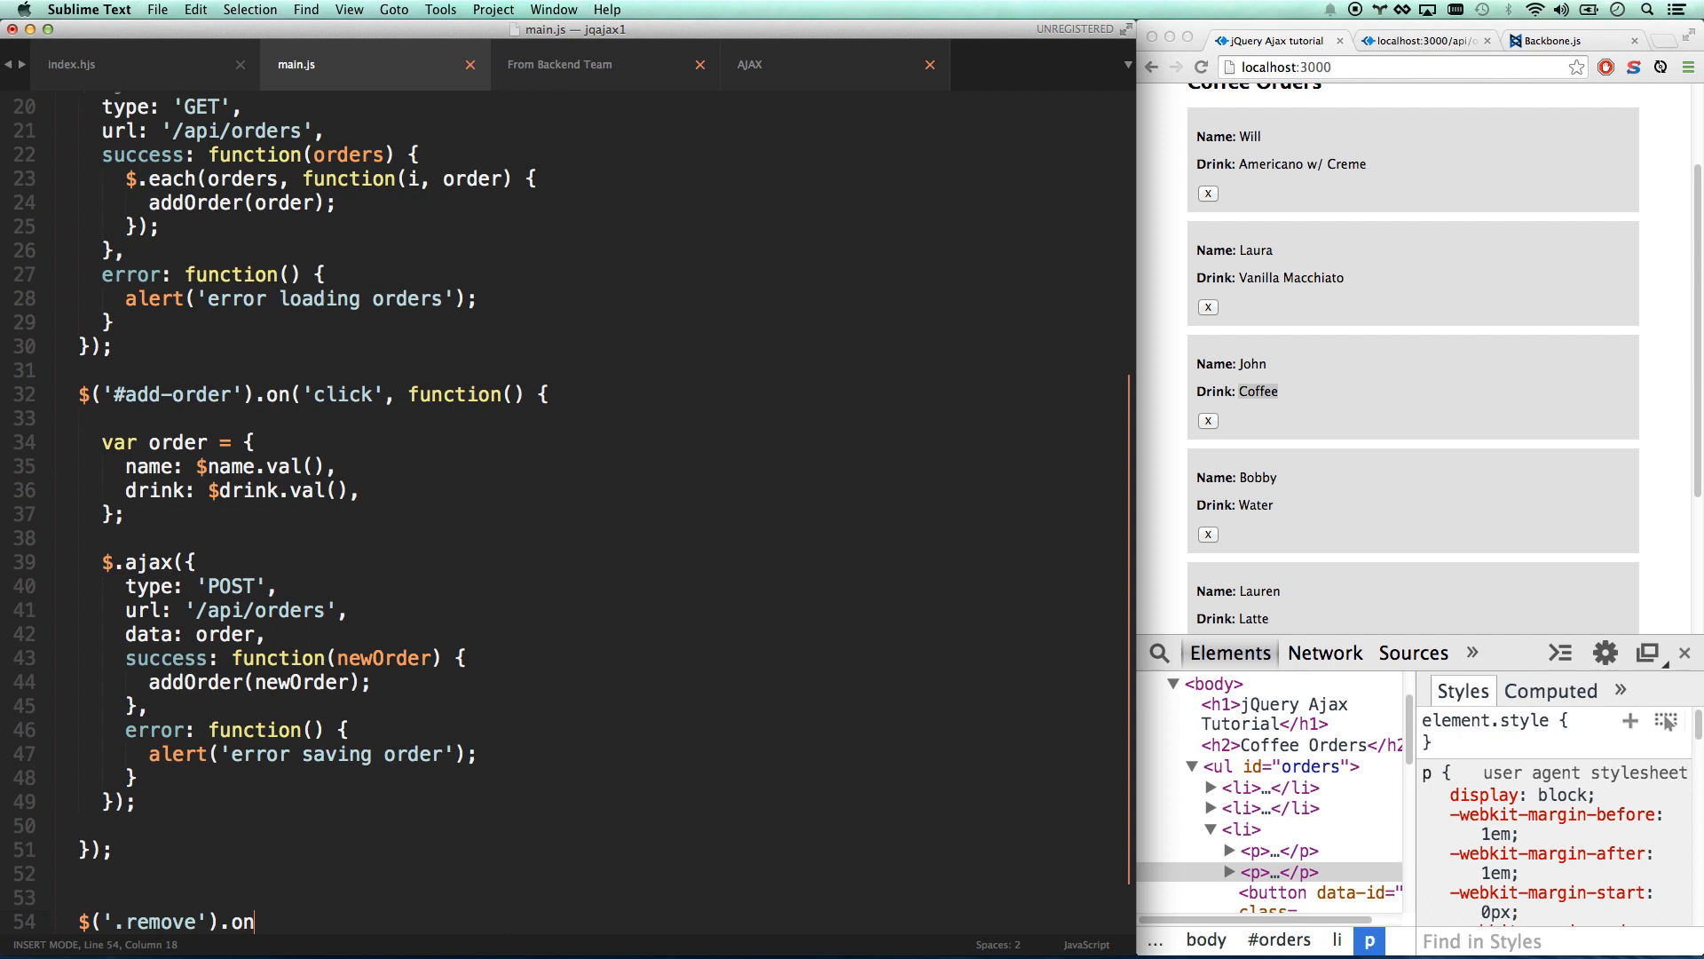
text(('click'))
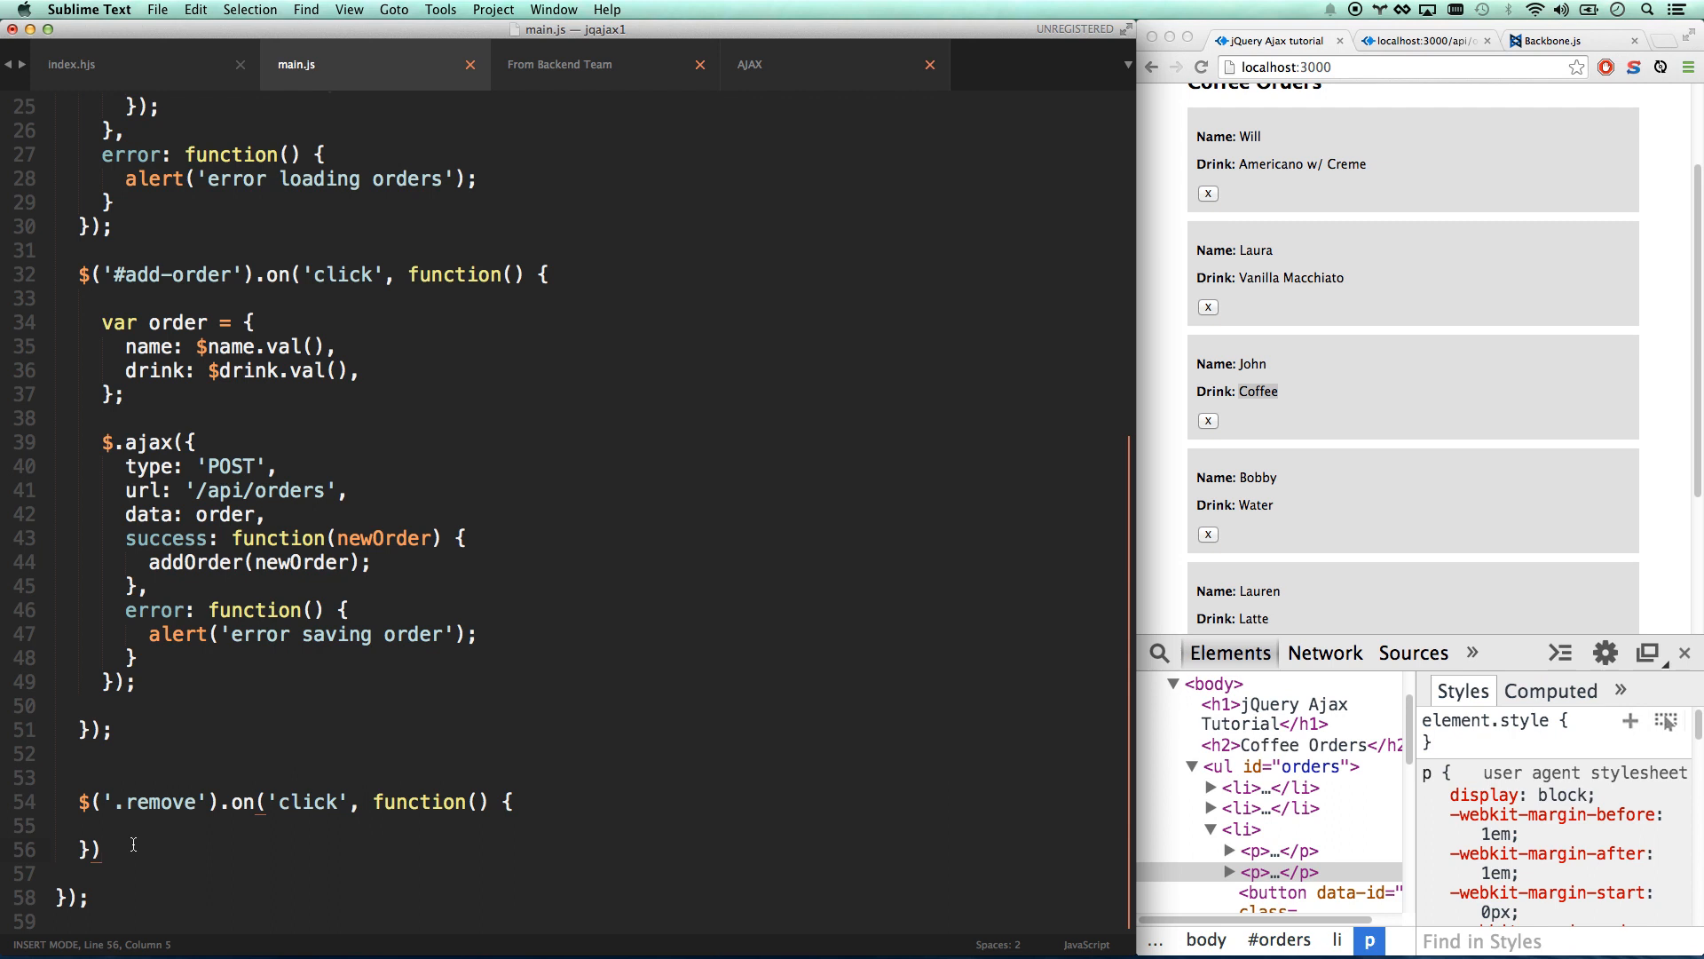
Inside it send $.ajax with type 'DELETE' to '/api/orders/' + $(this).attr('data-id').
text($)
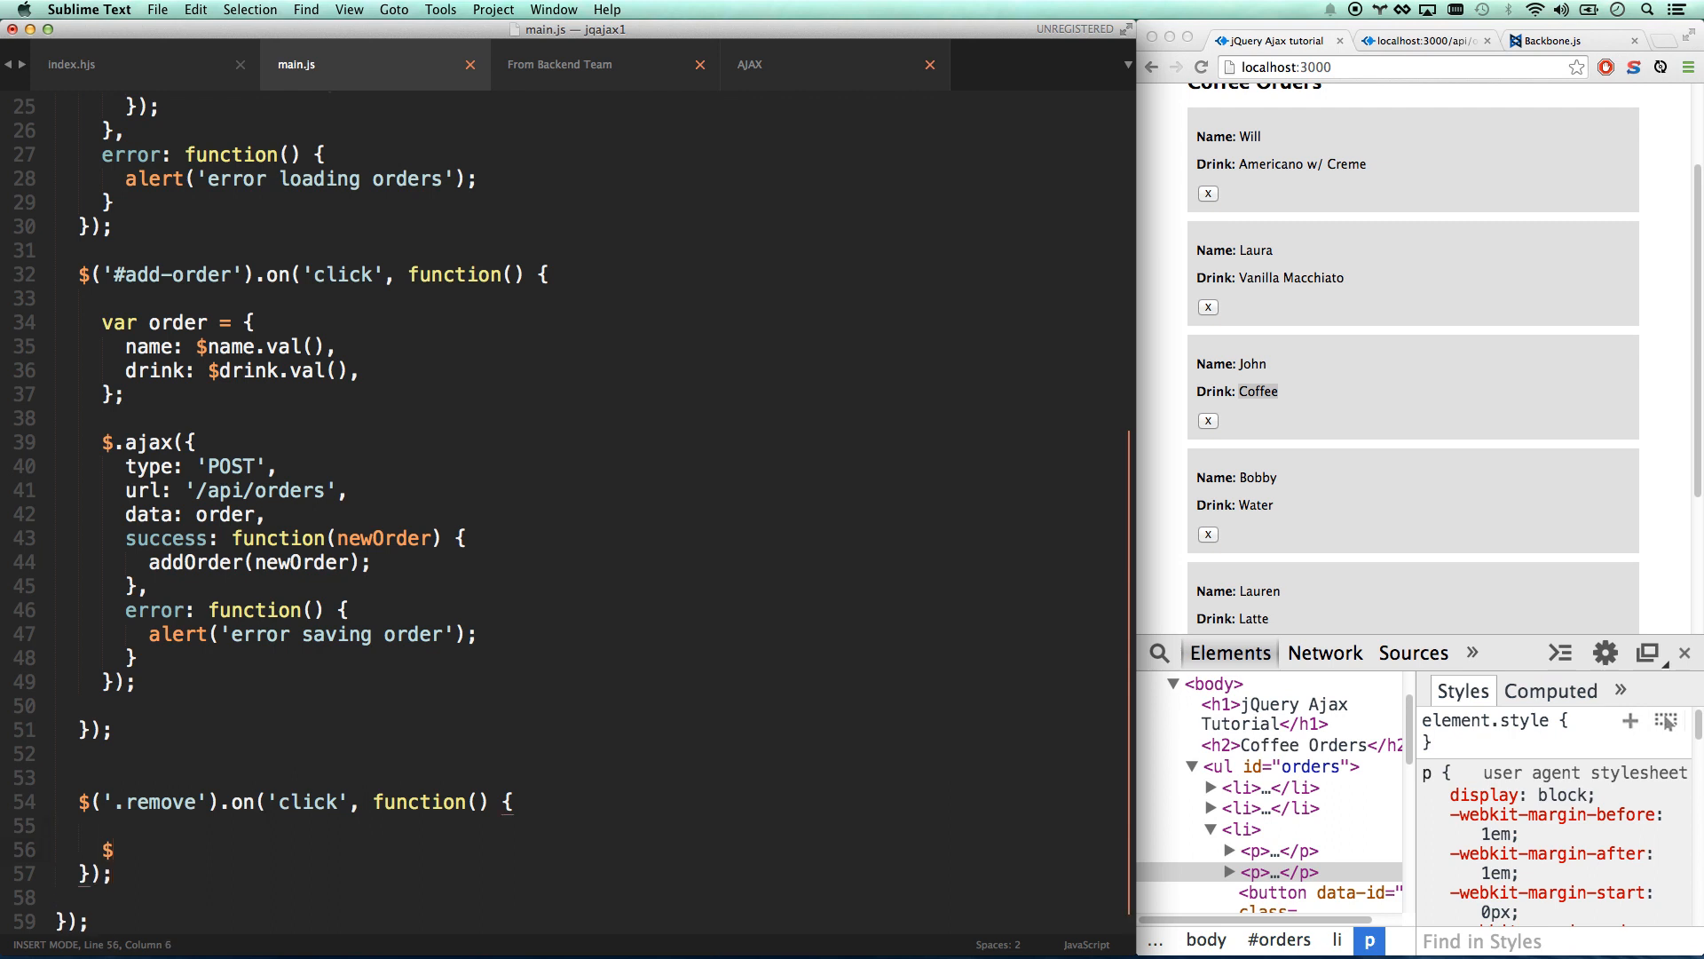
text(.ajax({)
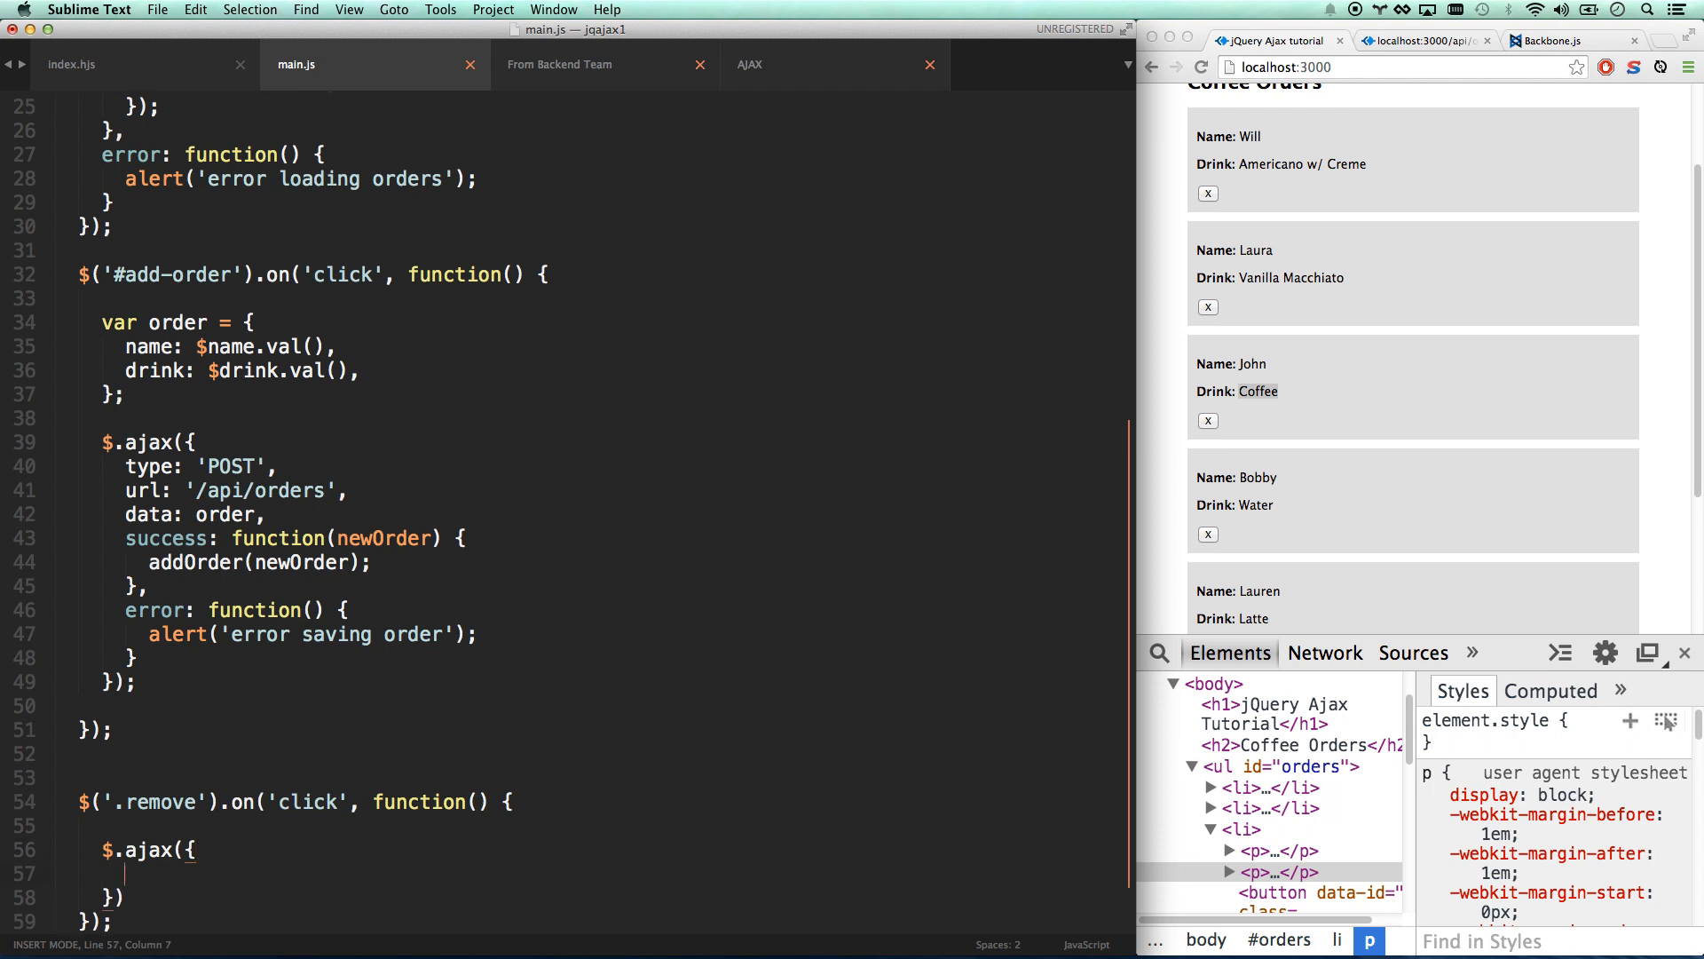
text(type: 'DELETE',)
text(url: '/api/orders/)
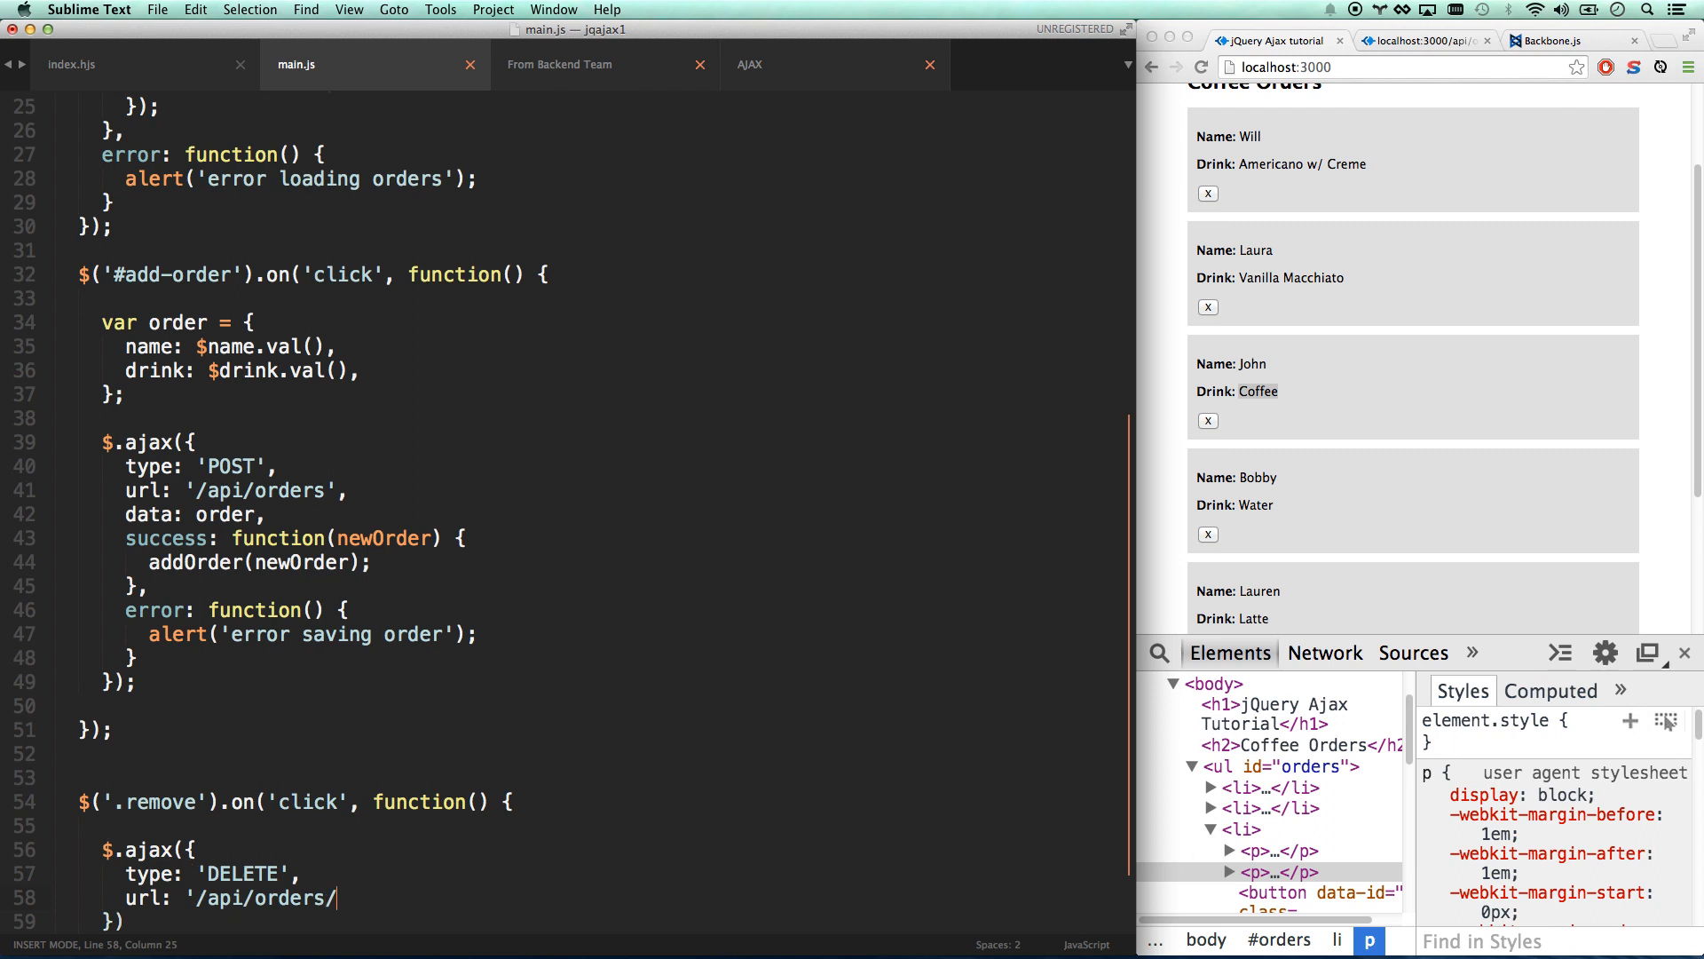
text(+ $()
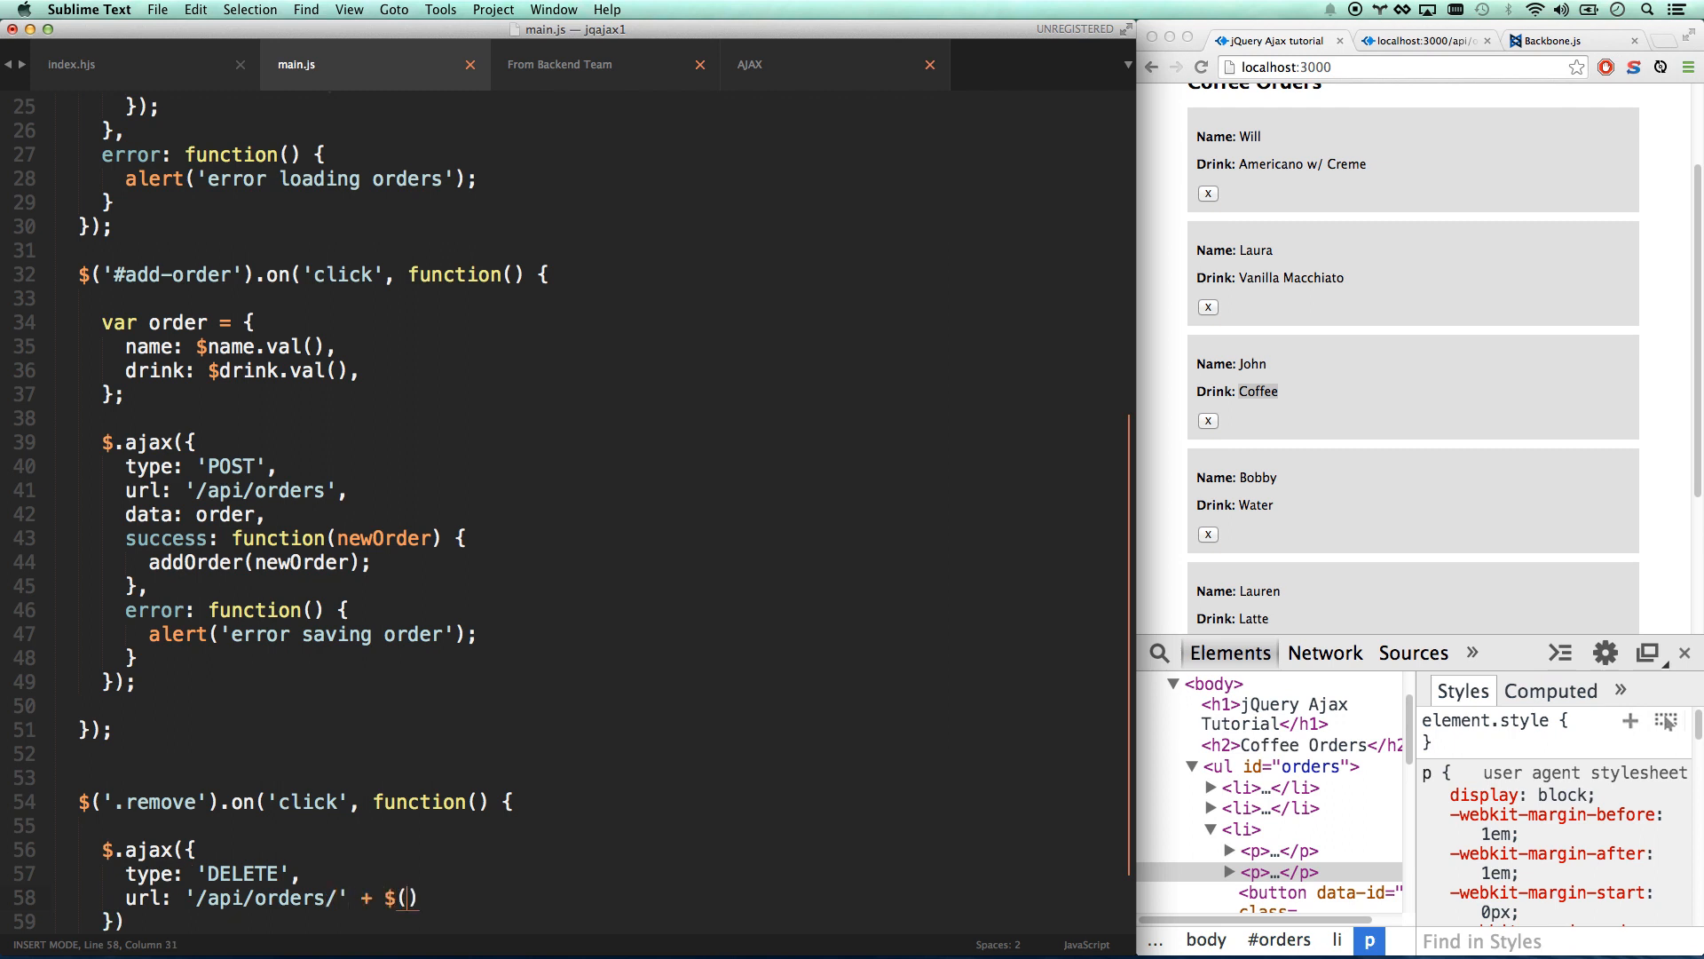
text(this).attr('data-id');)
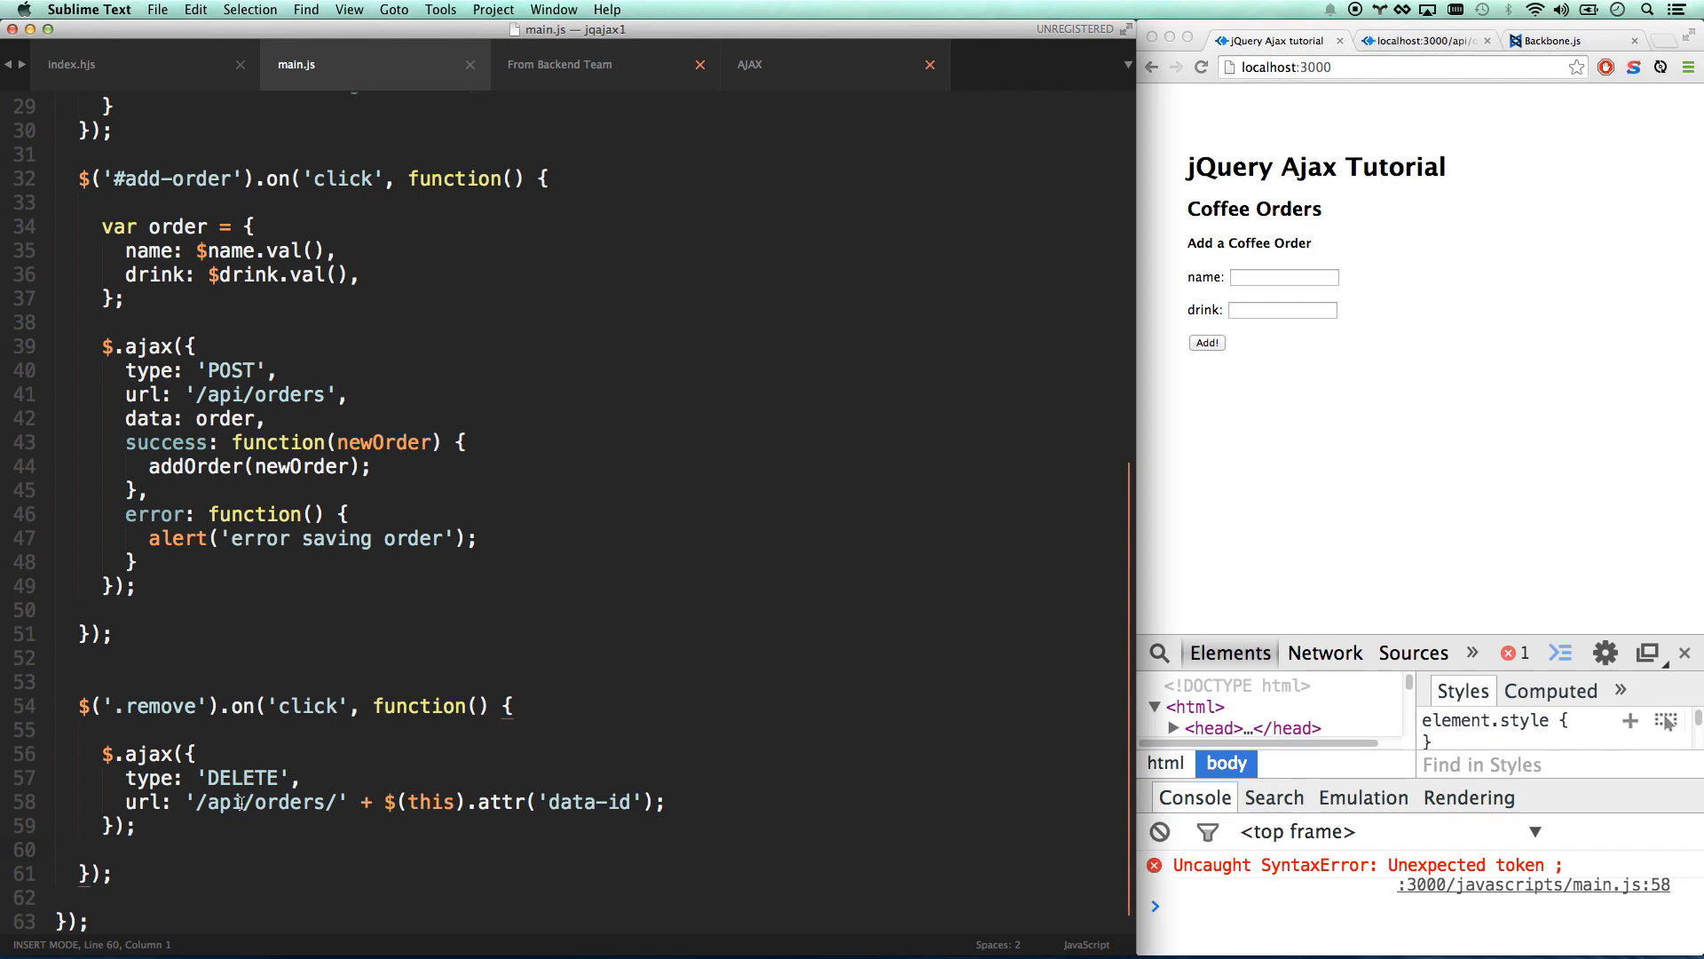
Replace the stray semicolon with a comma and reload the page to clear the syntax error.
text(,)
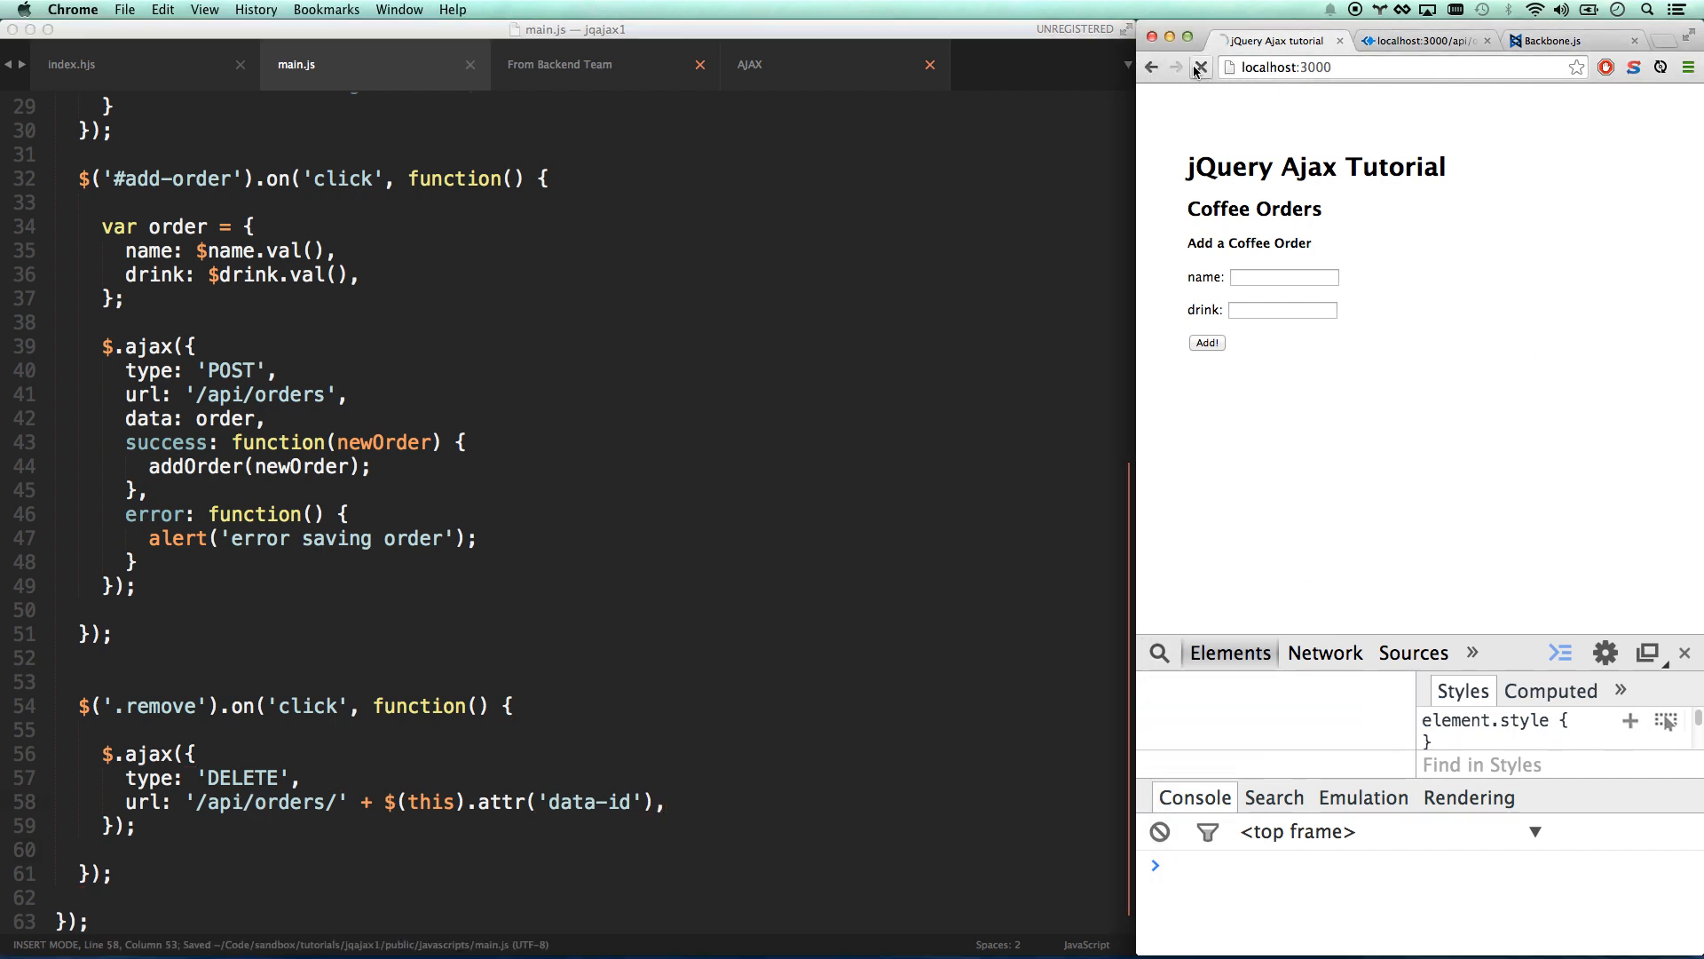
click(1200, 67)
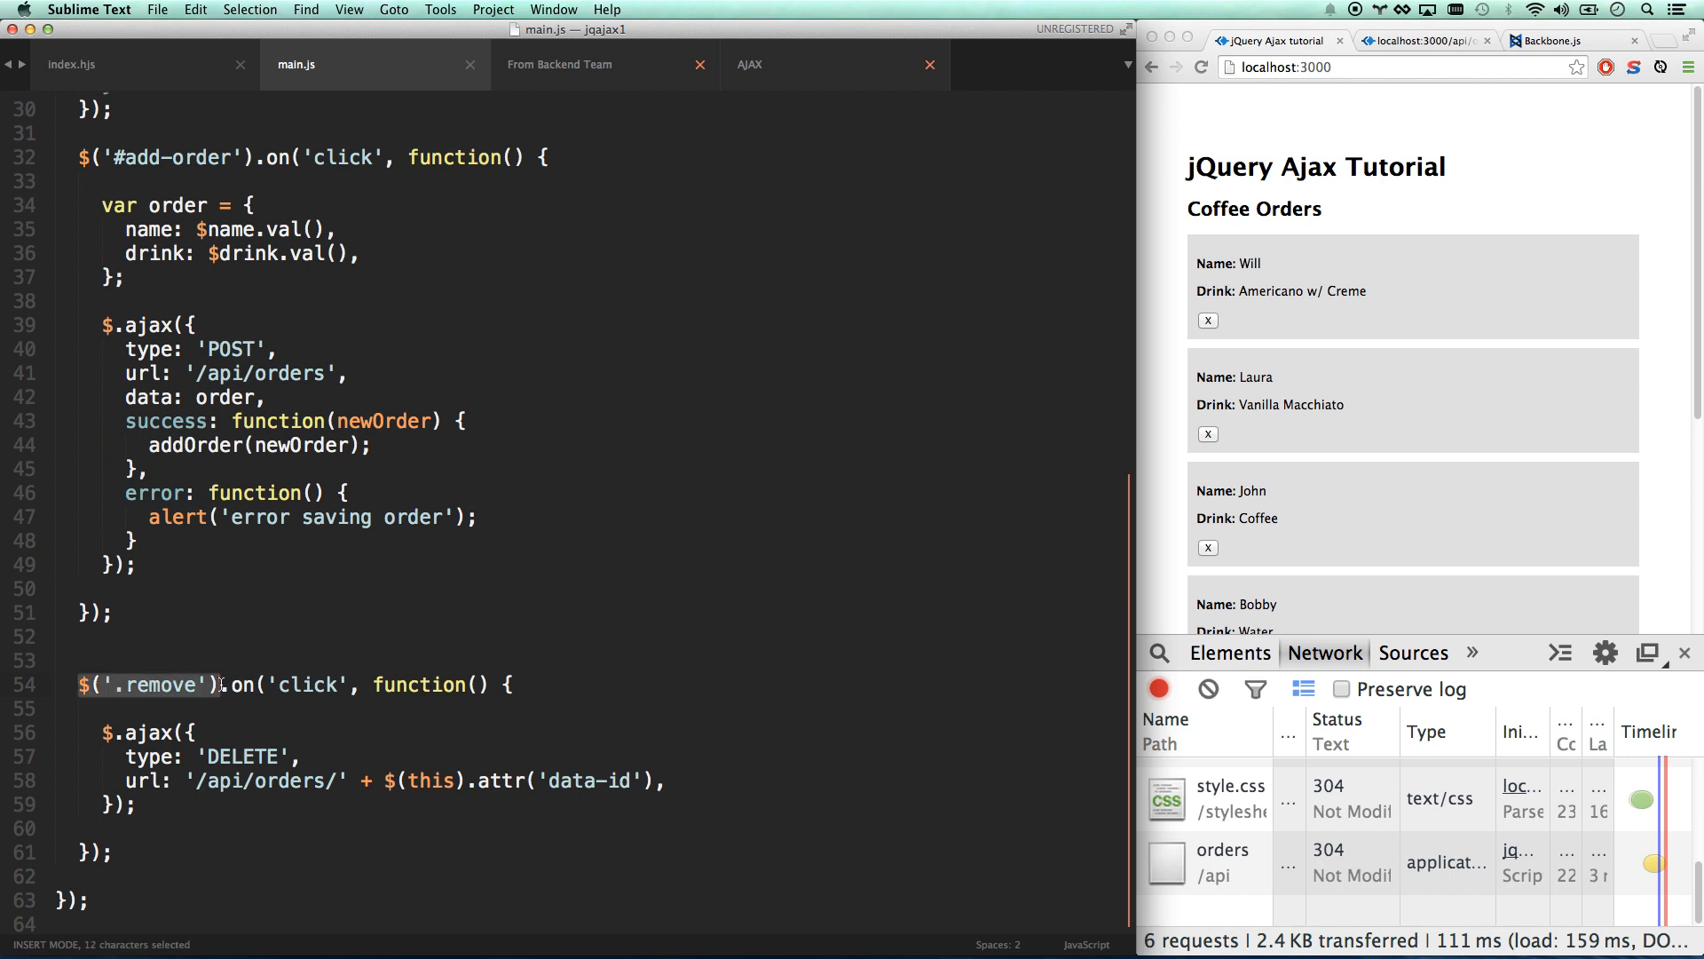
click(82, 685)
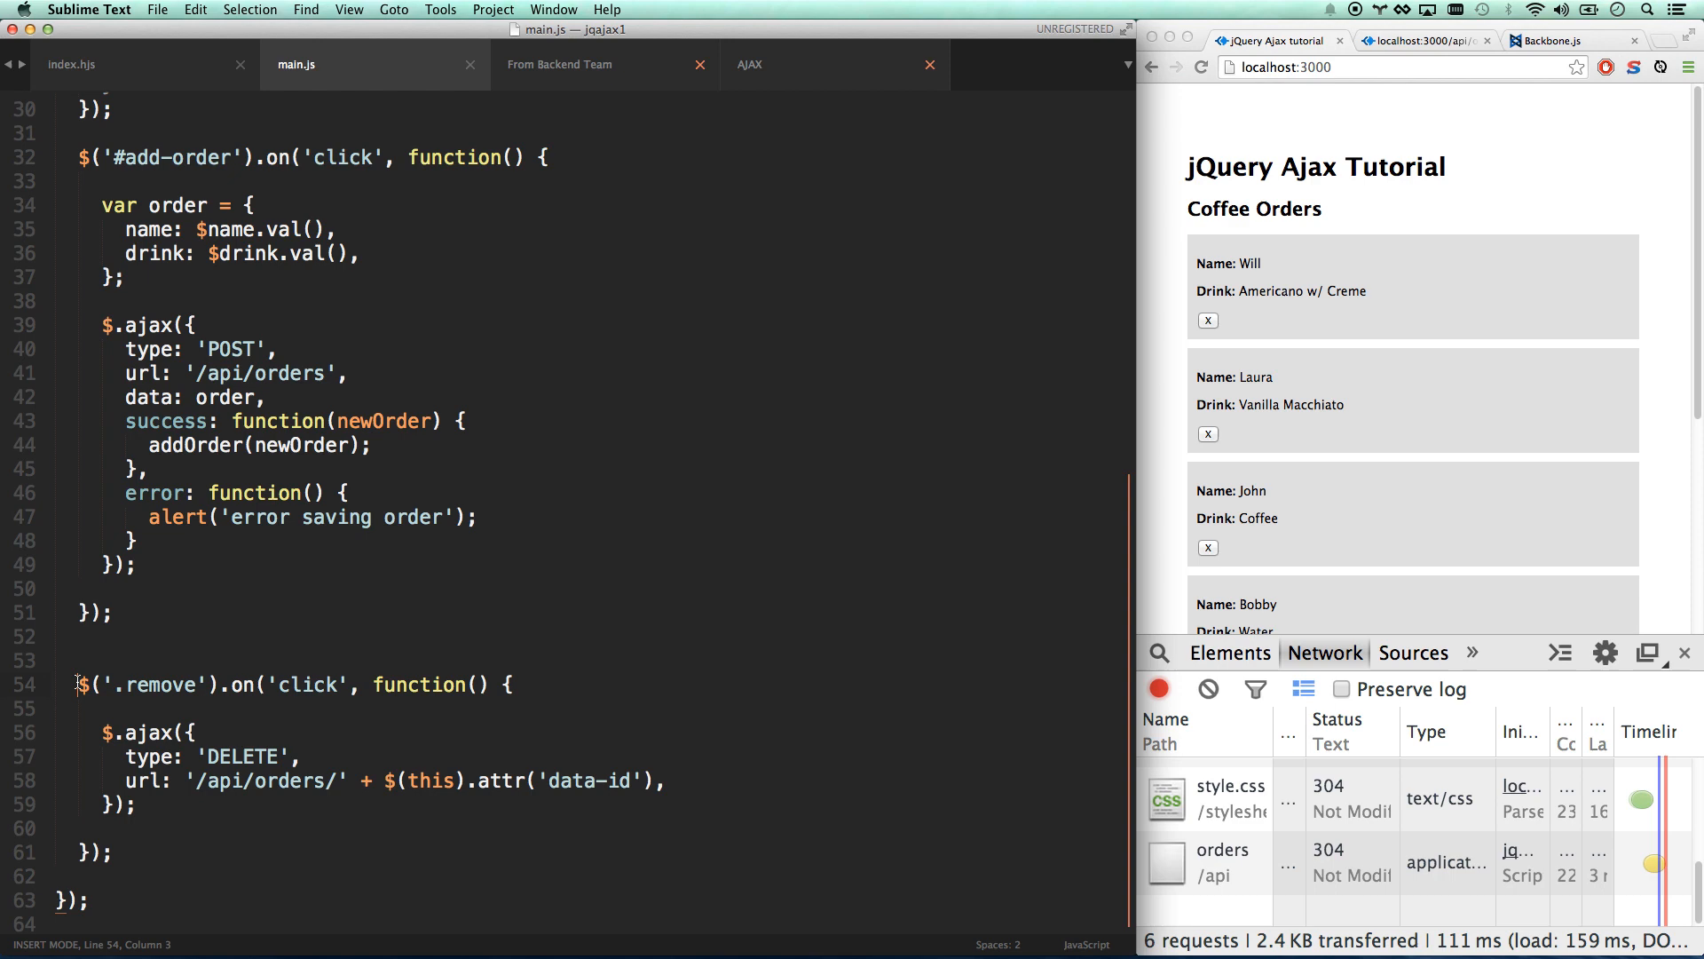
drag(77, 683, 123, 853)
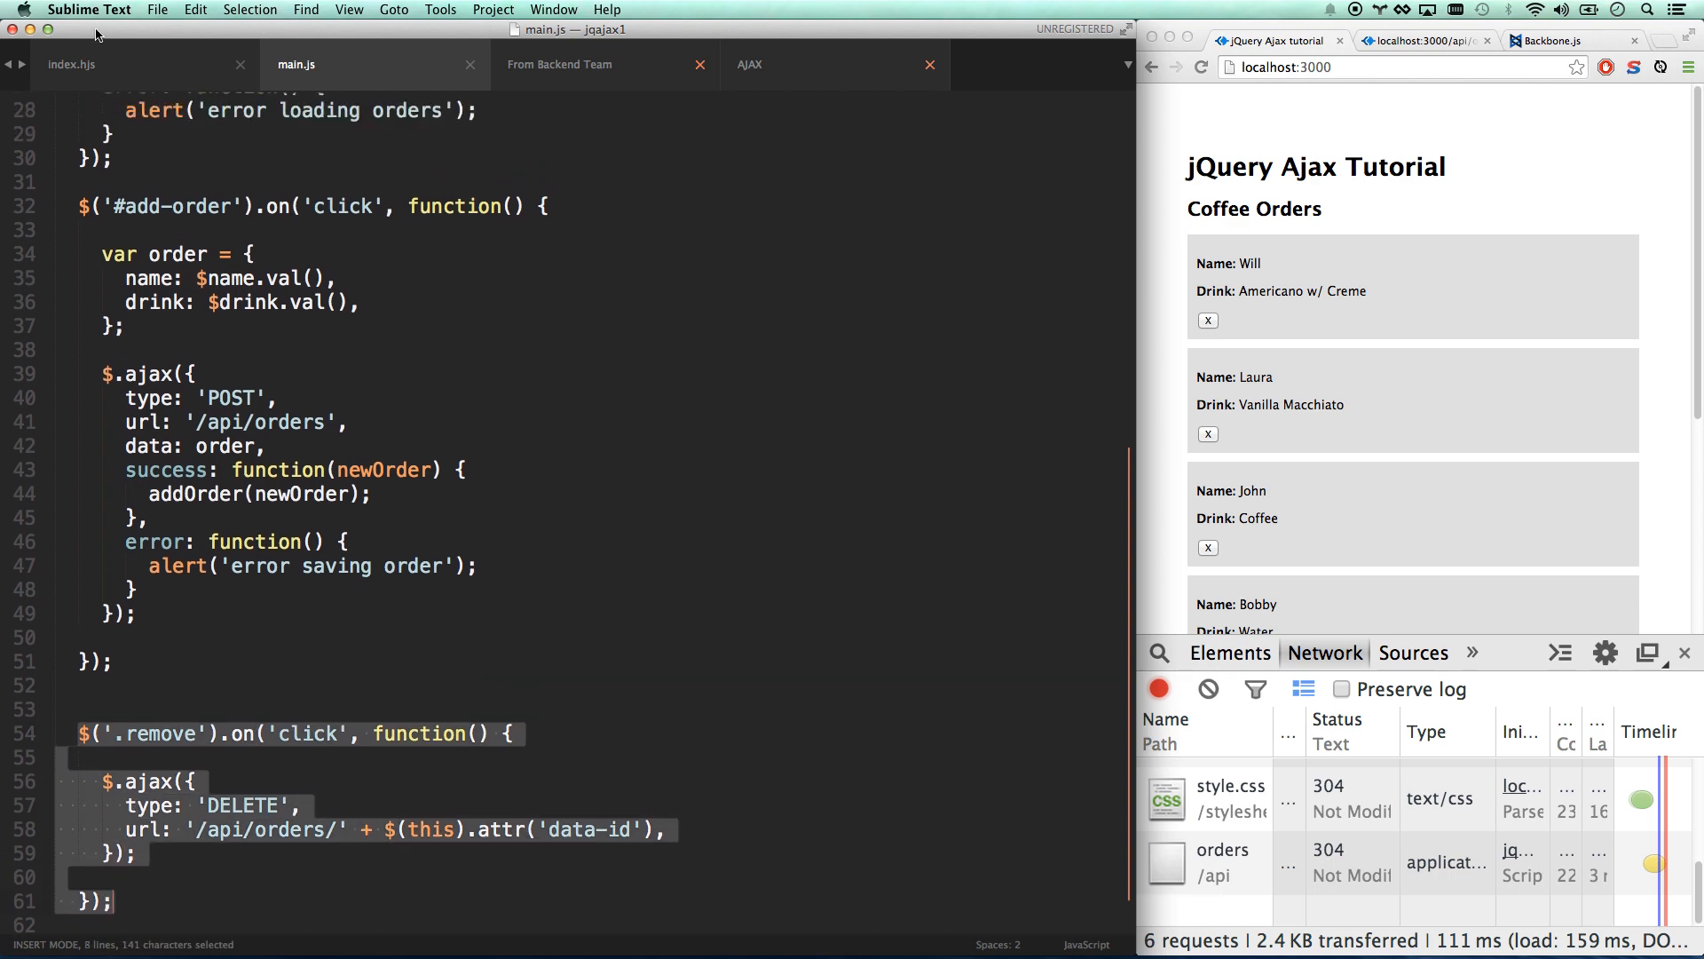
click(71, 64)
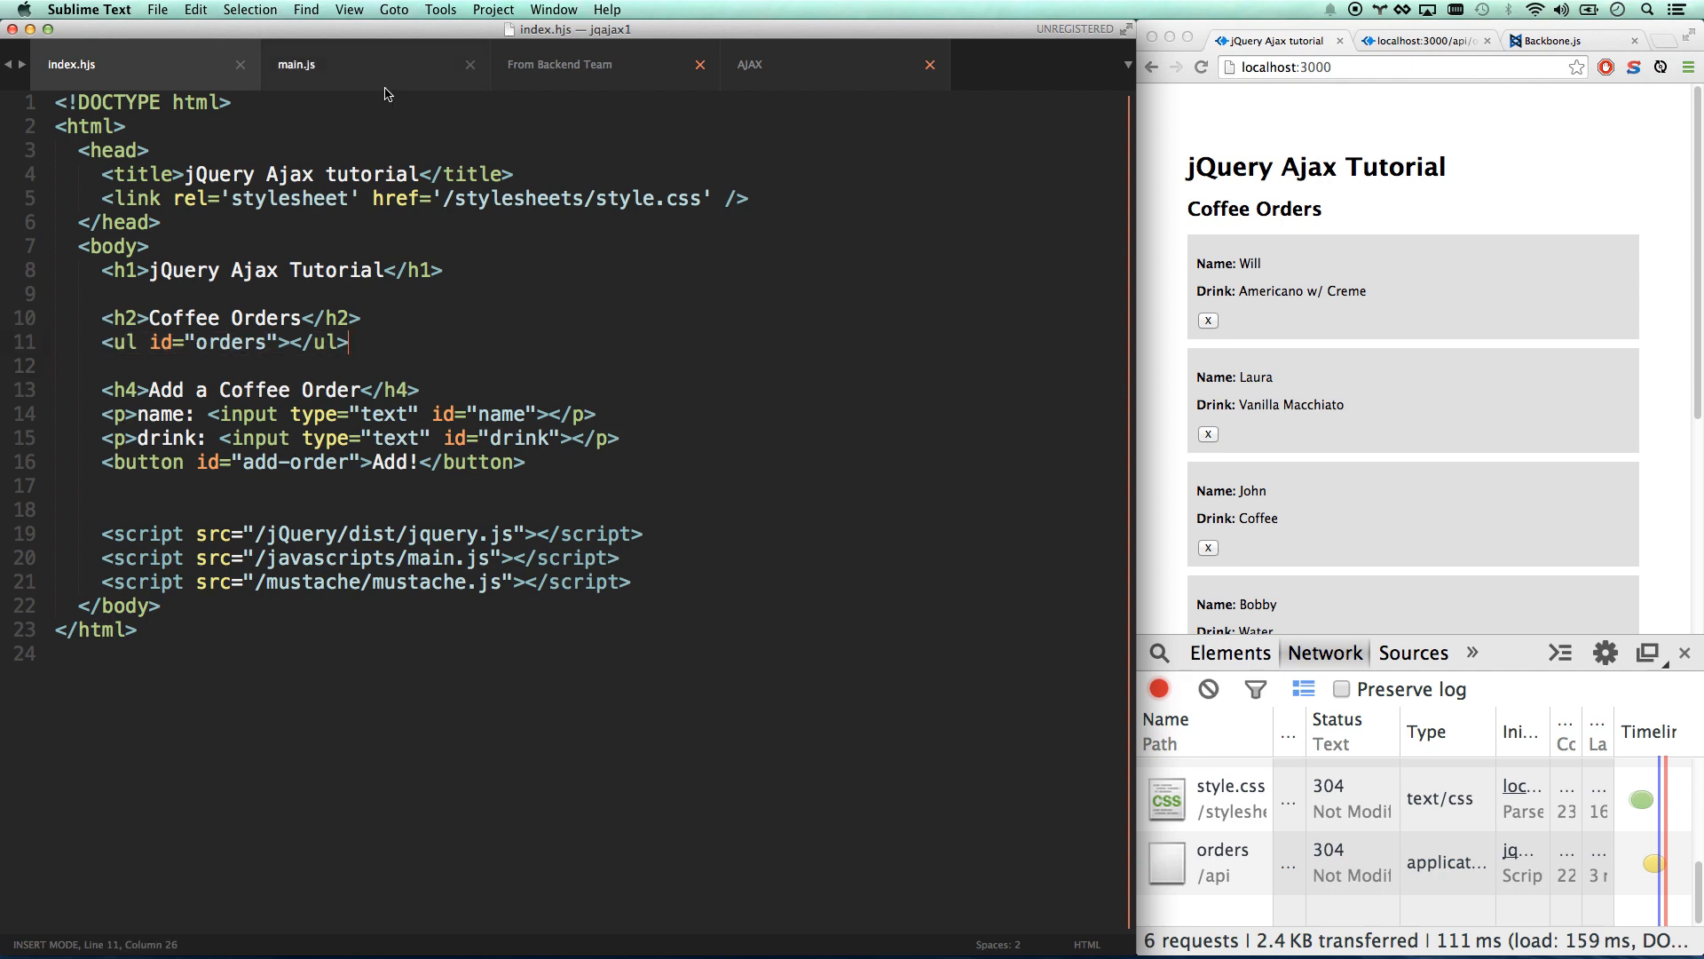
click(296, 64)
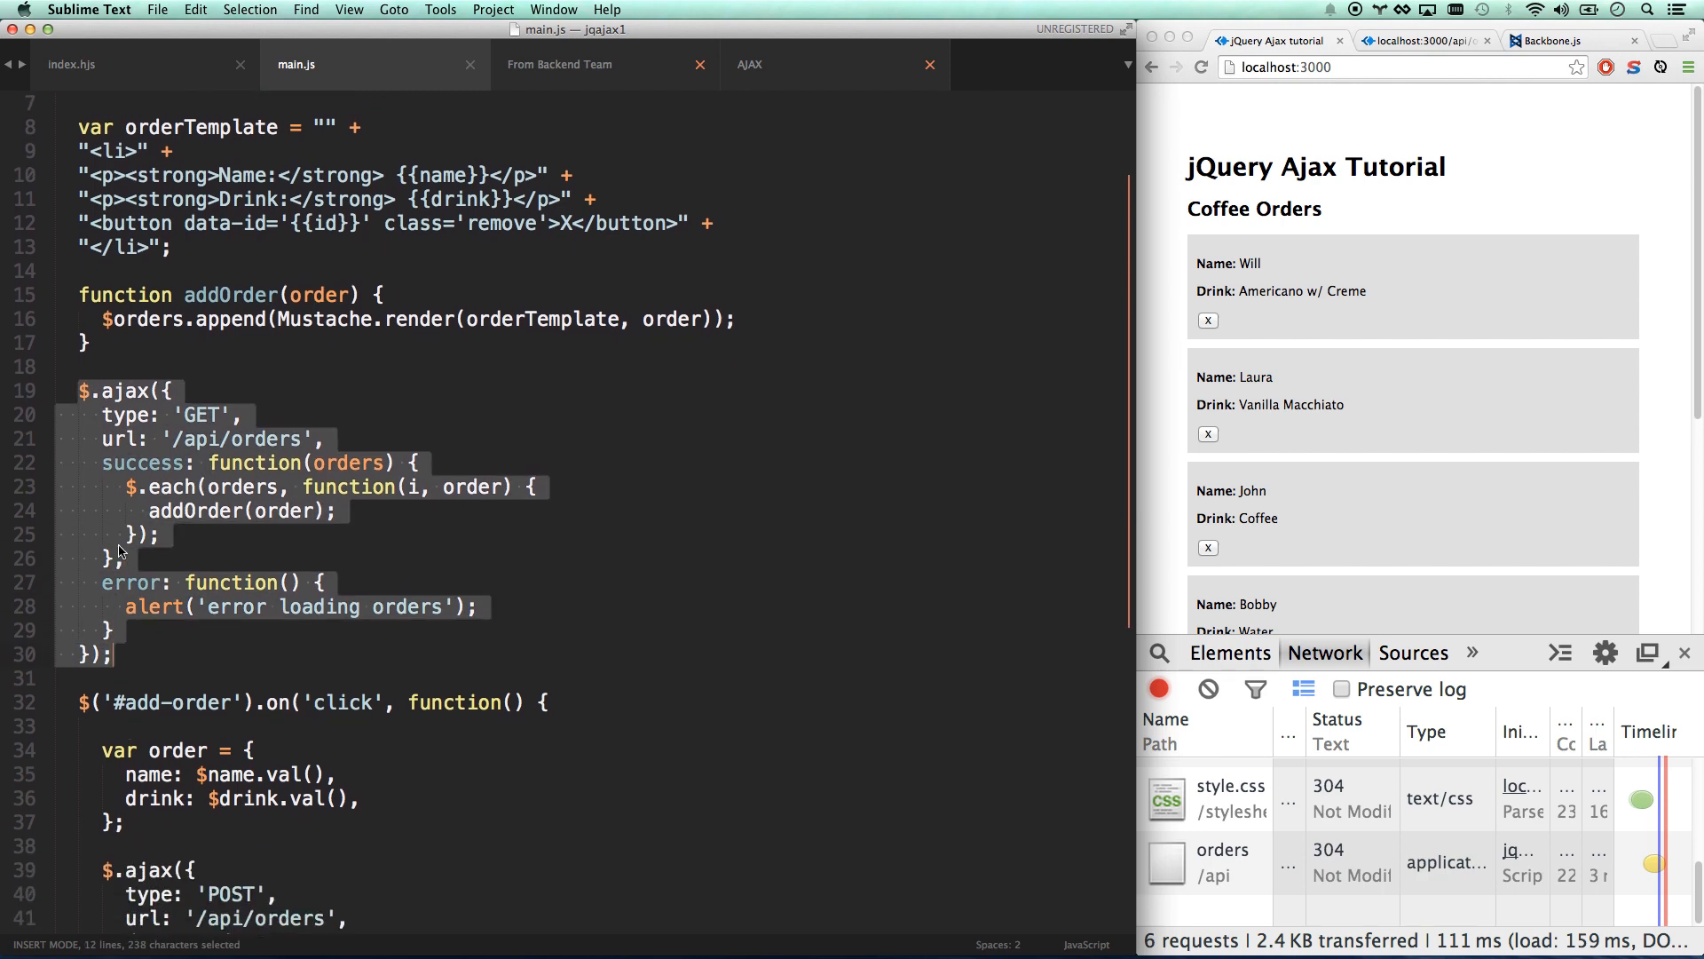
scroll(down, 3)
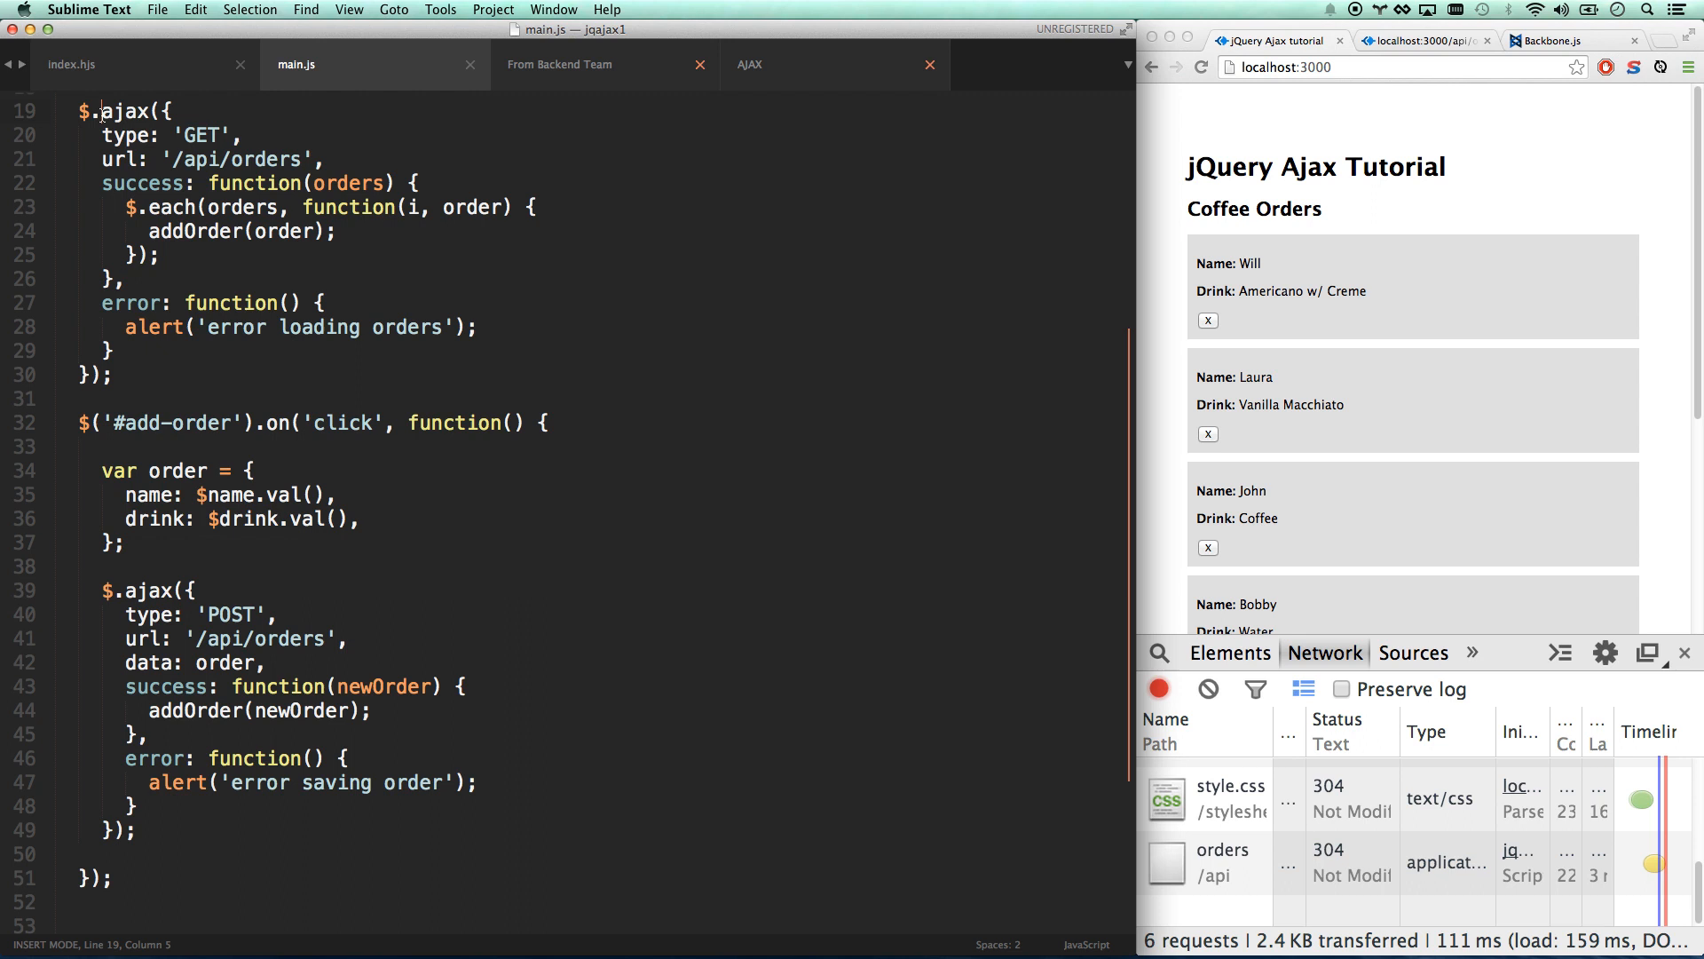
double_click(151, 590)
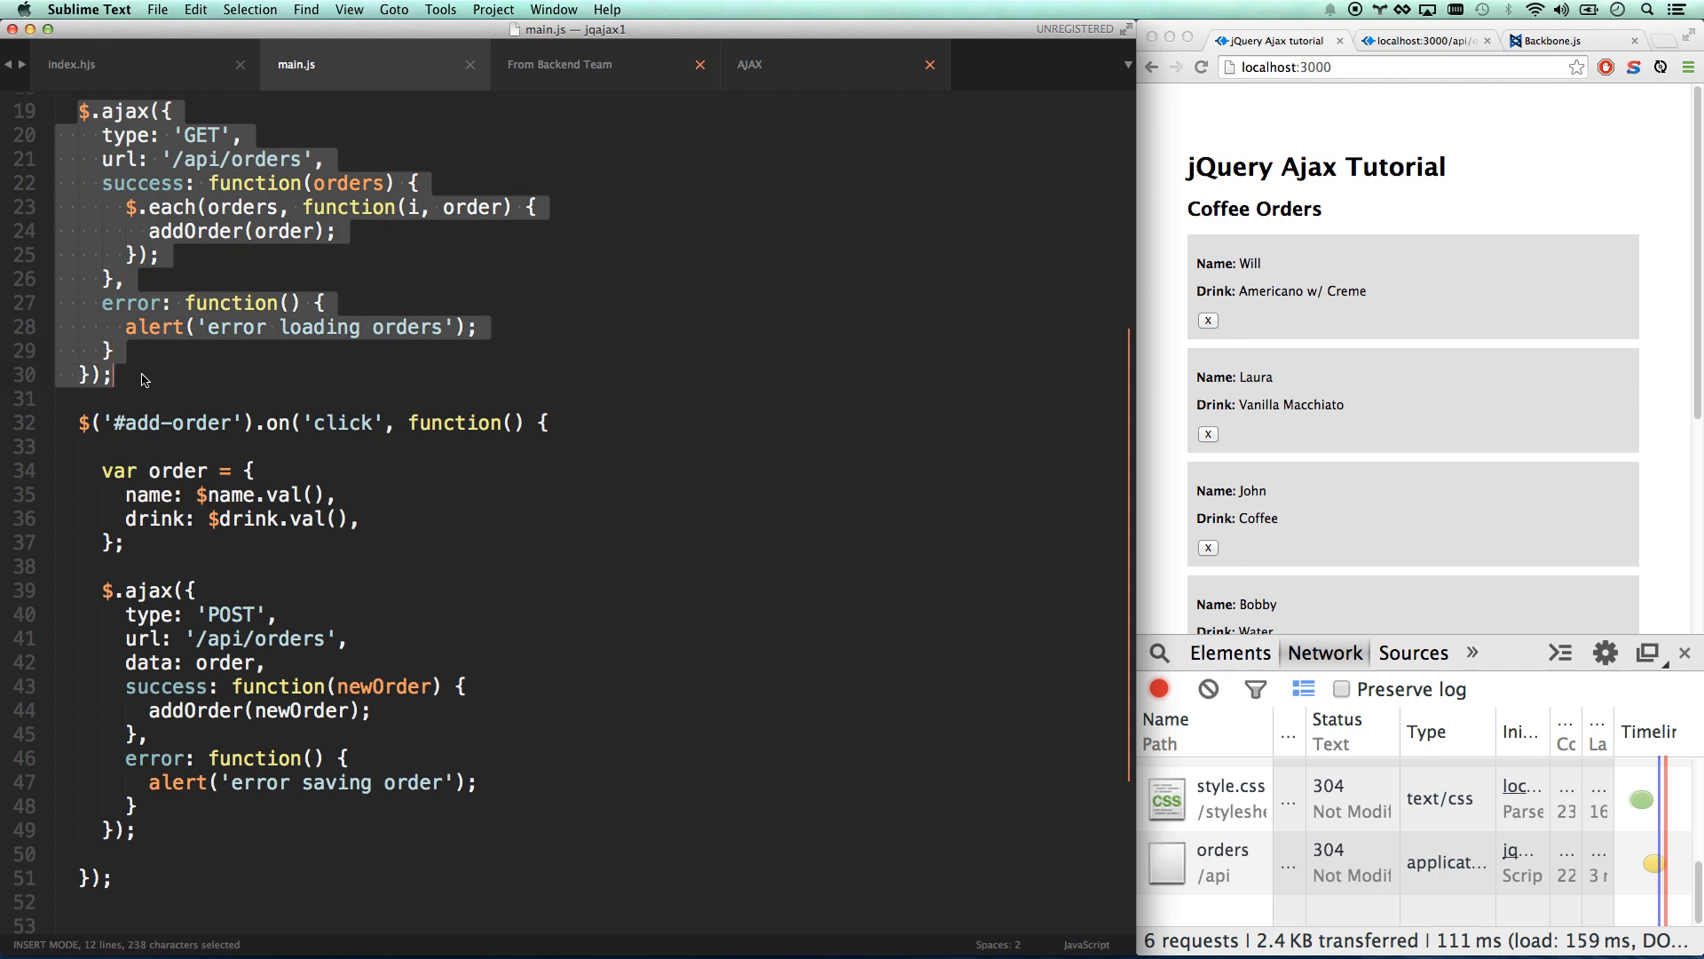
scroll(down, 3)
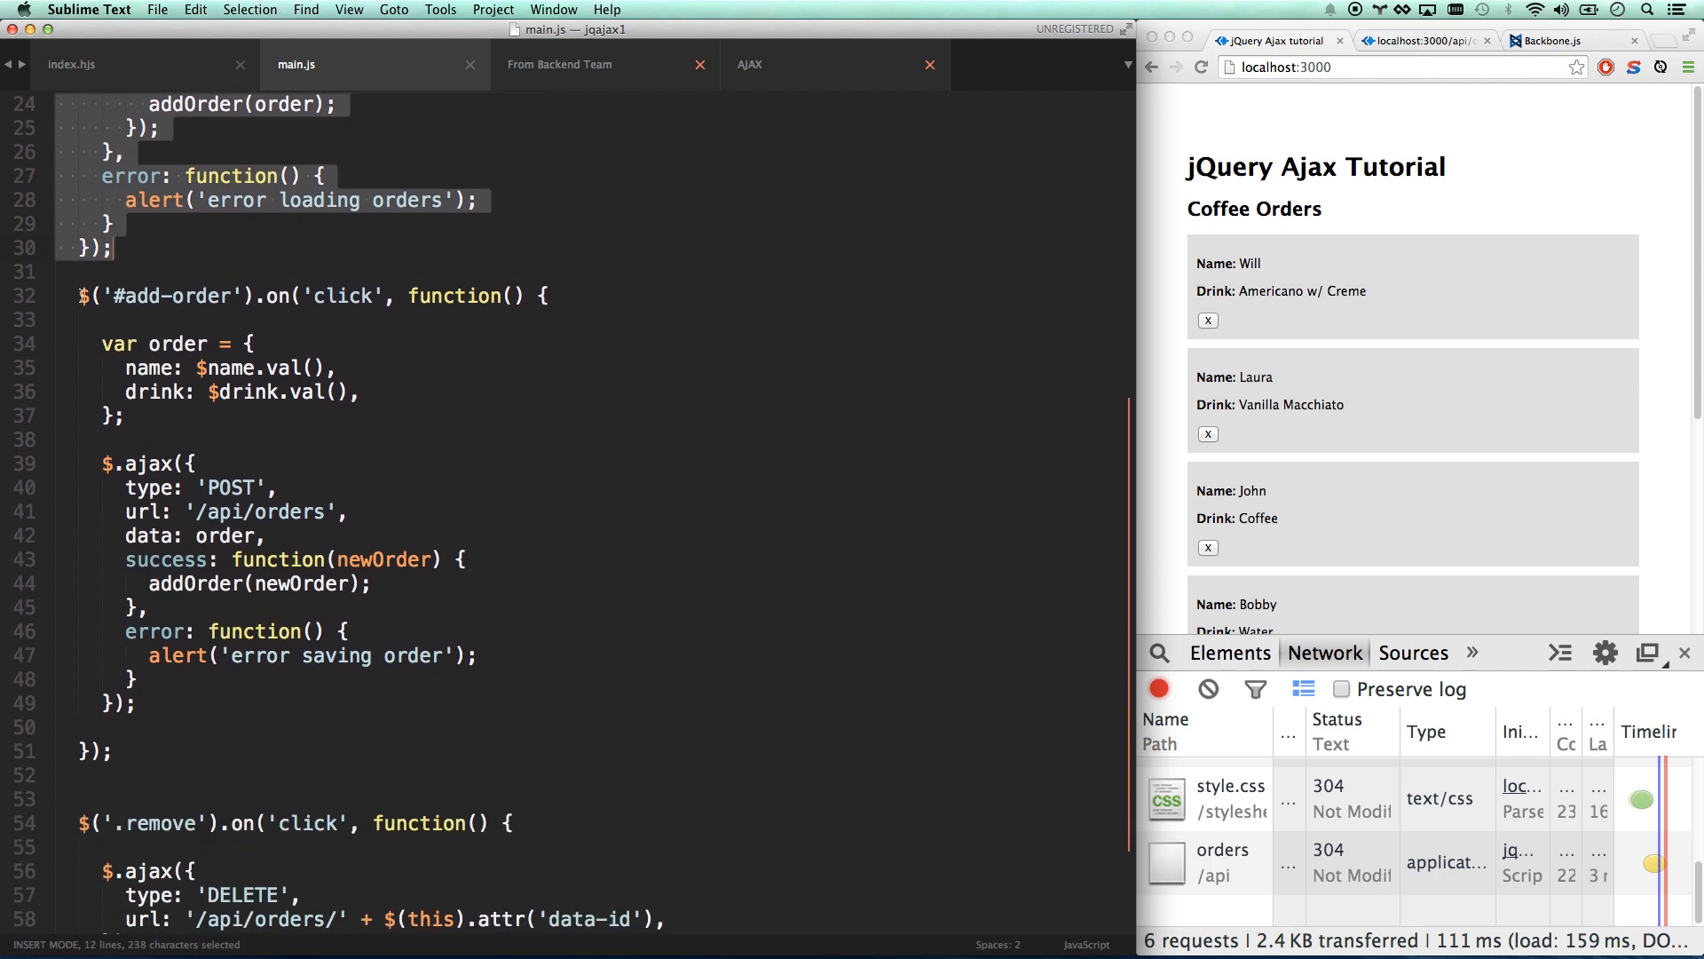
scroll(down, 3)
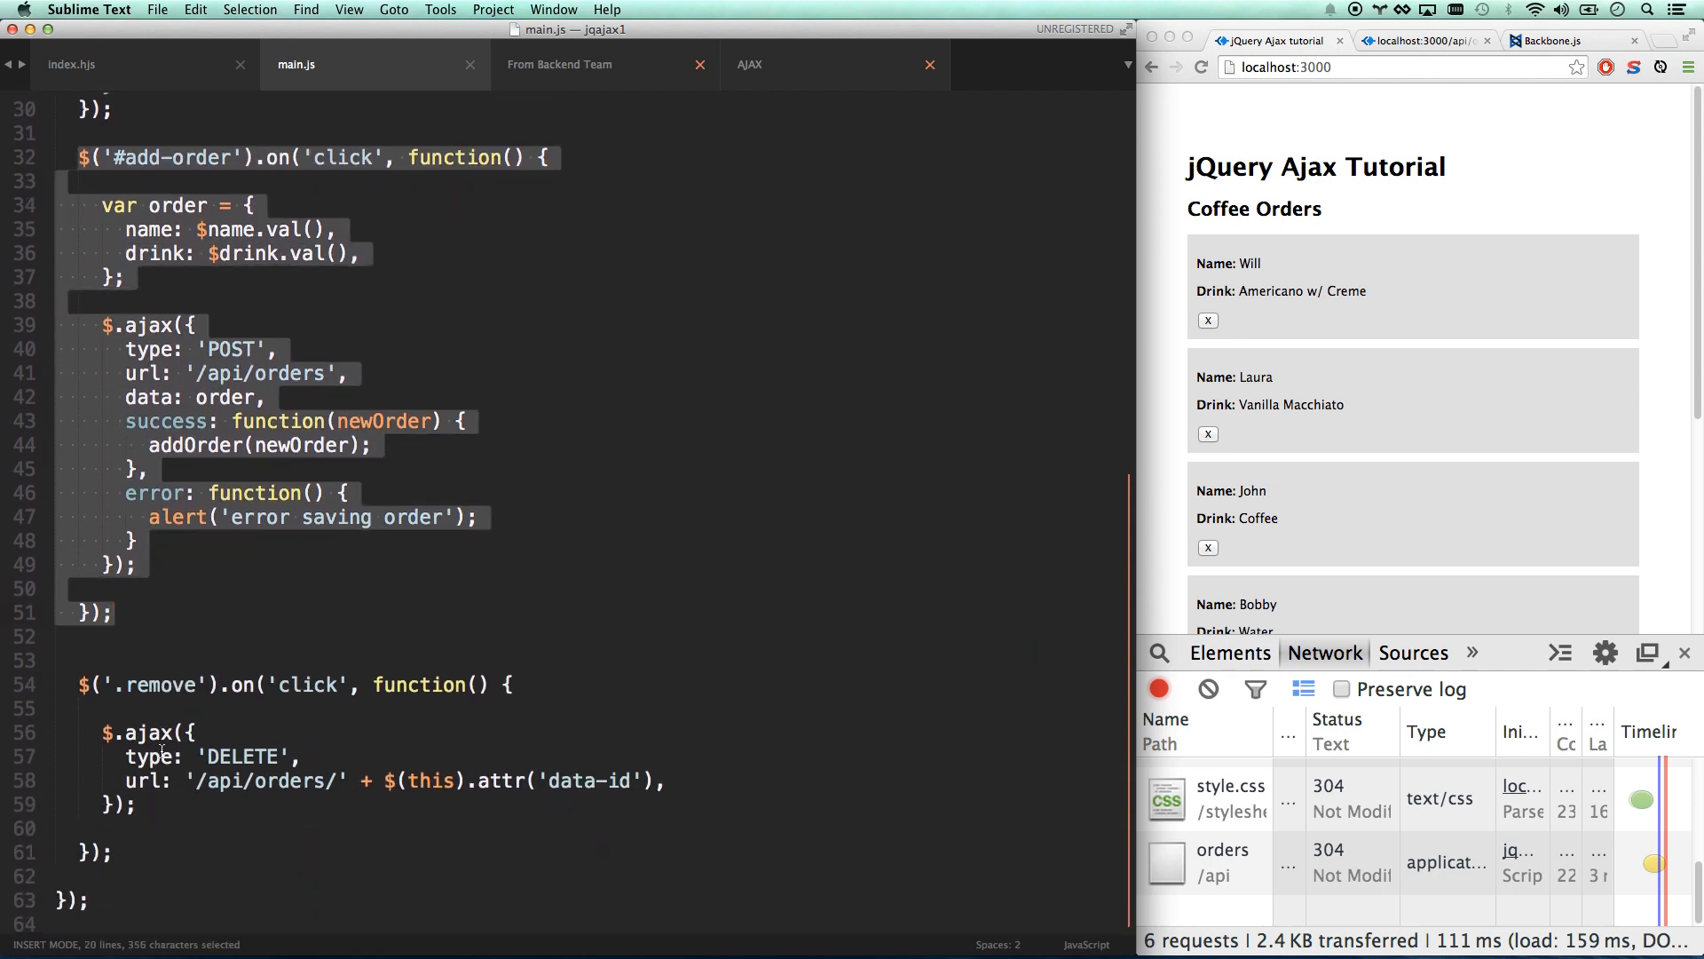
double_click(160, 682)
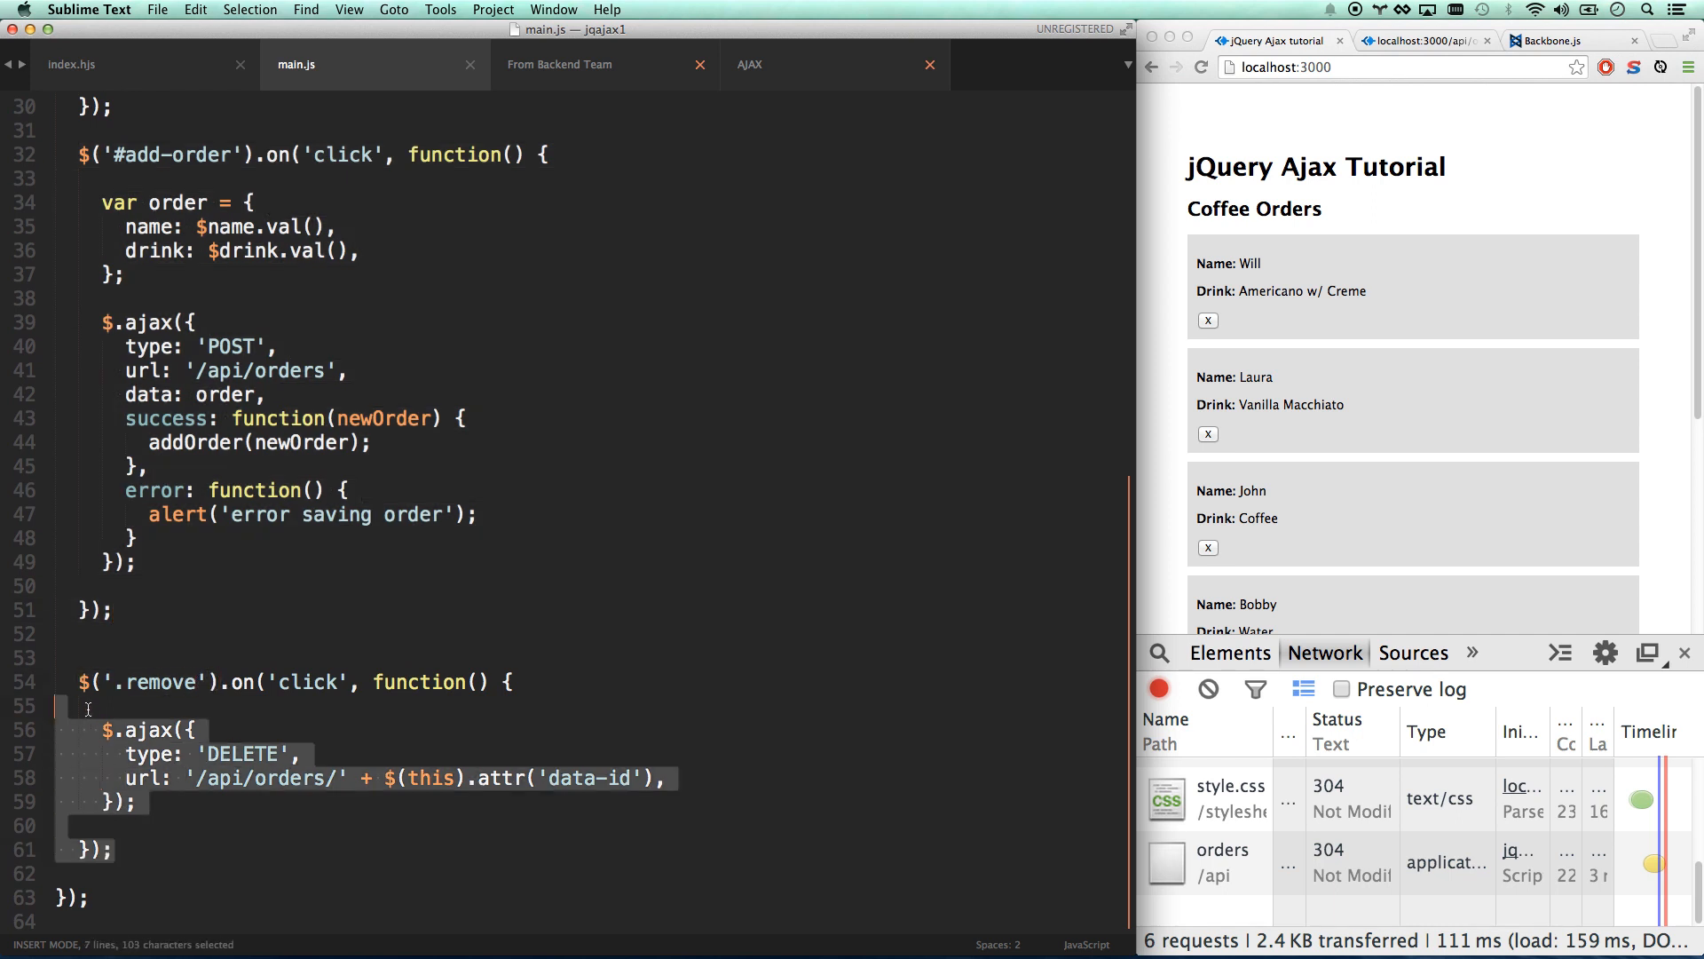
click(122, 848)
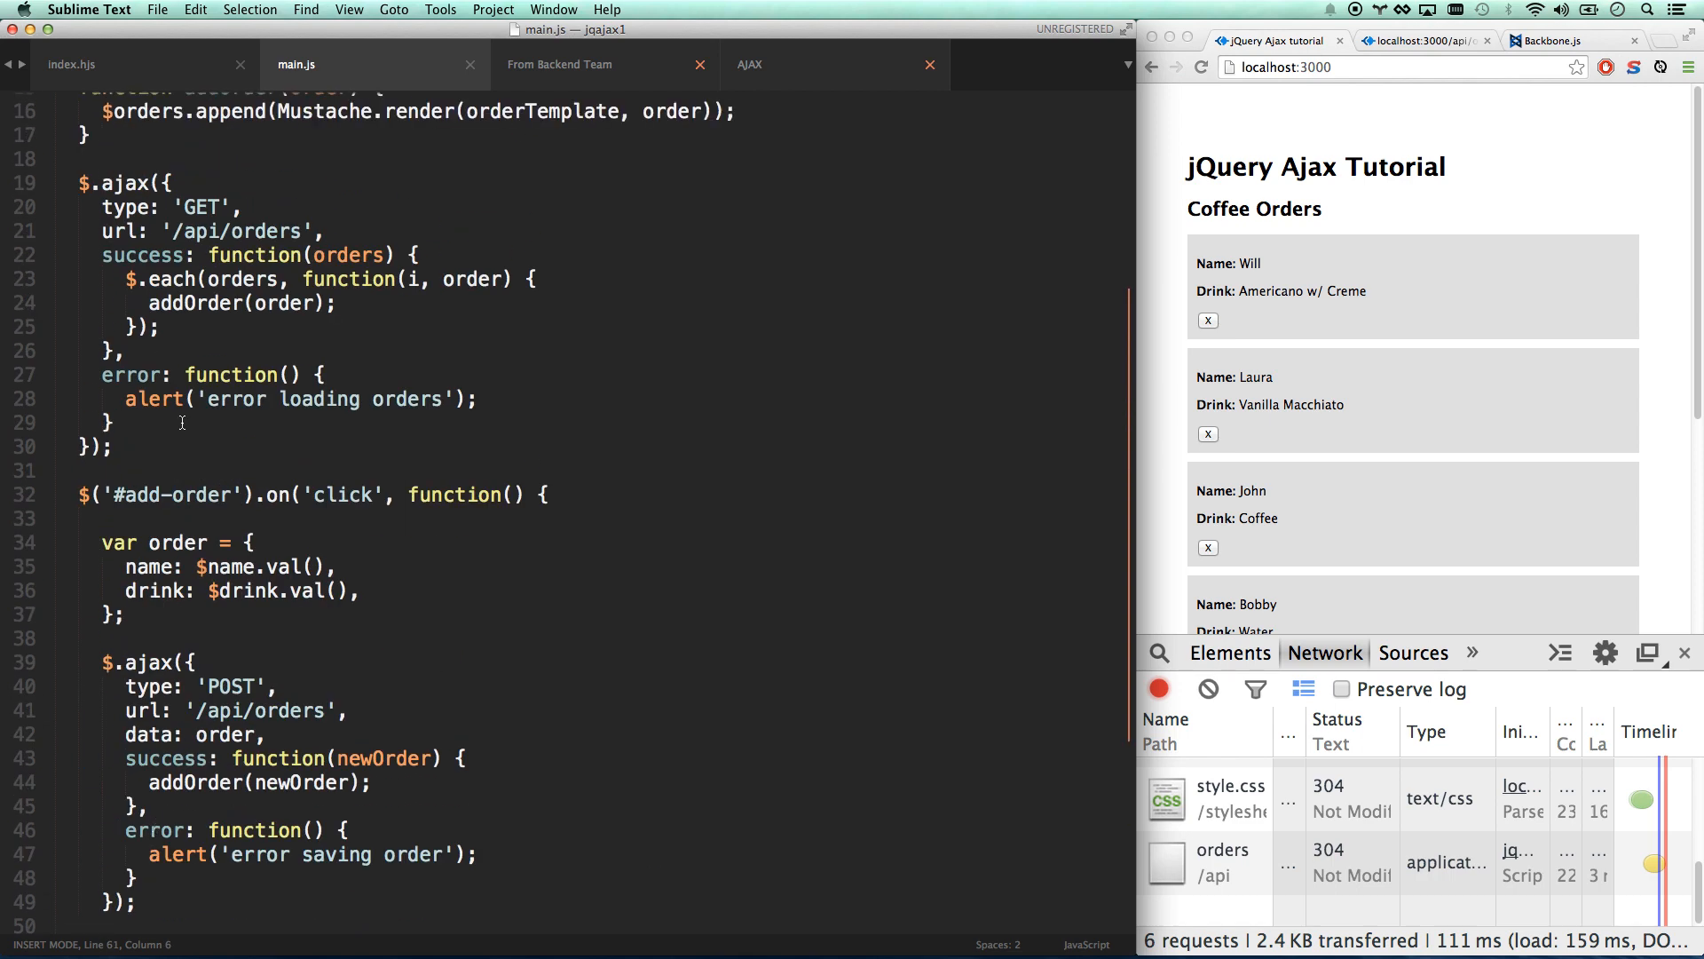
scroll(down, 3)
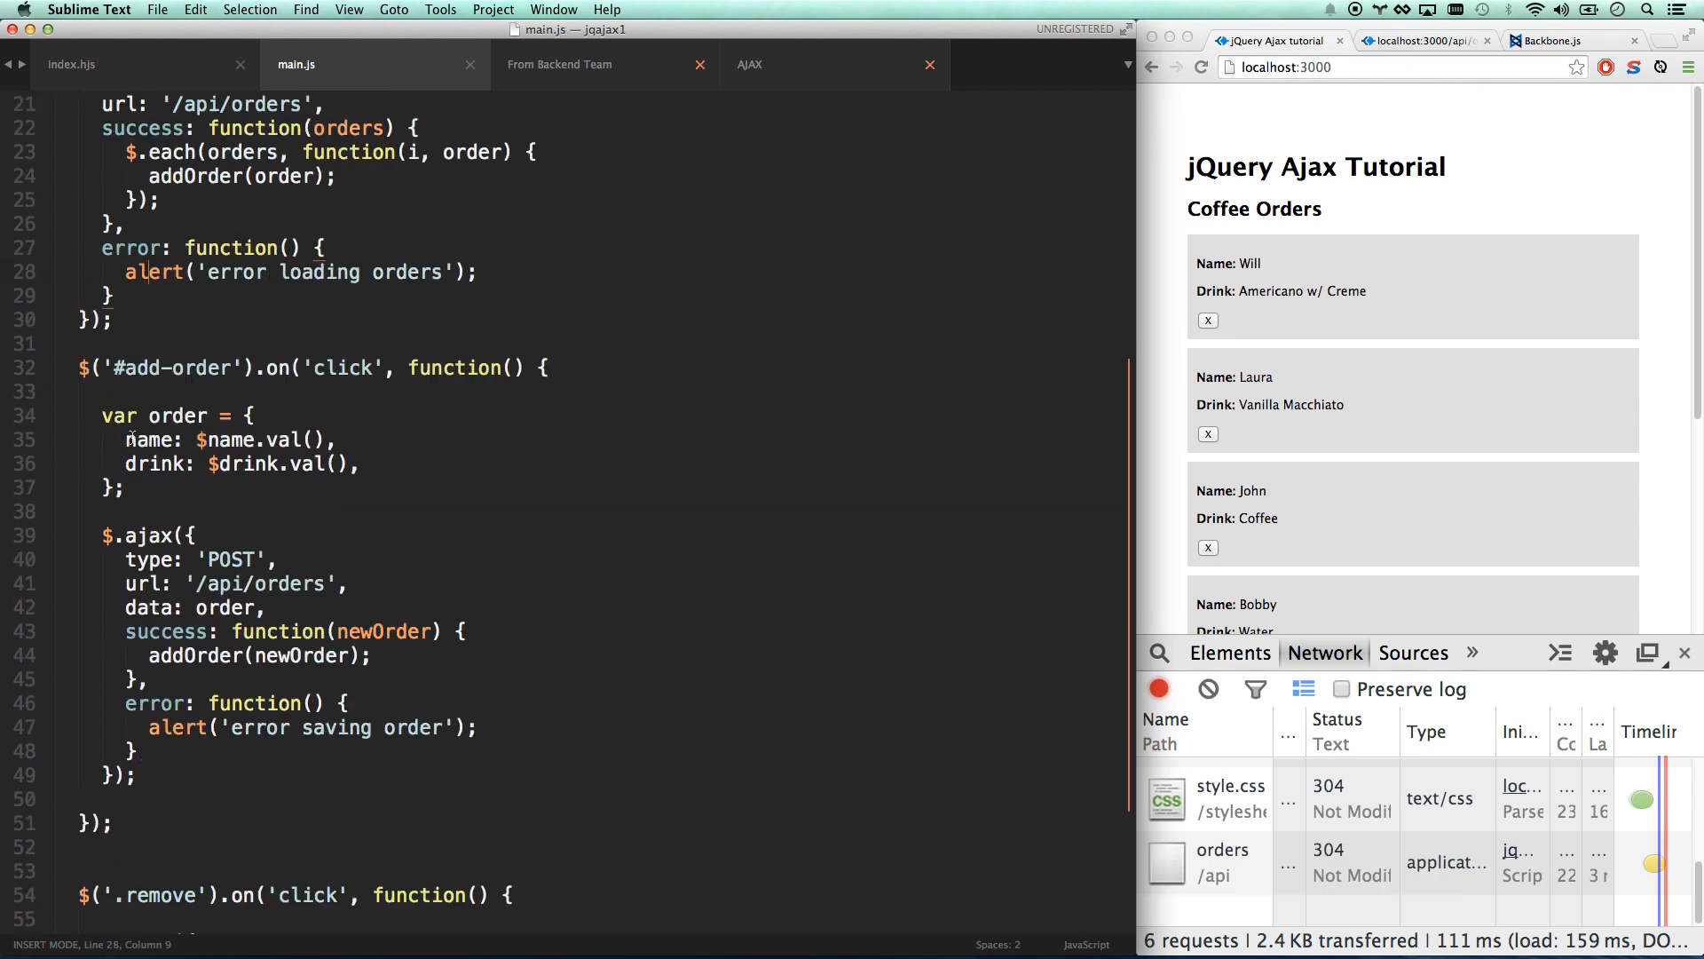
scroll(down, 3)
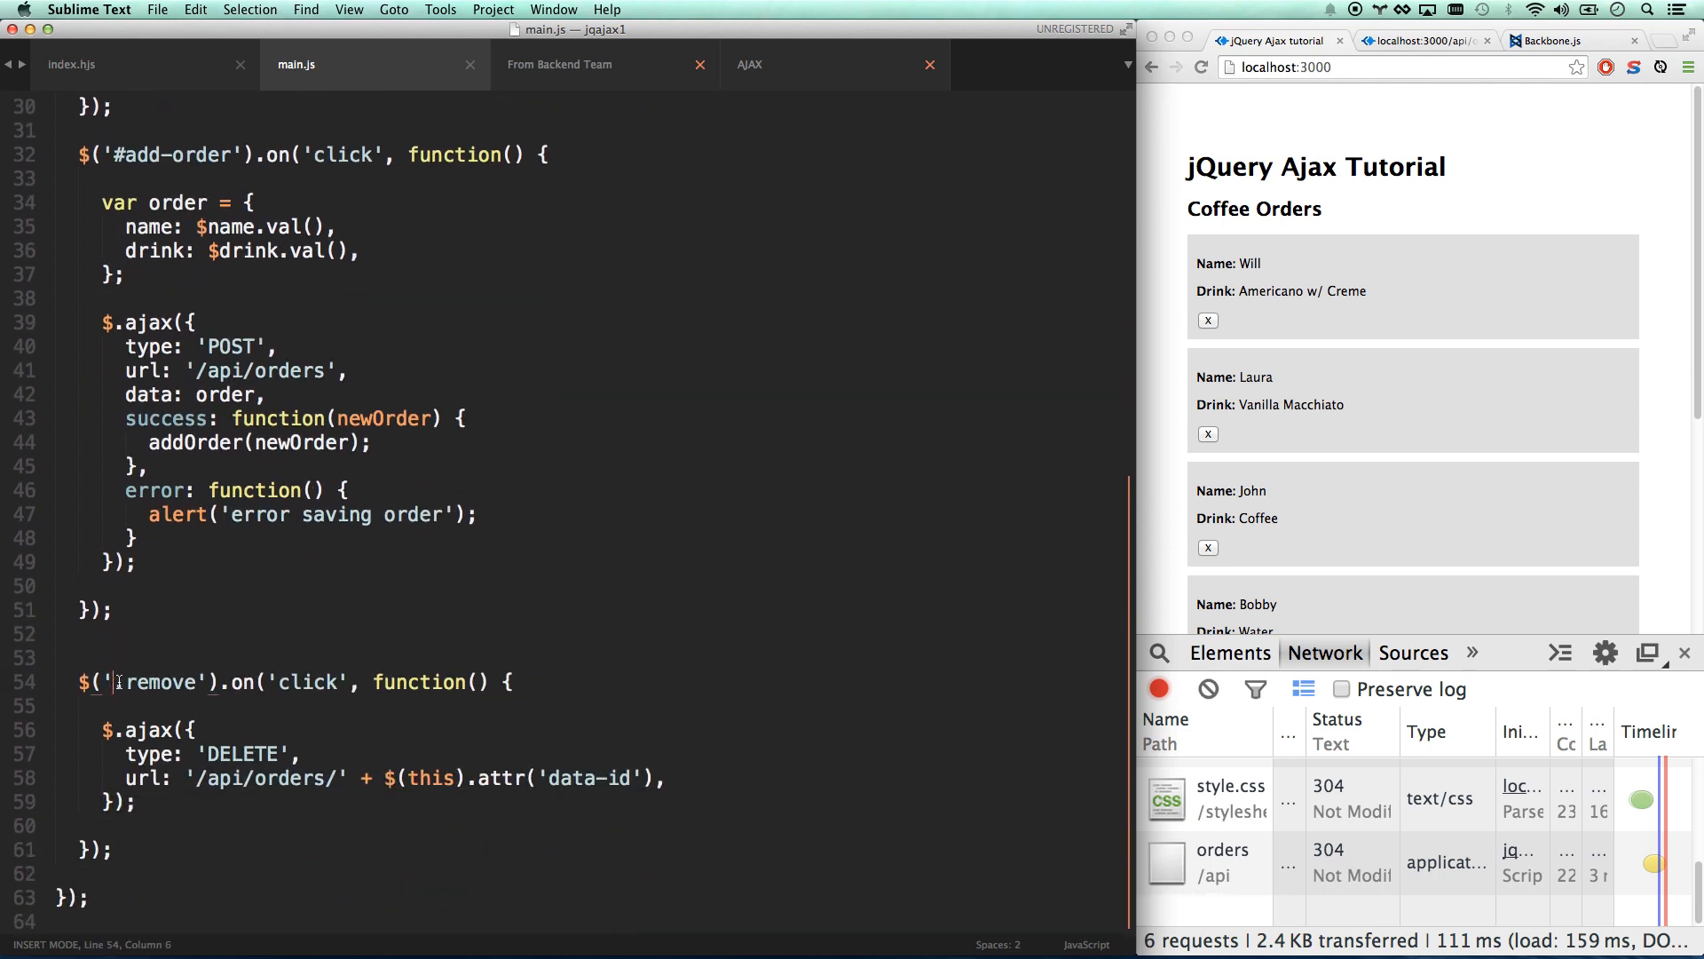
text(.)
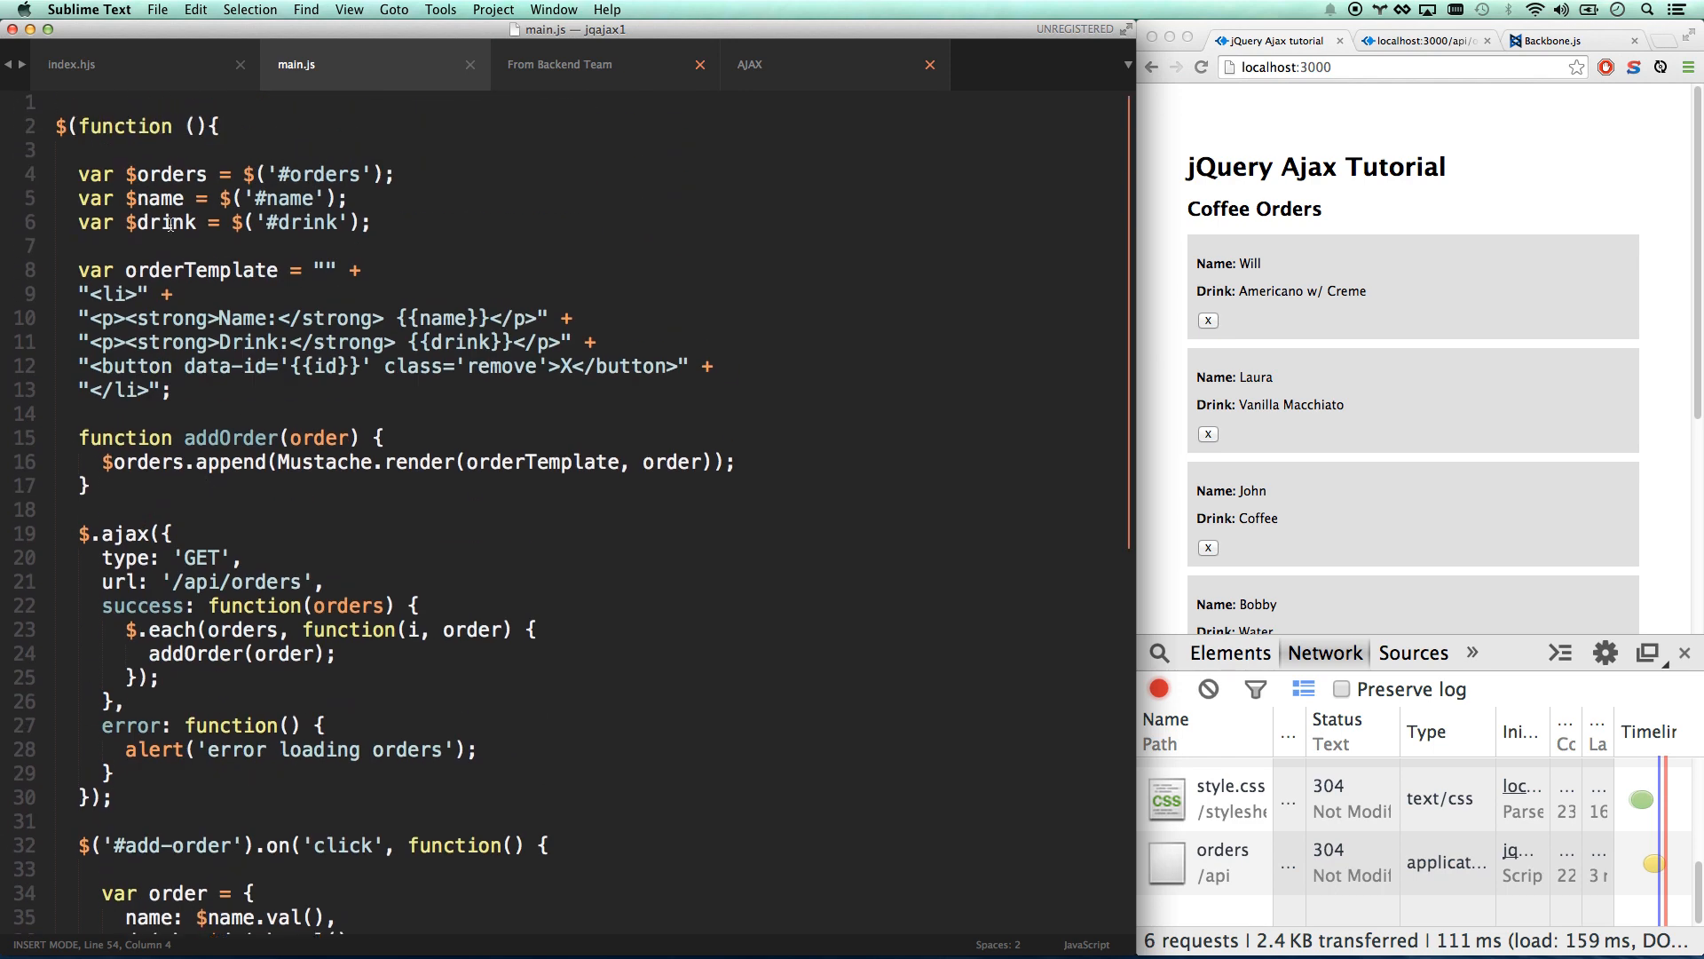
click(71, 64)
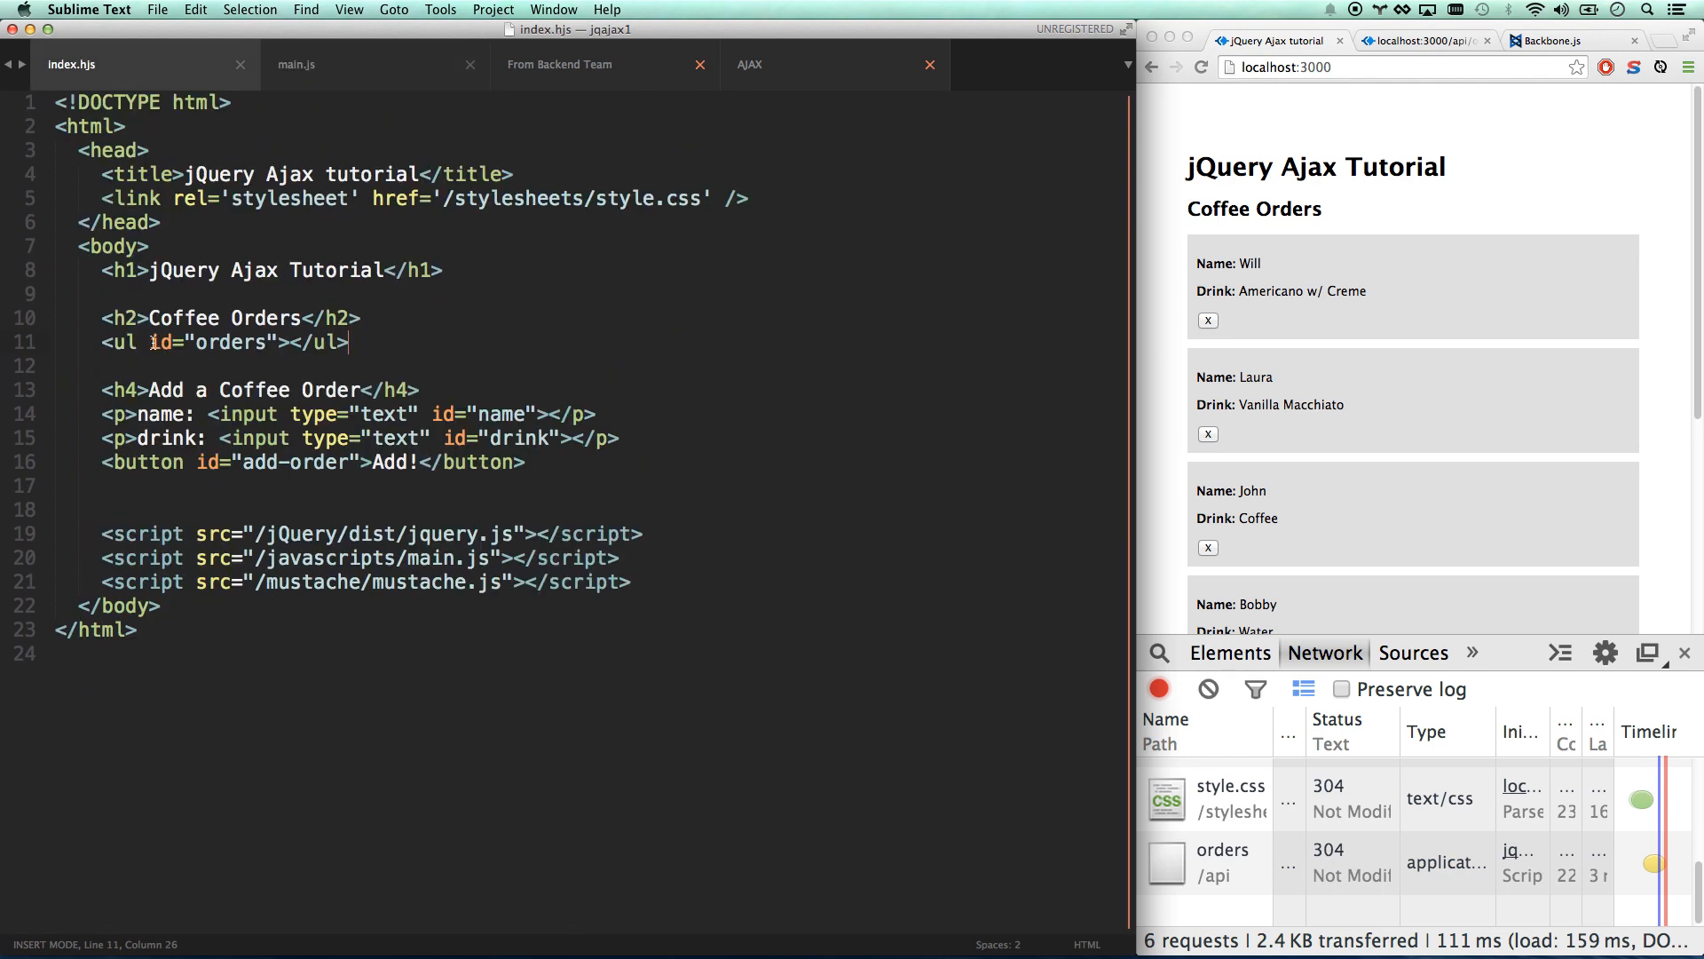
click(296, 63)
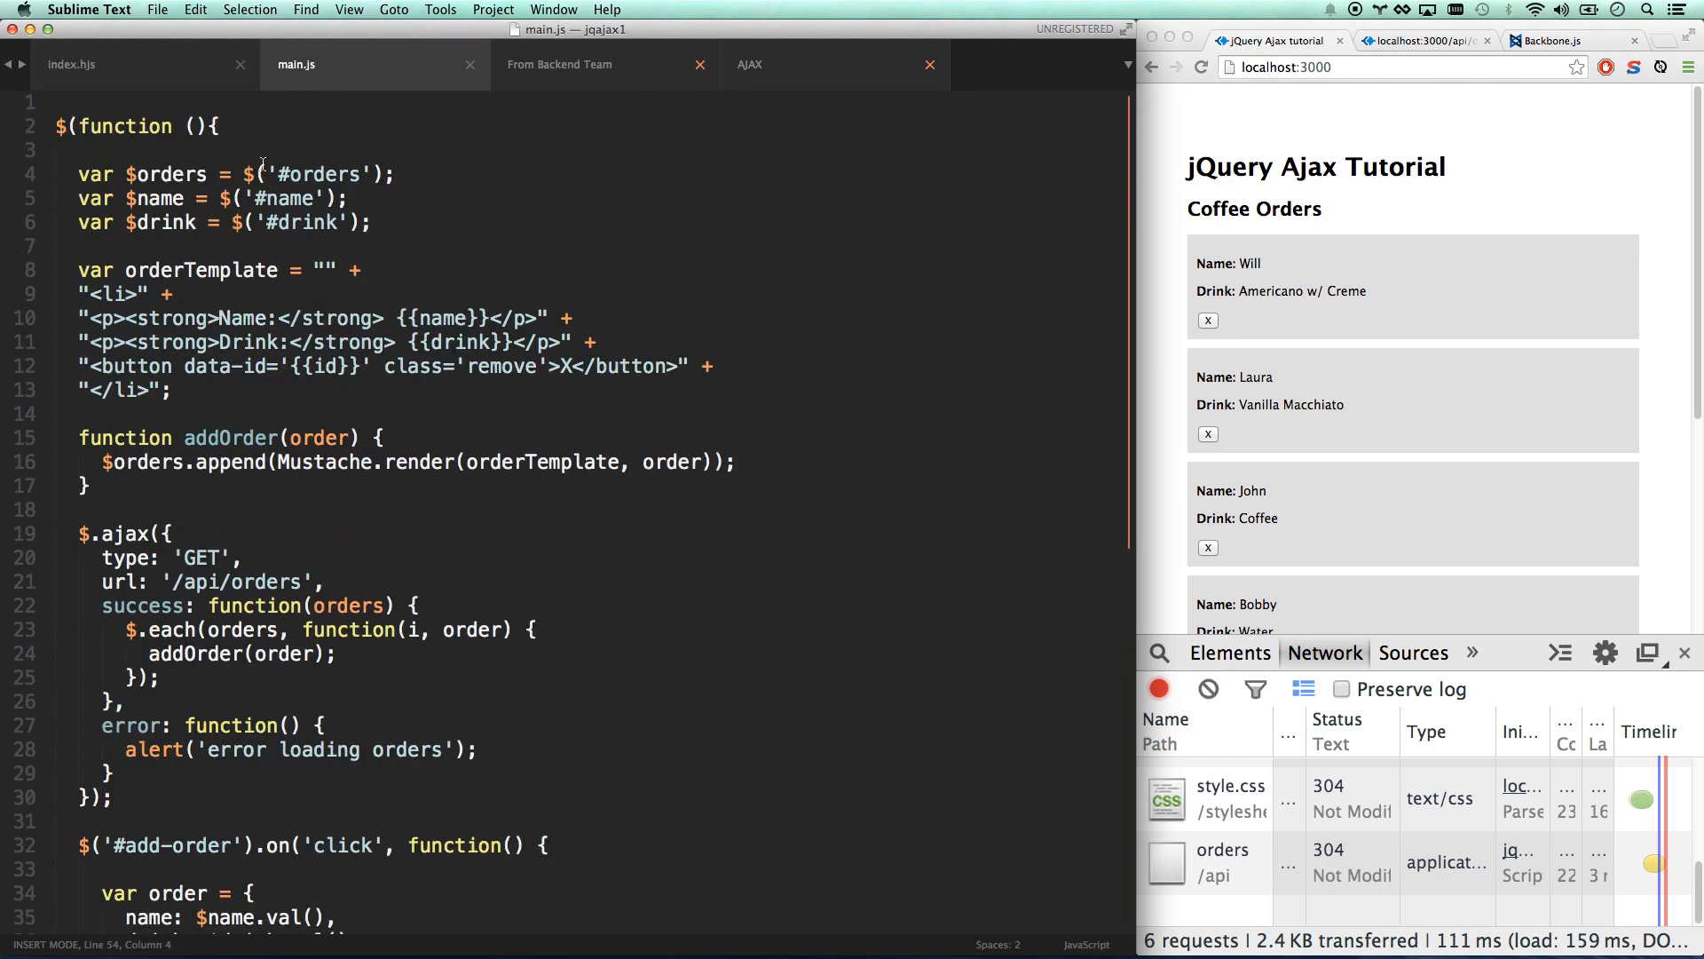
double_click(165, 174)
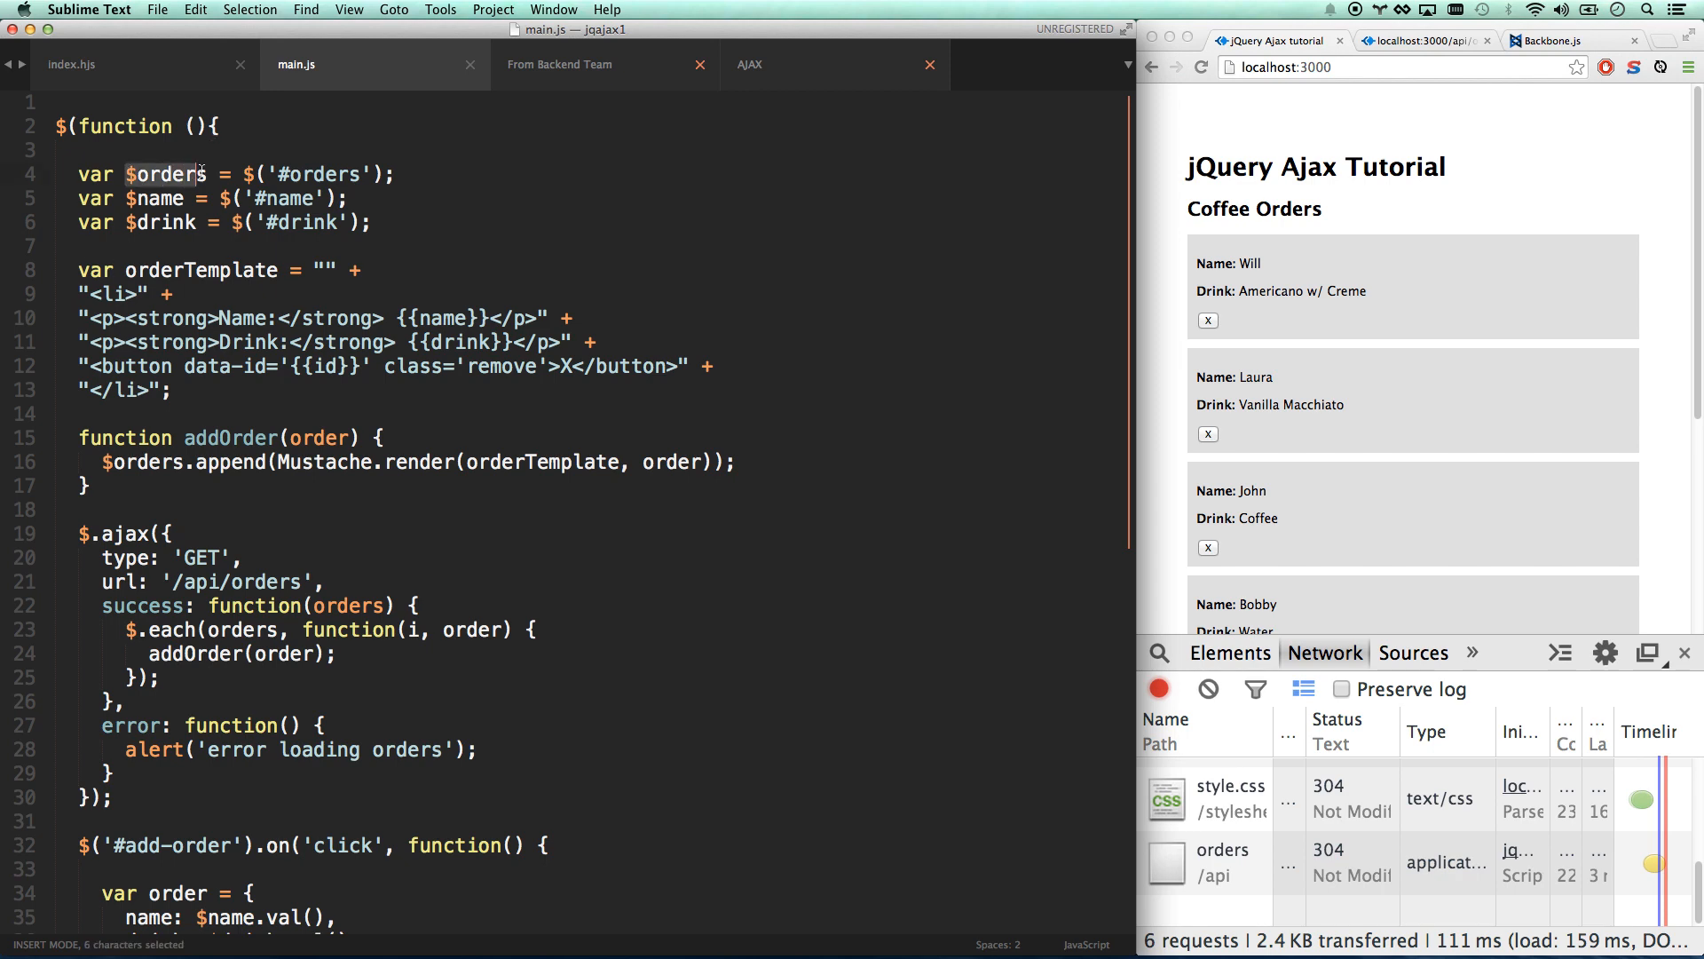
scroll(down, 3)
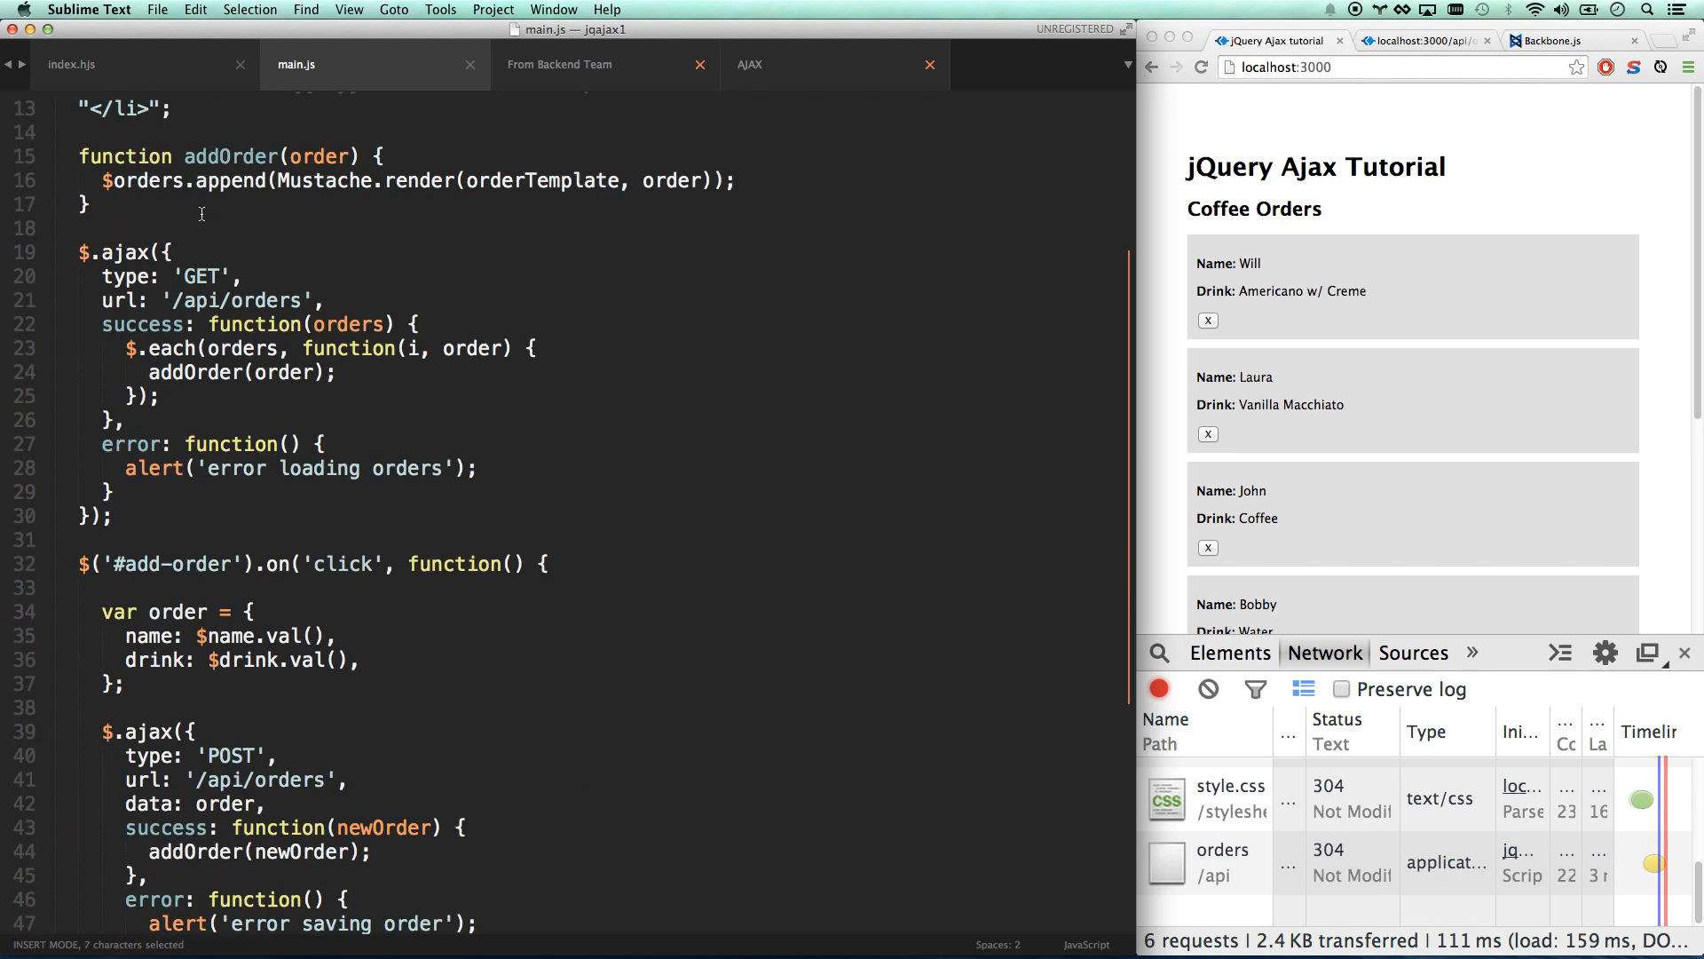
scroll(down, 3)
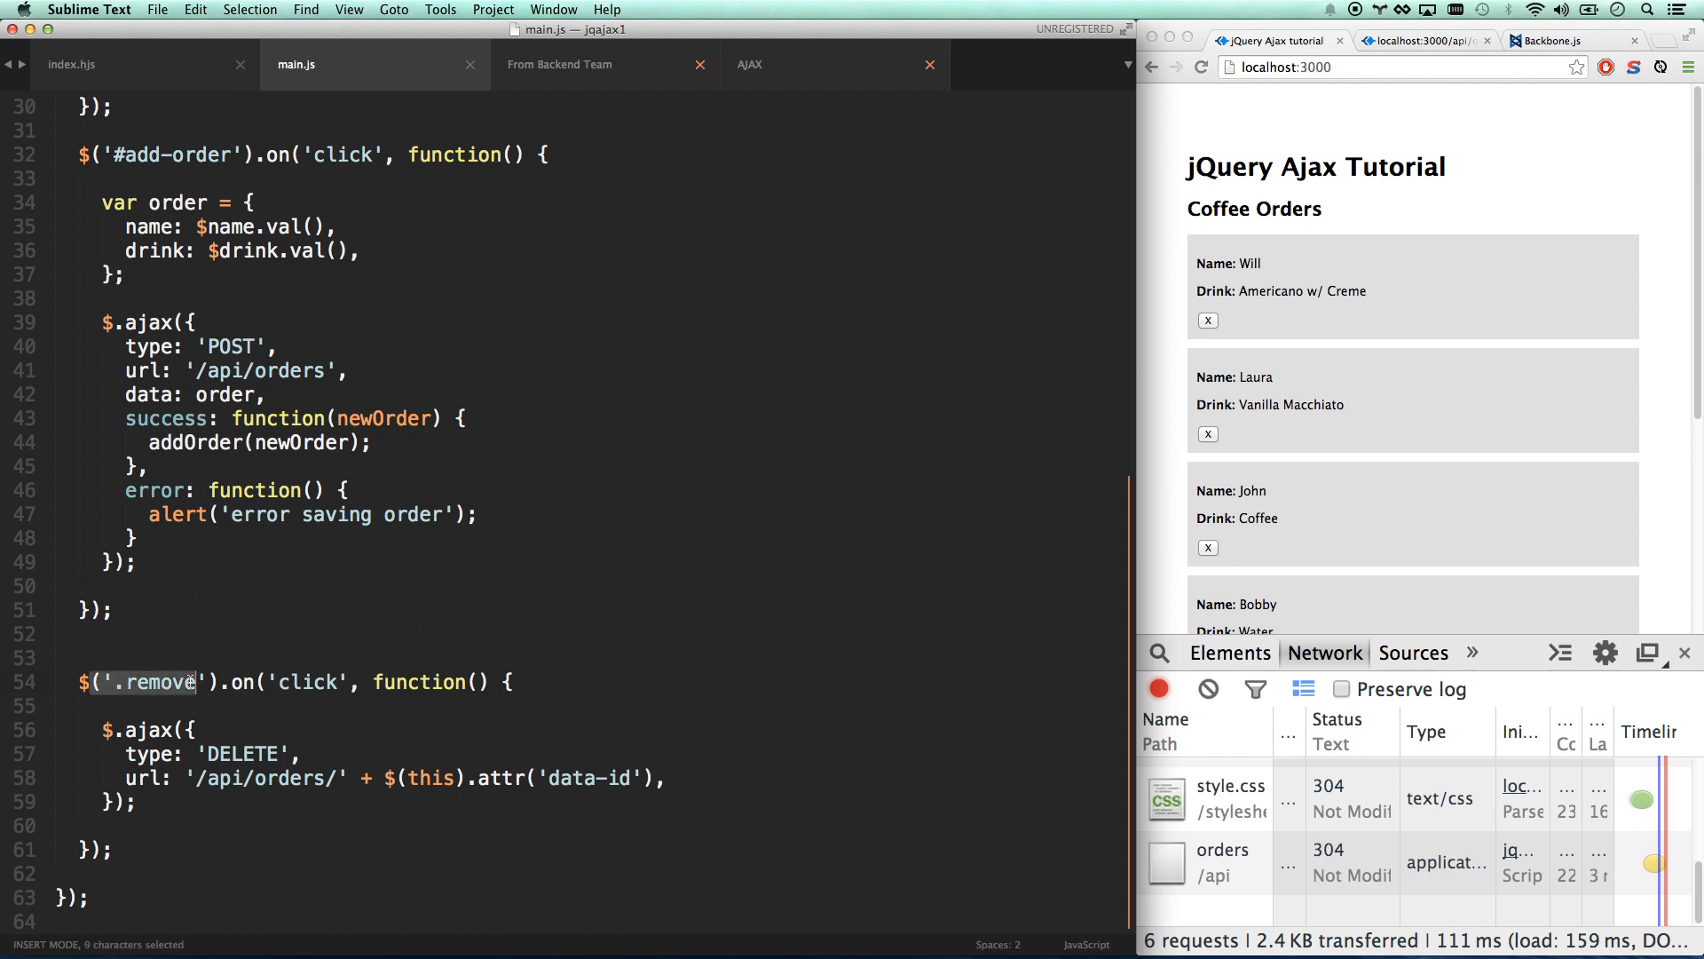
Write the $orders.delegate('.remove', 'click', ...) handler sending DELETE to '/api/orders/' plus data-id.
text(orders)
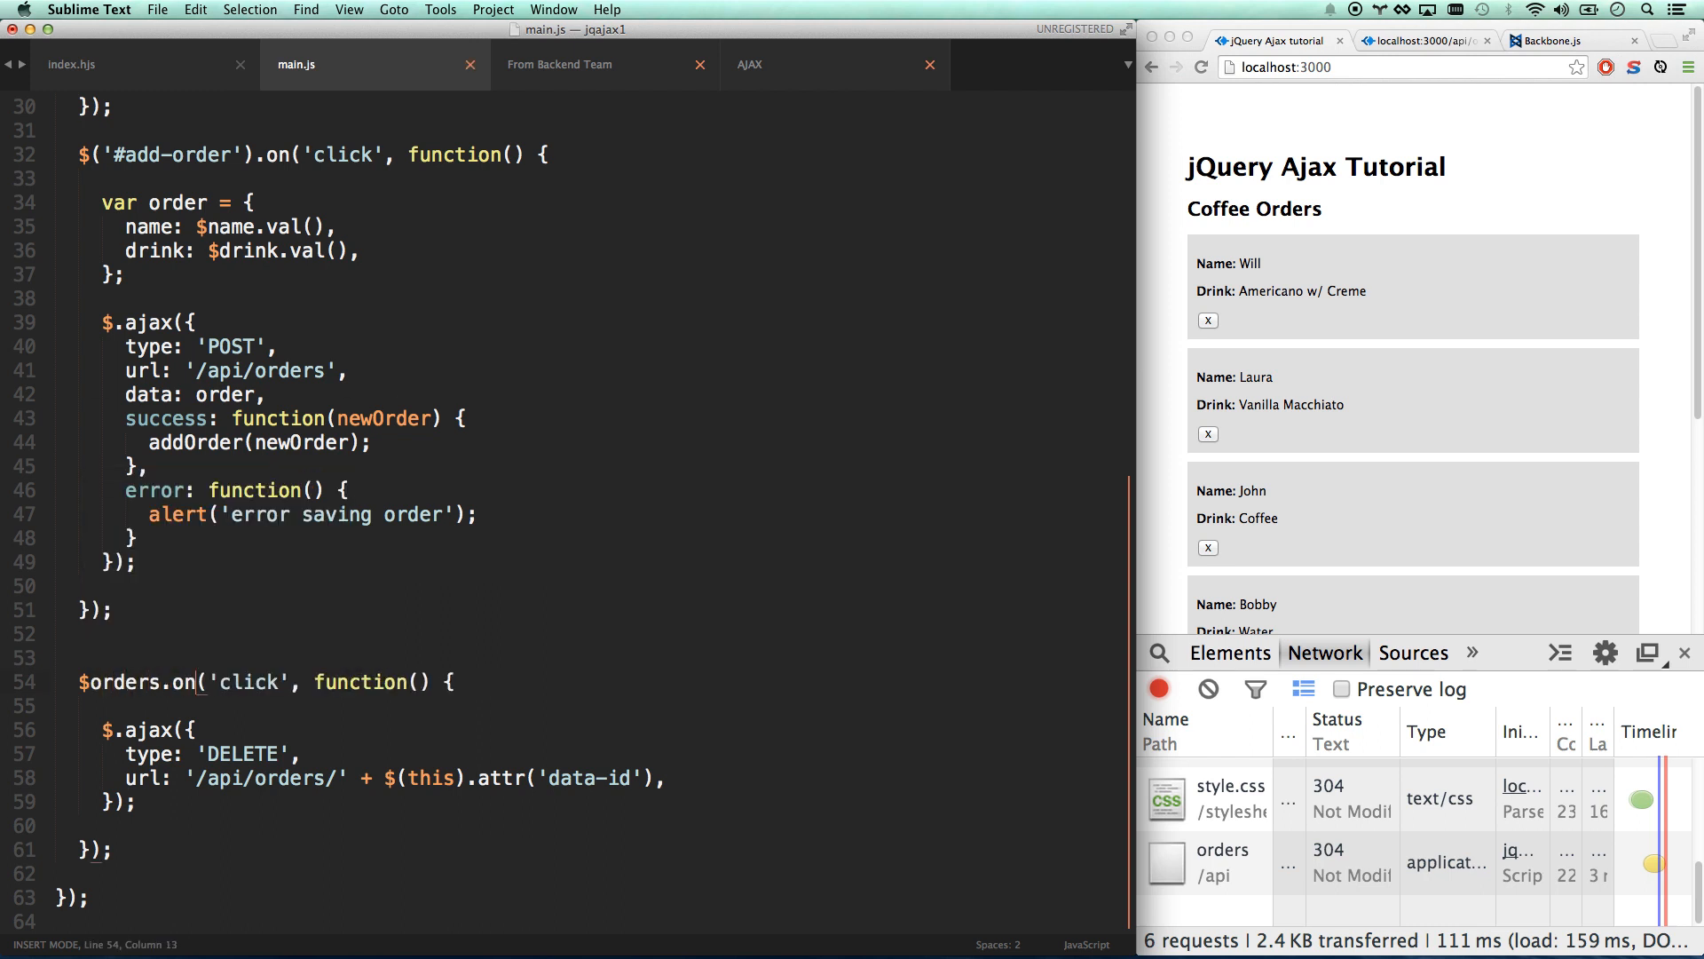
text(dl)
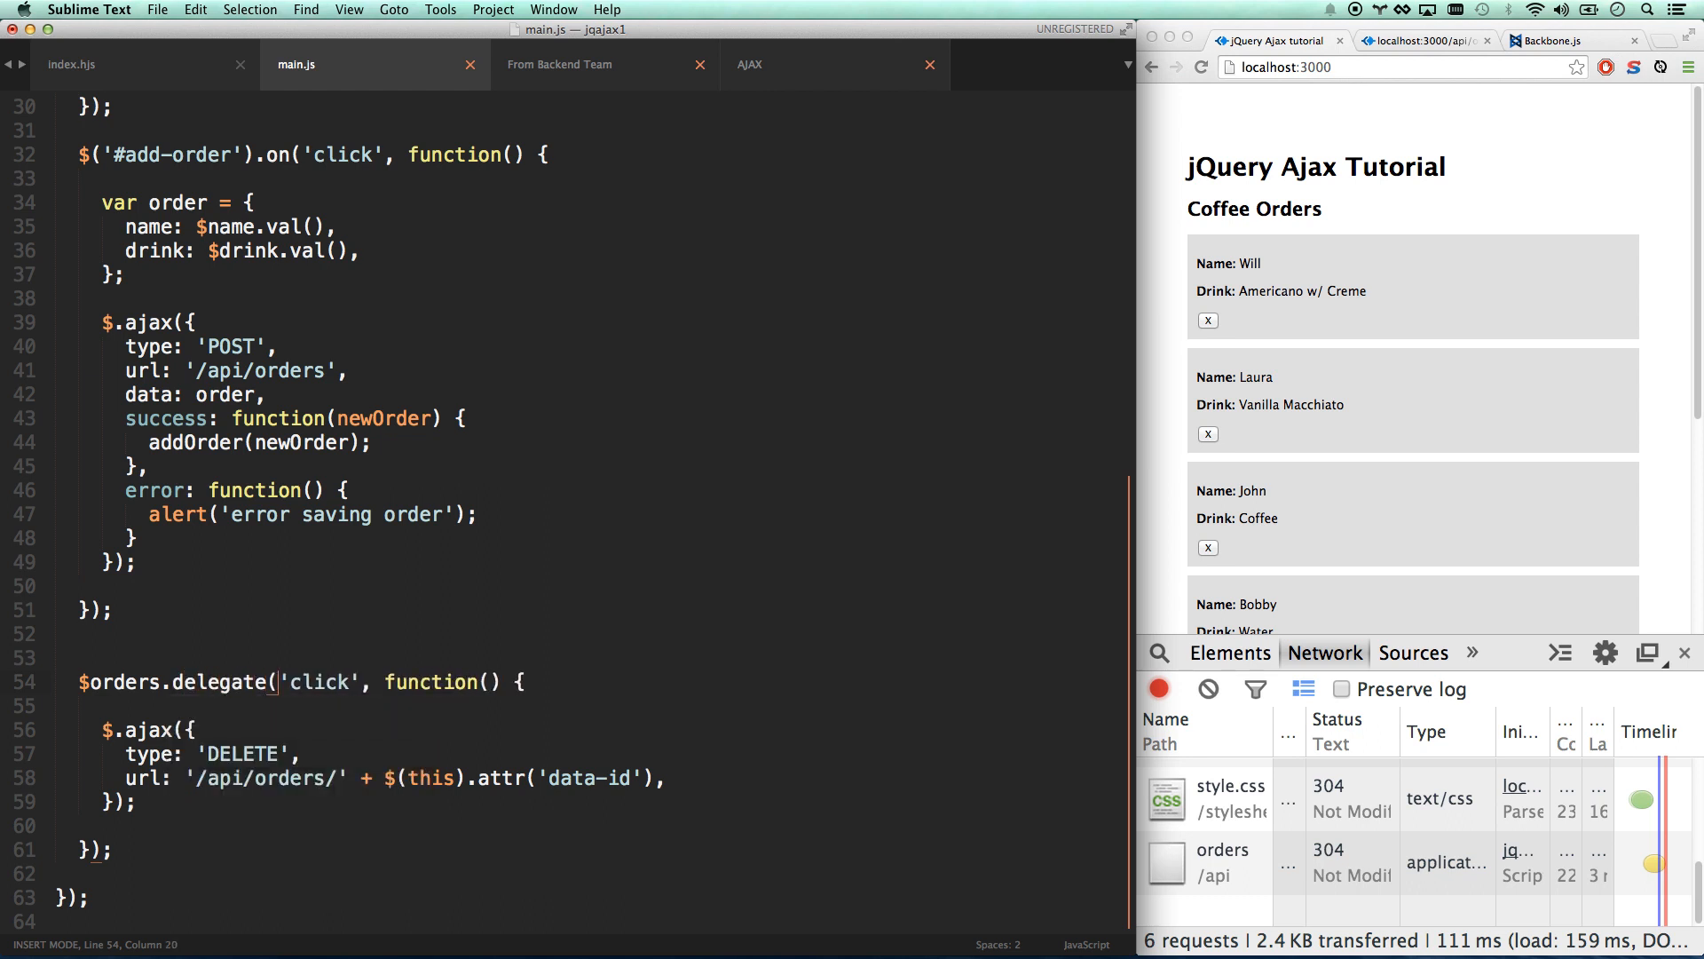
text(.)
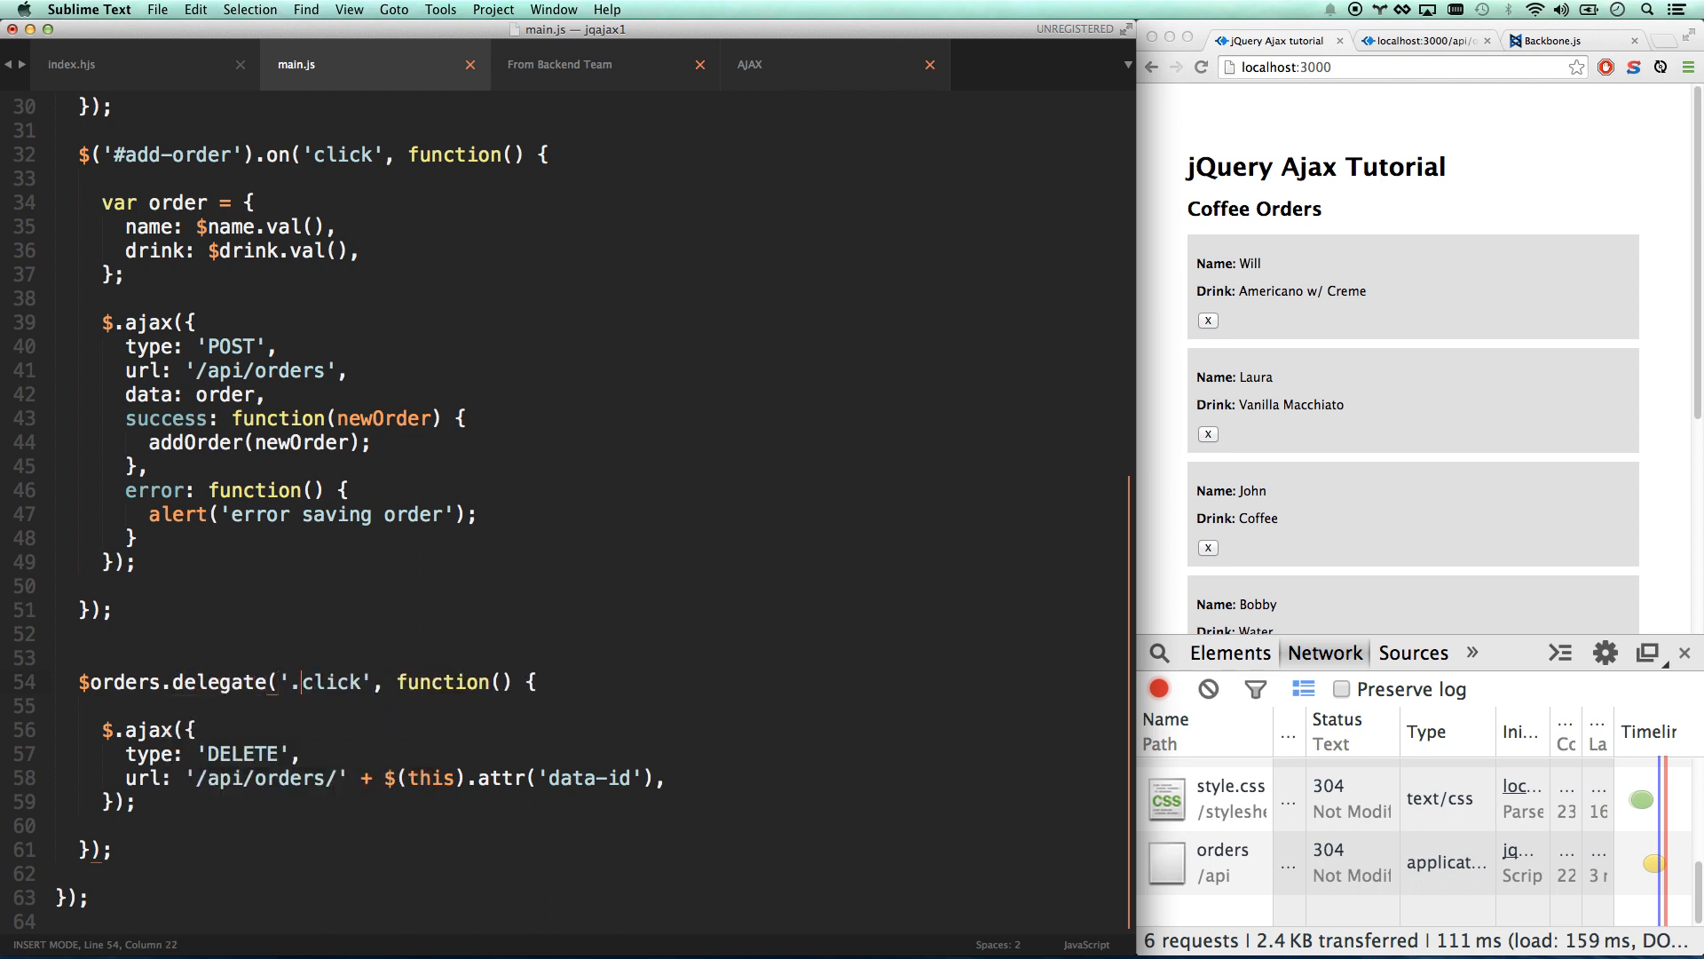
text(remove',)
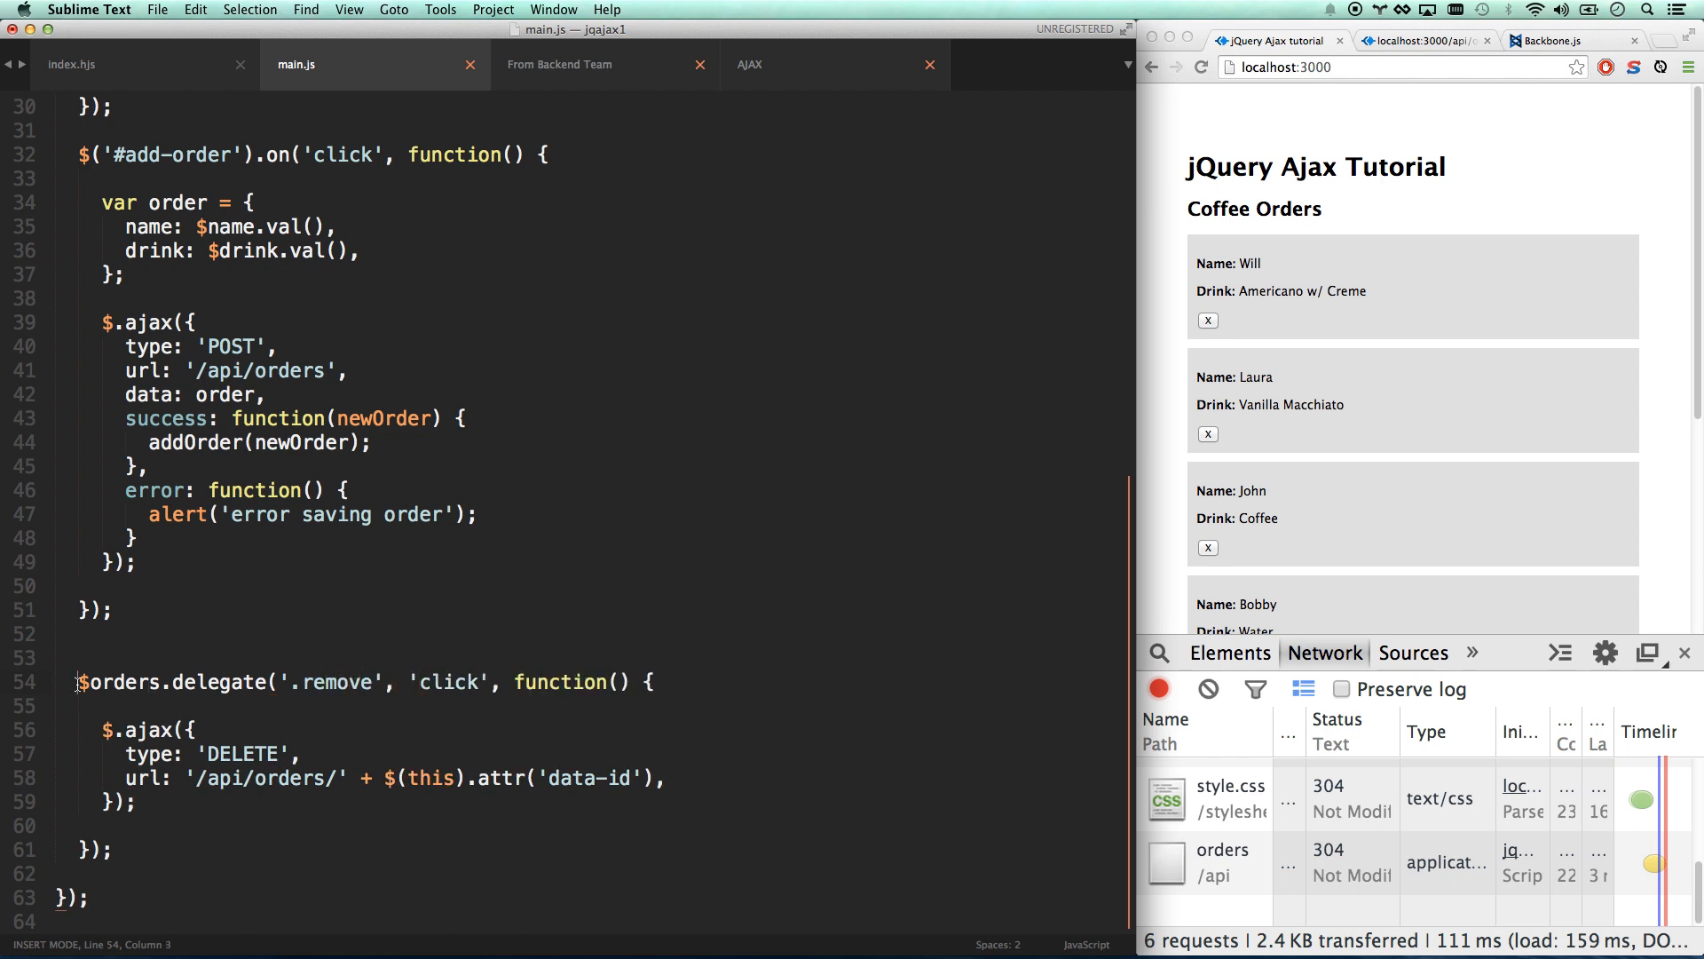
Highlight $orders and '.remove' in the delegate line, then move to the browser to test.
double_click(116, 682)
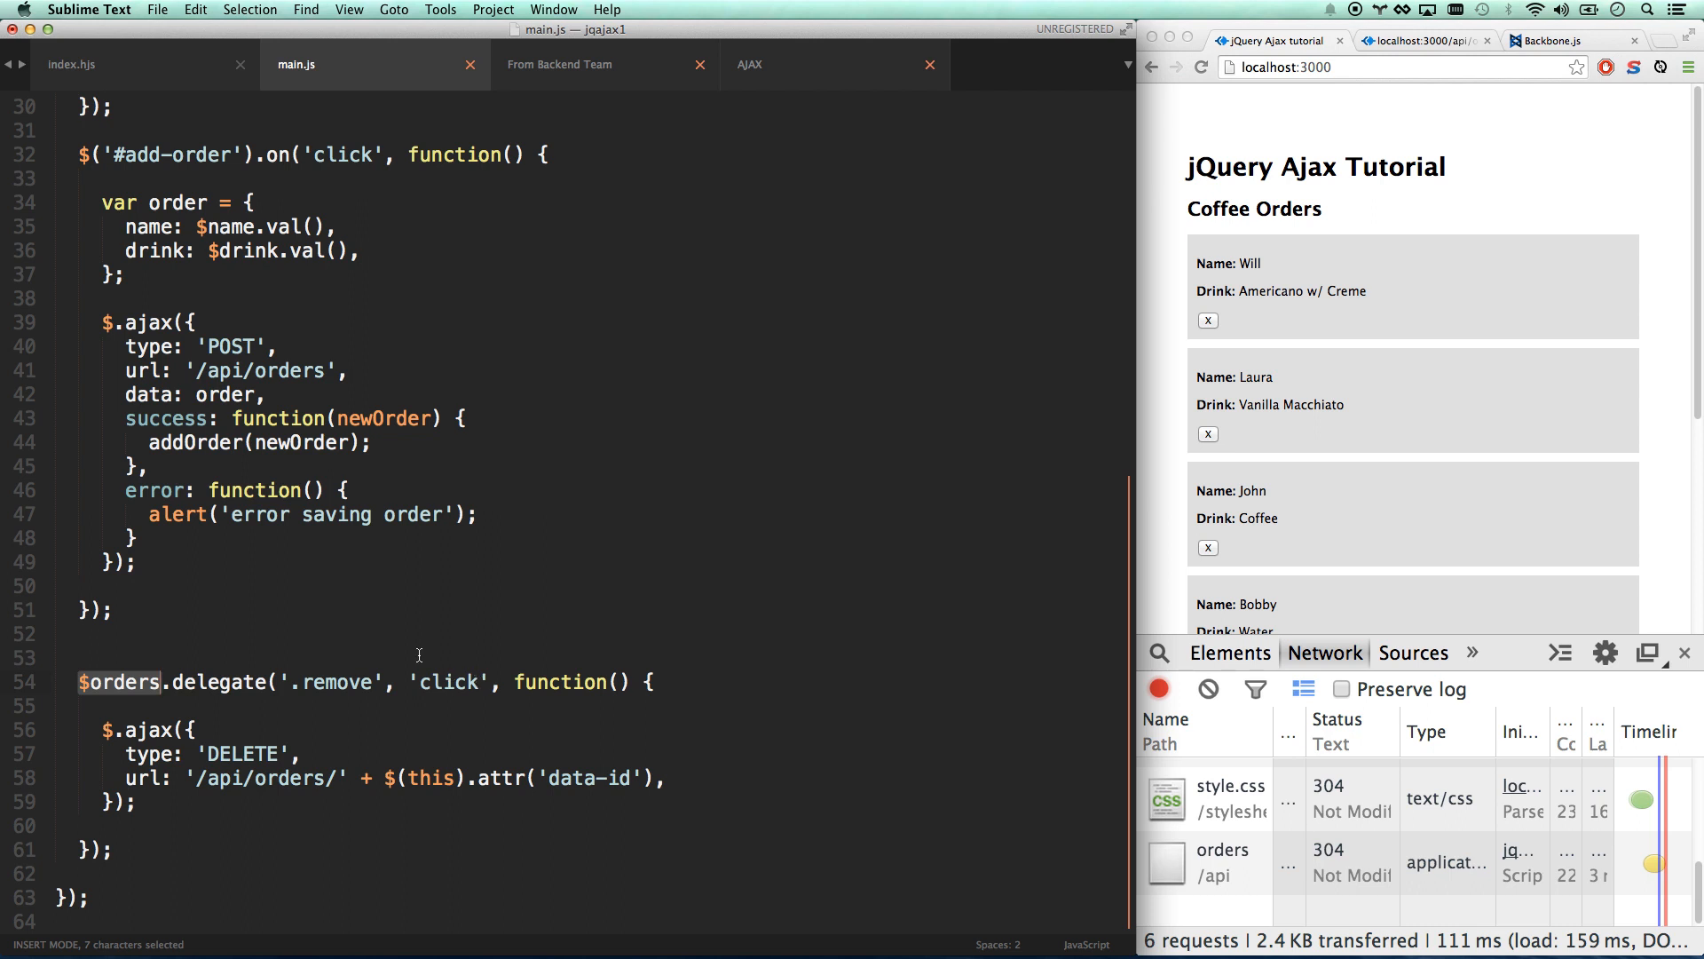
mouse_move(263, 672)
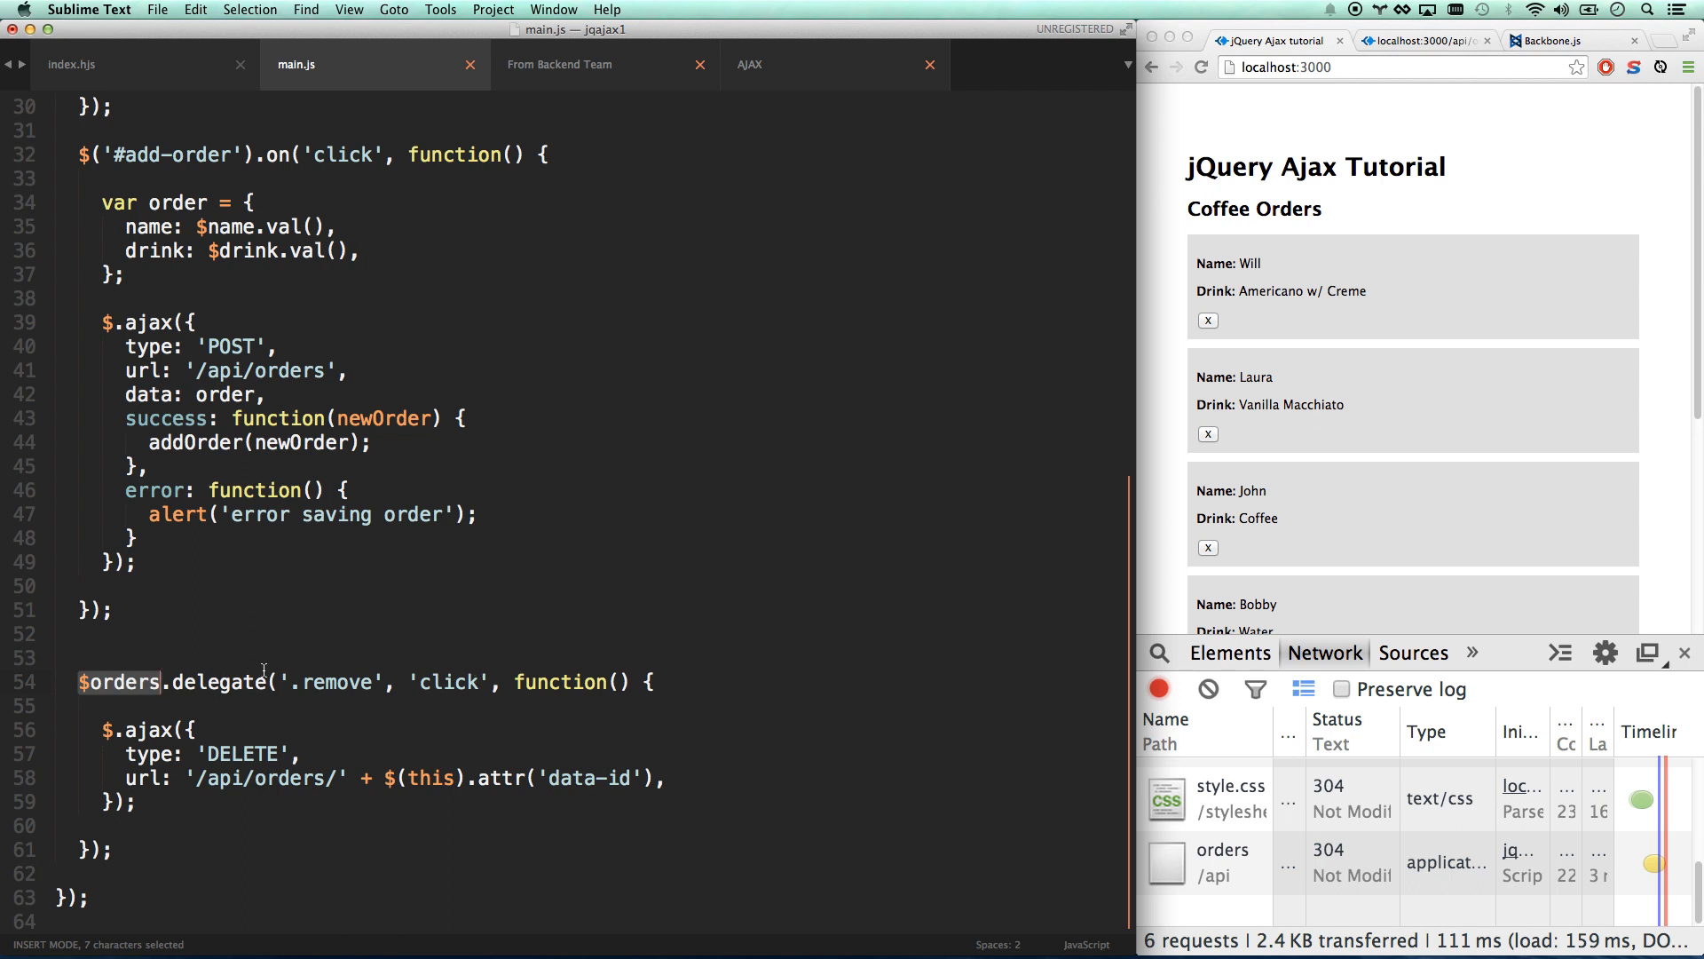
double_click(337, 681)
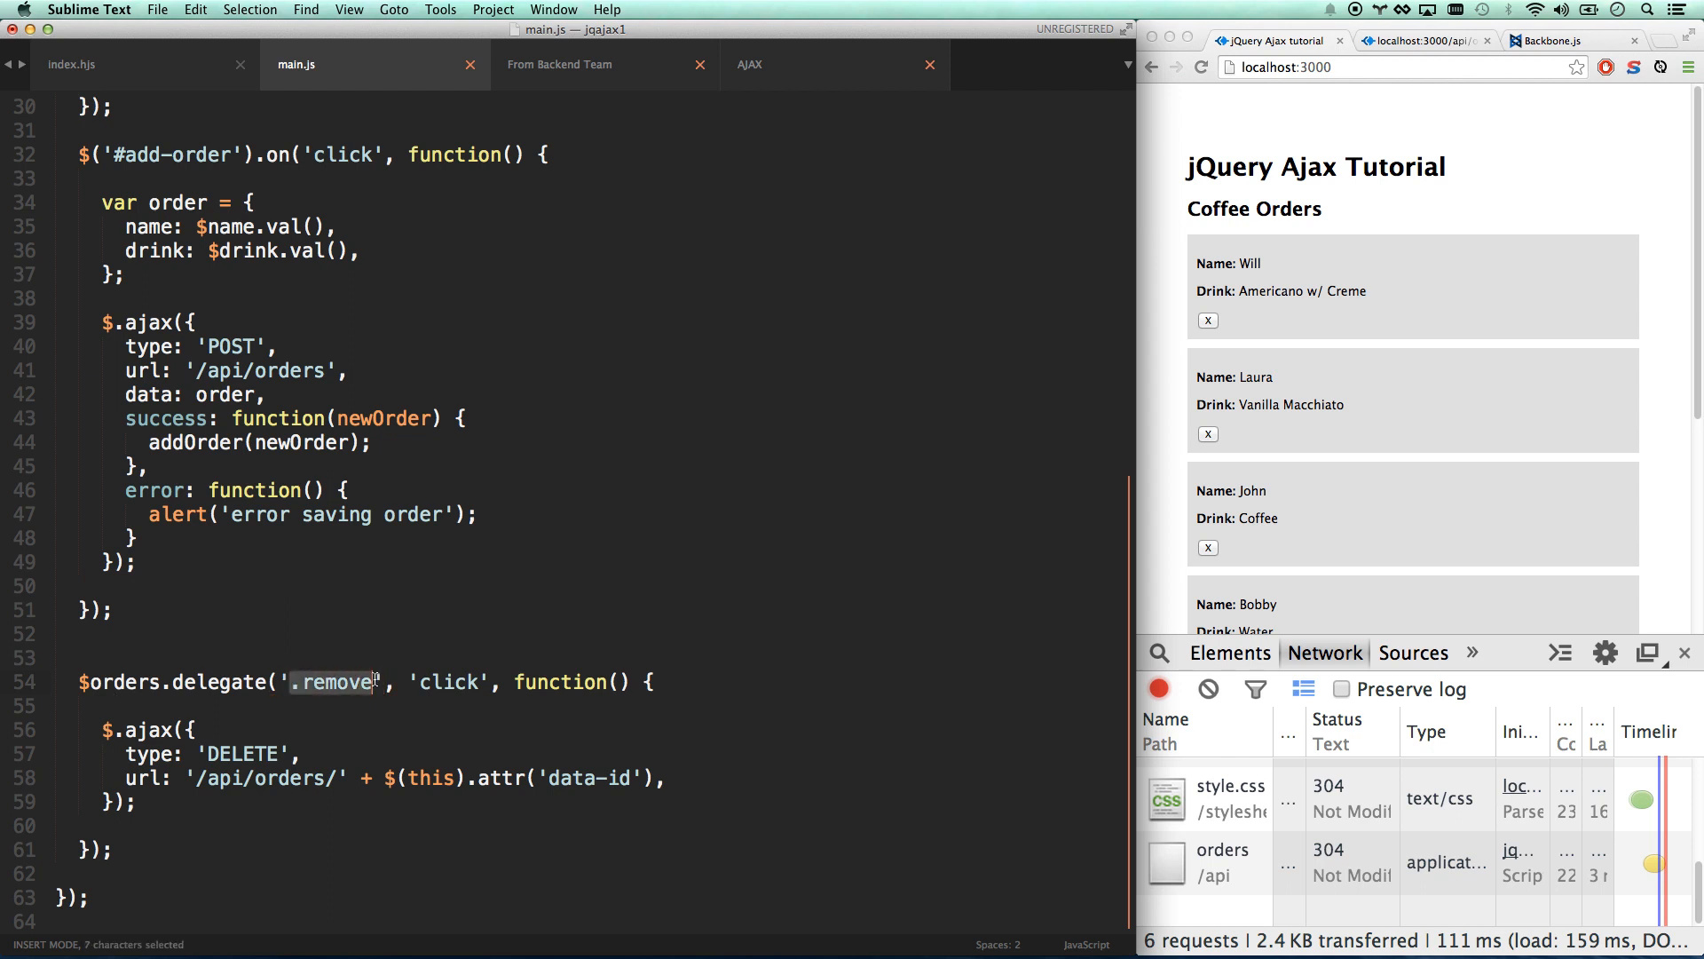
click(199, 707)
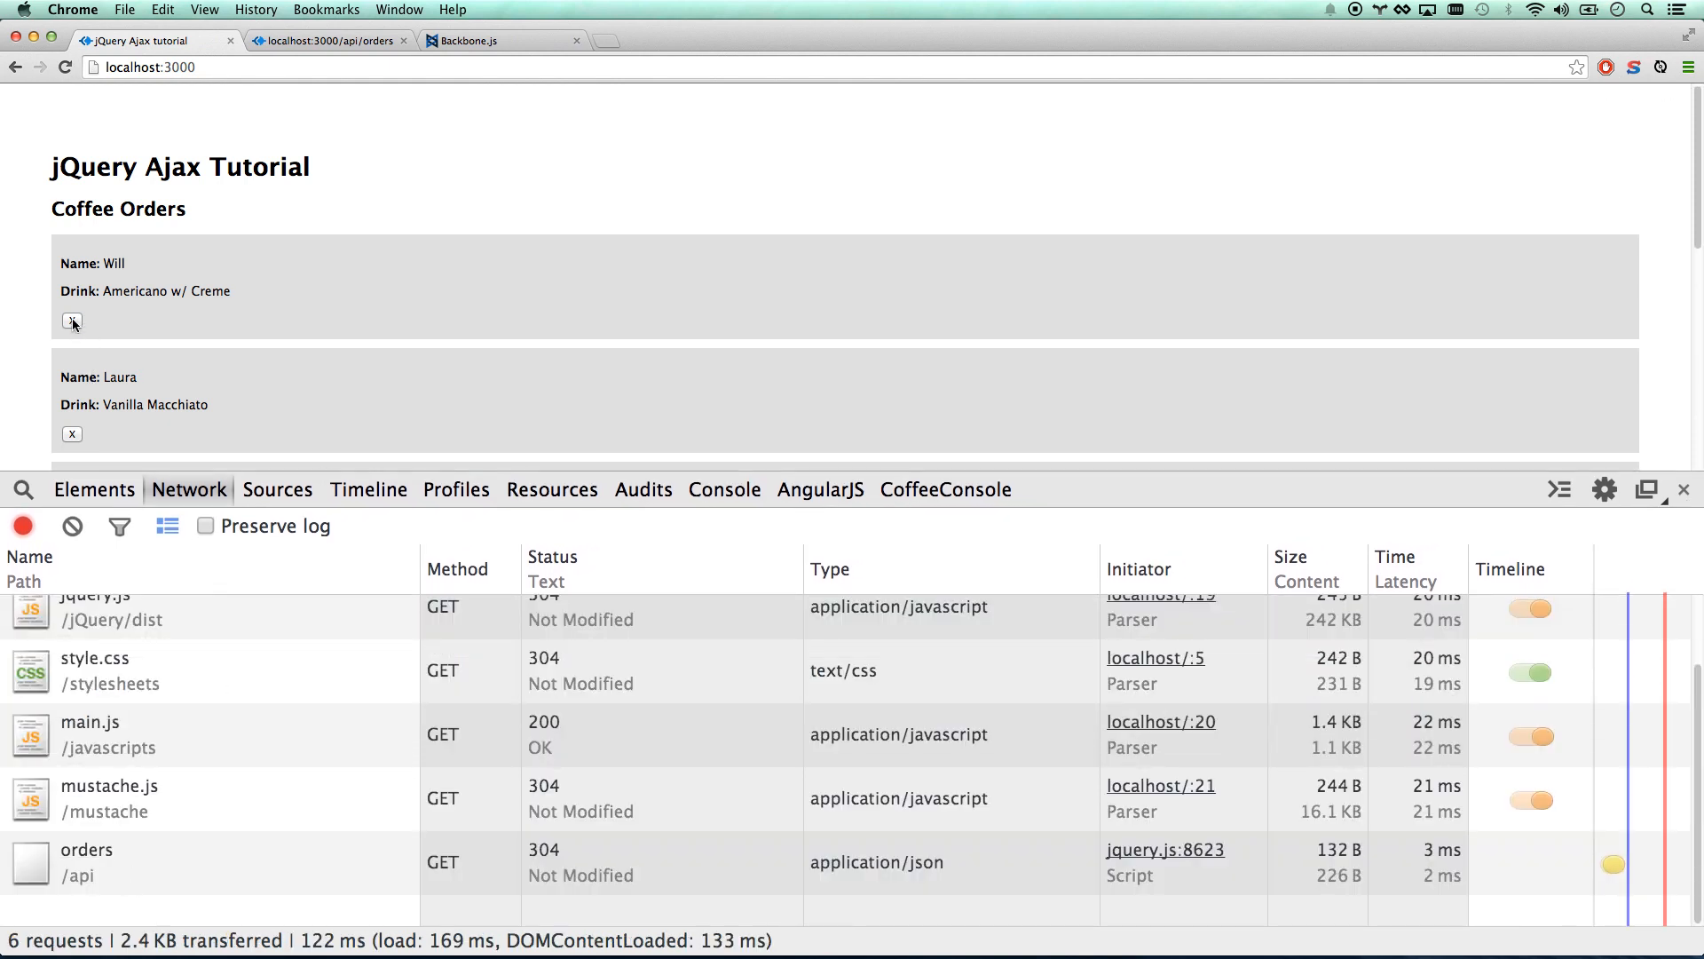
Delete Will's Americano order so a DELETE to /api/orders/1 returns 200 OK.
click(72, 321)
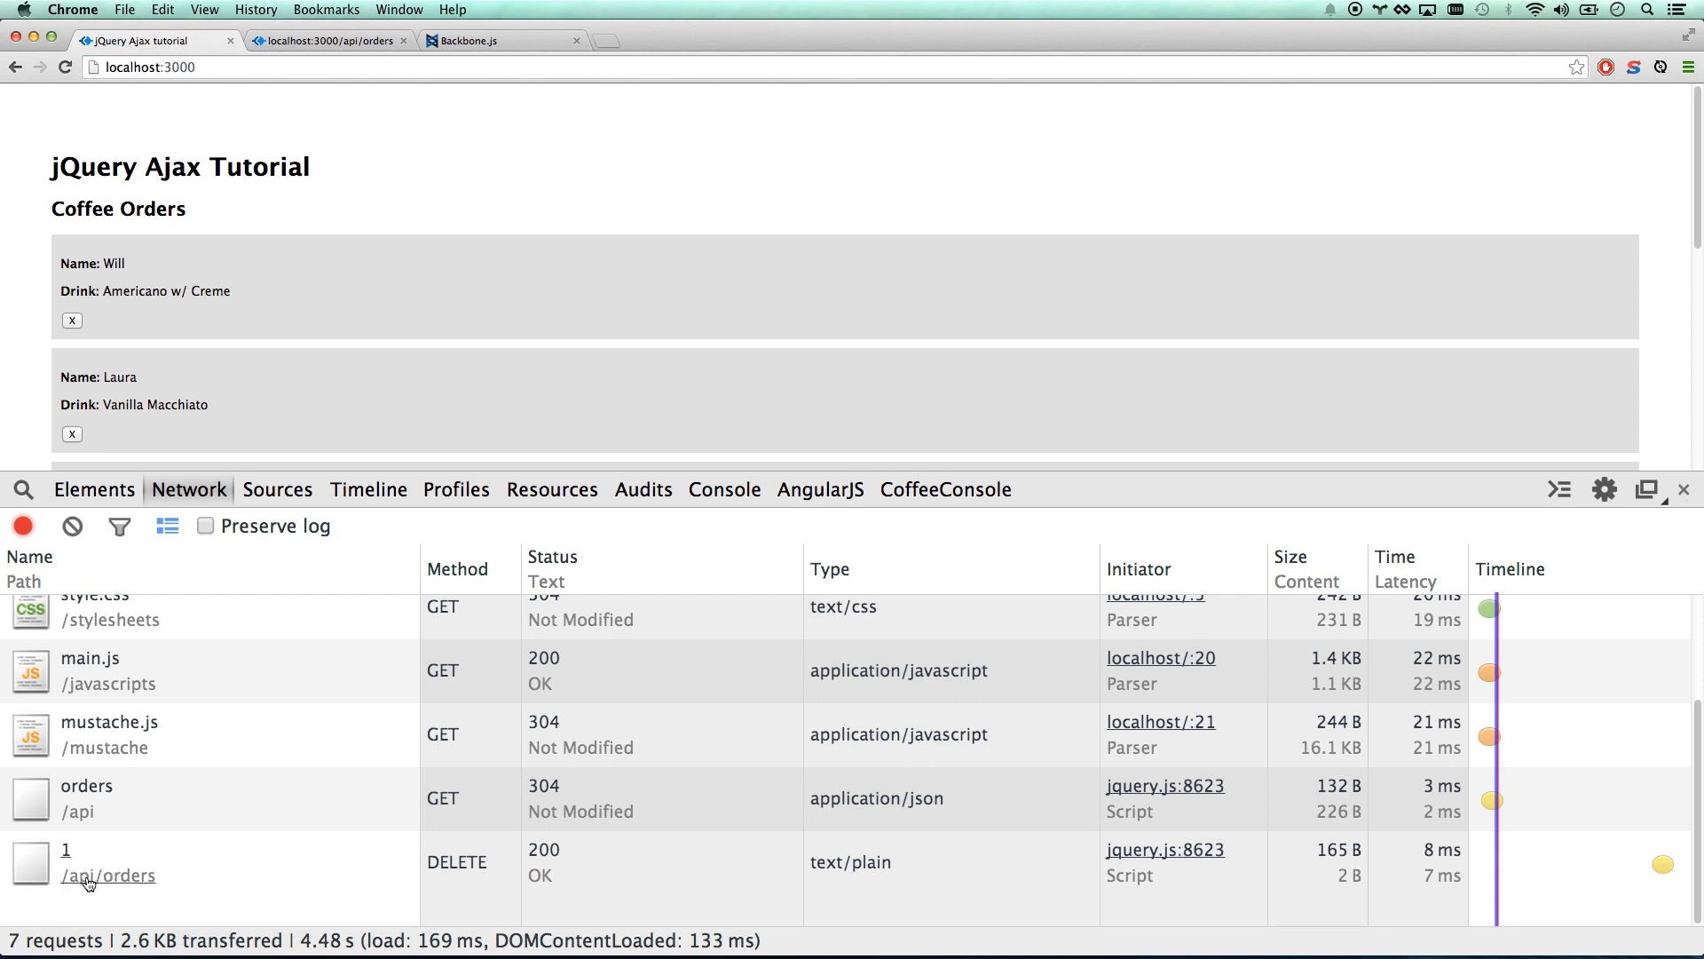
mouse_move(108, 875)
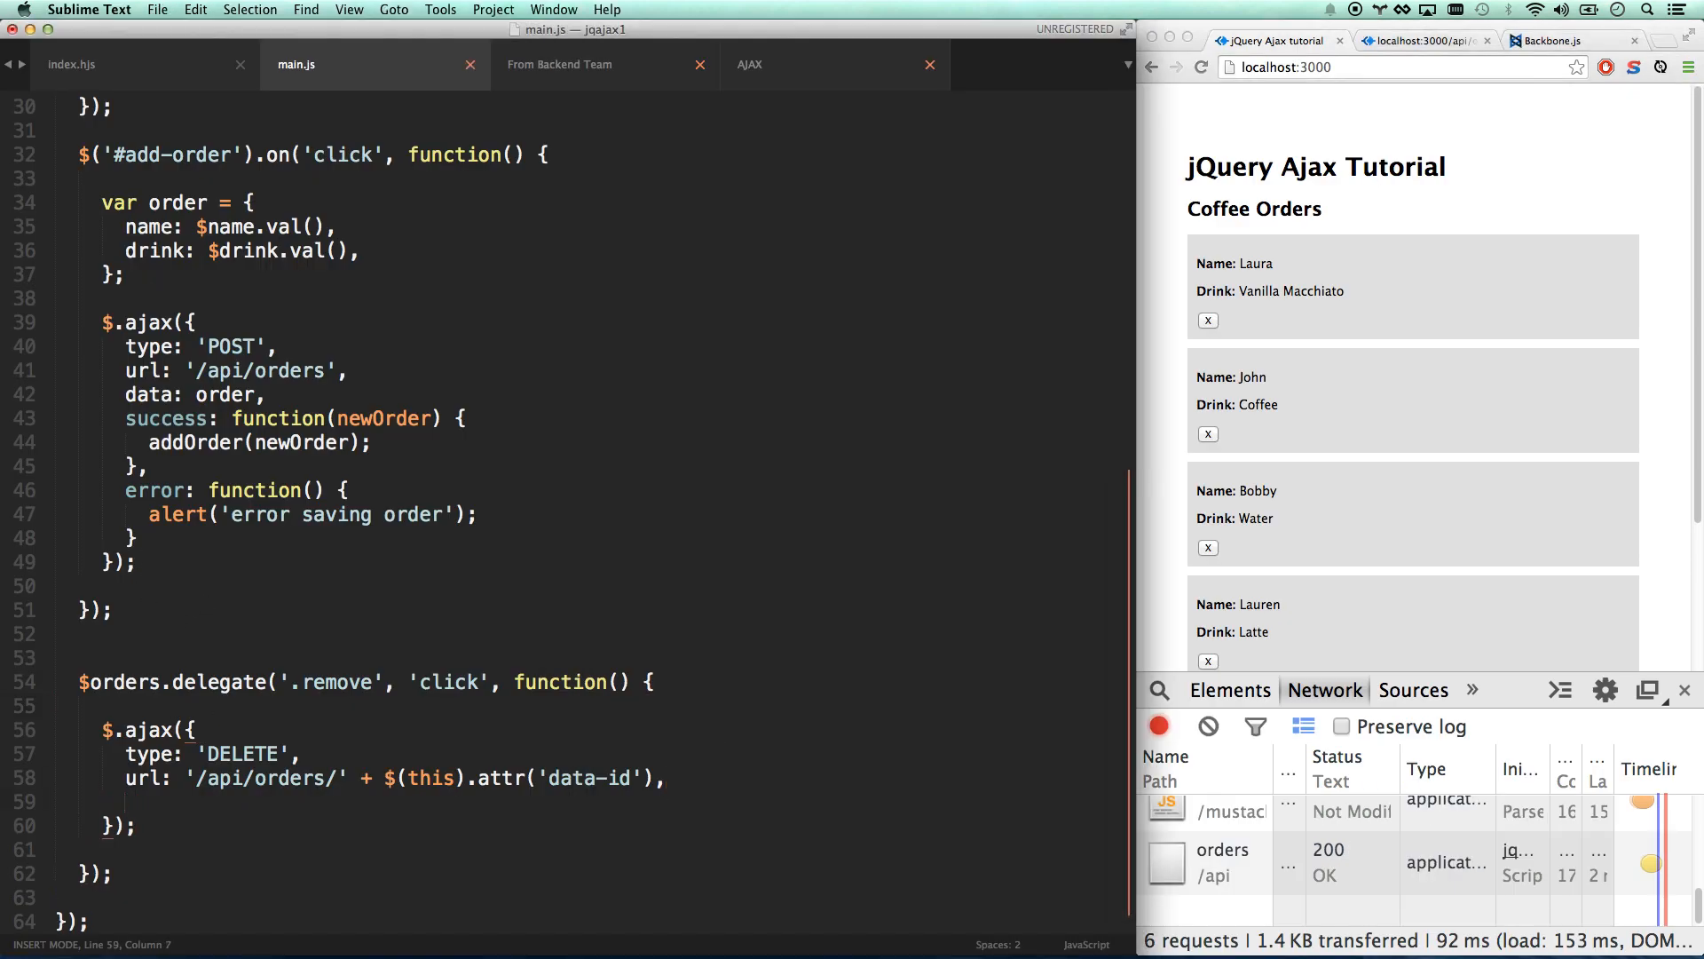
Add an empty 'success: function (){ }' callback to the DELETE $.ajax options.
text(success: function (){)
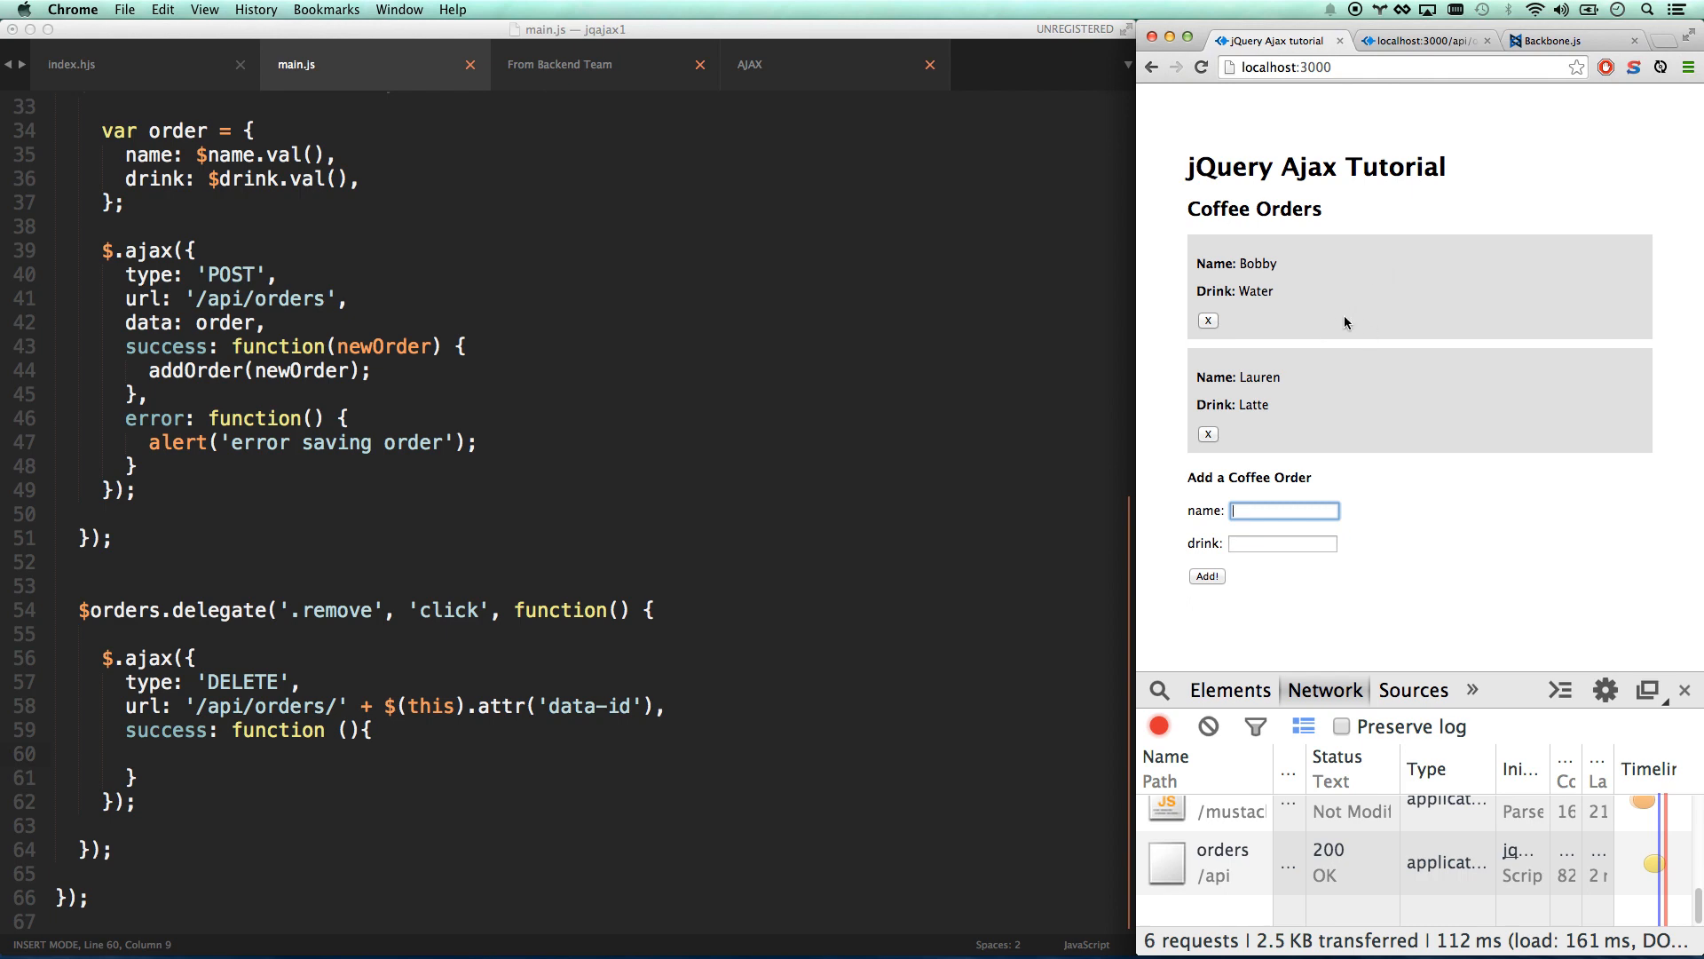
mouse_move(1340, 282)
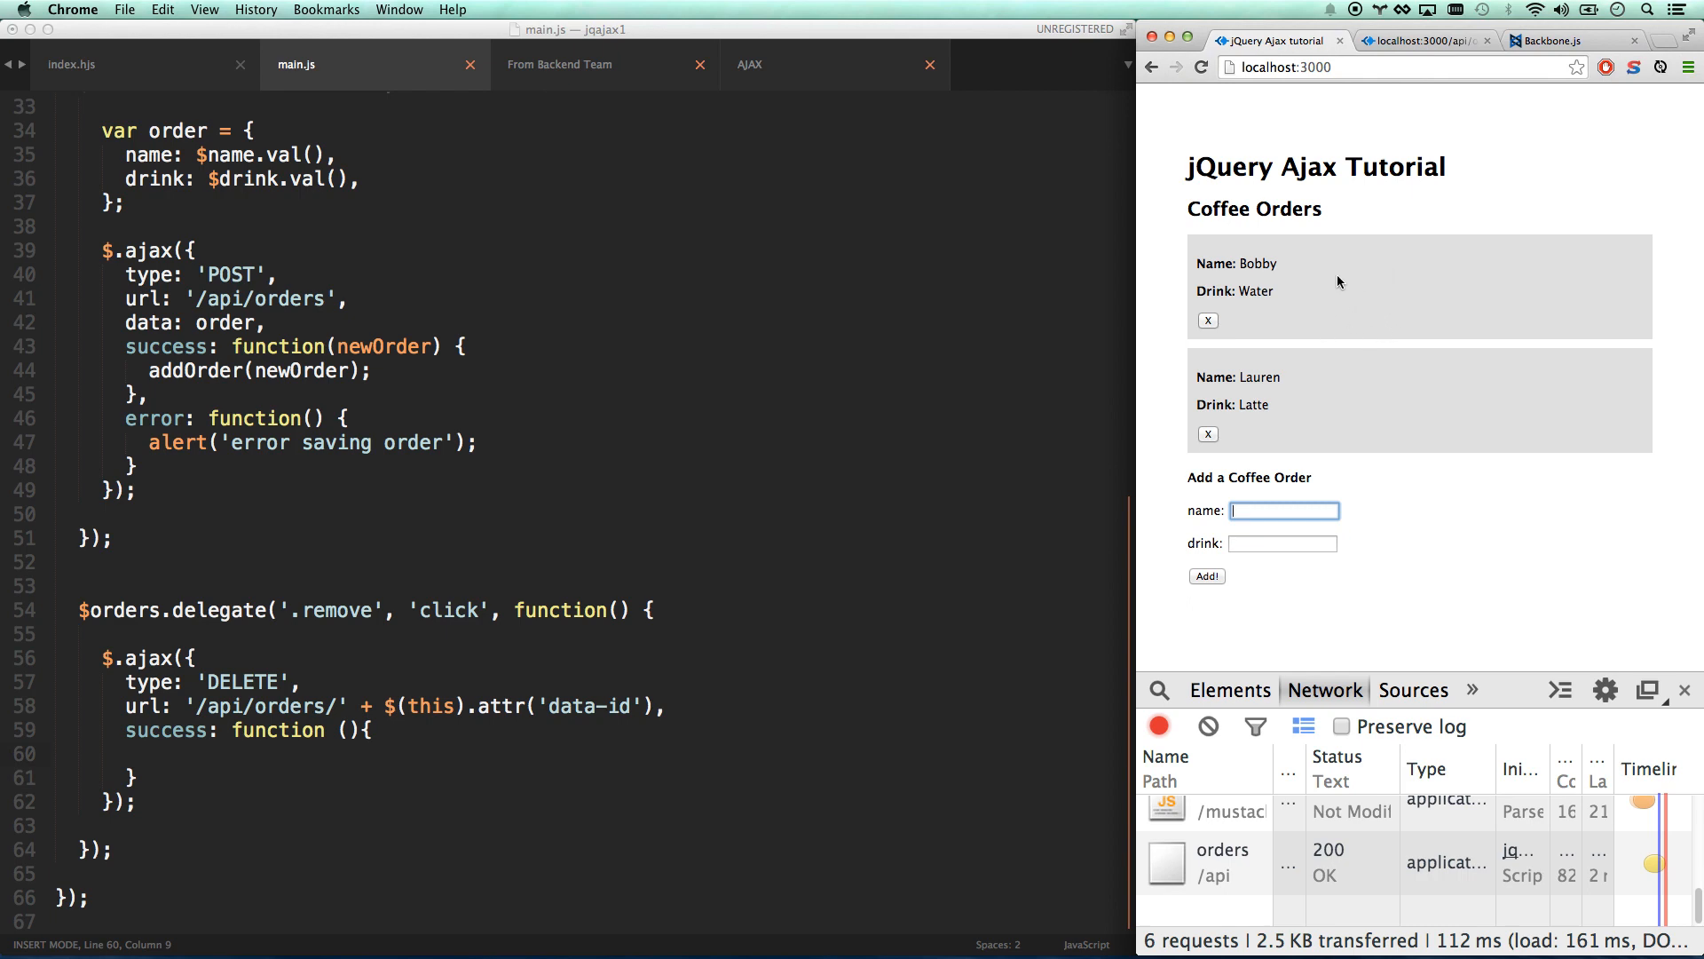
mouse_move(1361, 291)
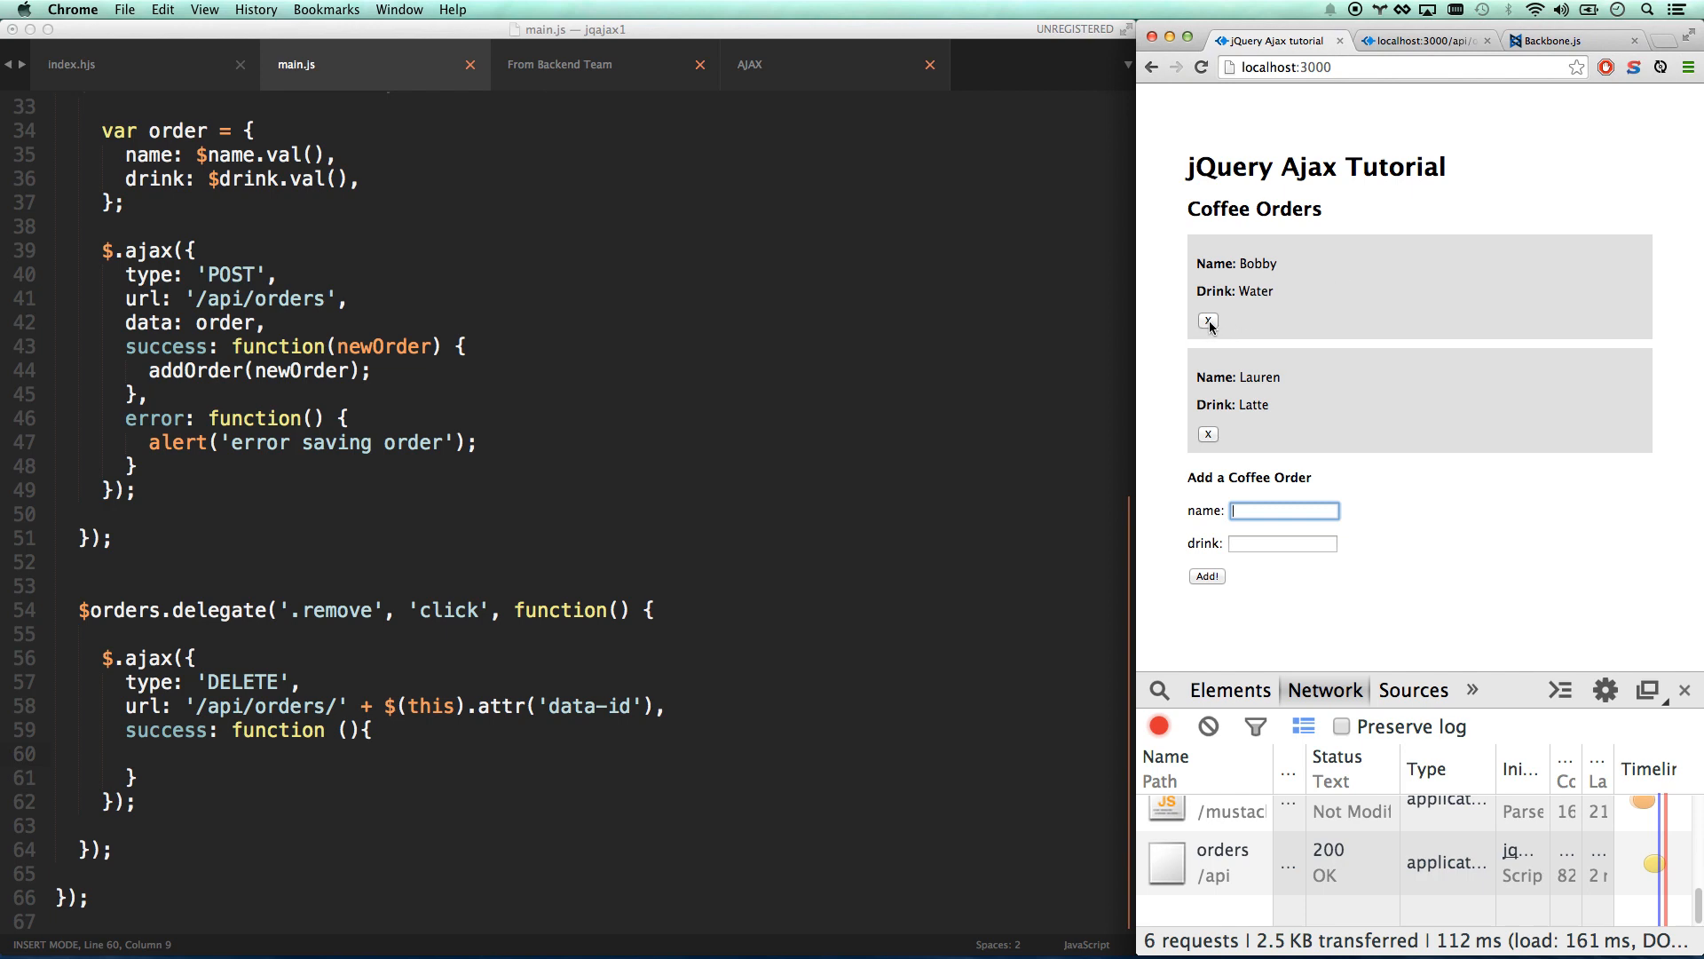
mouse_move(1269, 752)
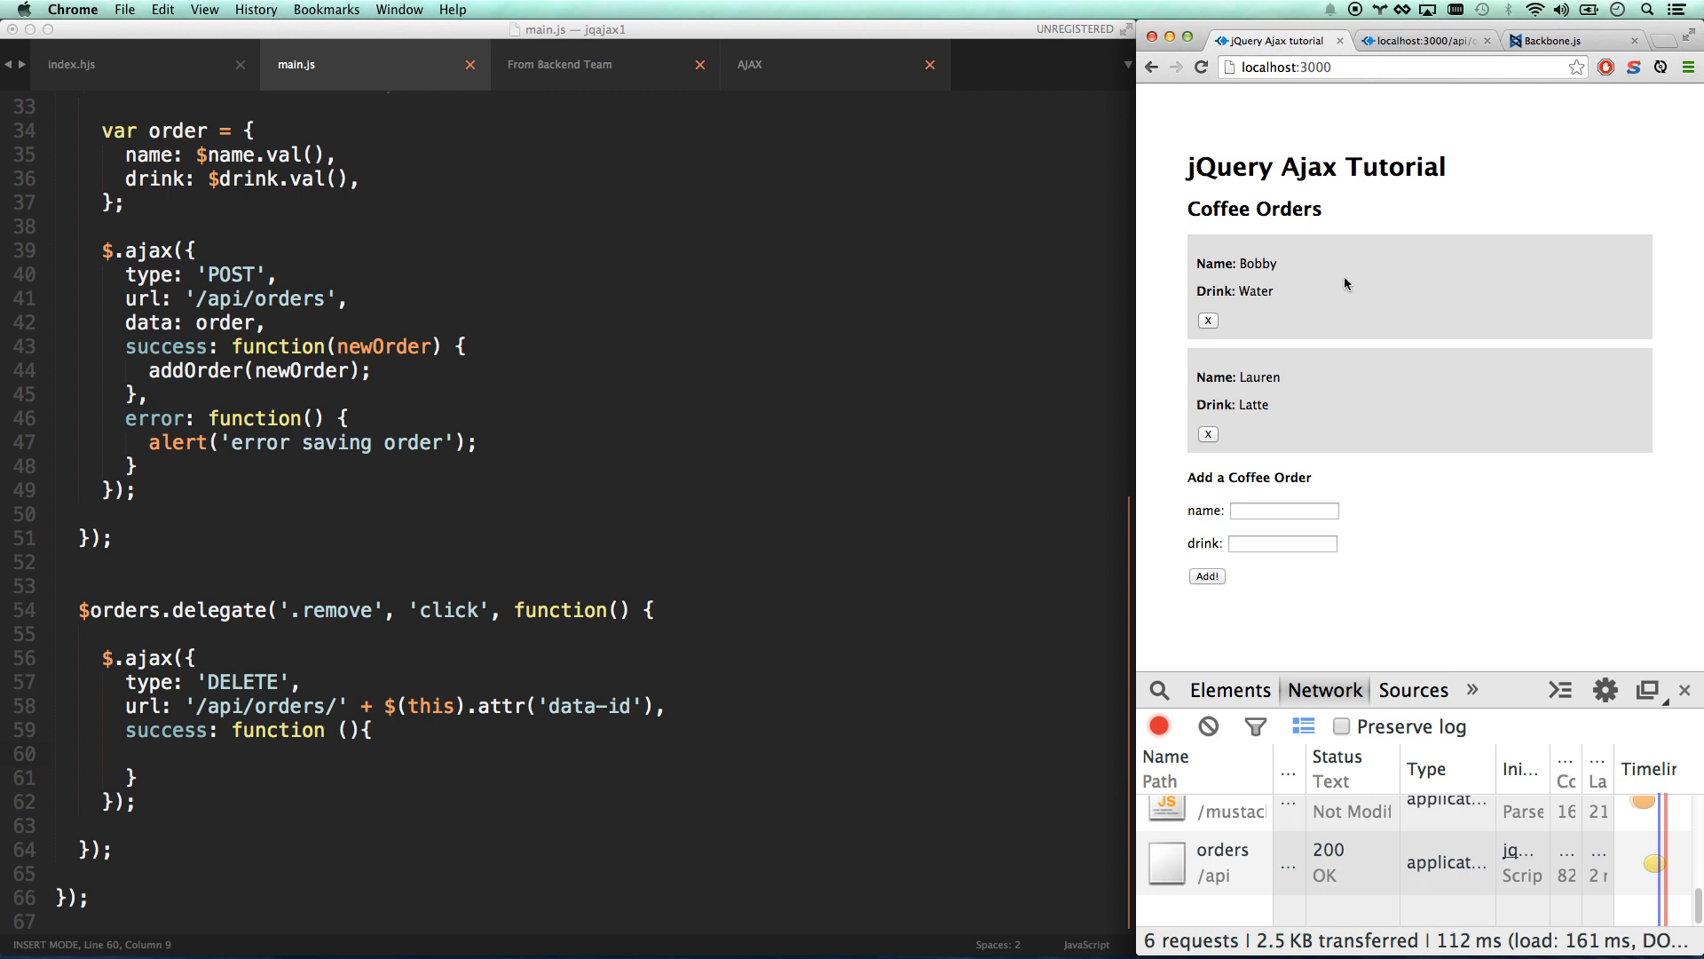
mouse_move(1287, 214)
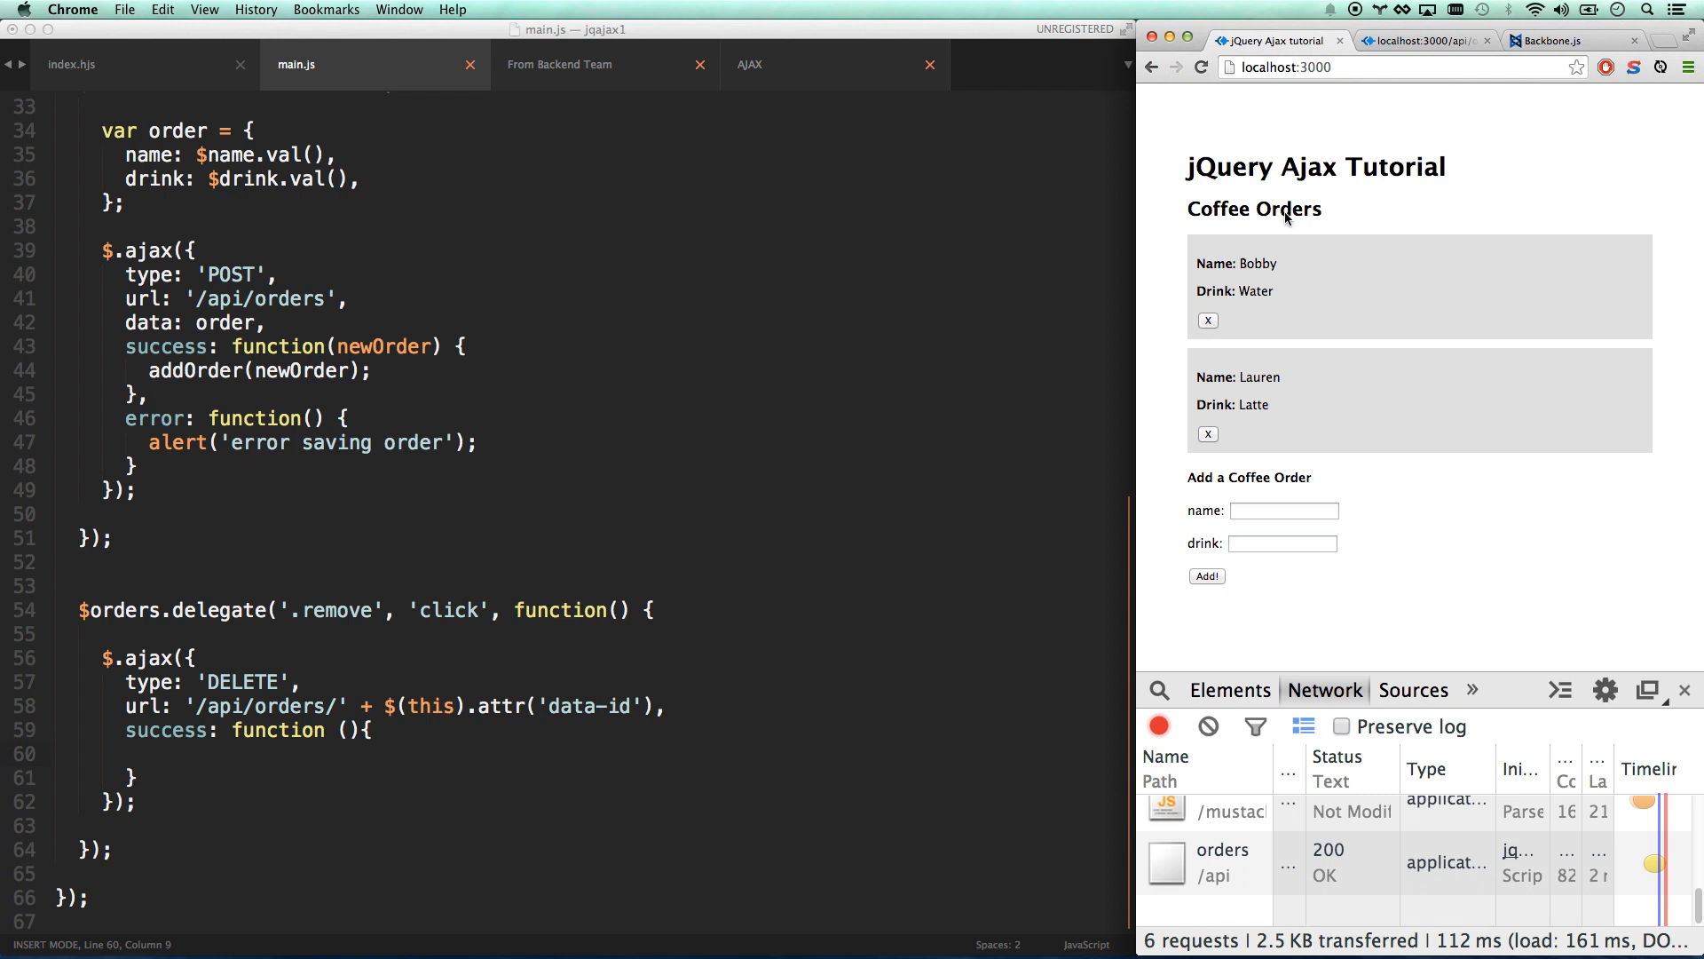
mouse_move(1686, 206)
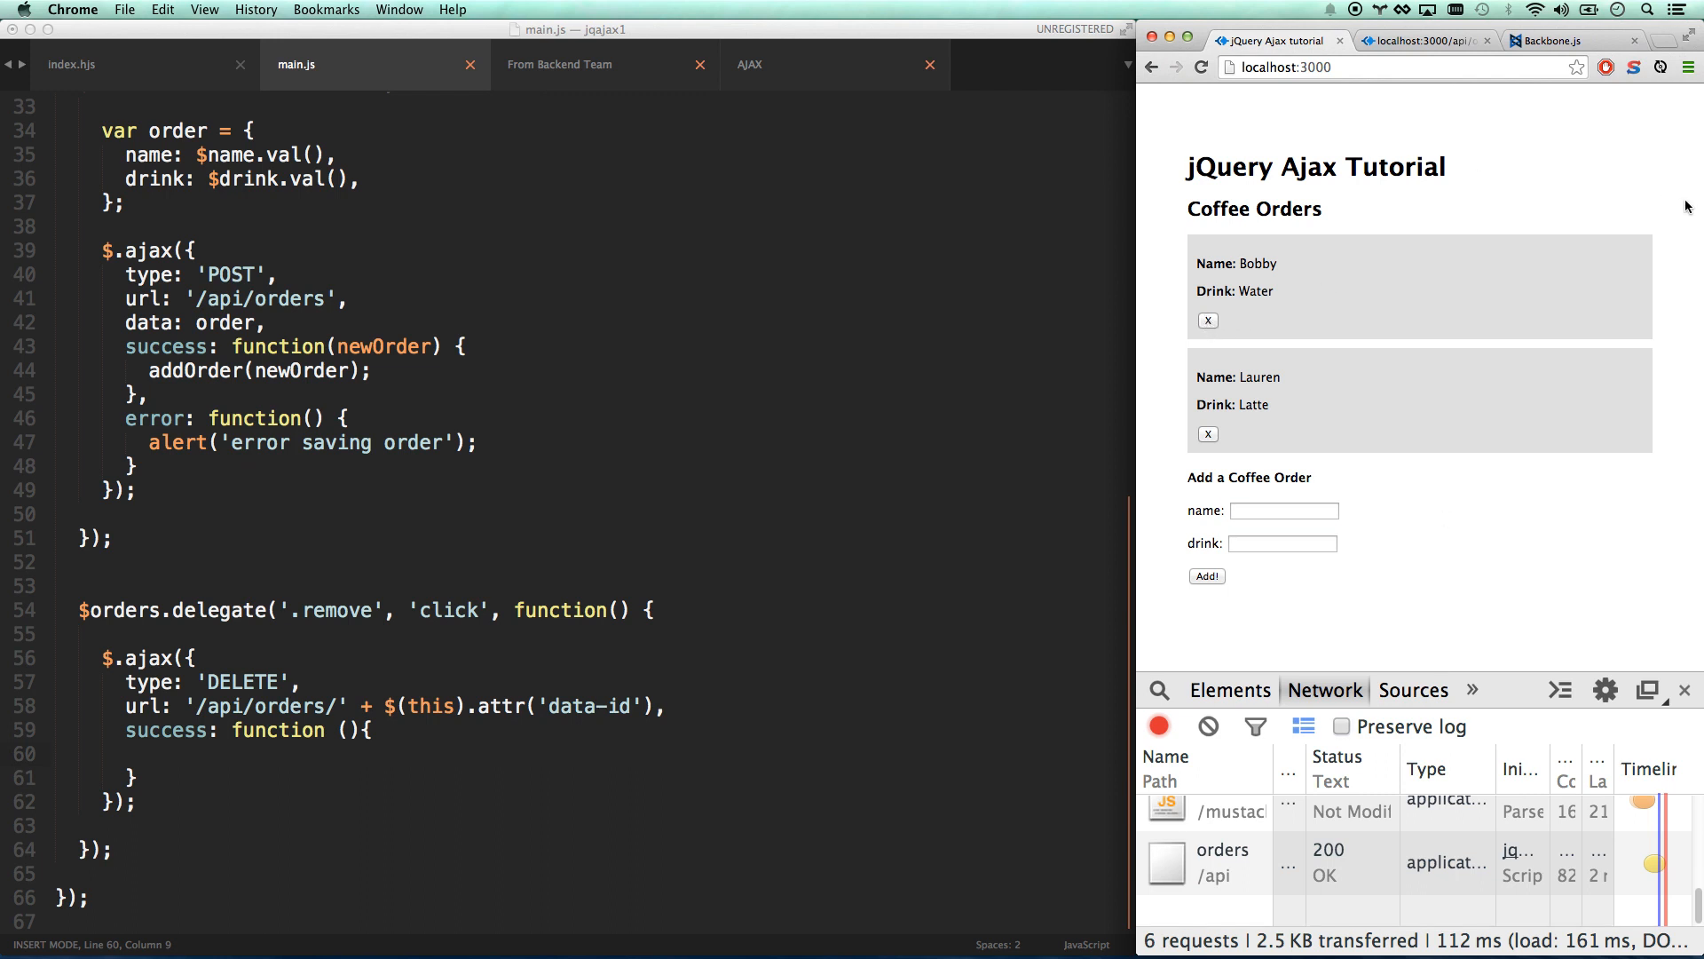
mouse_move(1375, 294)
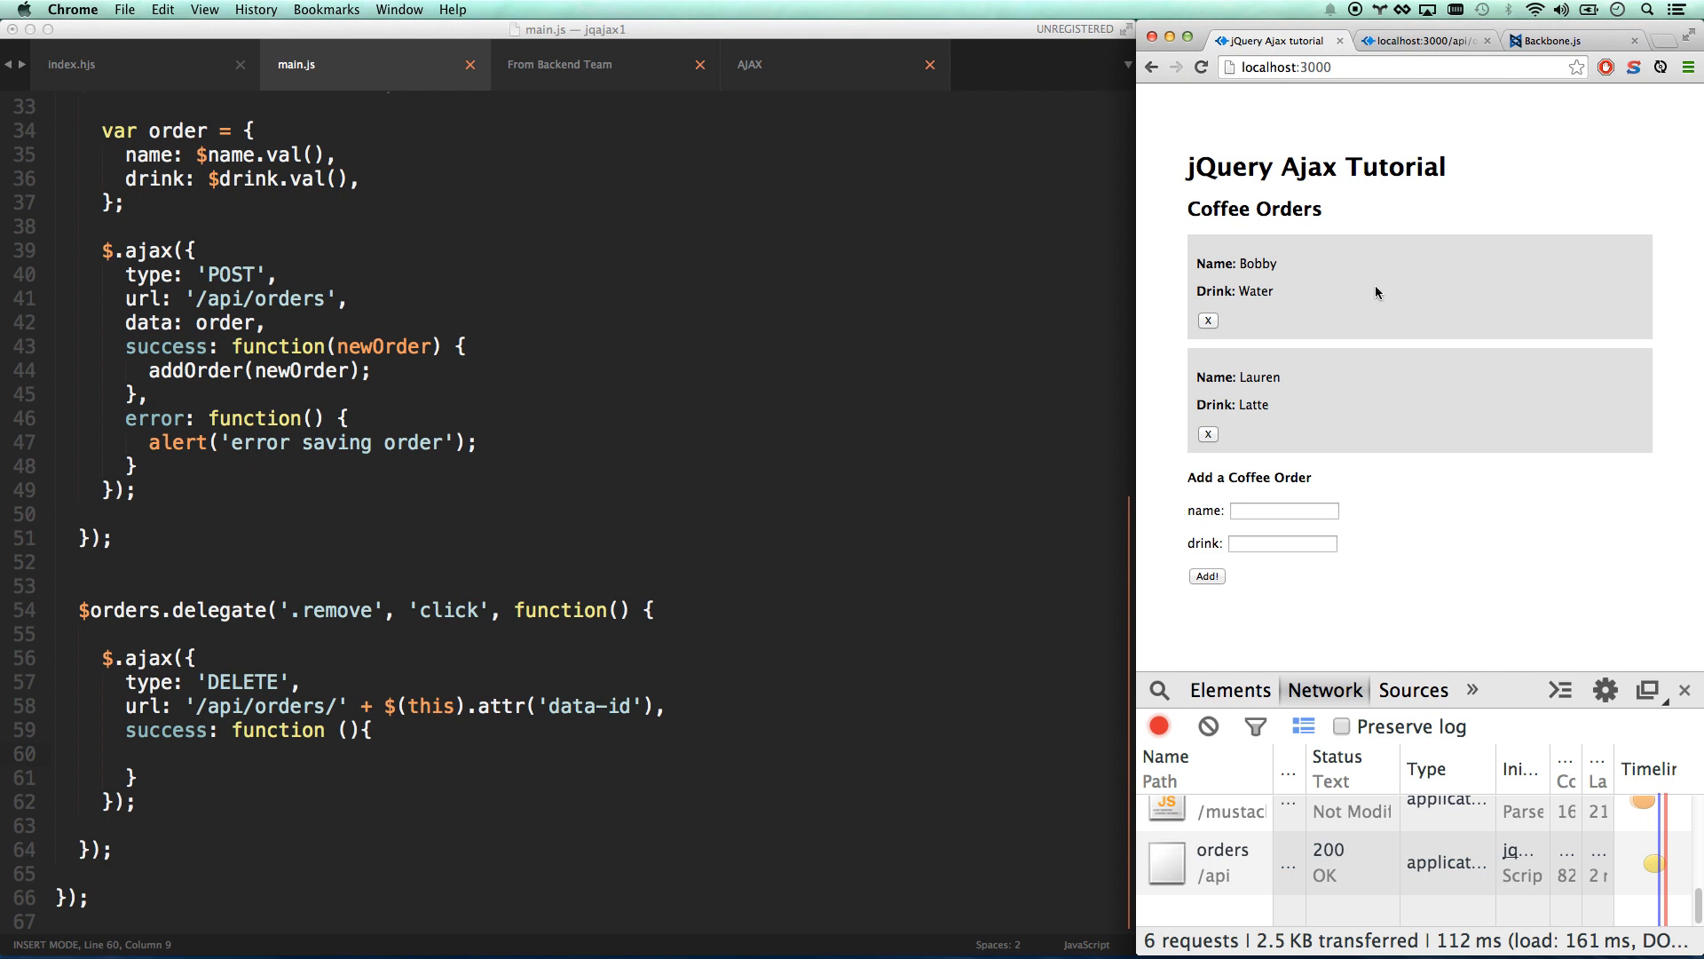
click(1201, 66)
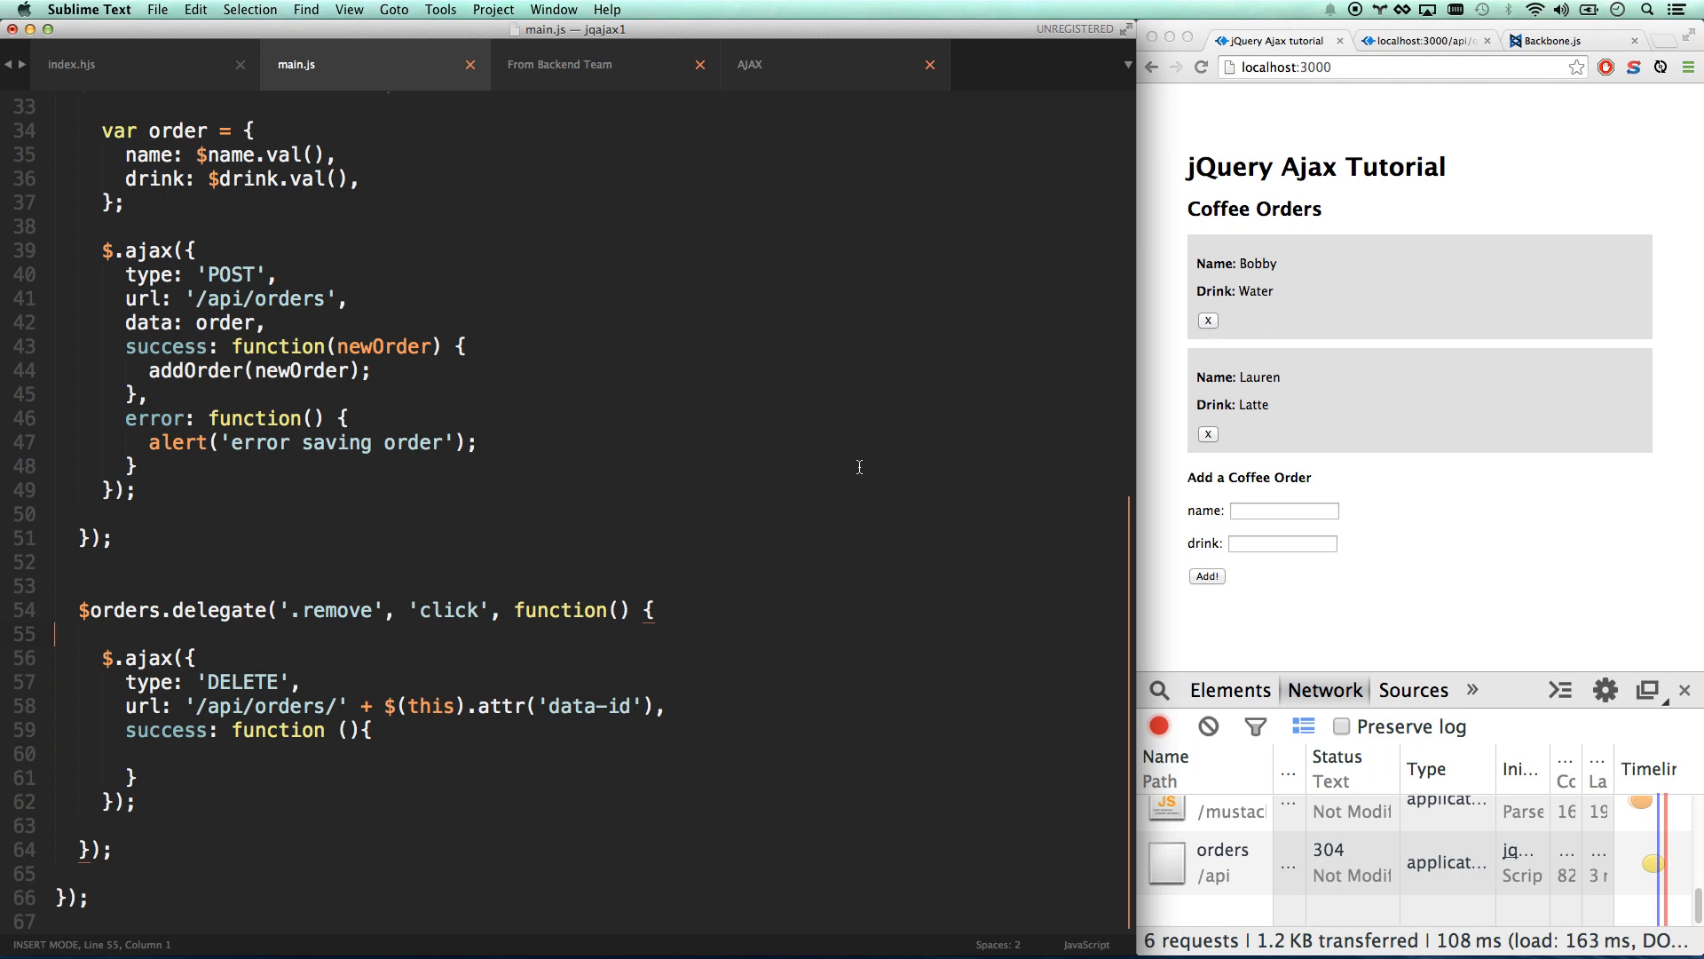
Add var $li = $(this).closest('li'); at the top of the delete handler.
click(101, 633)
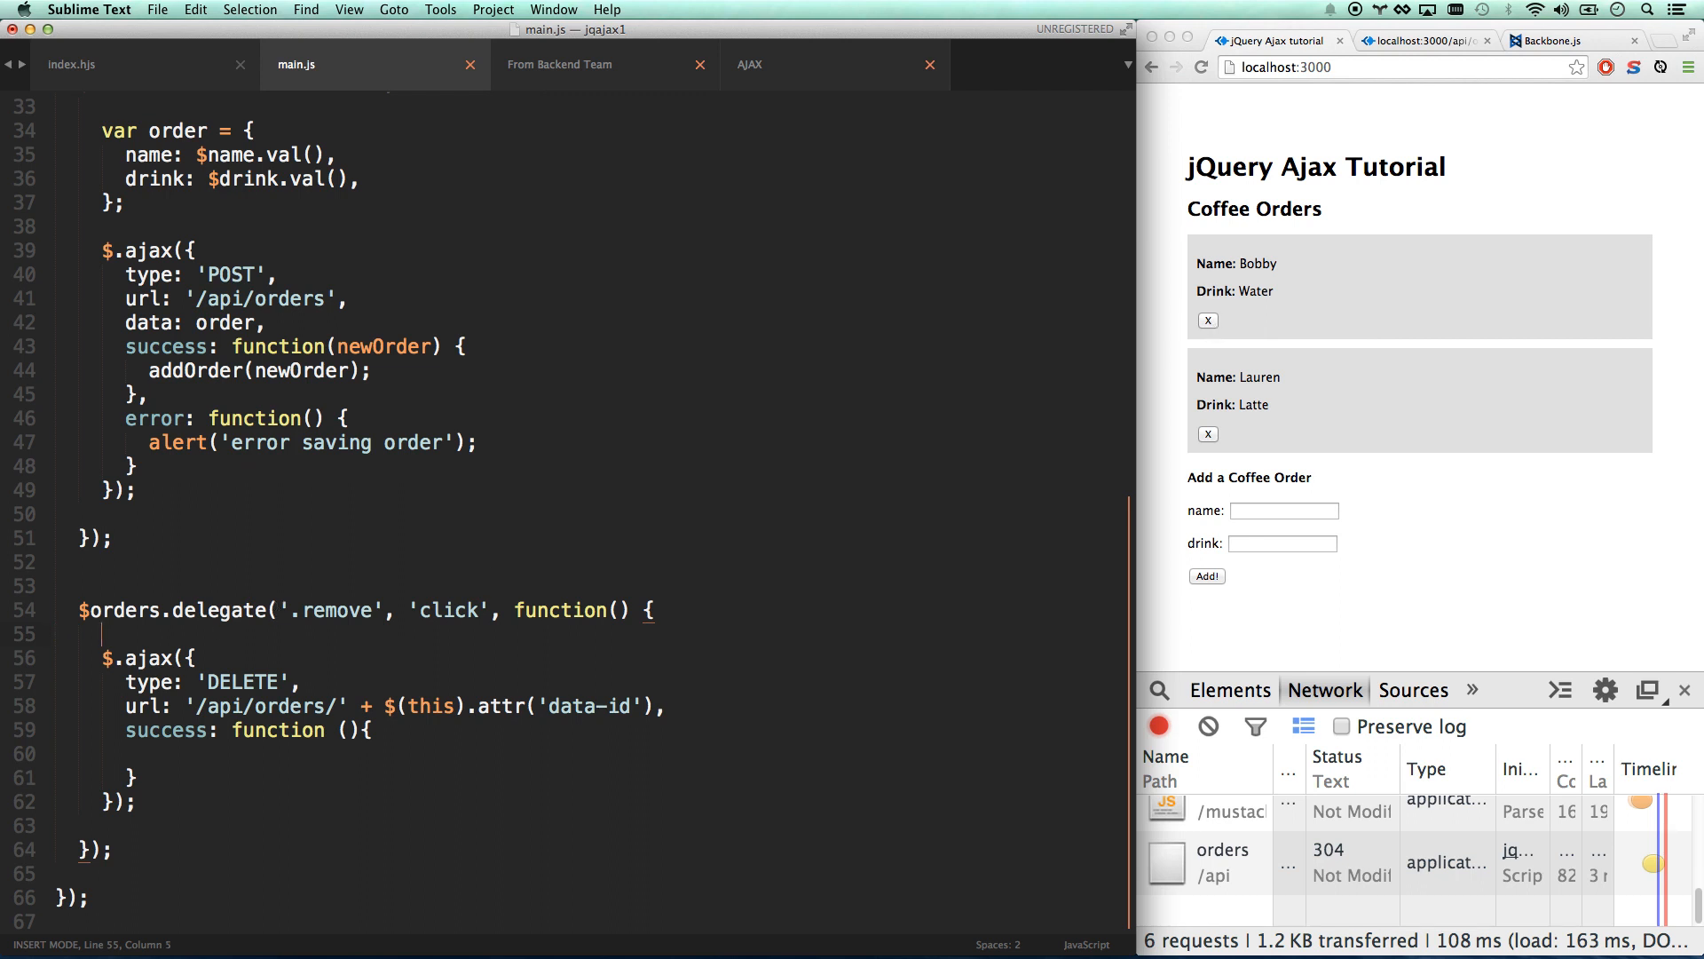
text(var $li)
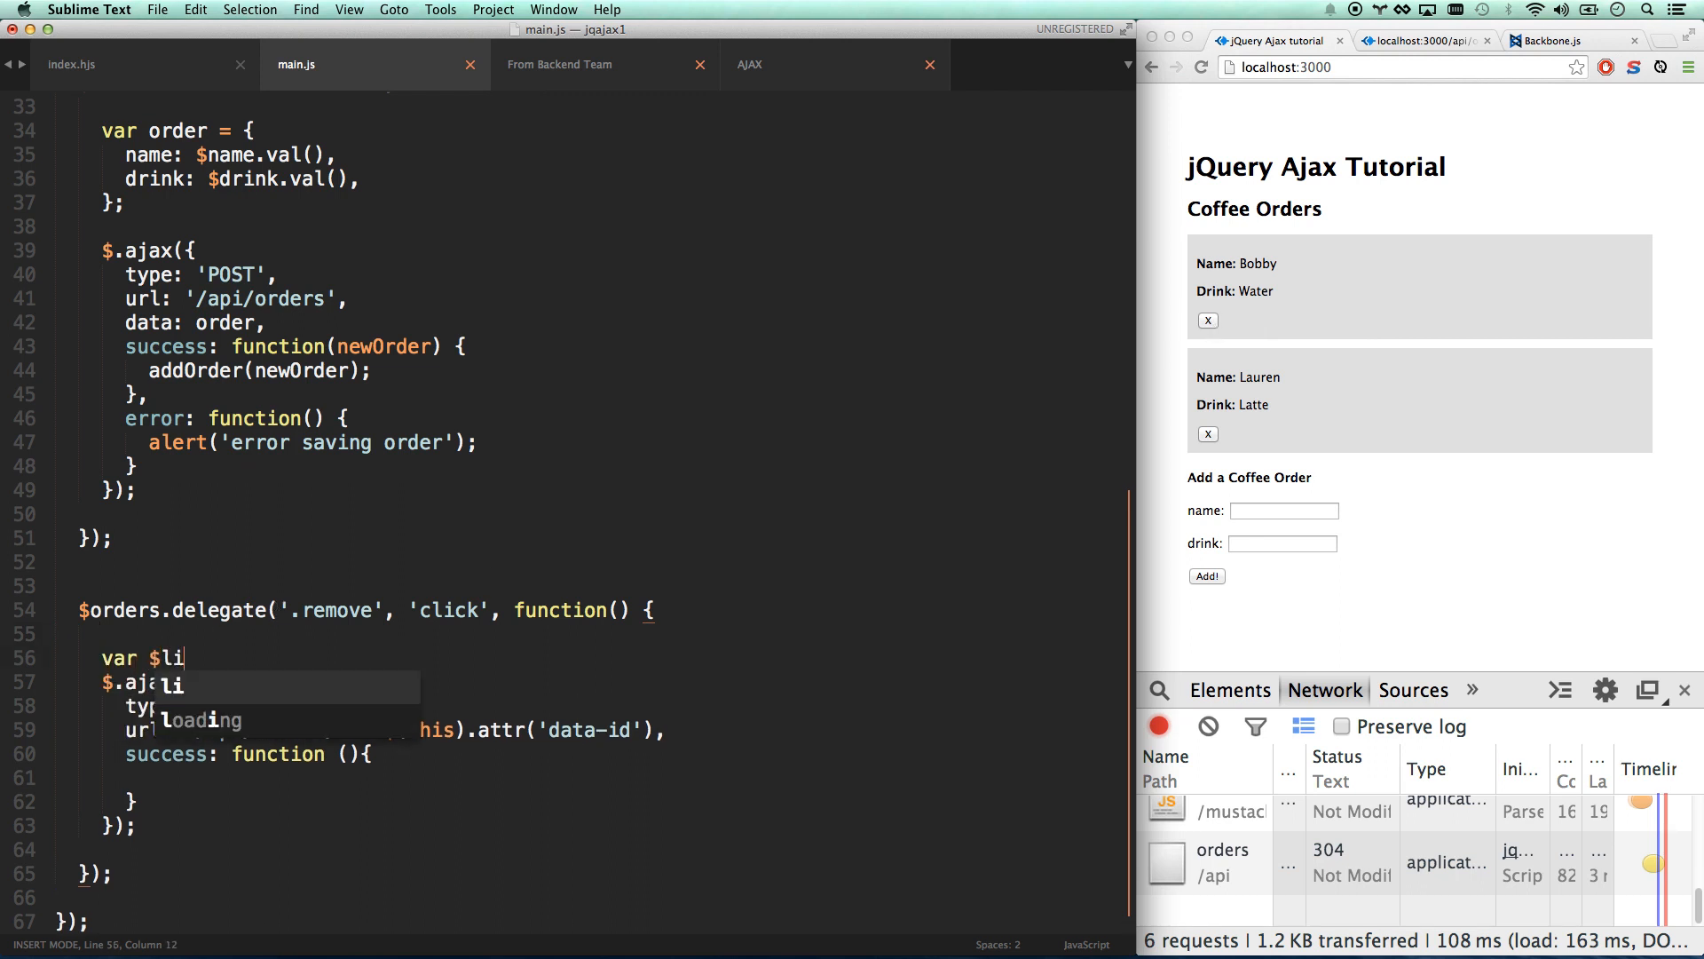
text(= $())
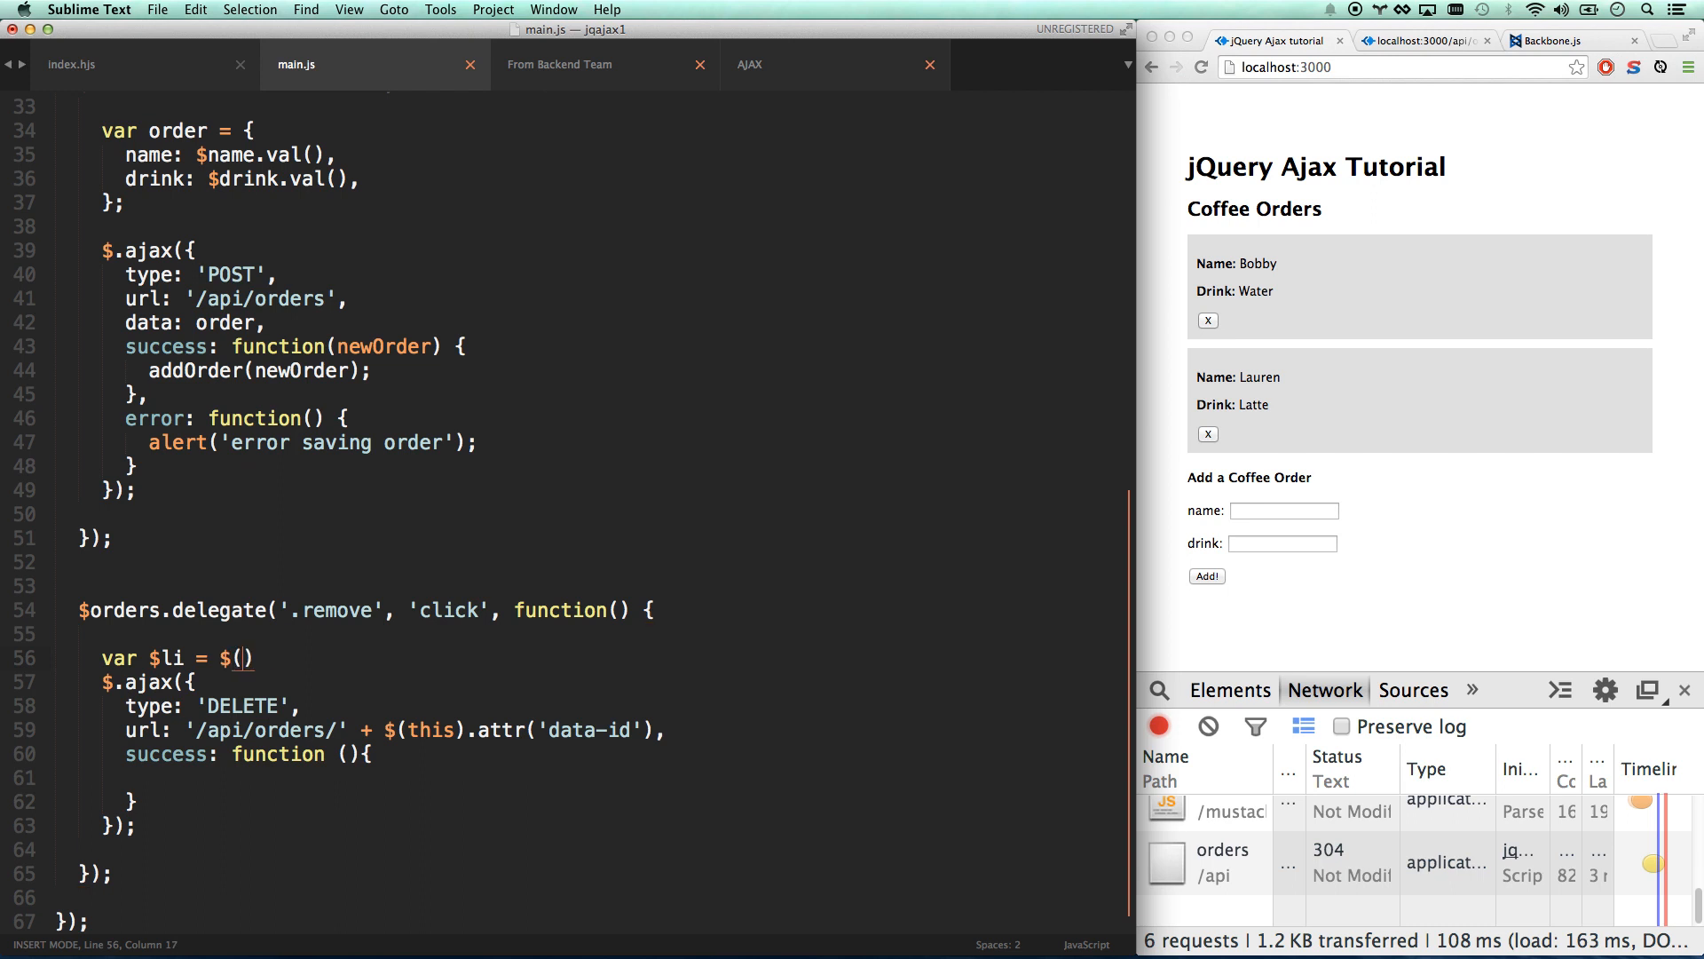
text(this)
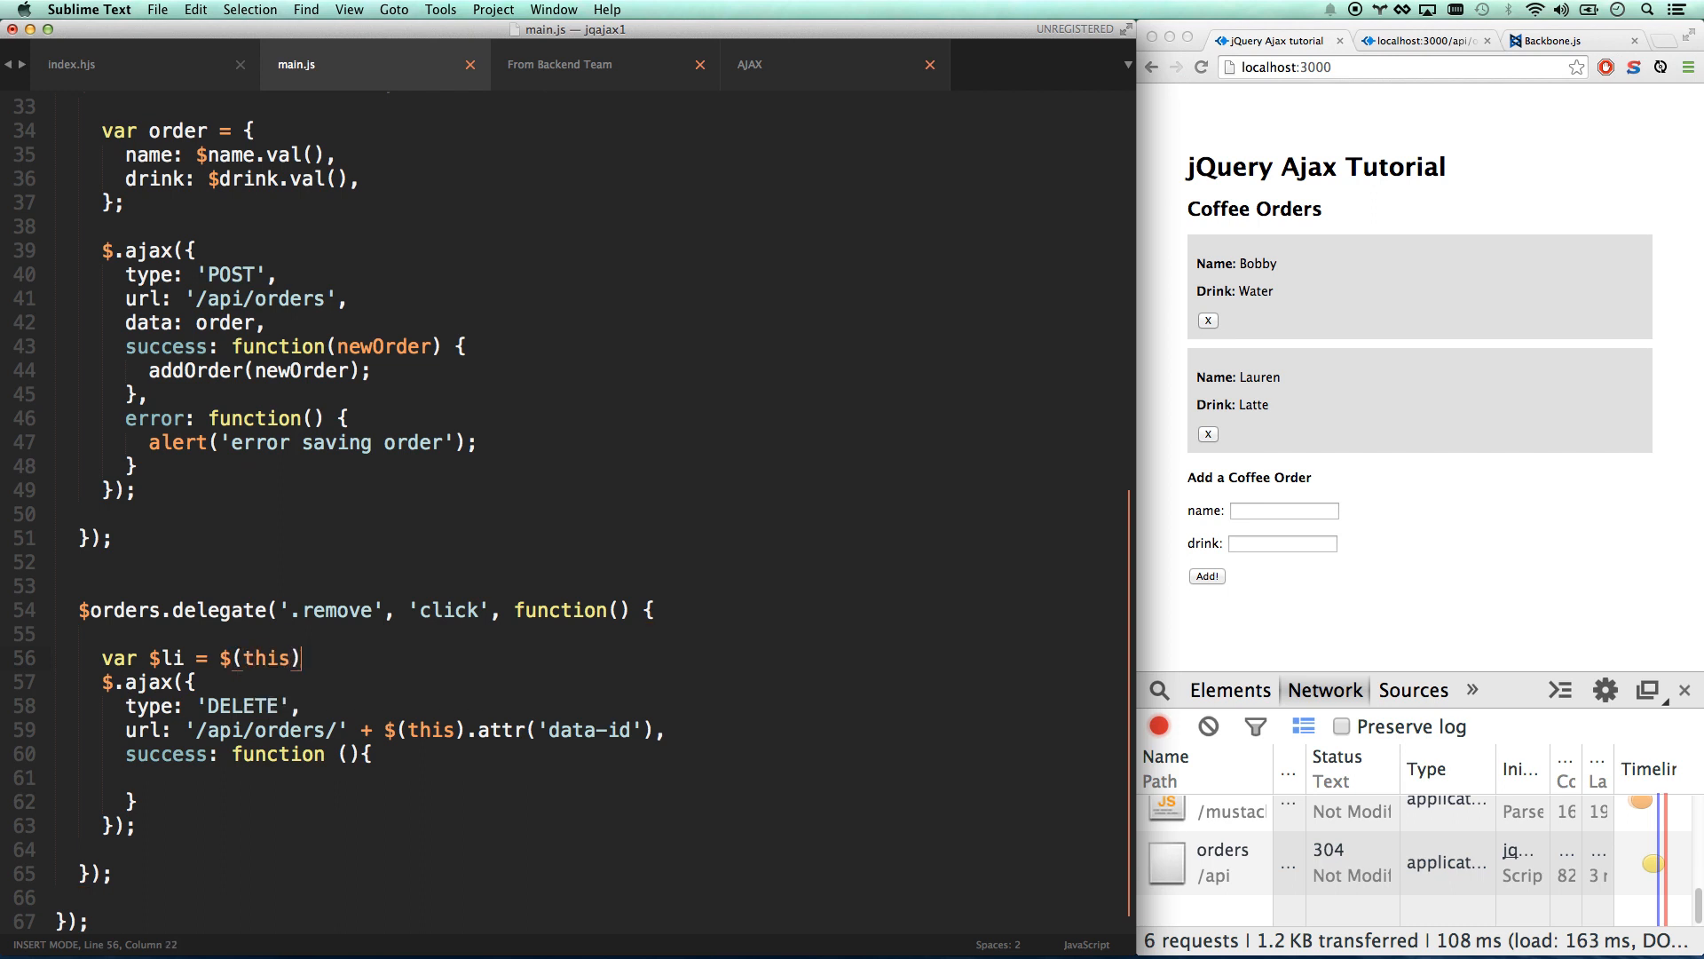
text(.closest(''))
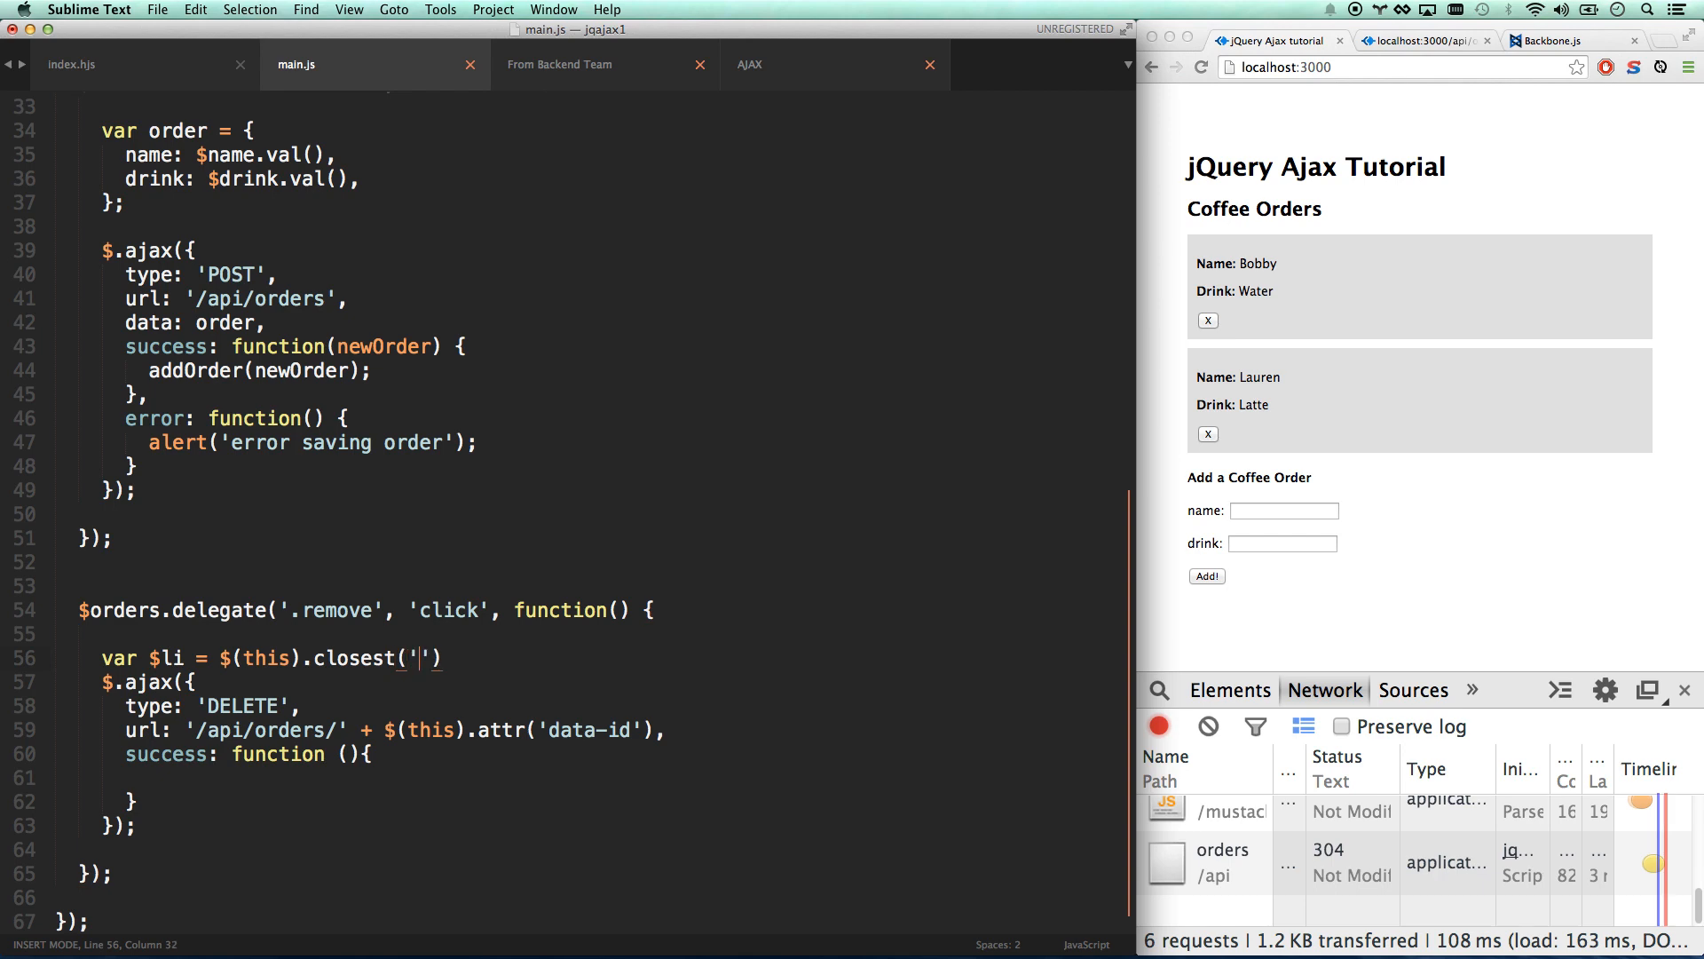
text(li)
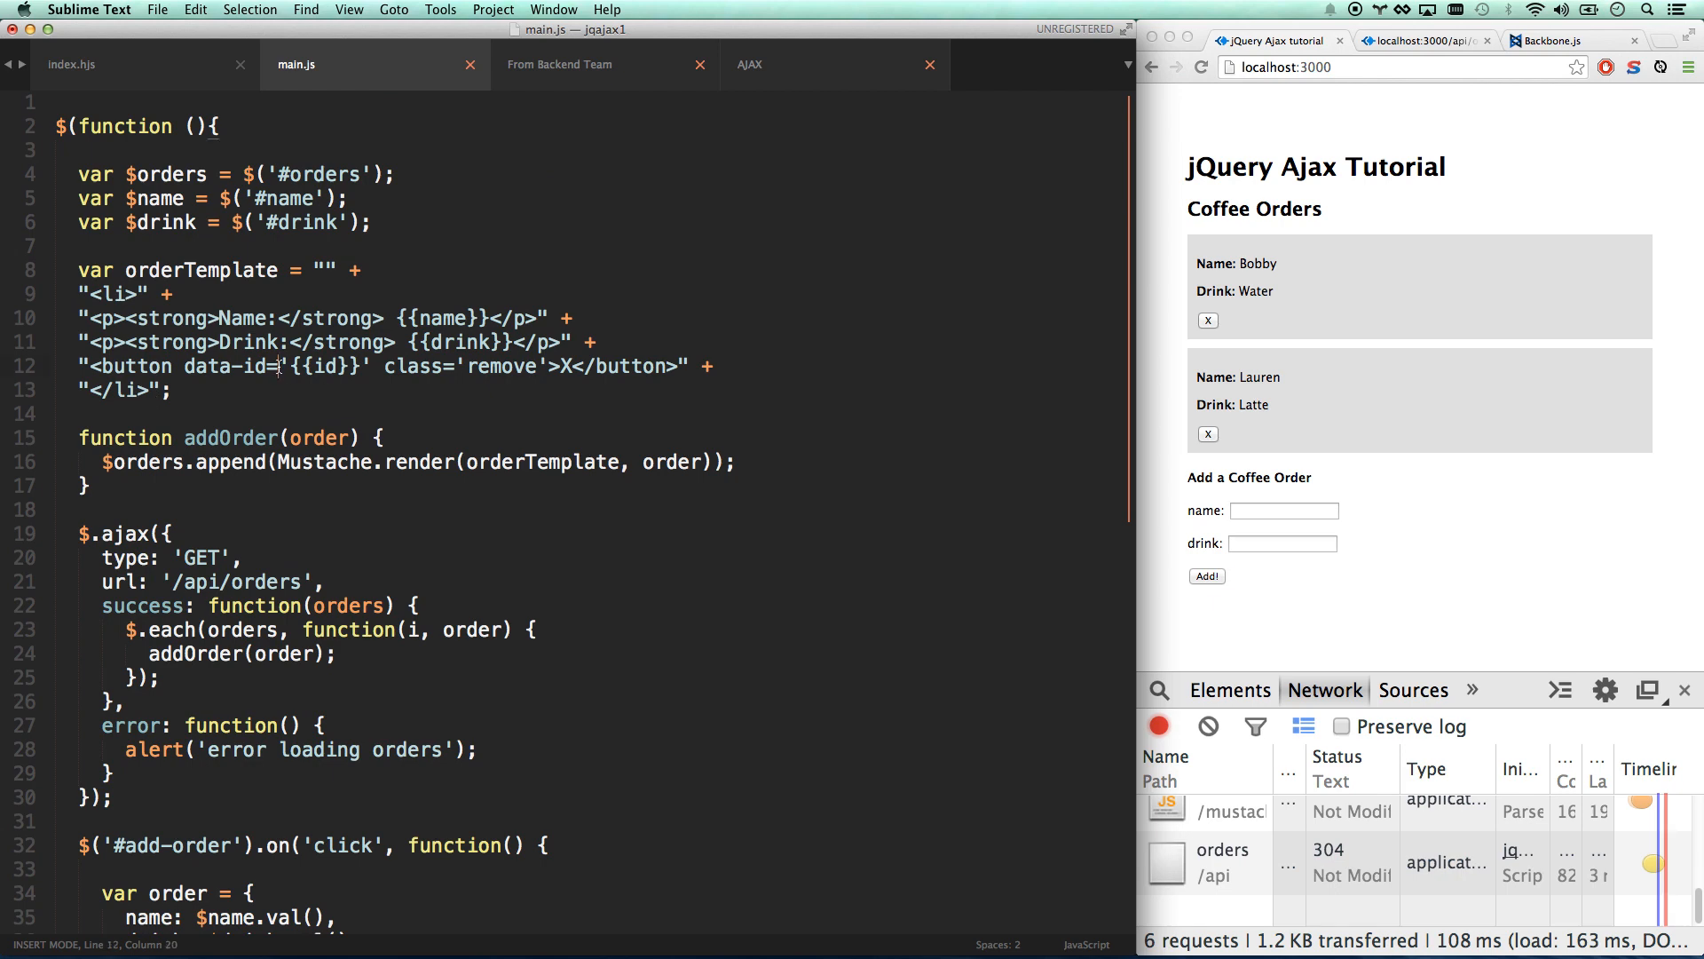
Check the li wrapper in the template and call $li.remove(); in the success callback.
click(99, 294)
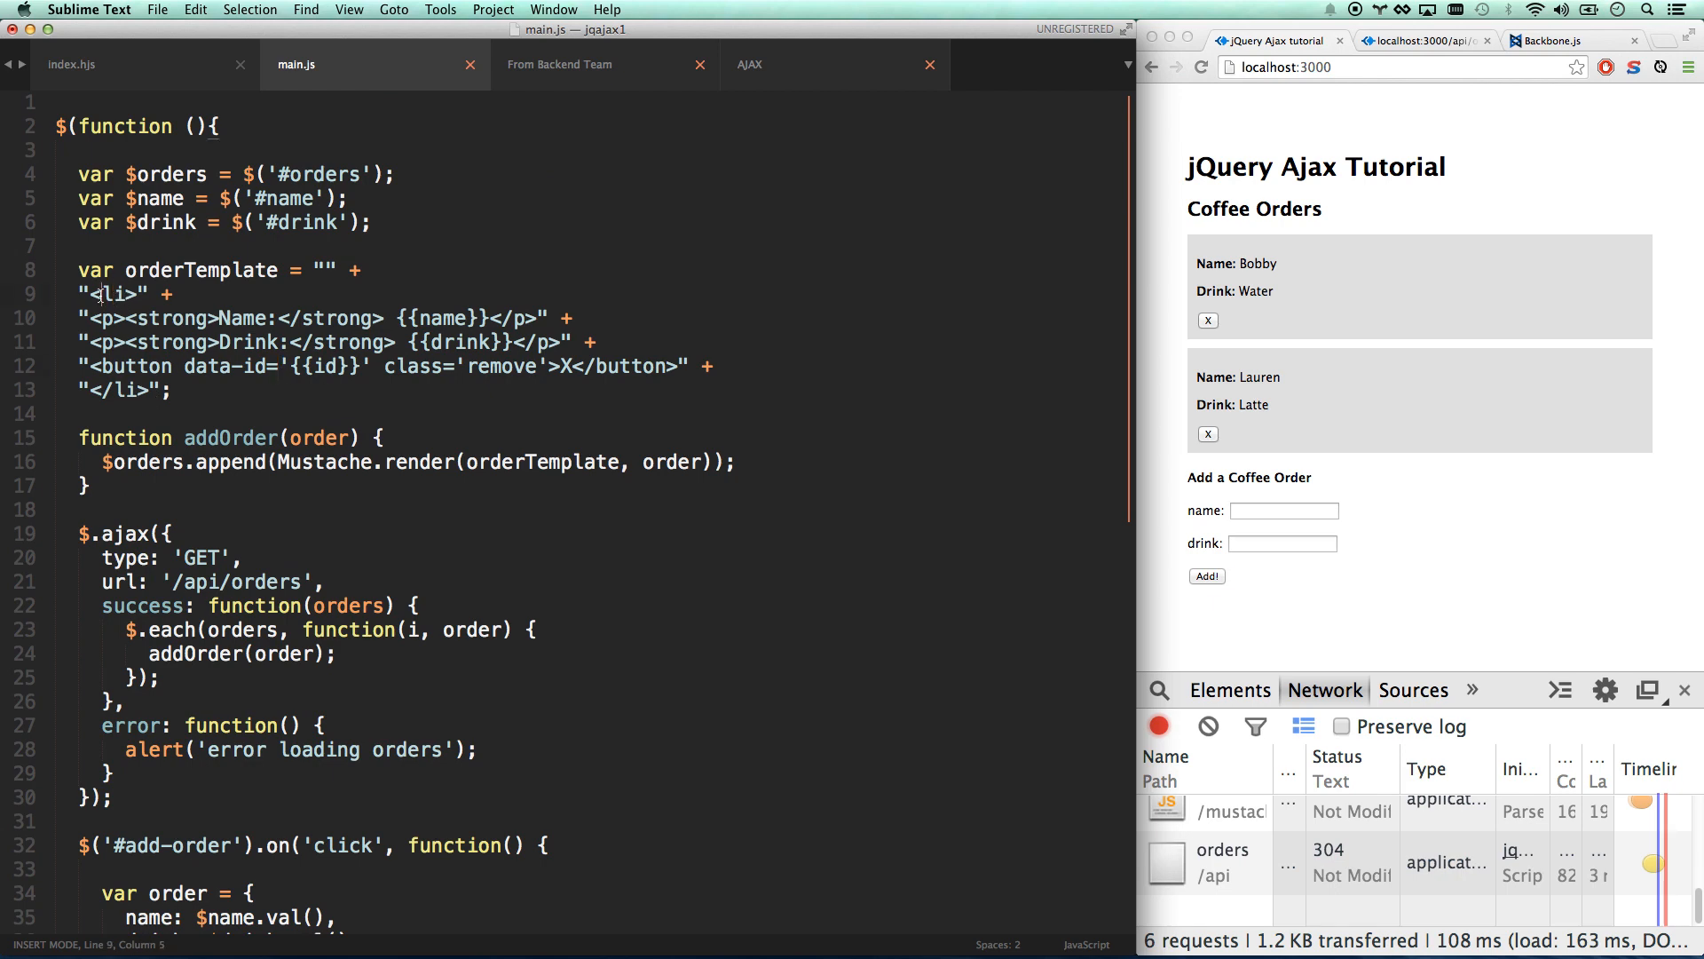
scroll(down, 3)
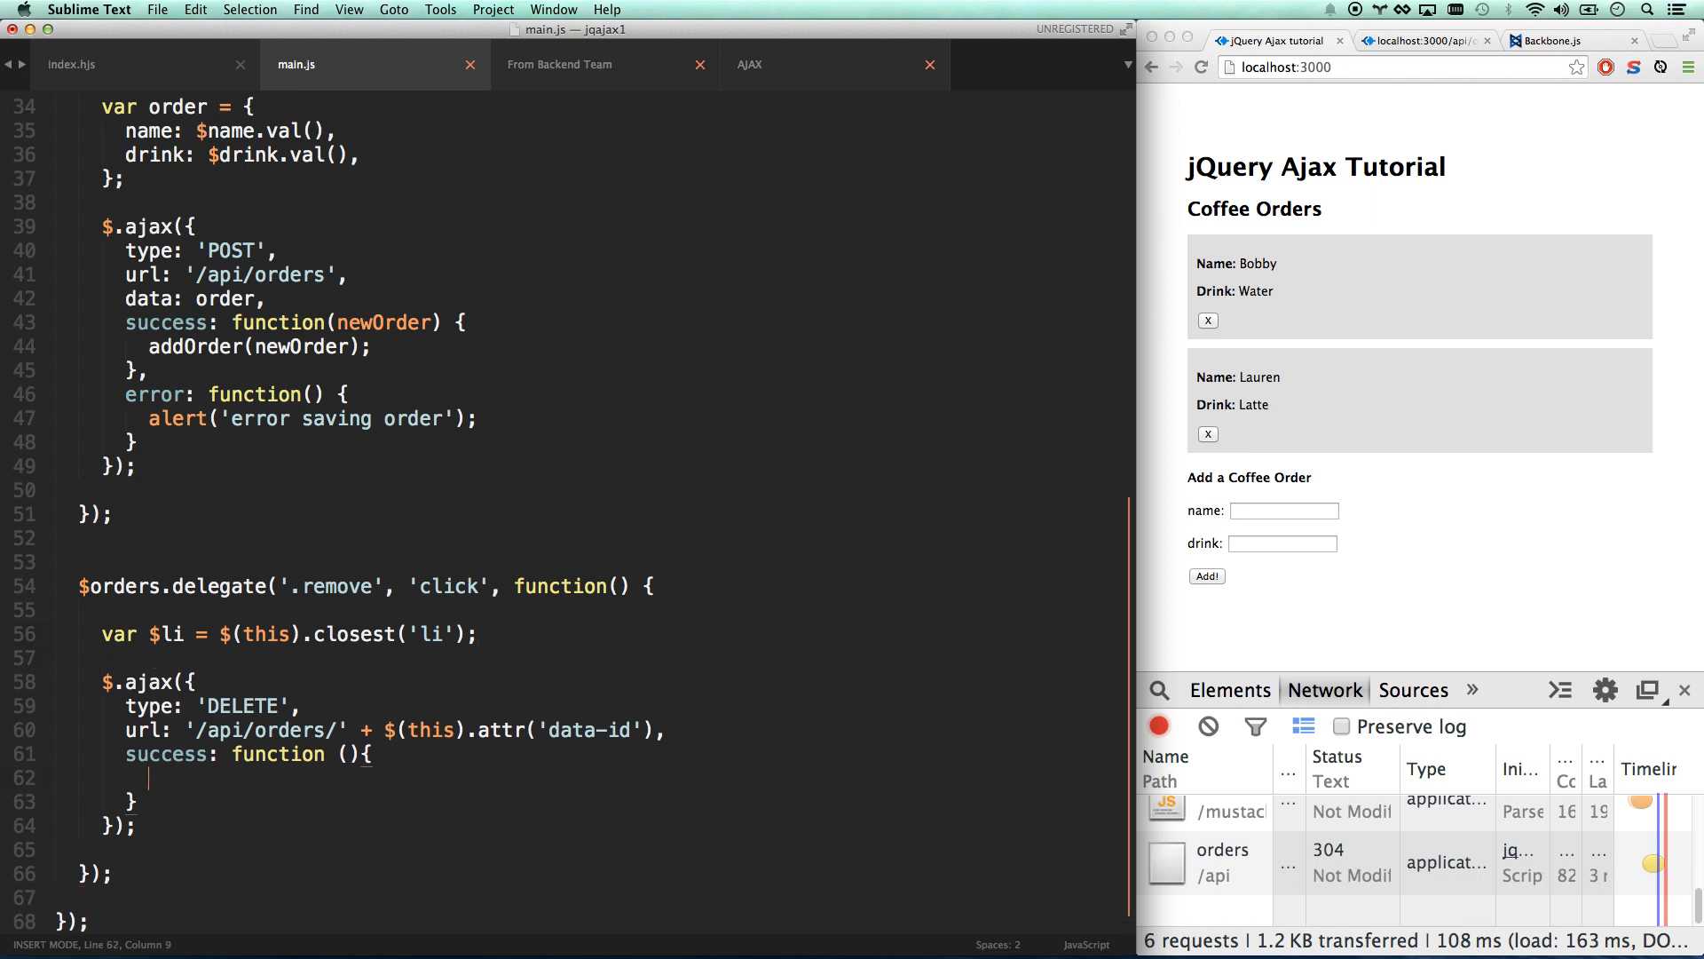
text($)
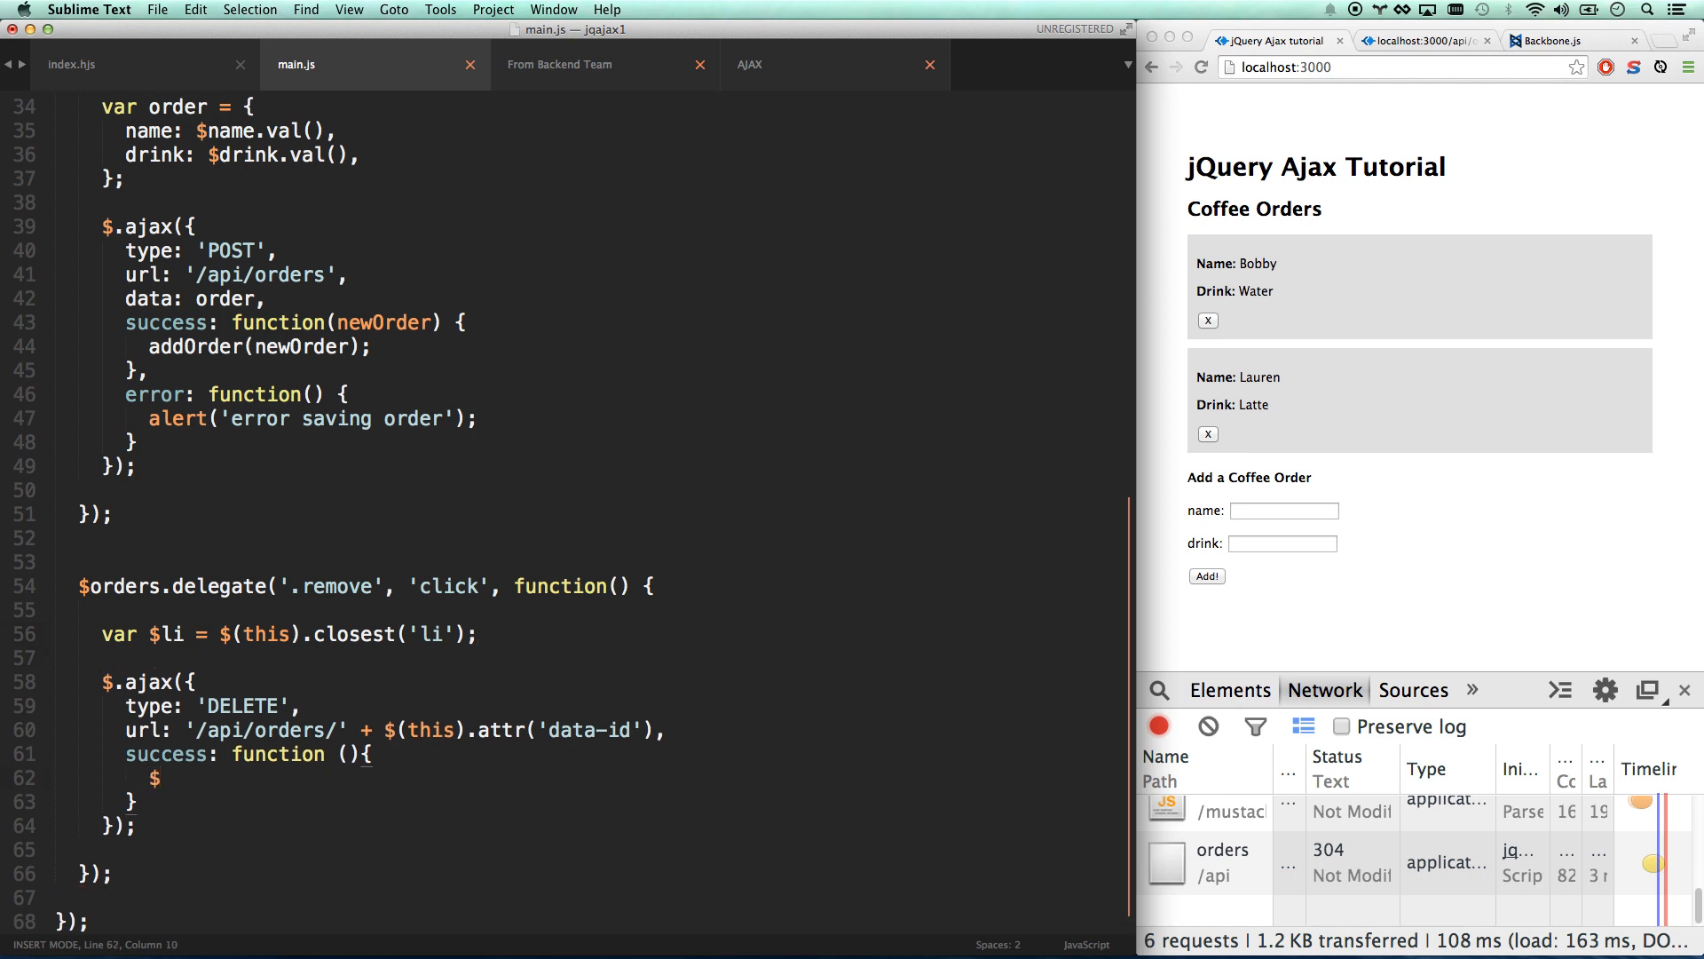
text($li.remove)
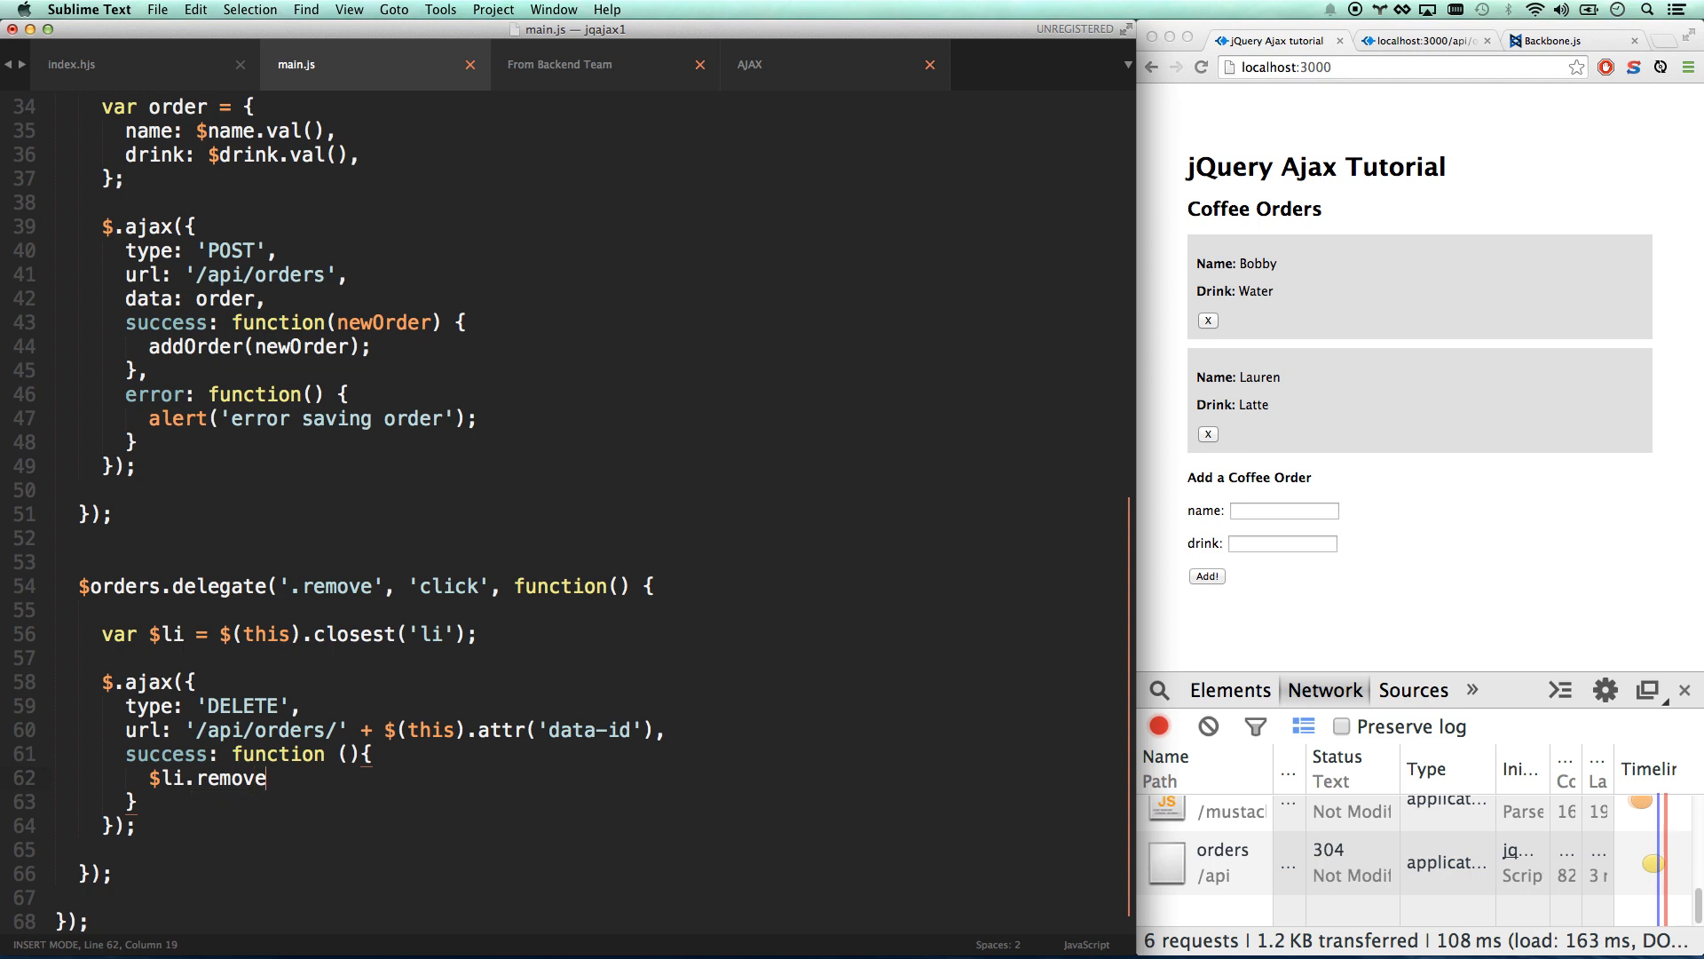
text(();)
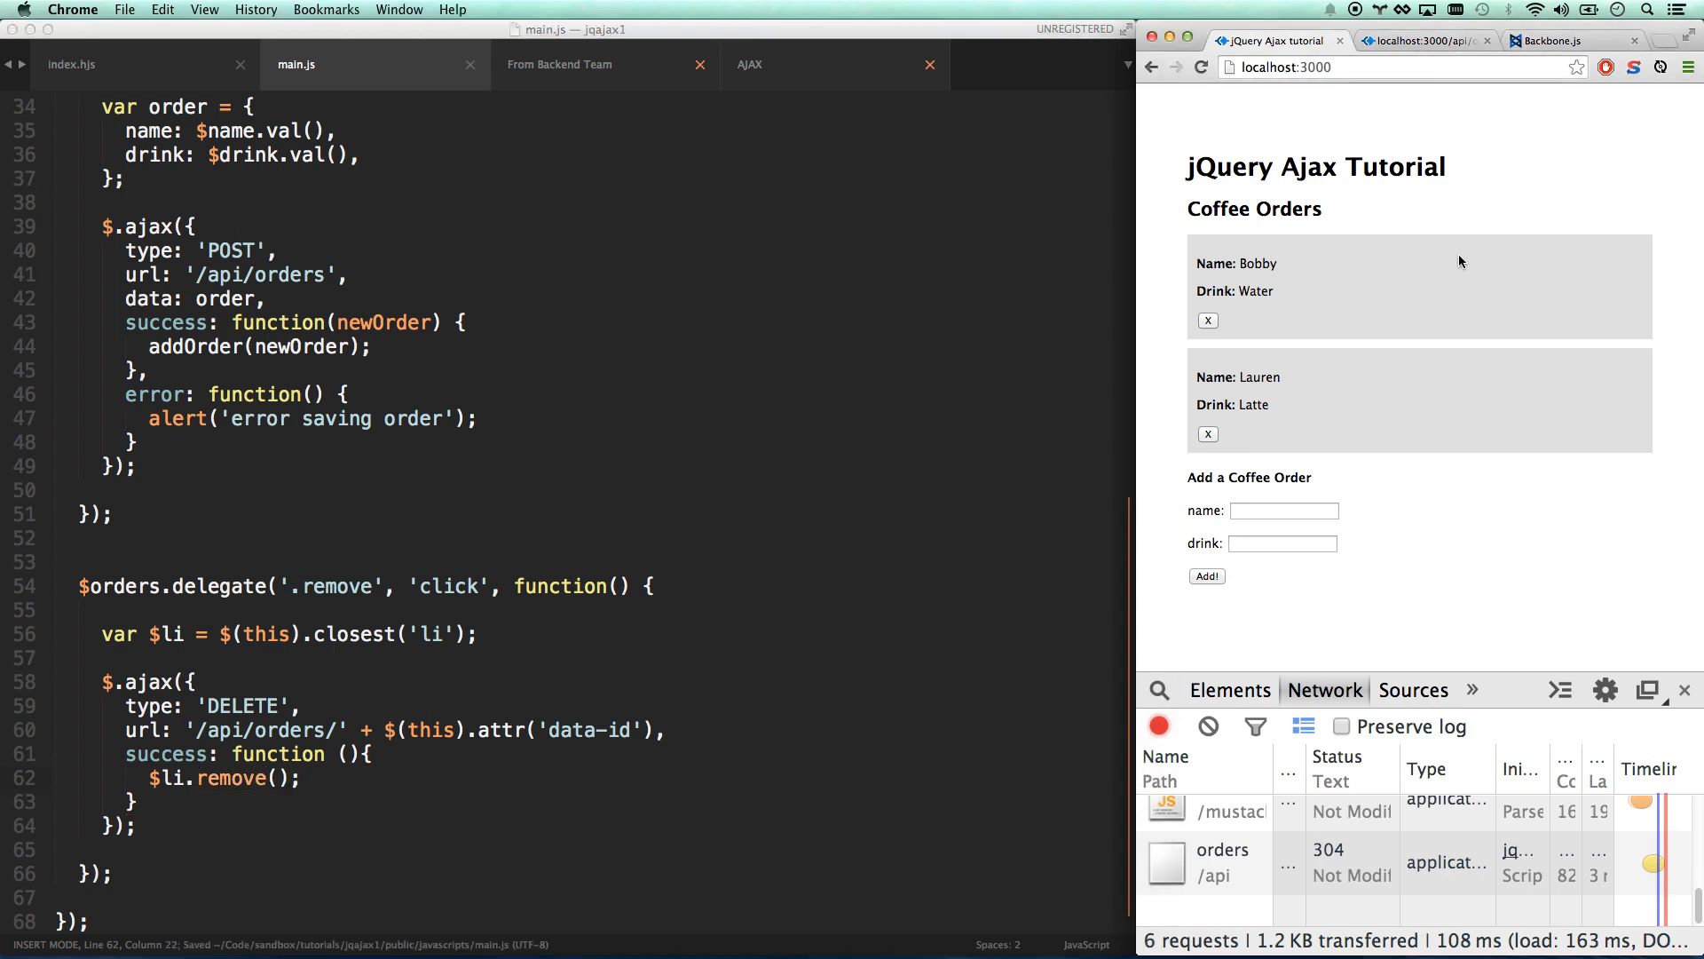
Delete Bobby's and Lauren's orders, add Will Coffee orders, reload and delete them too.
click(1207, 320)
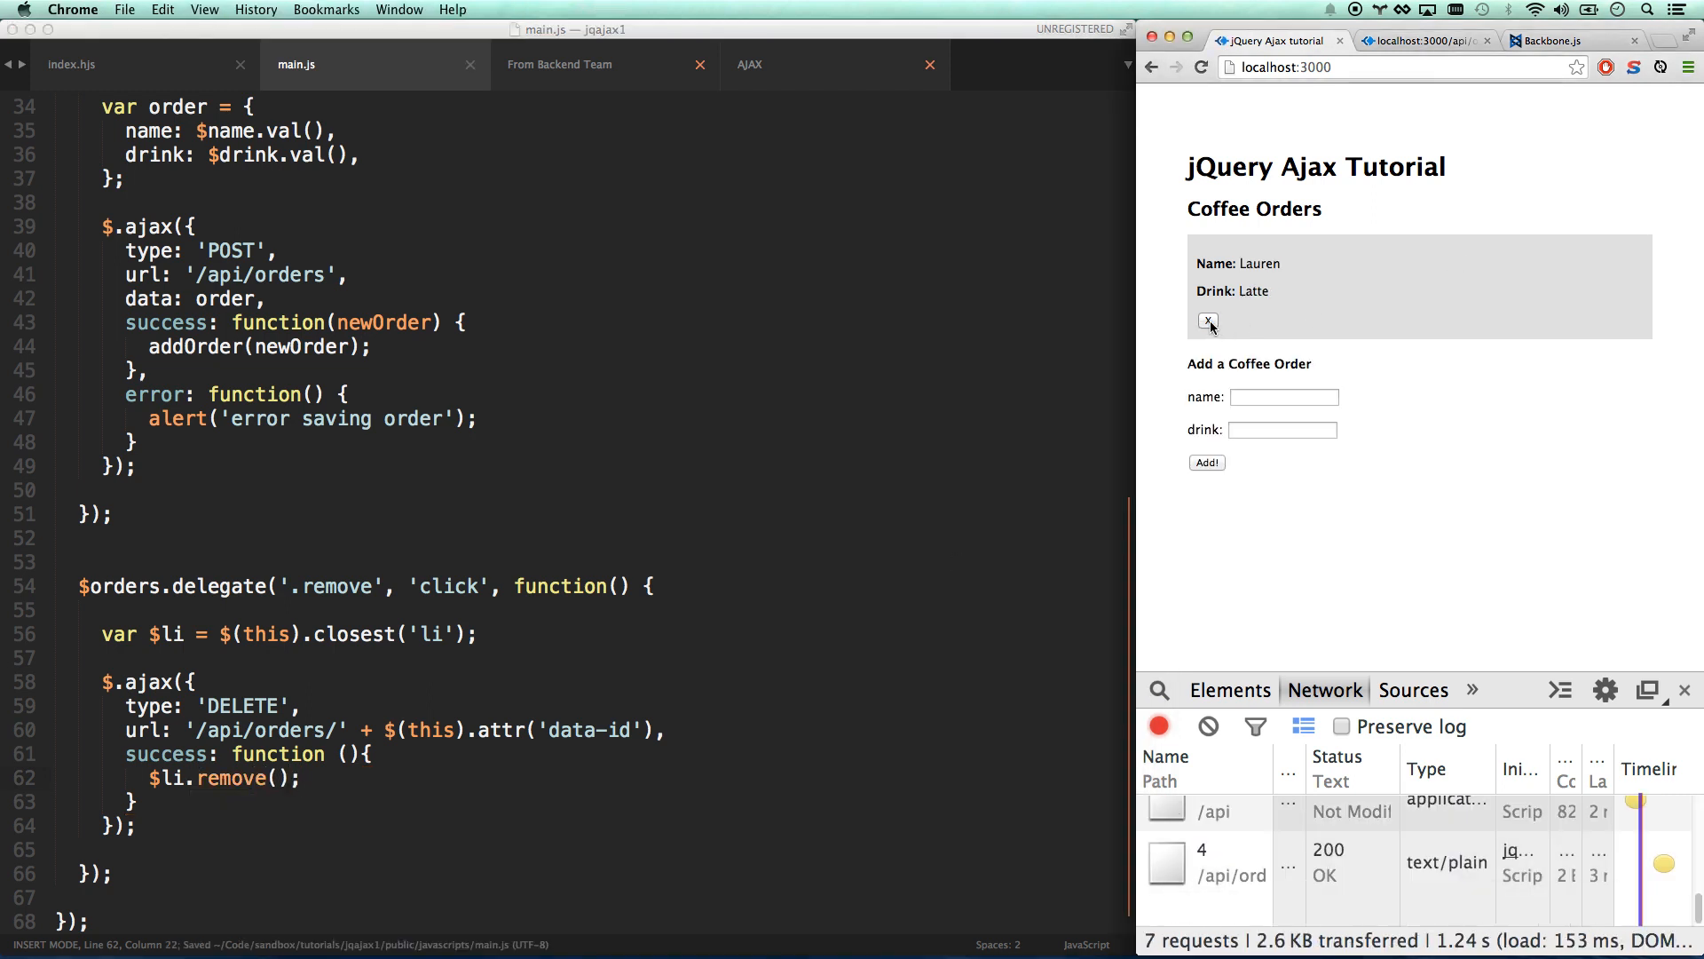
click(1209, 323)
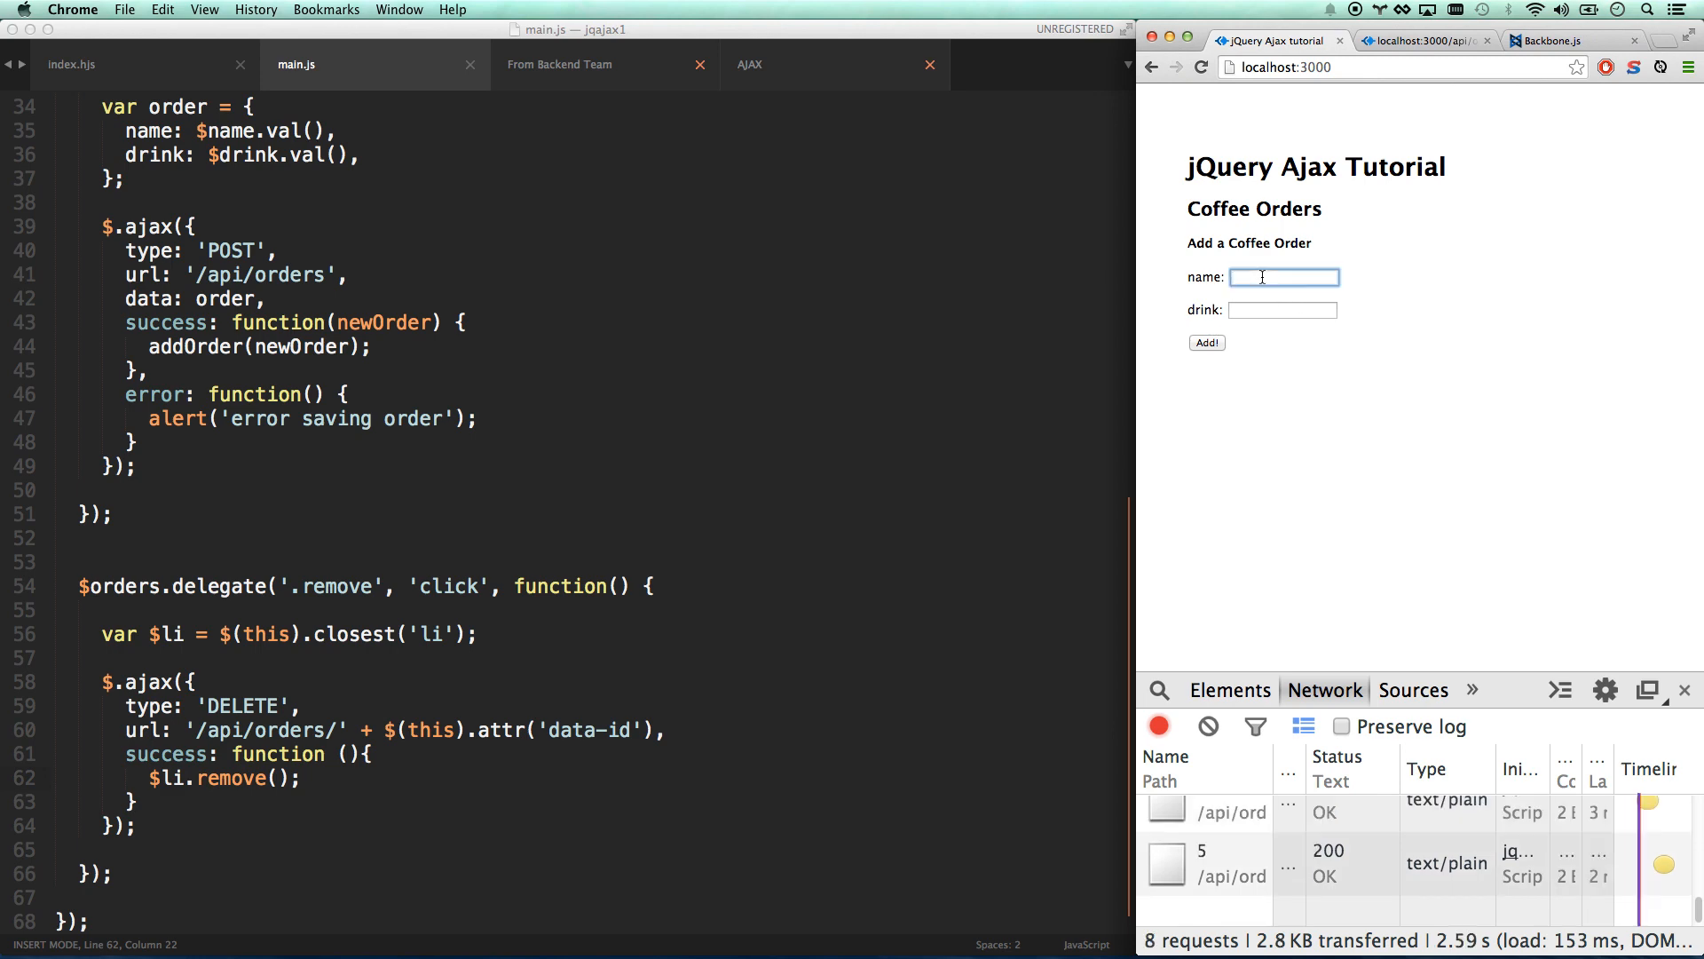
text(Coffee)
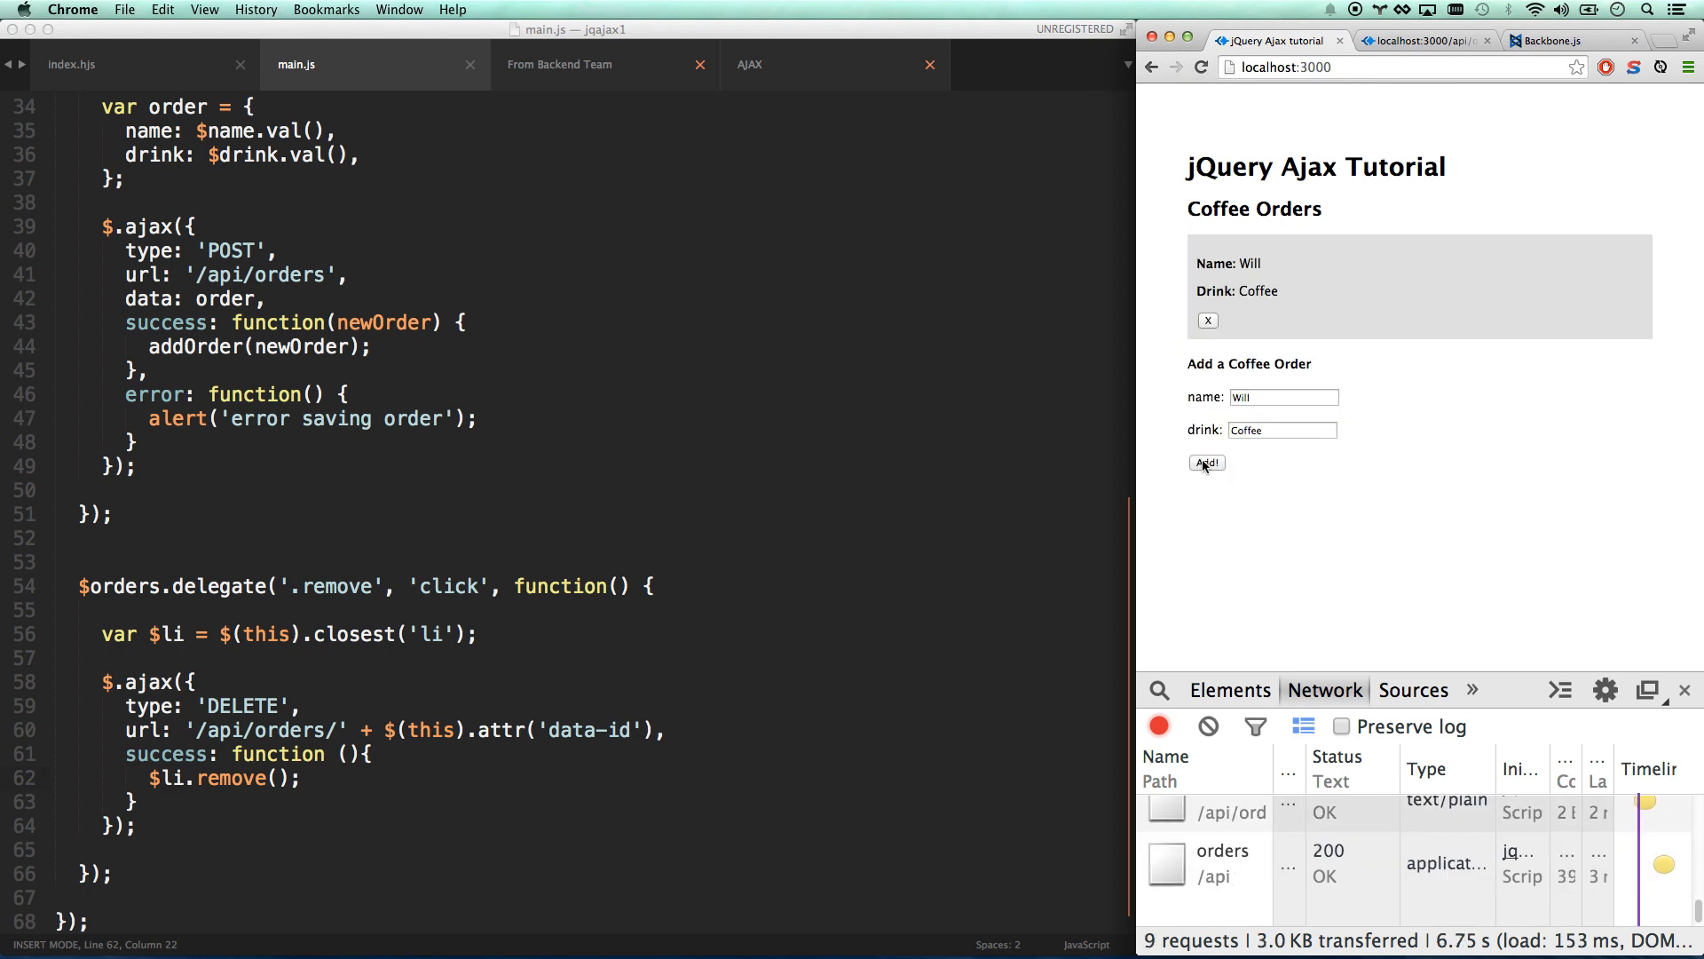
click(1207, 462)
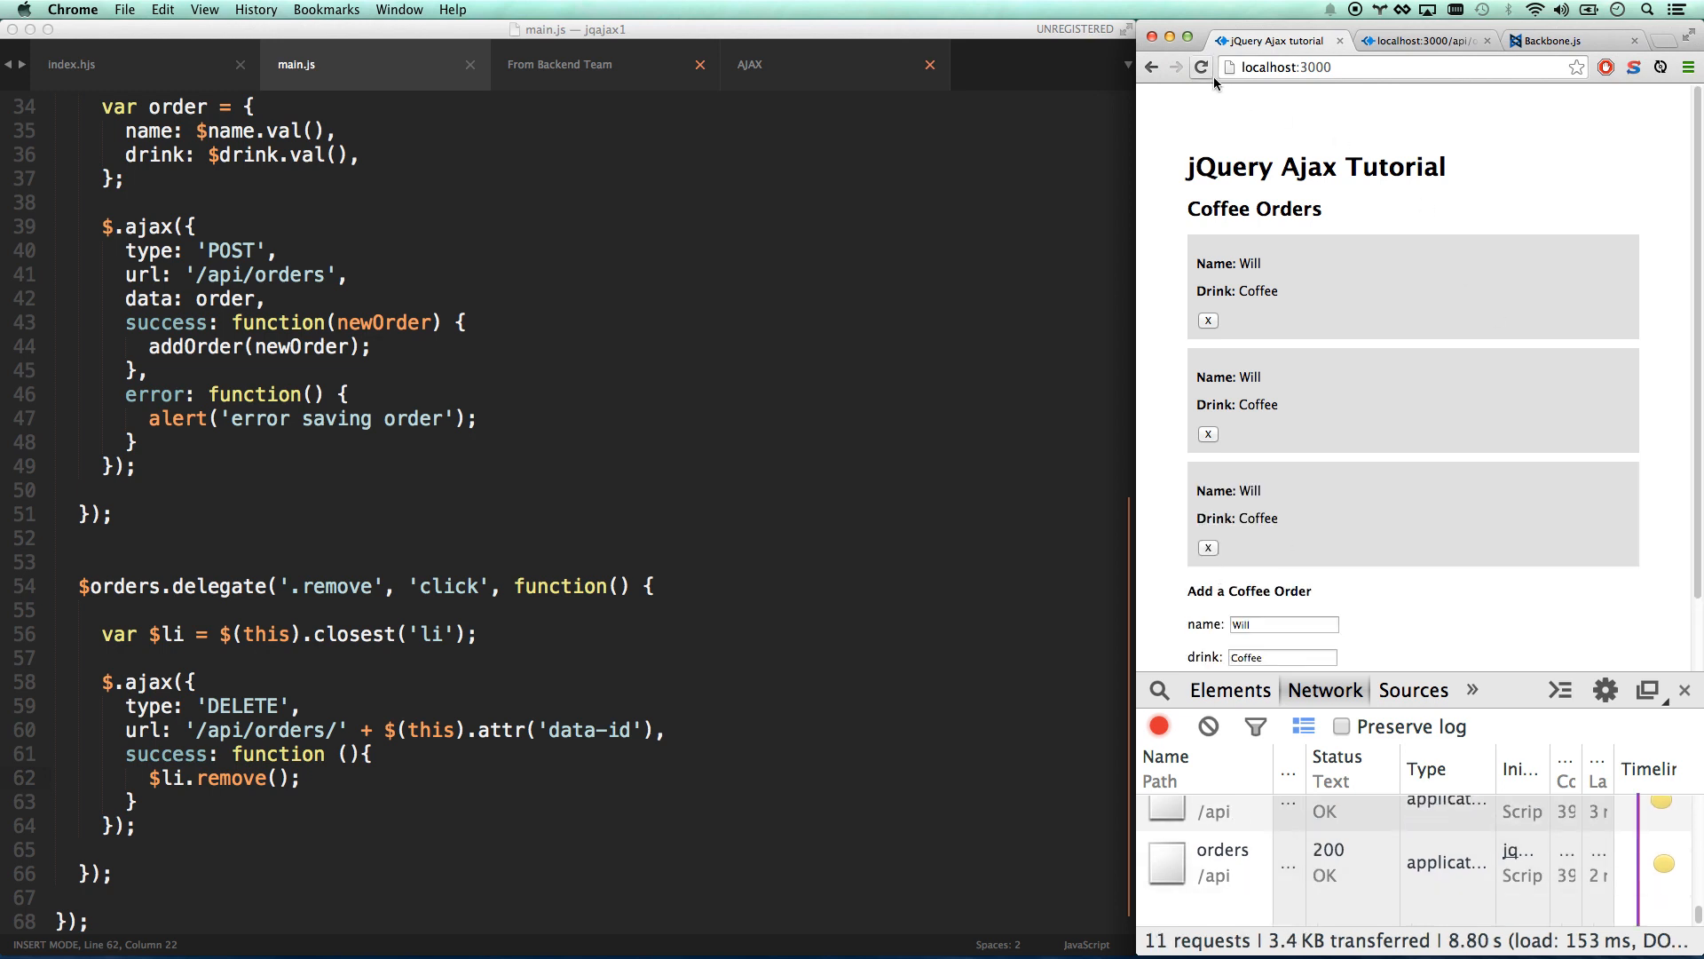
click(1199, 67)
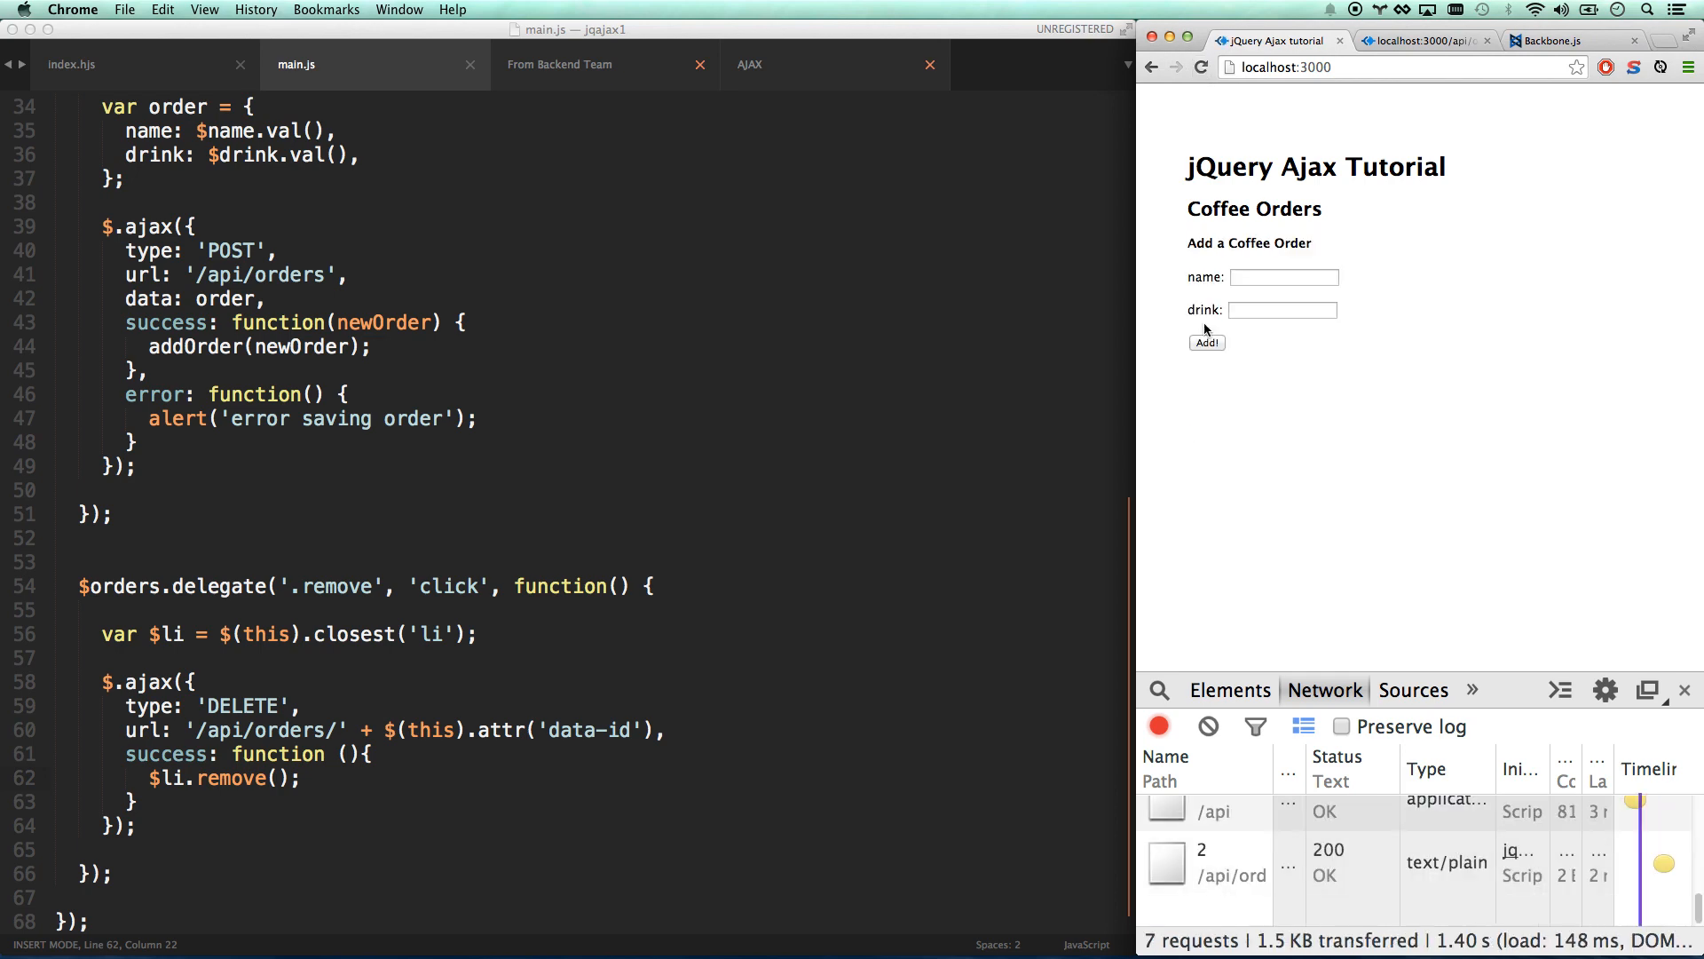
click(1284, 276)
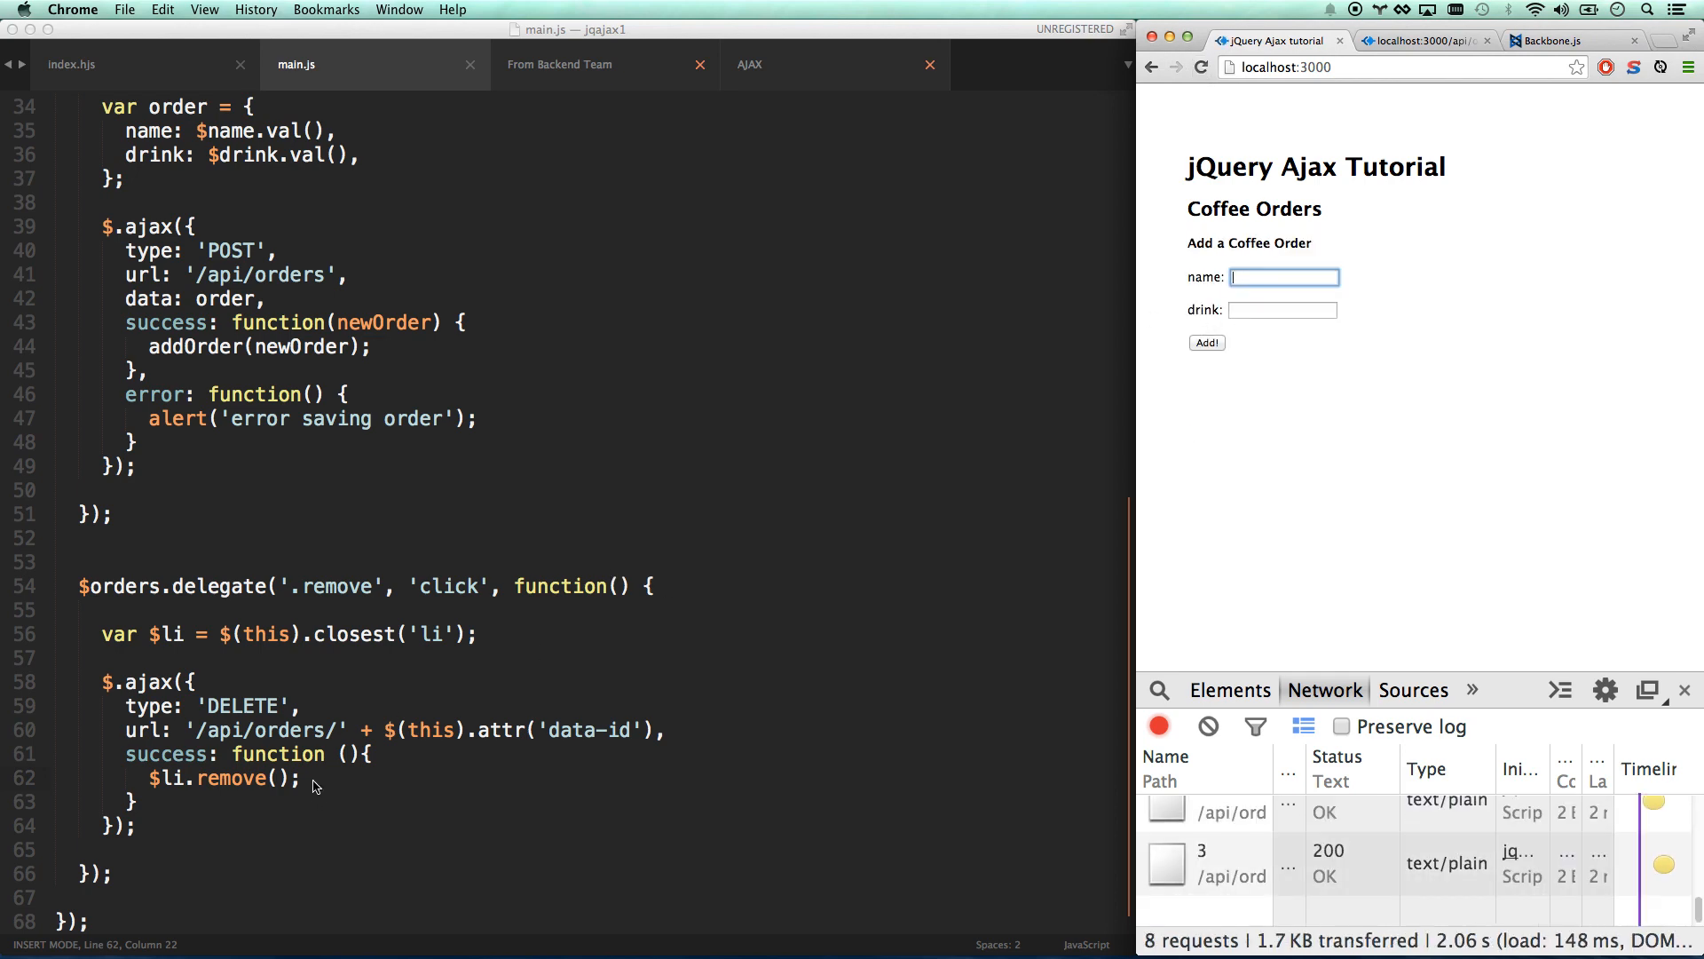
Fade the li out over 300 ms with $li.fadeOut, calling $(this).remove() in its callback, and save.
text(fadeOut(3)
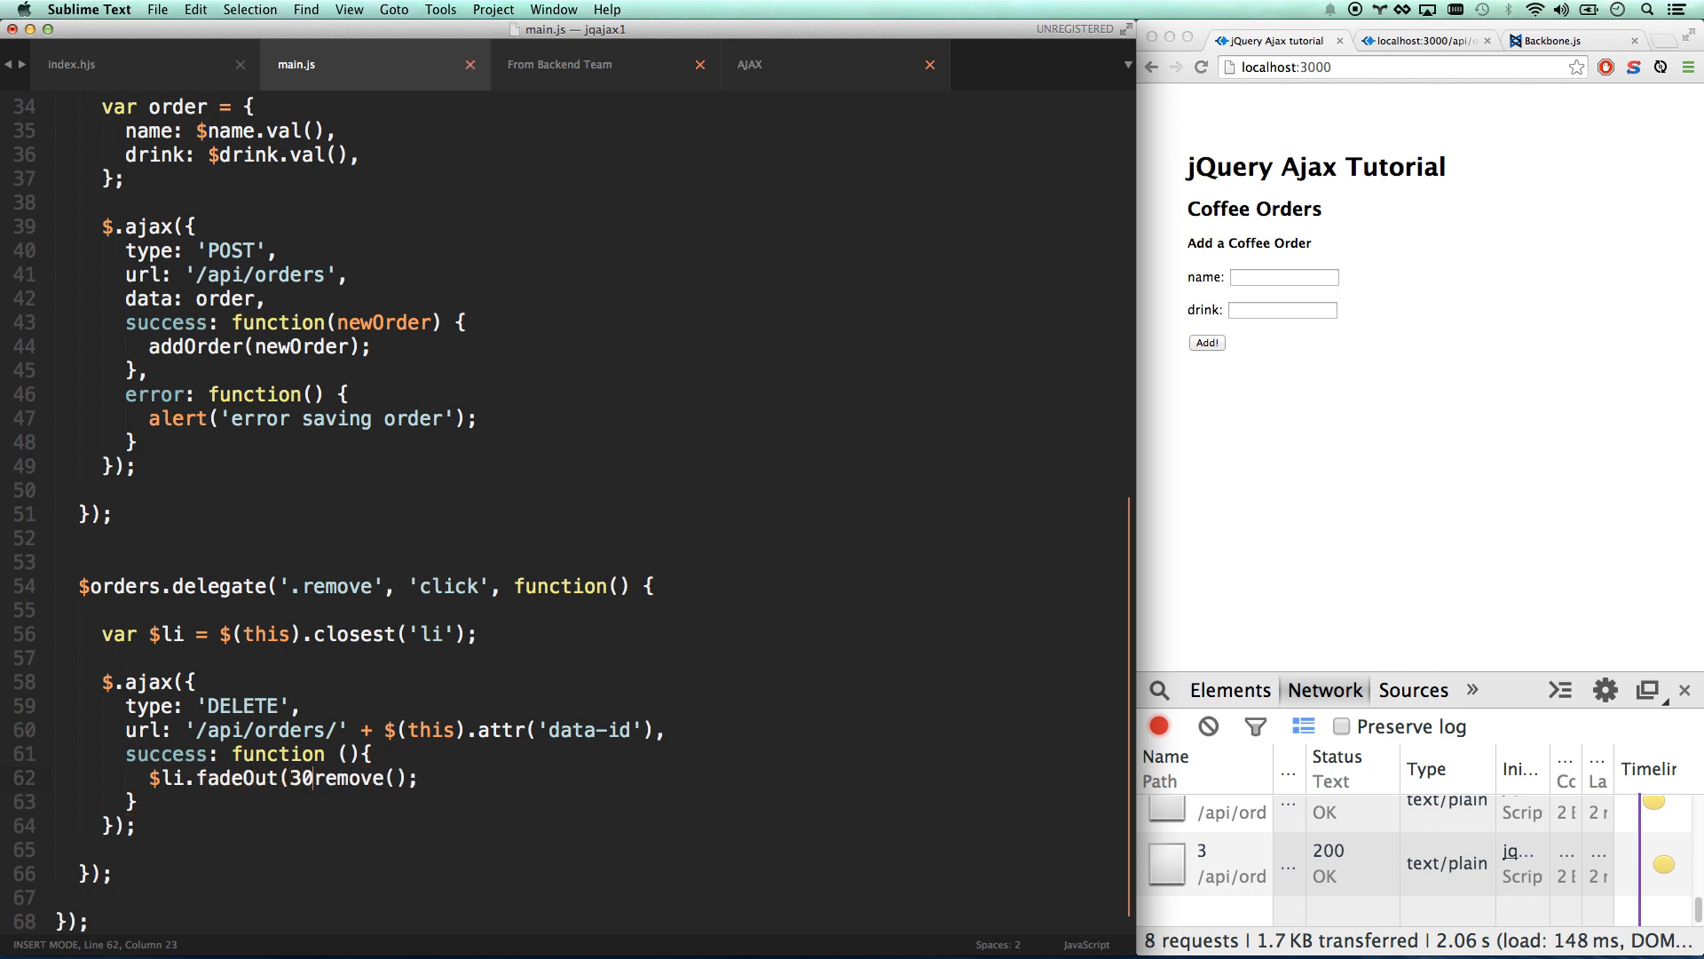
text(0, function() {)
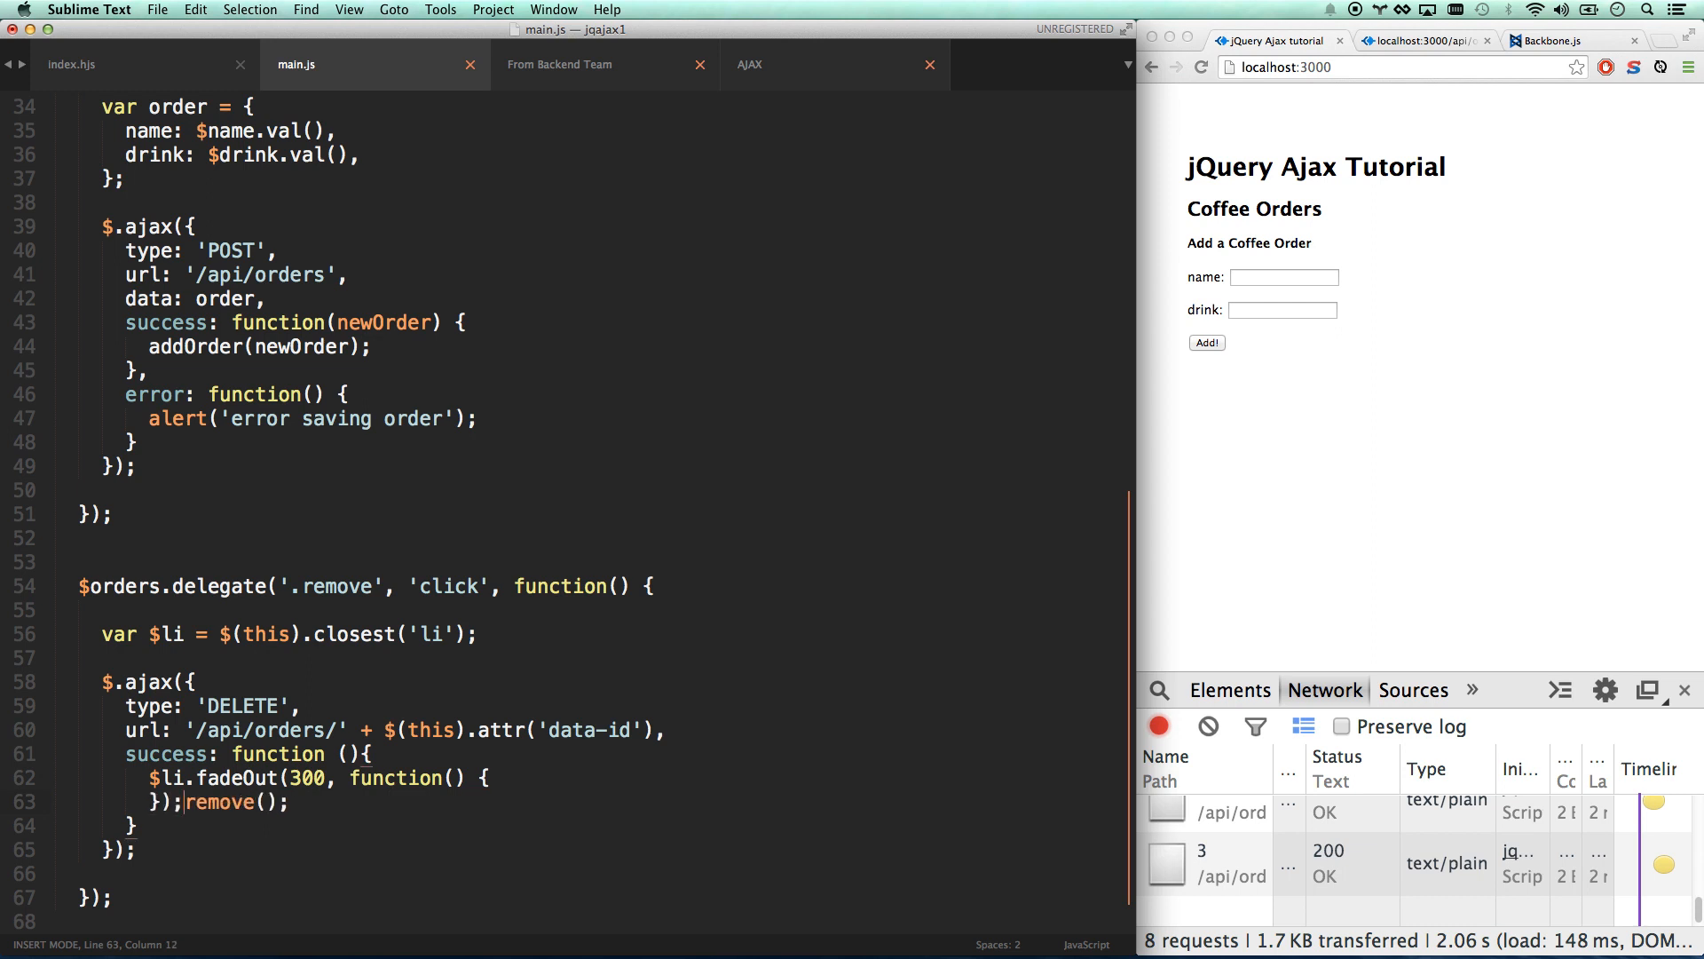
key(cmd+x)
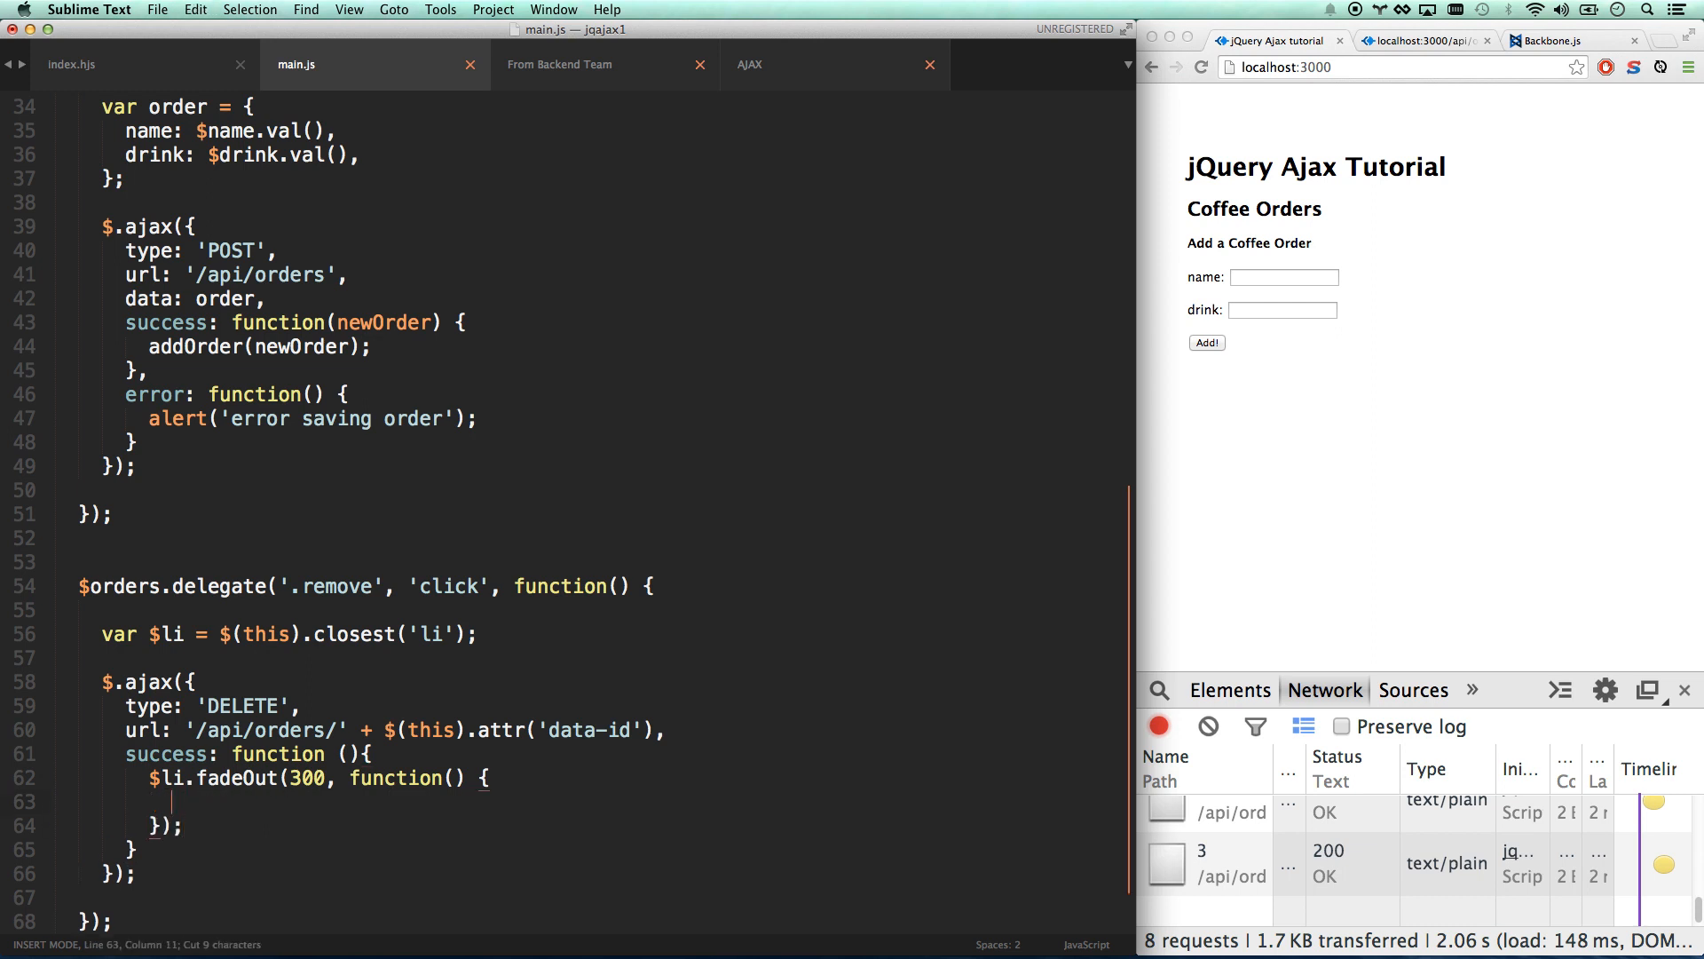
text(remove();)
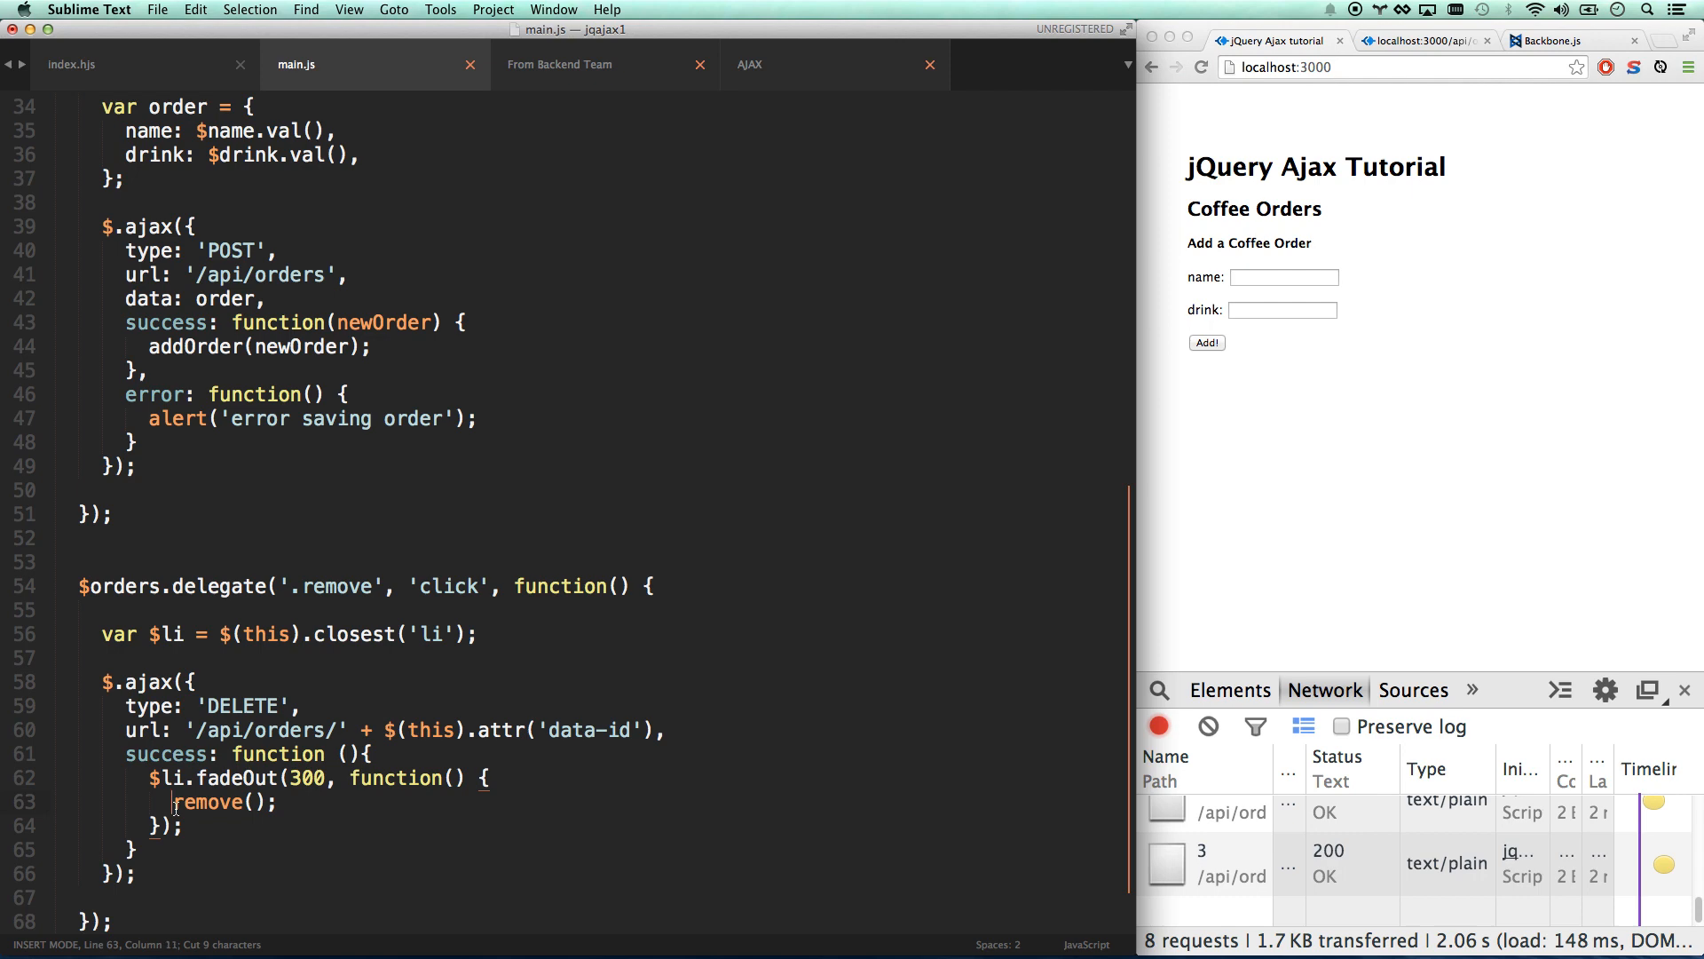
text($(this).)
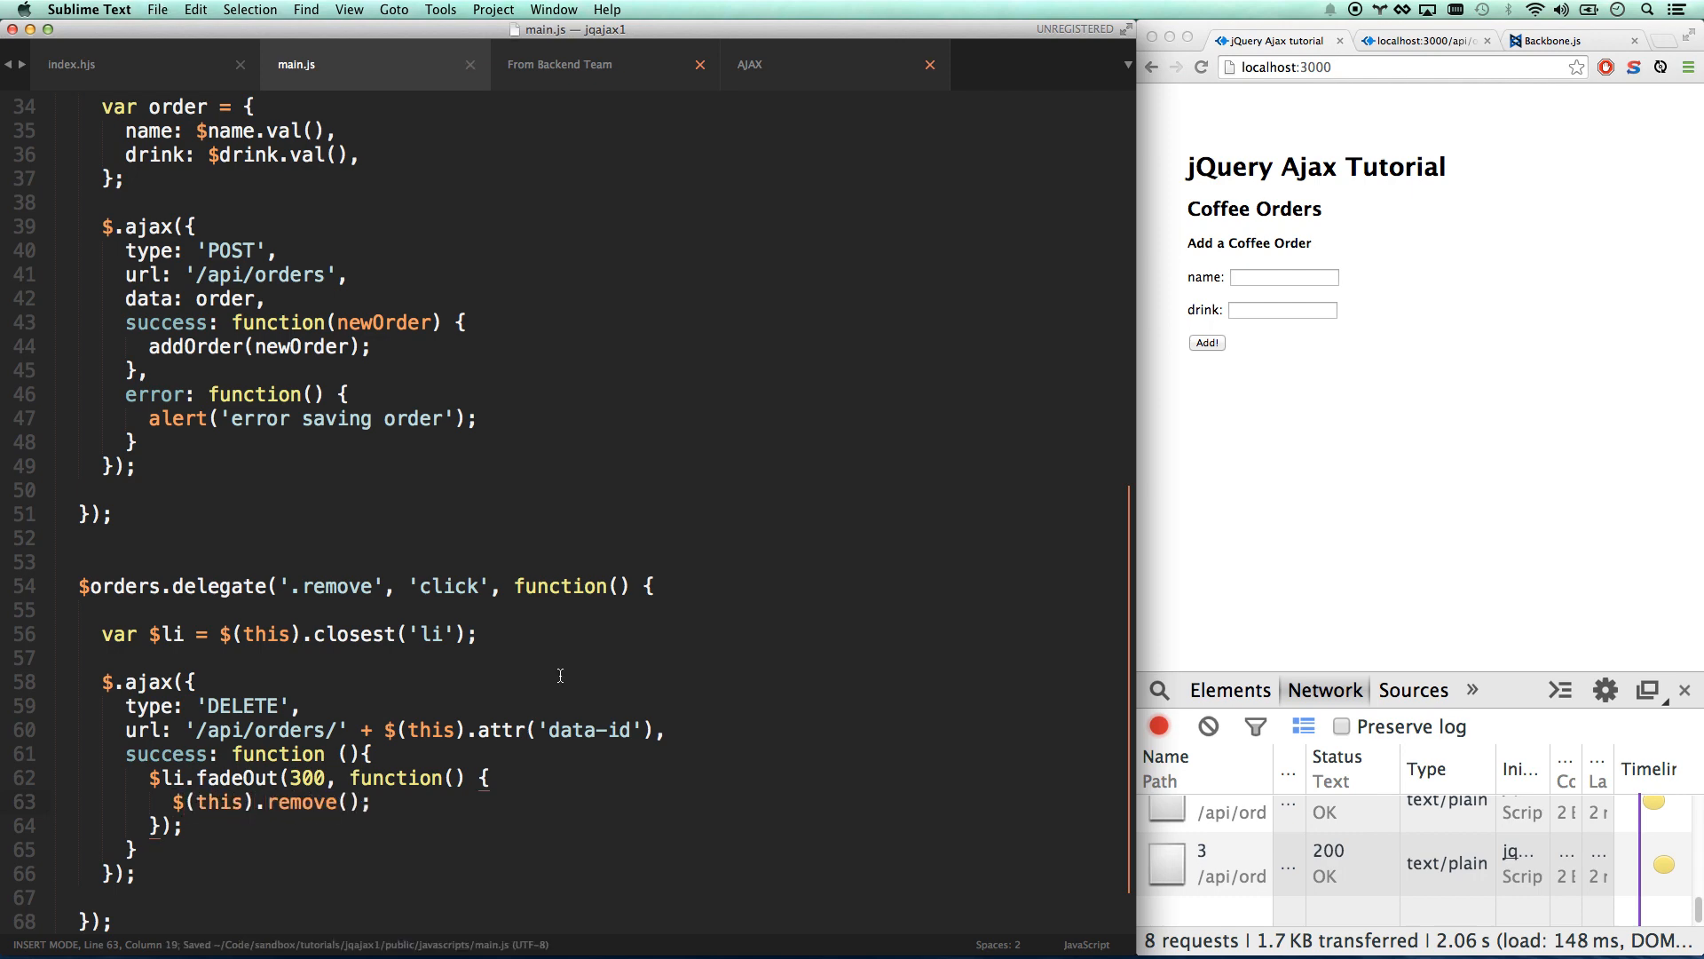
Add several Will Coffee orders, delete two to watch them fade away, then reload the page.
click(1282, 277)
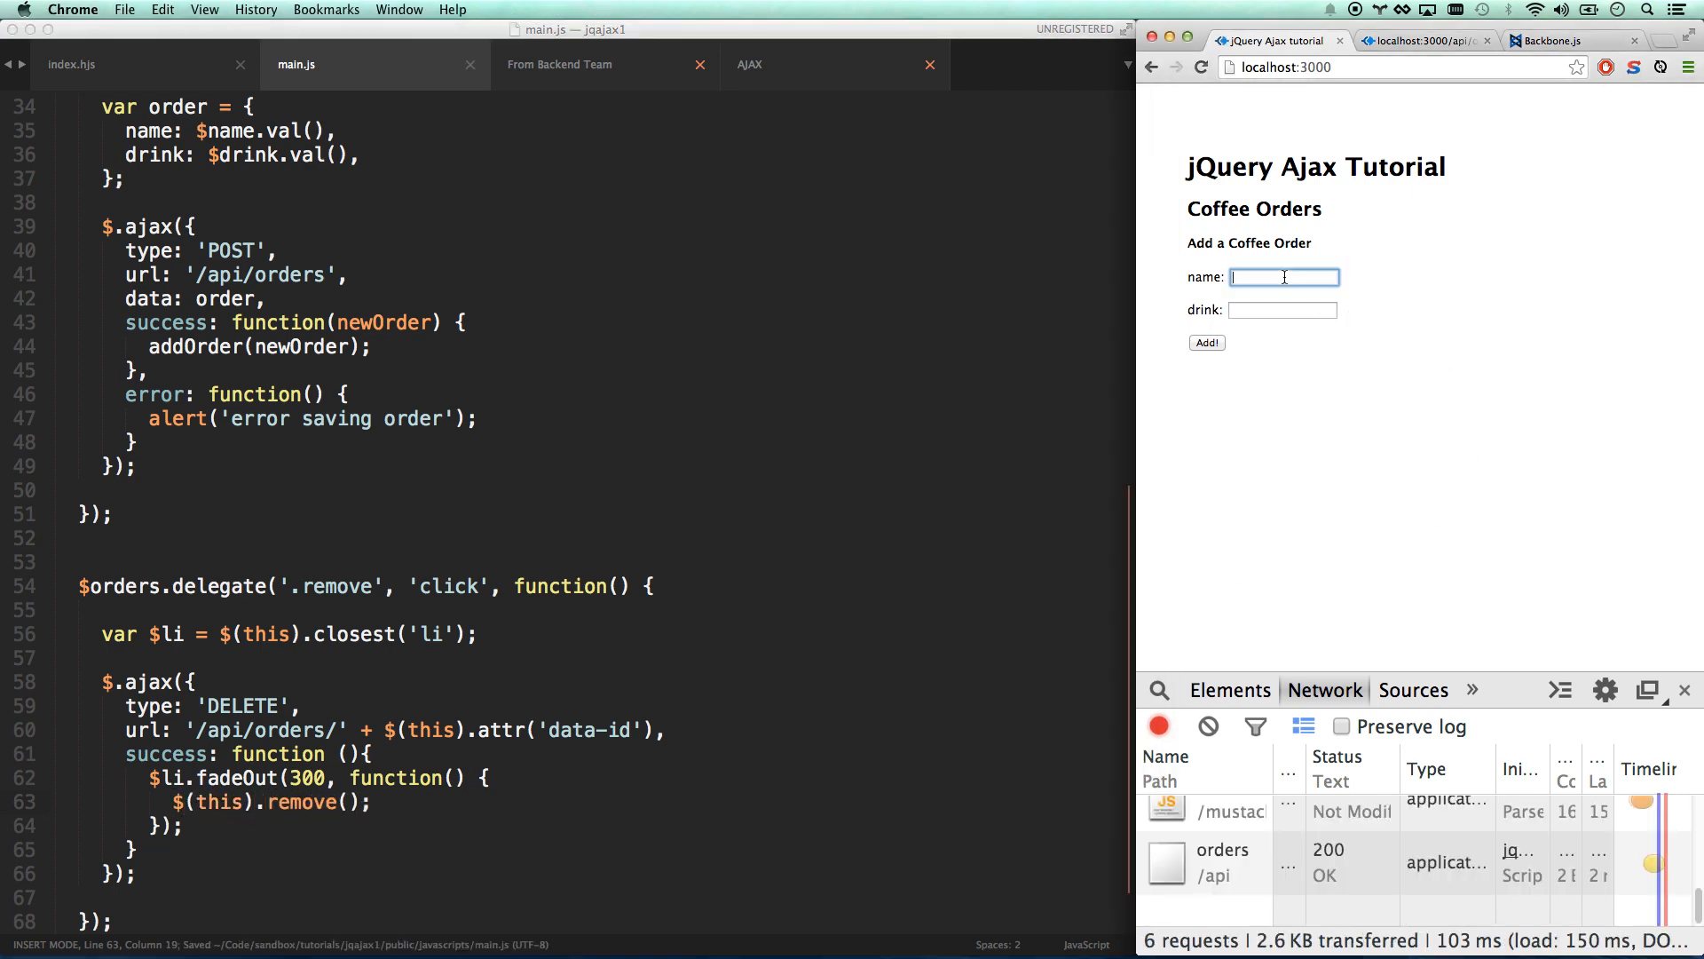
text(c)
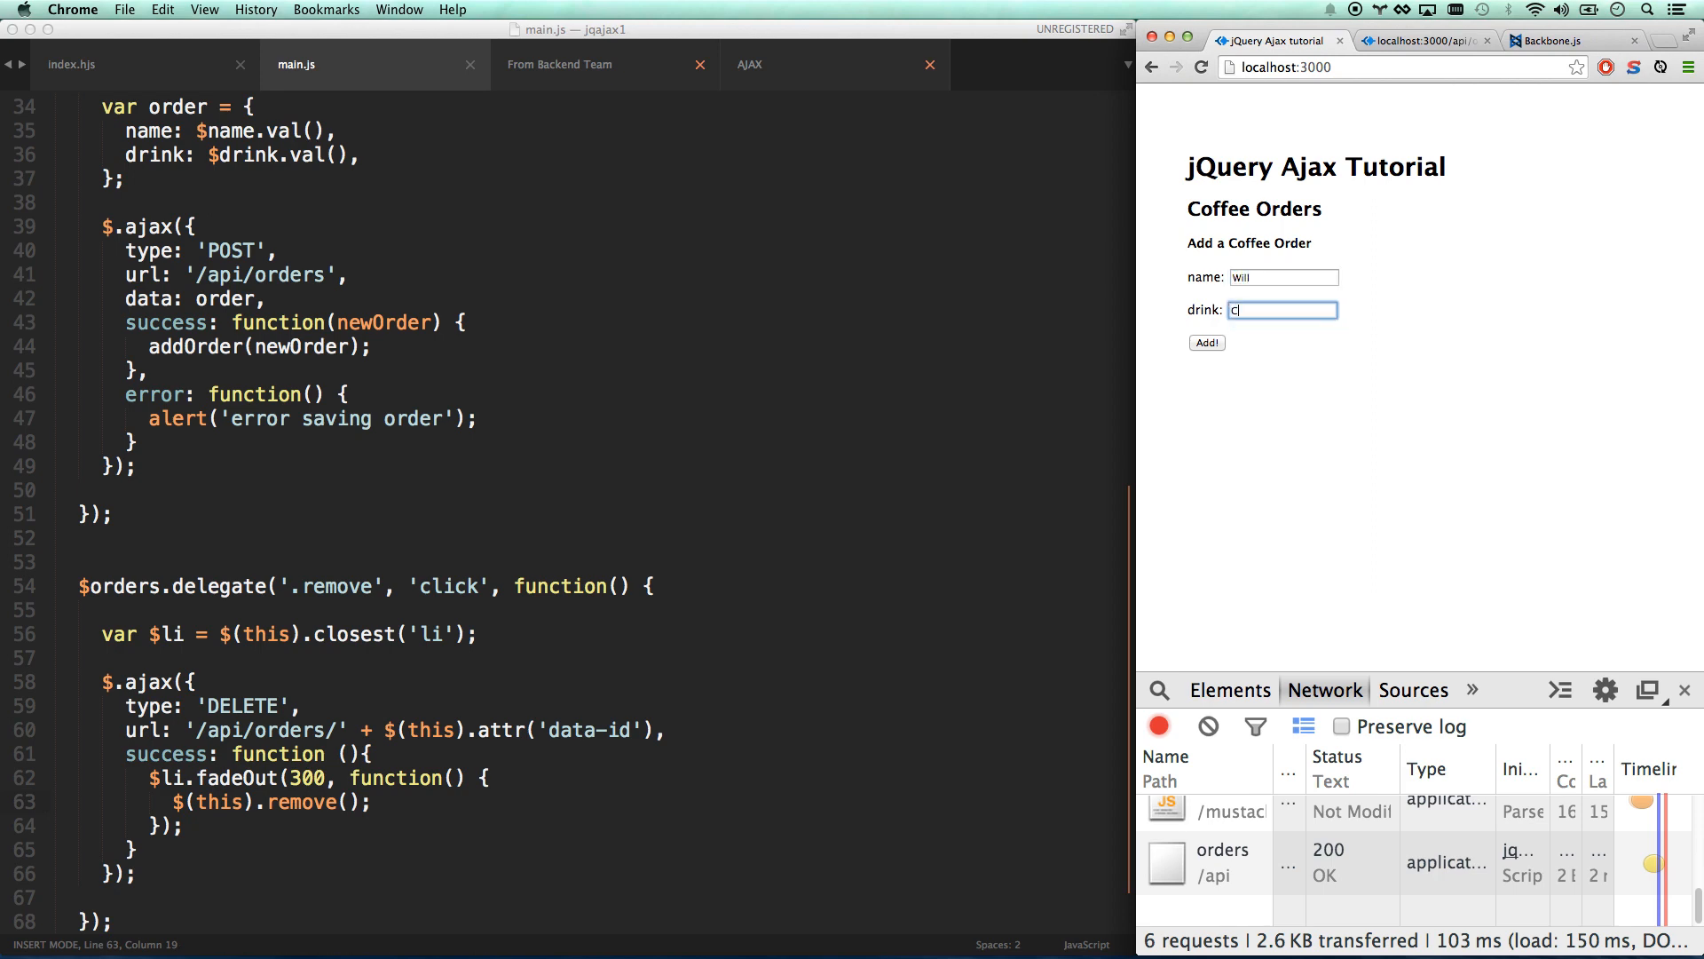
click(1206, 343)
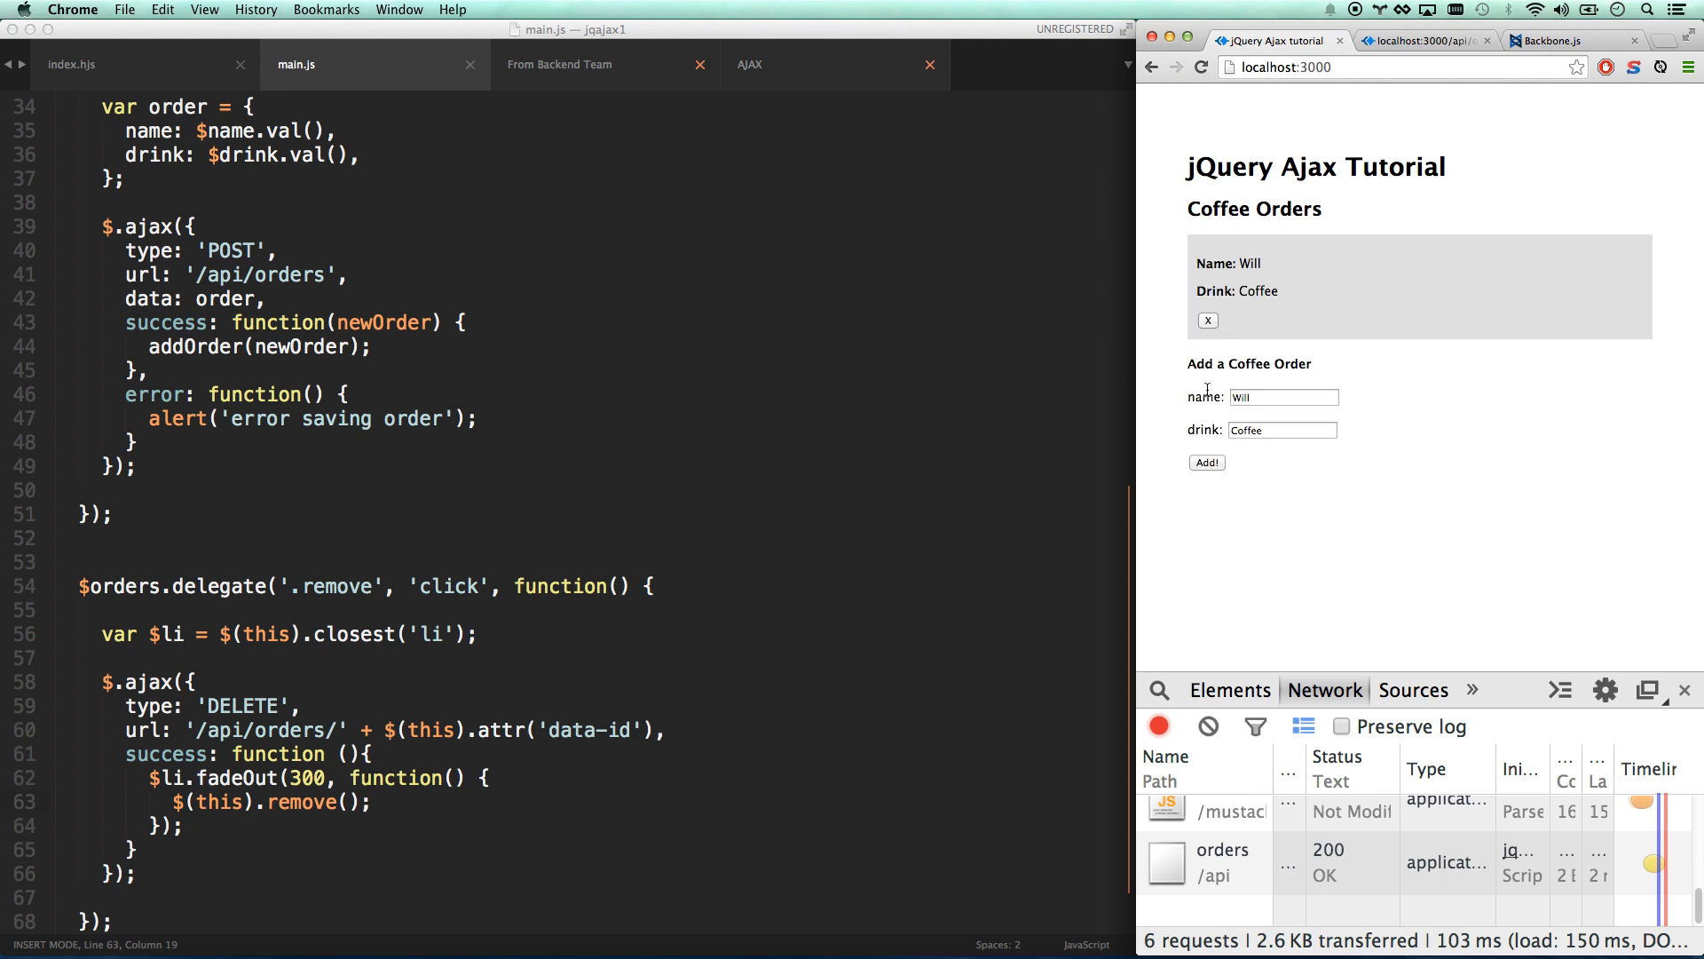
click(1207, 461)
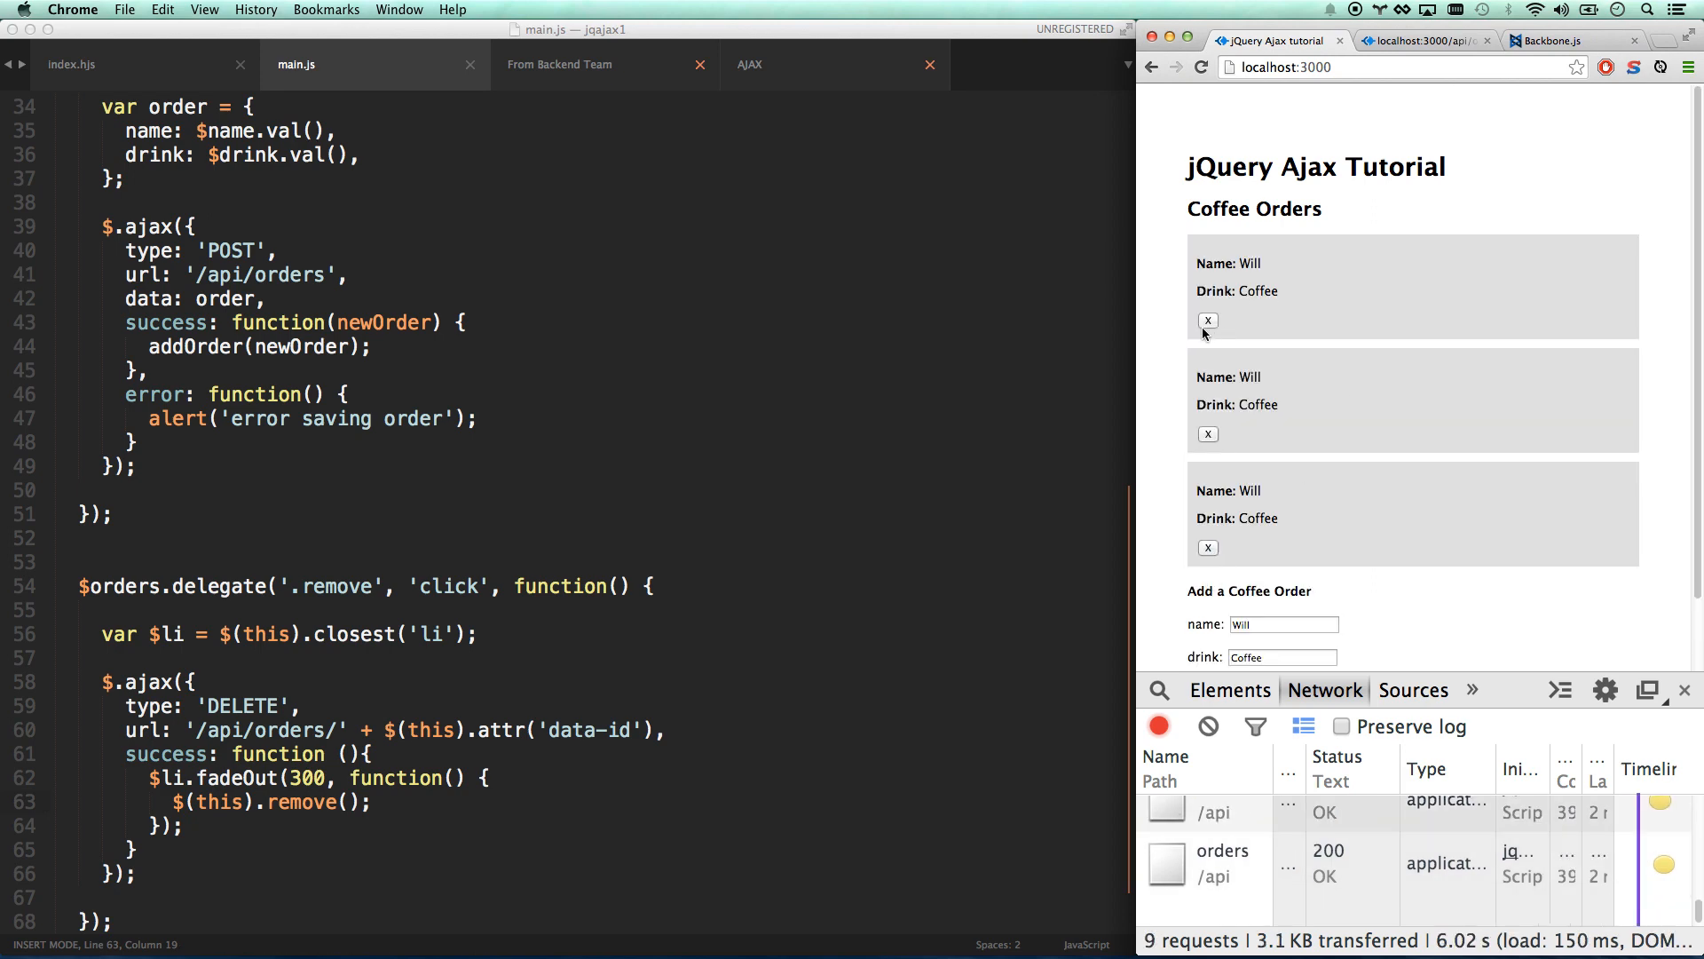
click(1207, 324)
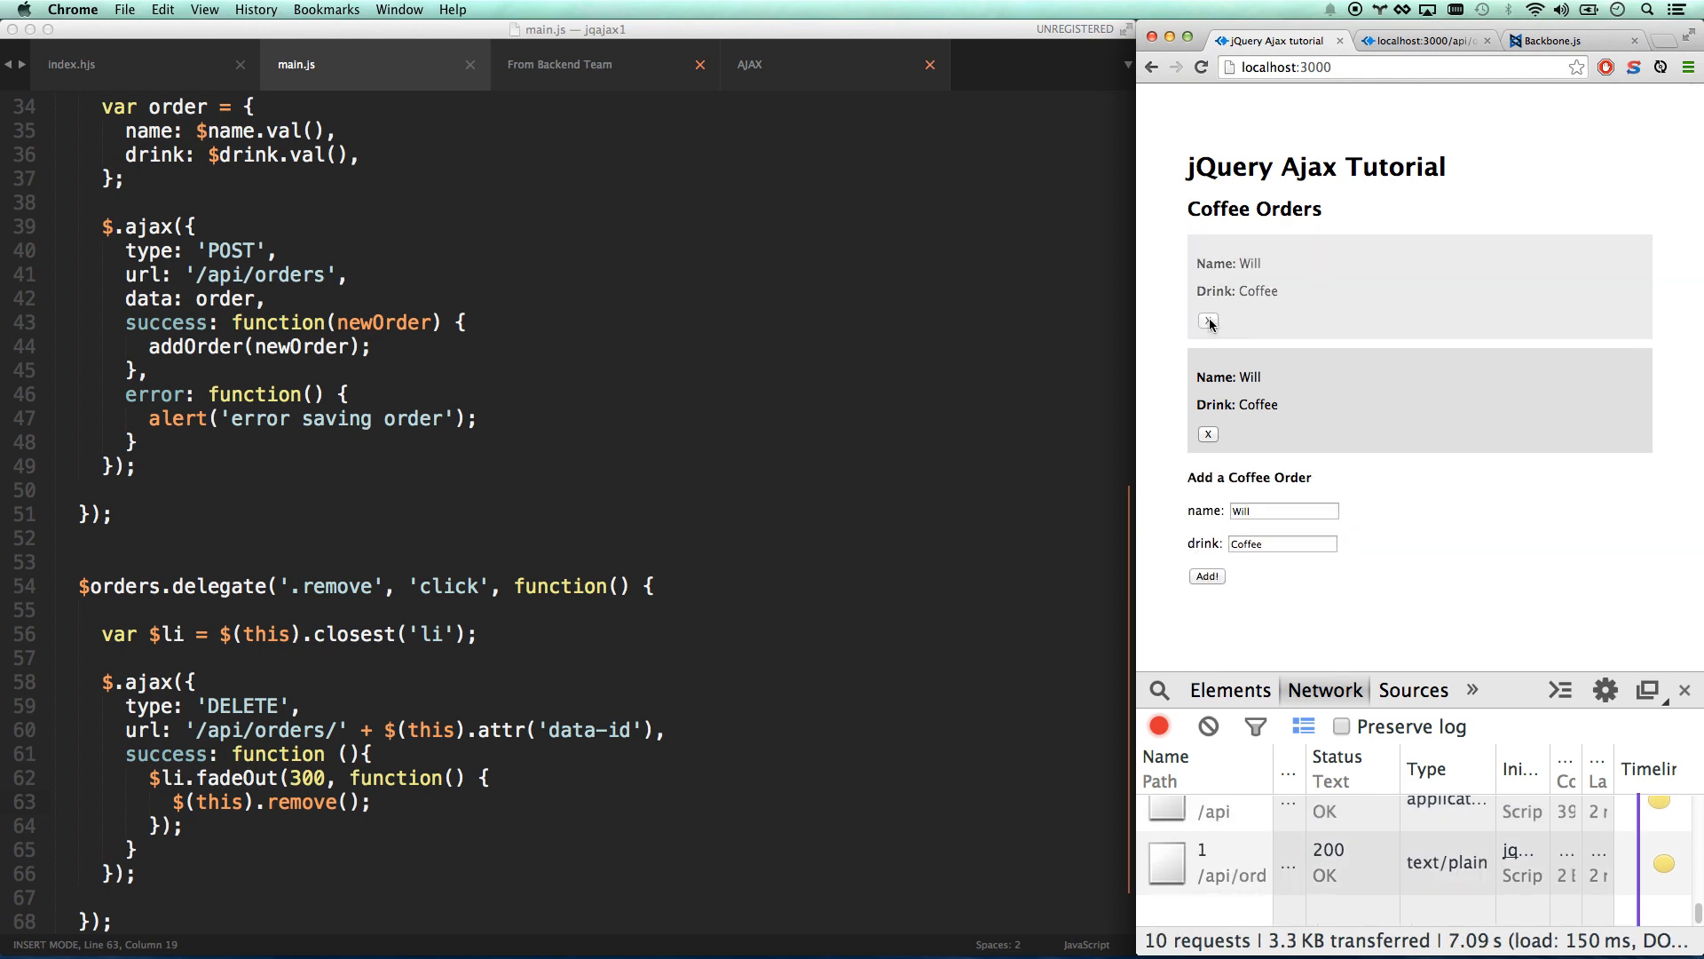
click(1207, 323)
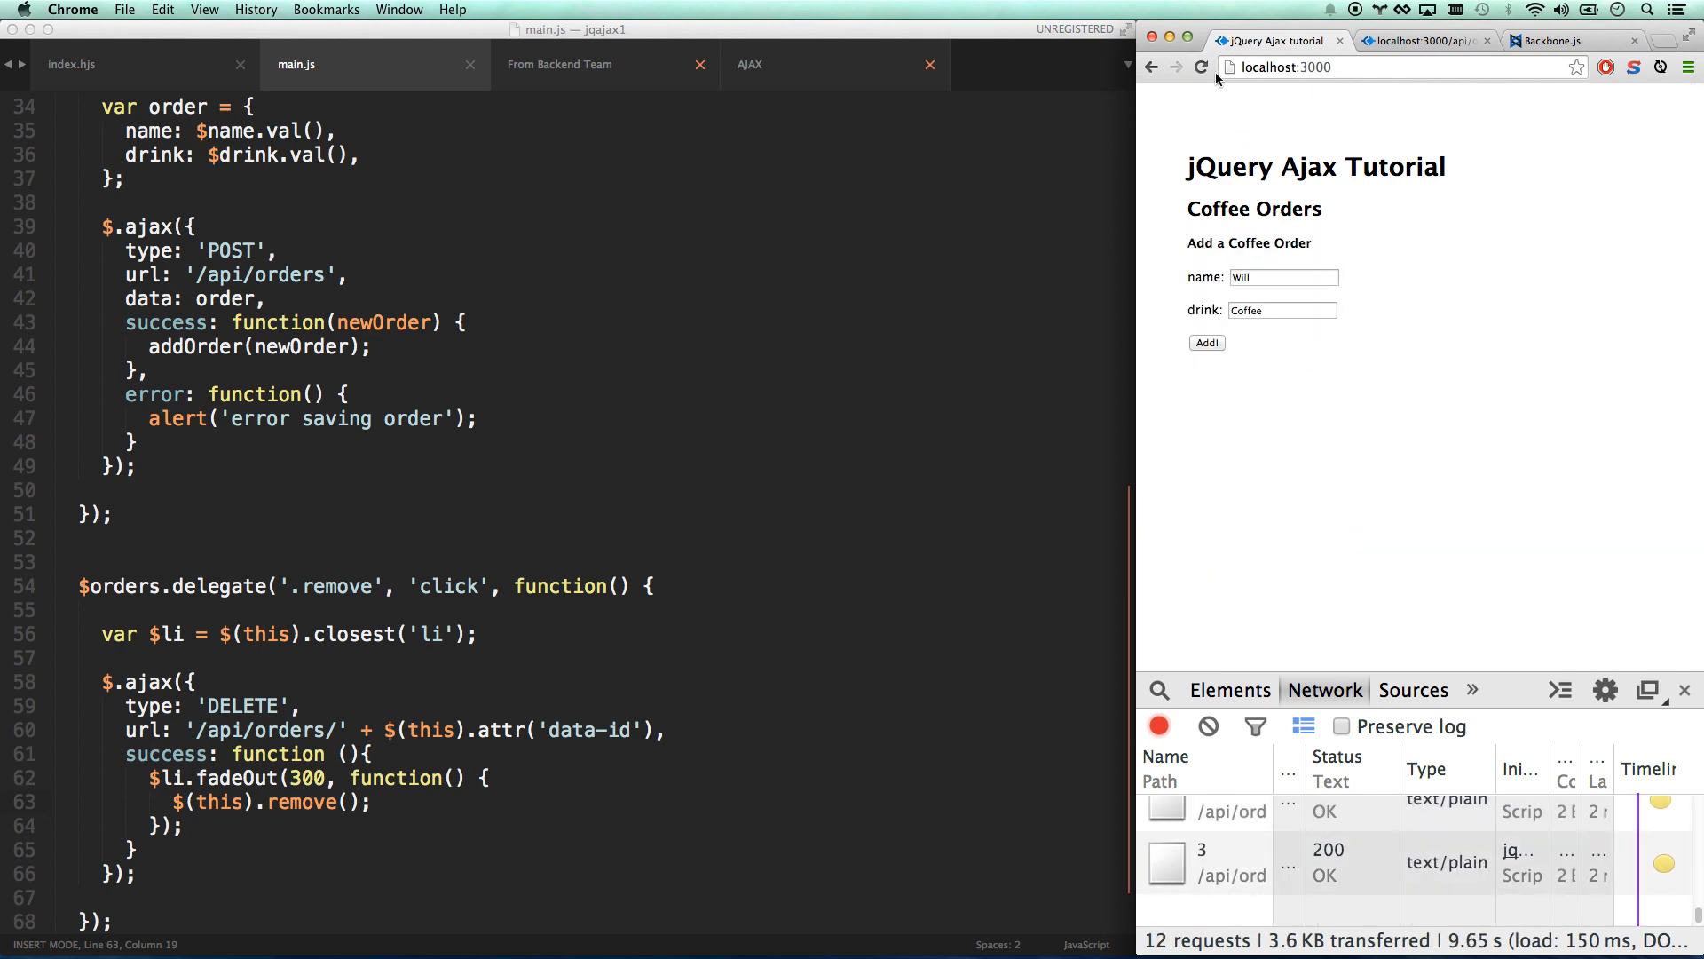
click(1200, 67)
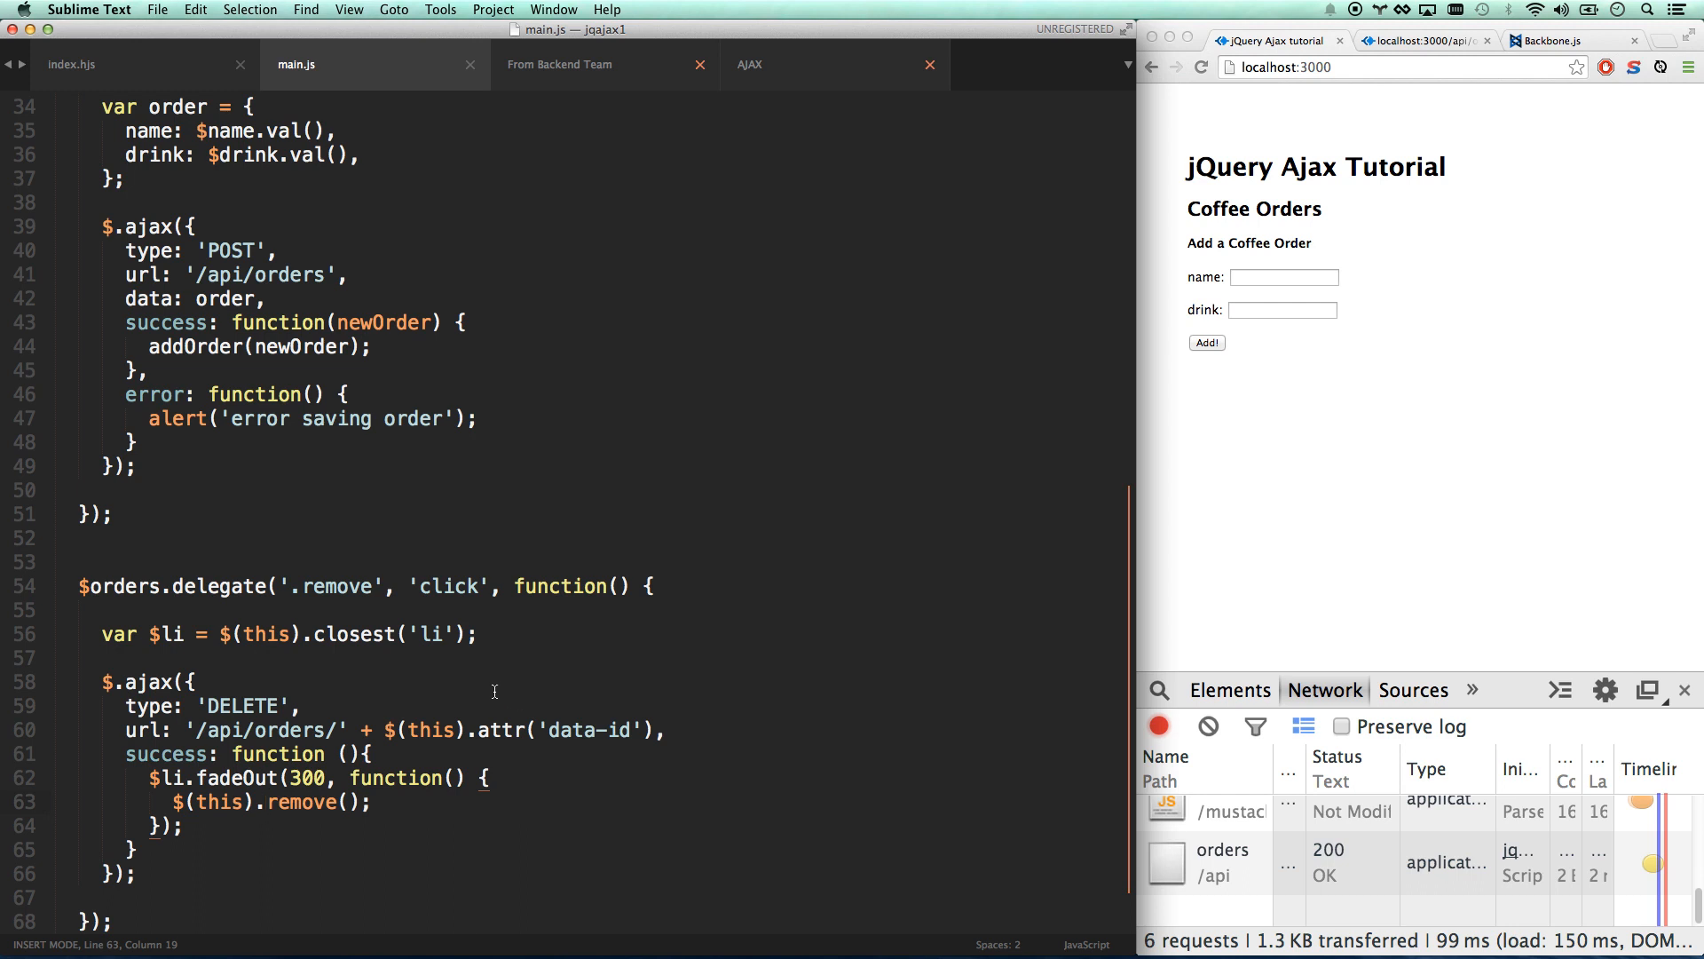
Cut the $li.fadeOut block out of the success callback.
scroll(down, 3)
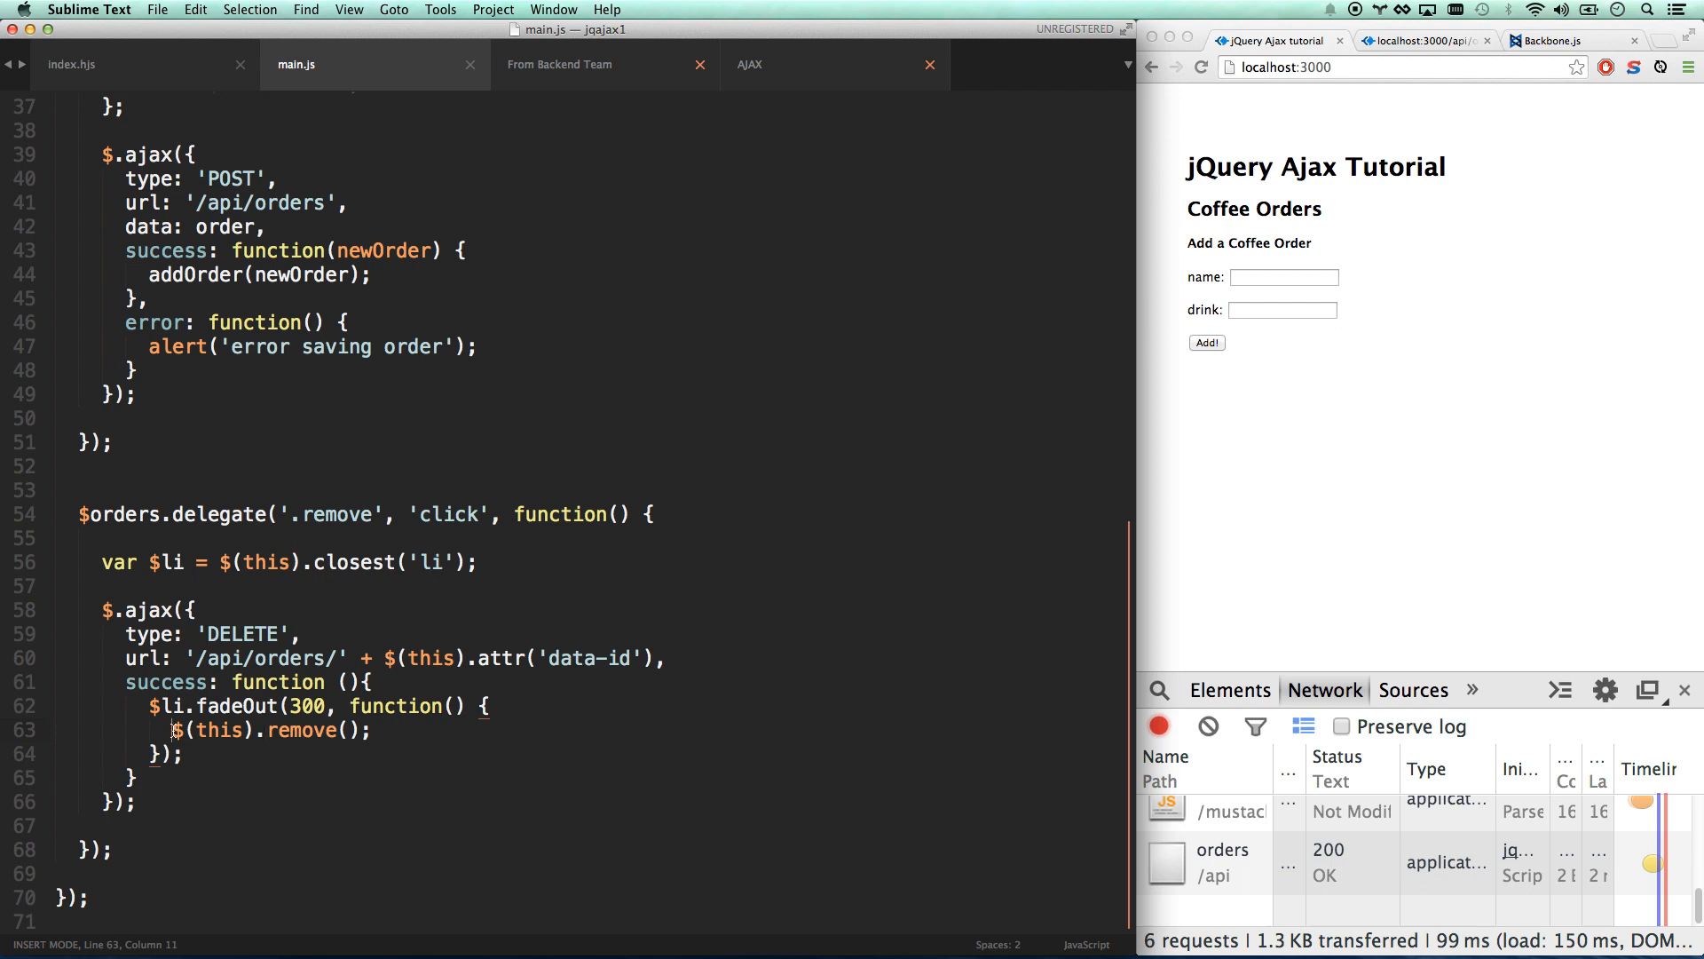
drag(169, 706, 195, 730)
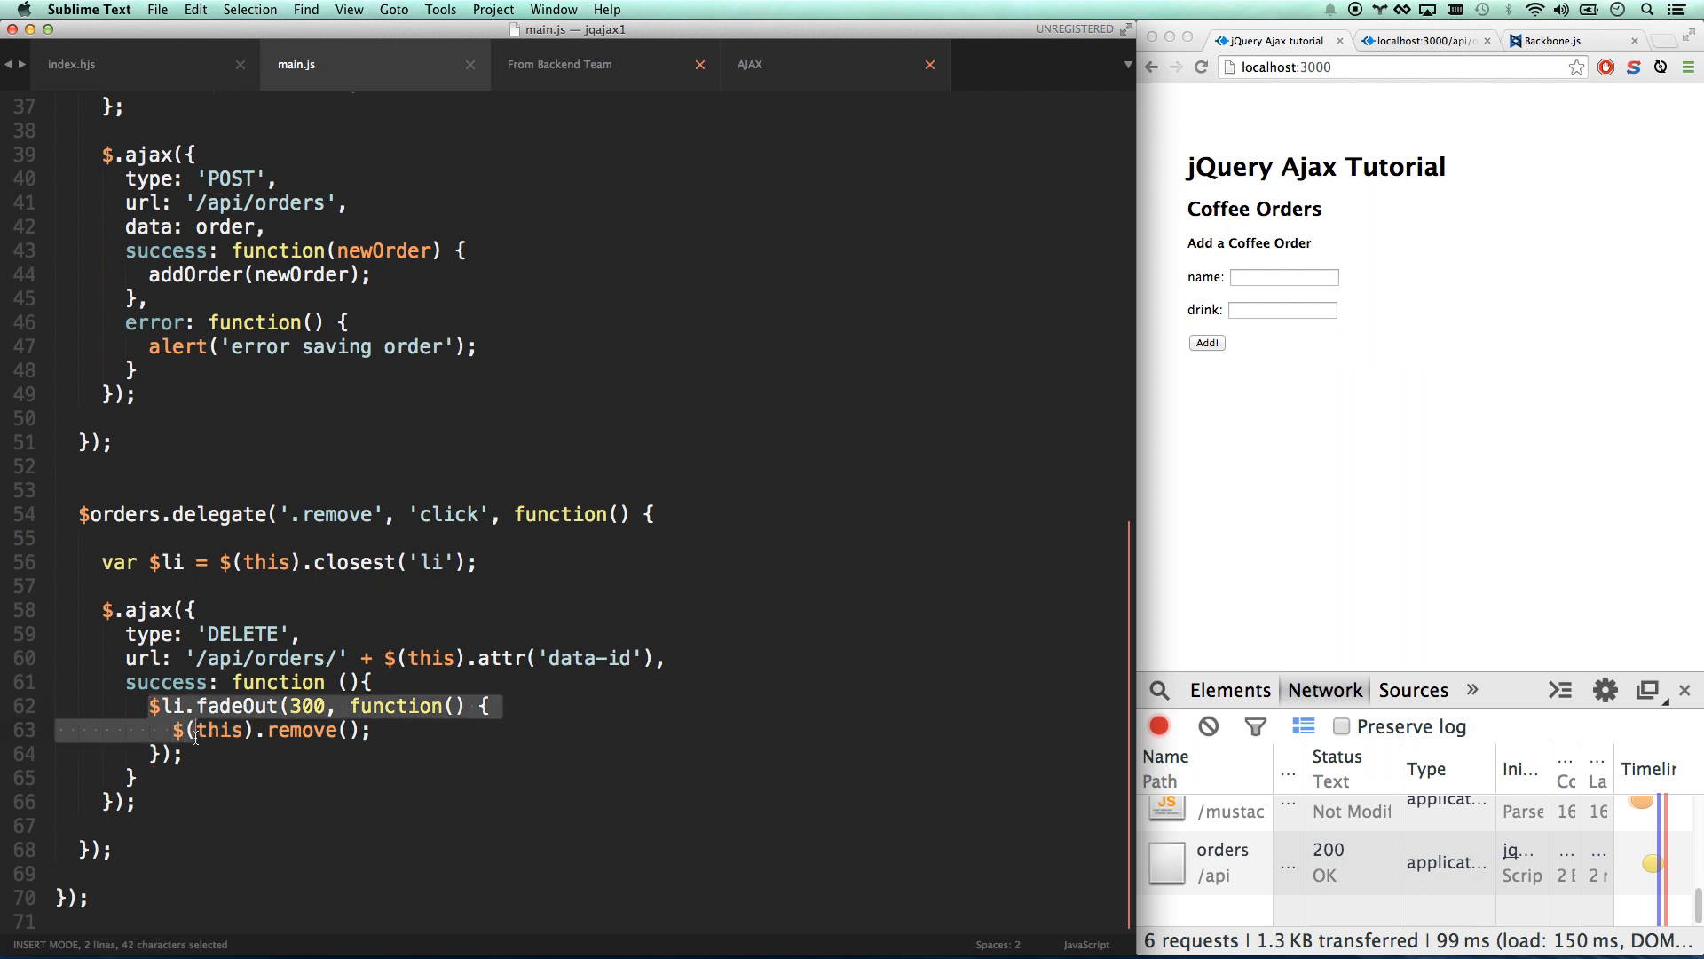
key(cmd+x)
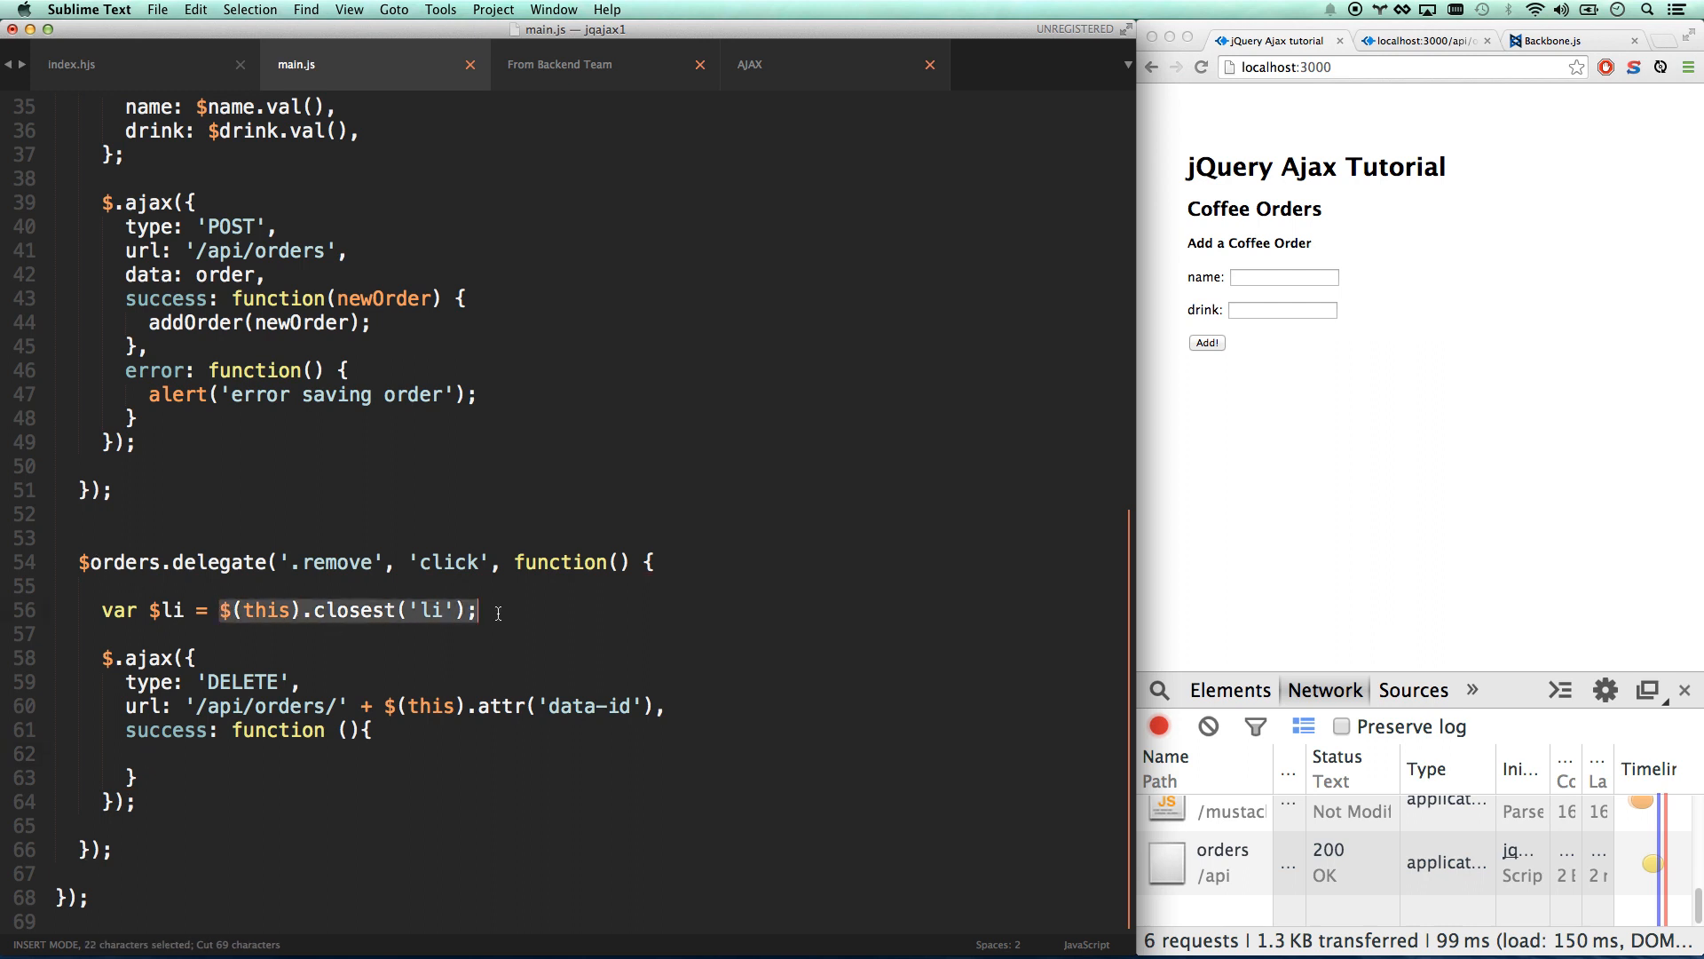
click(219, 610)
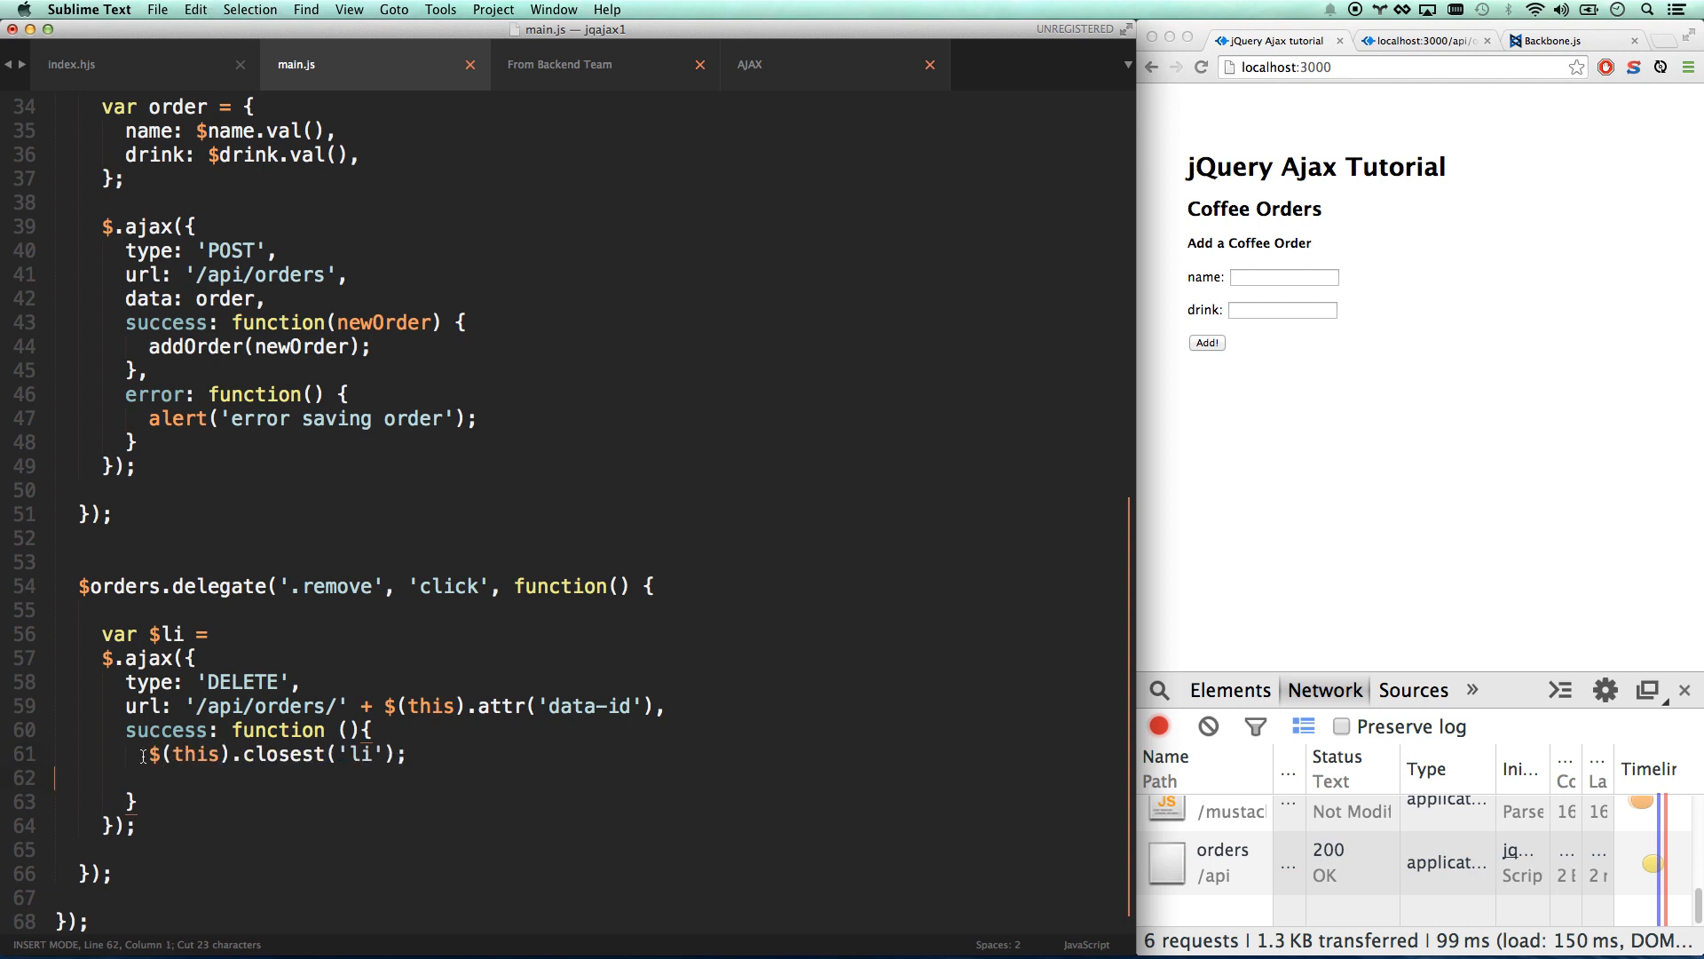
Point out closest('li') and success, then restore the fadeOut block inside success.
double_click(190, 754)
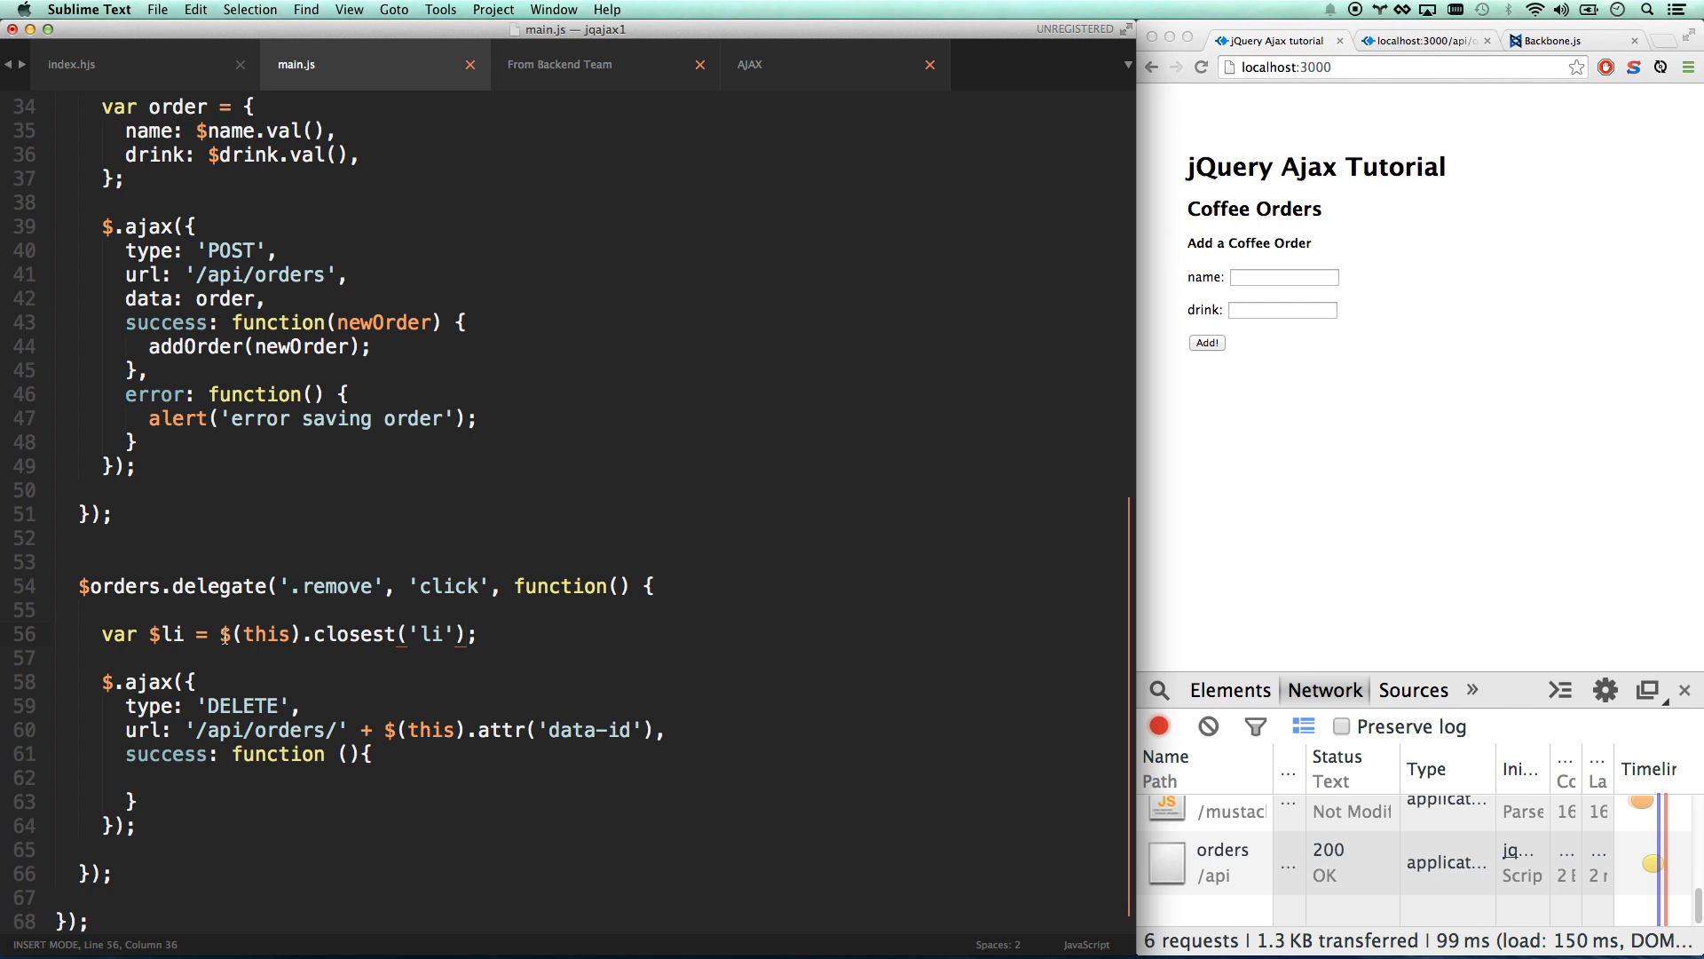
double_click(262, 634)
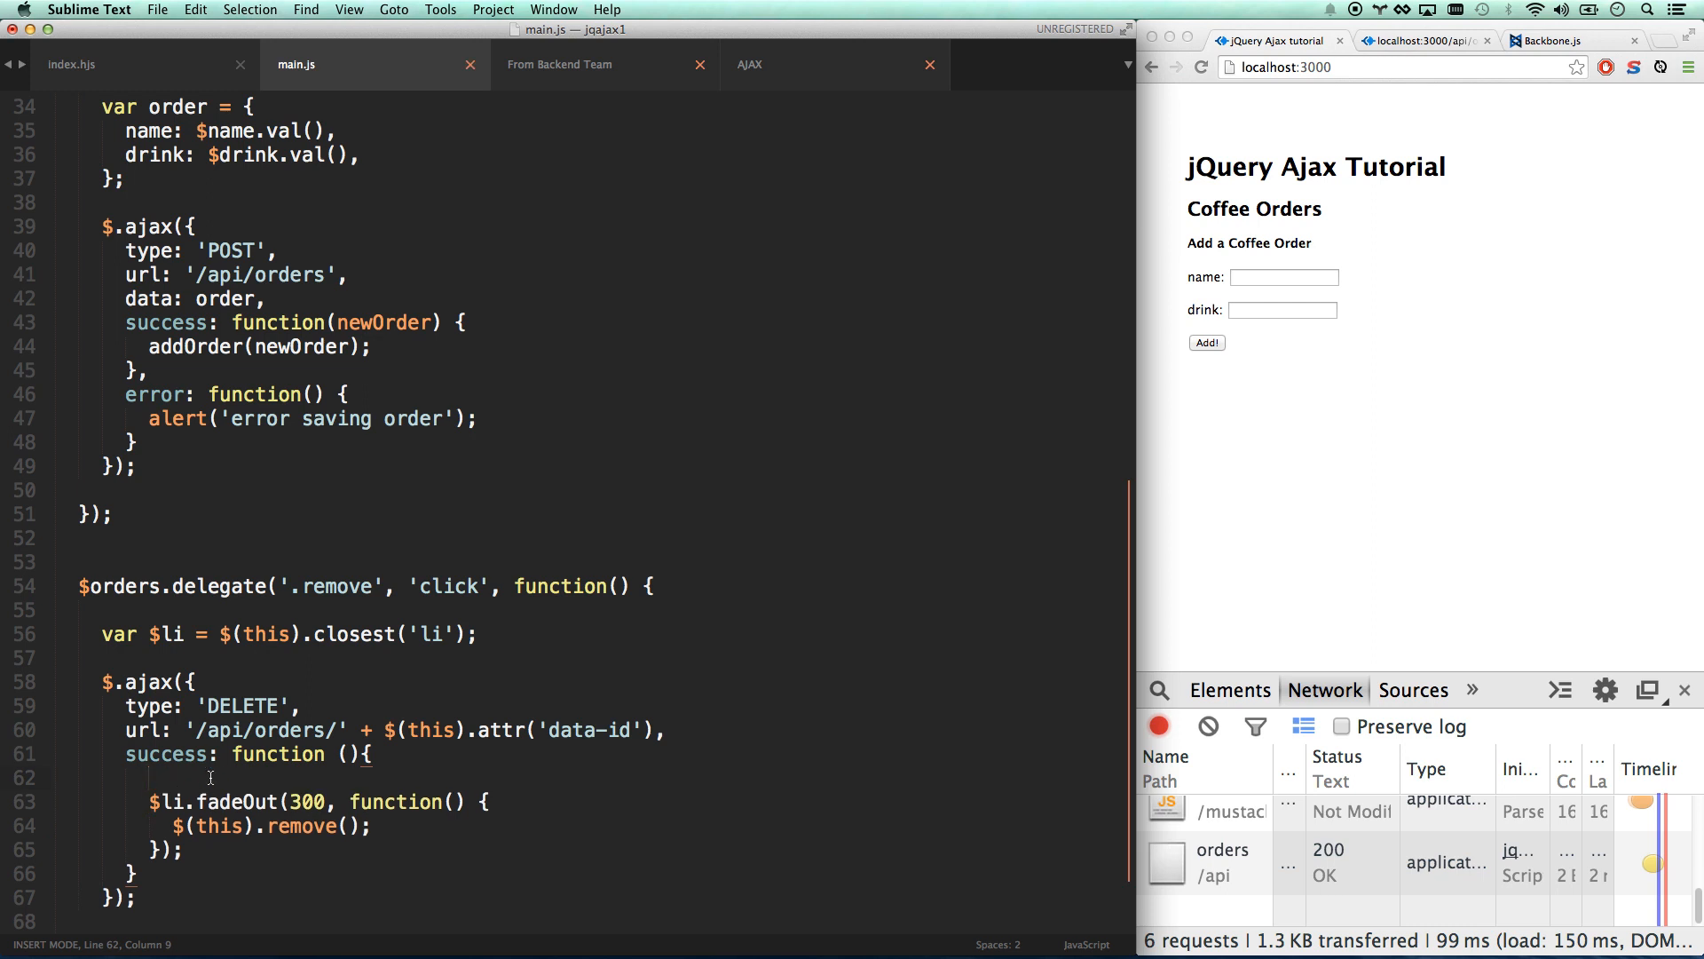
double_click(164, 754)
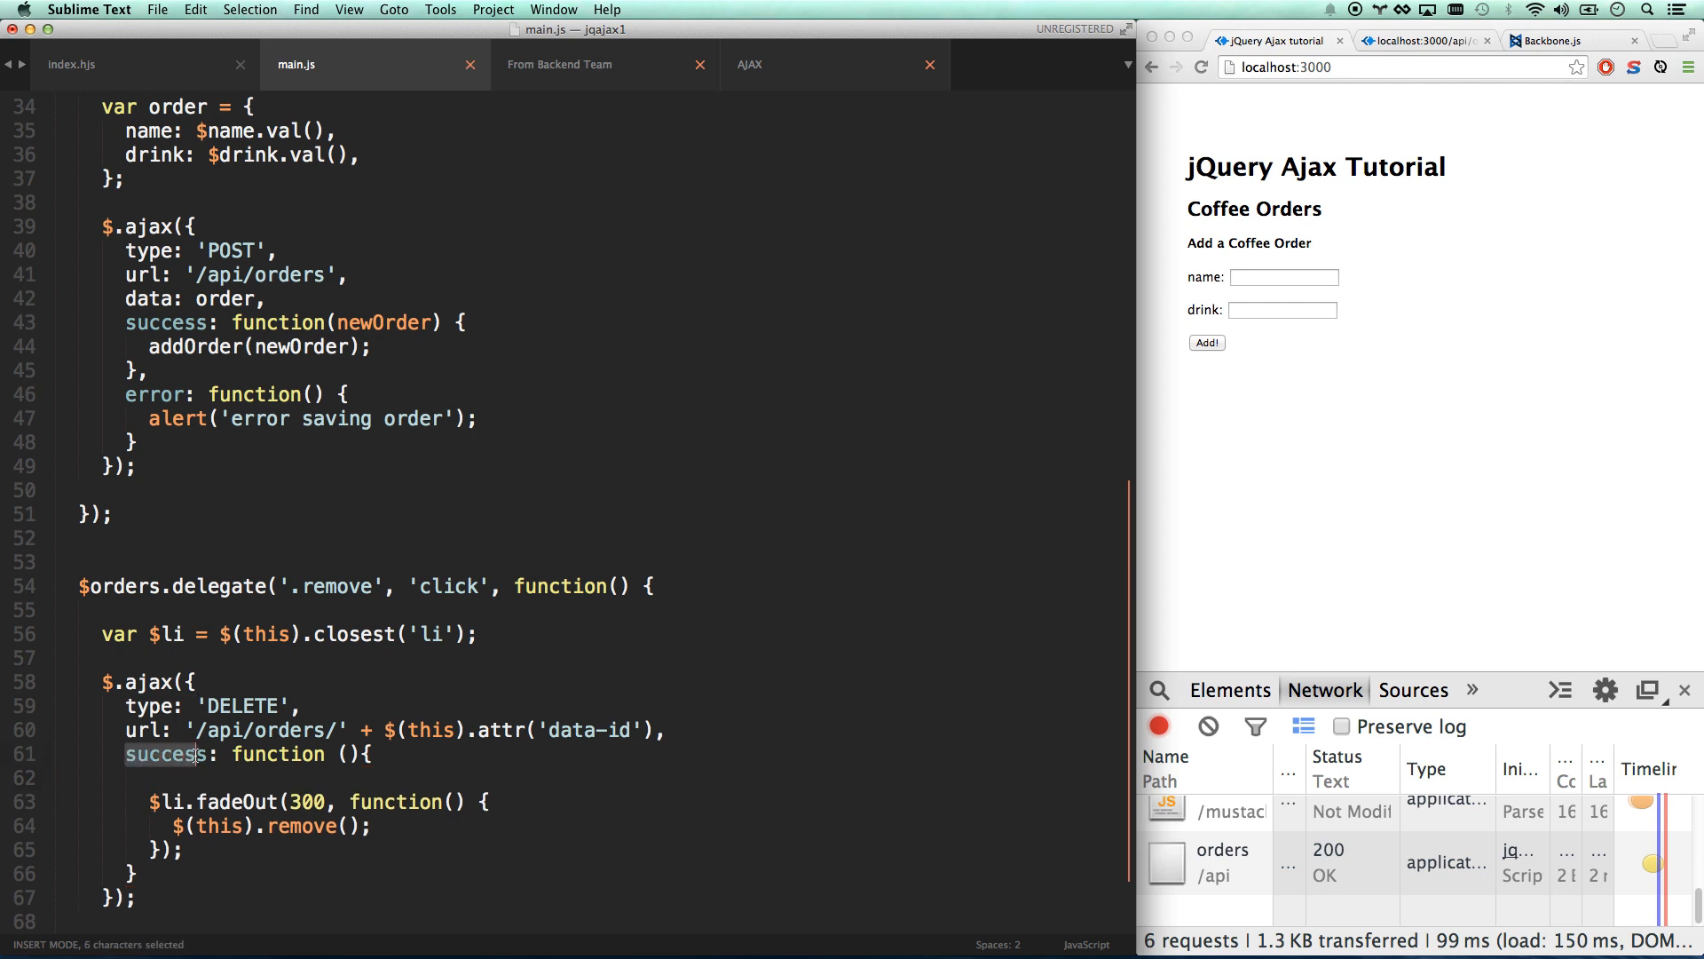
click(190, 755)
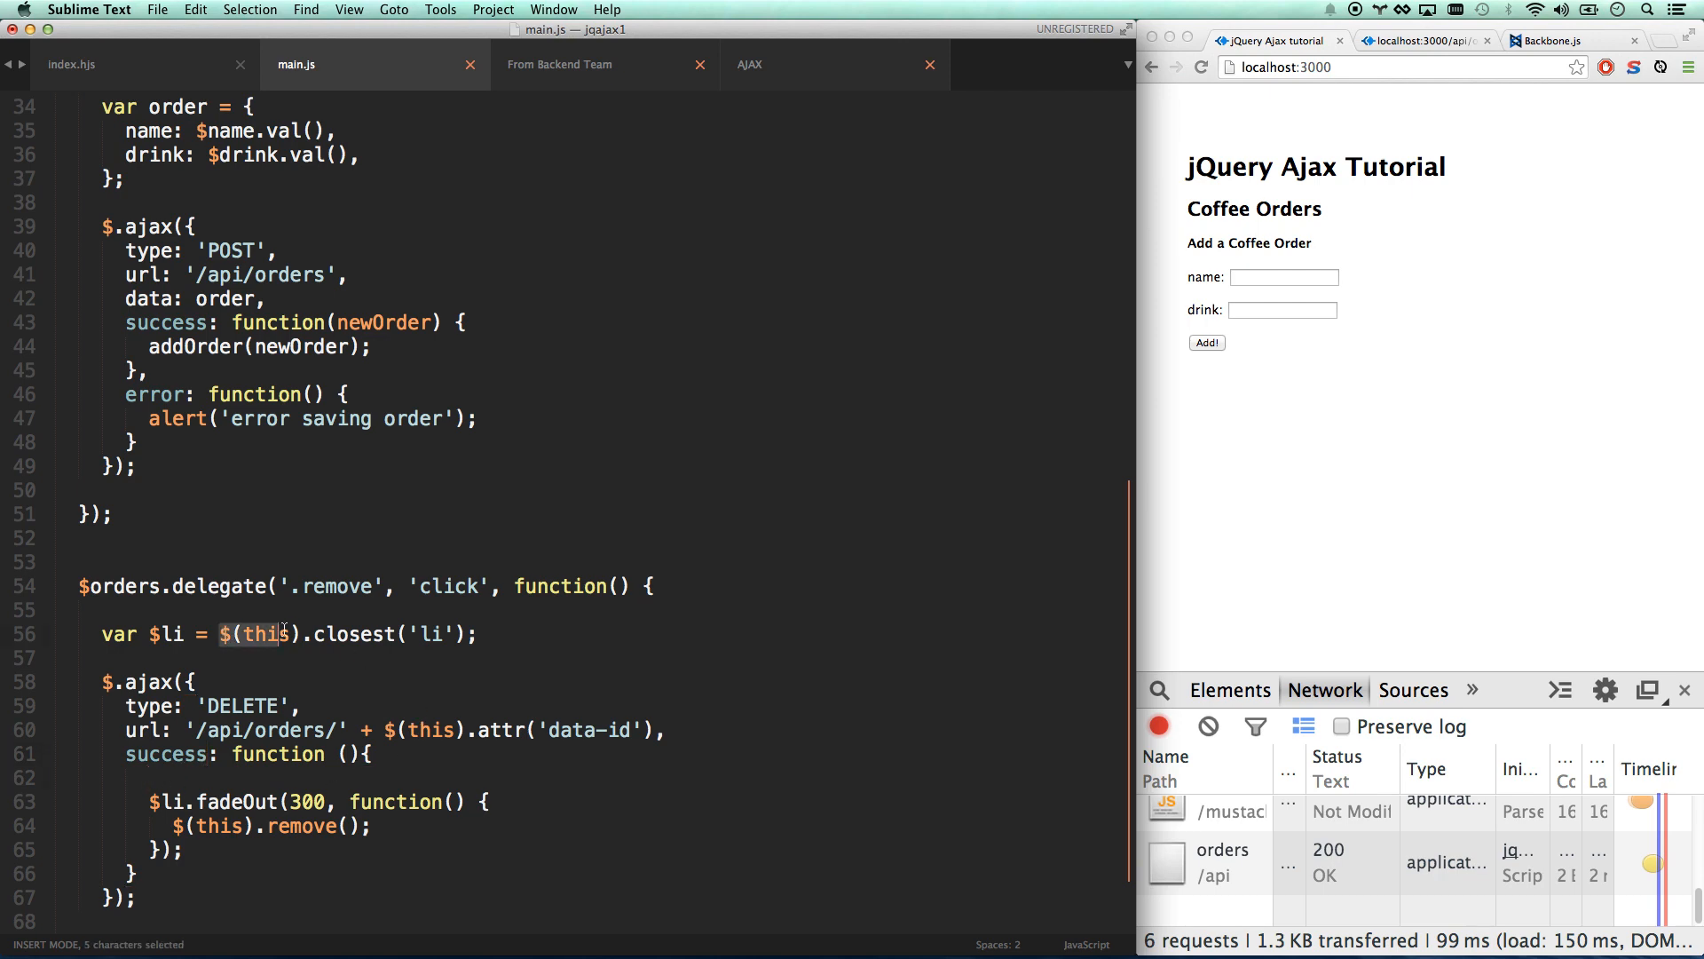
click(159, 634)
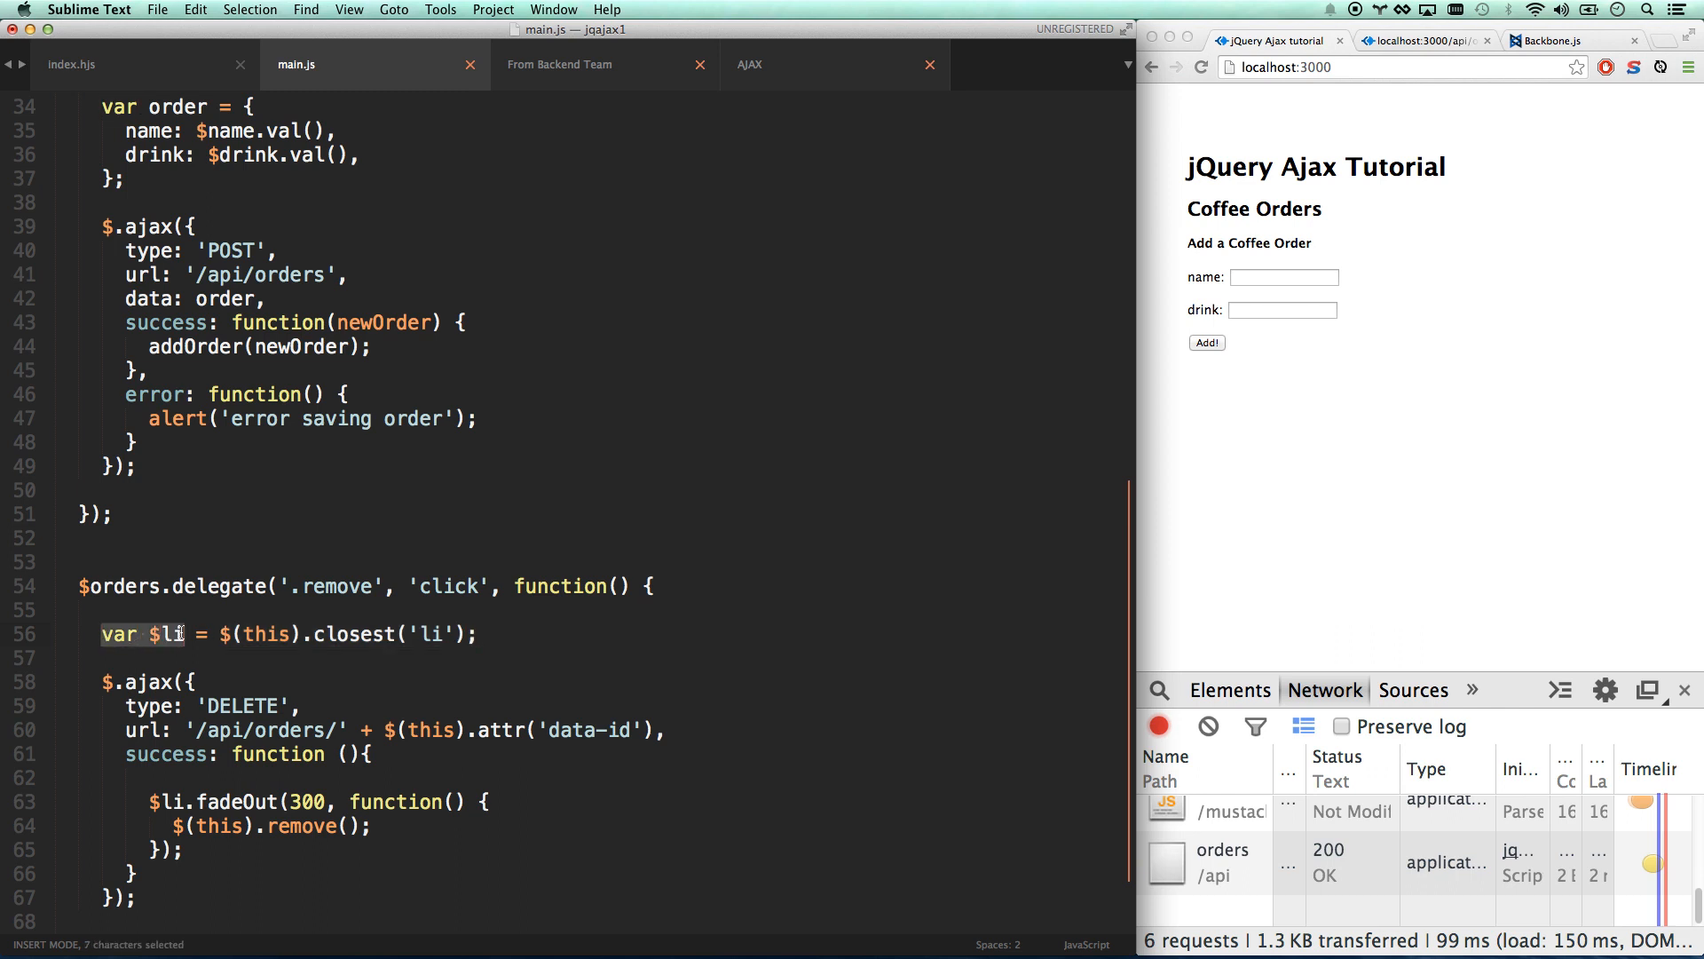
click(183, 848)
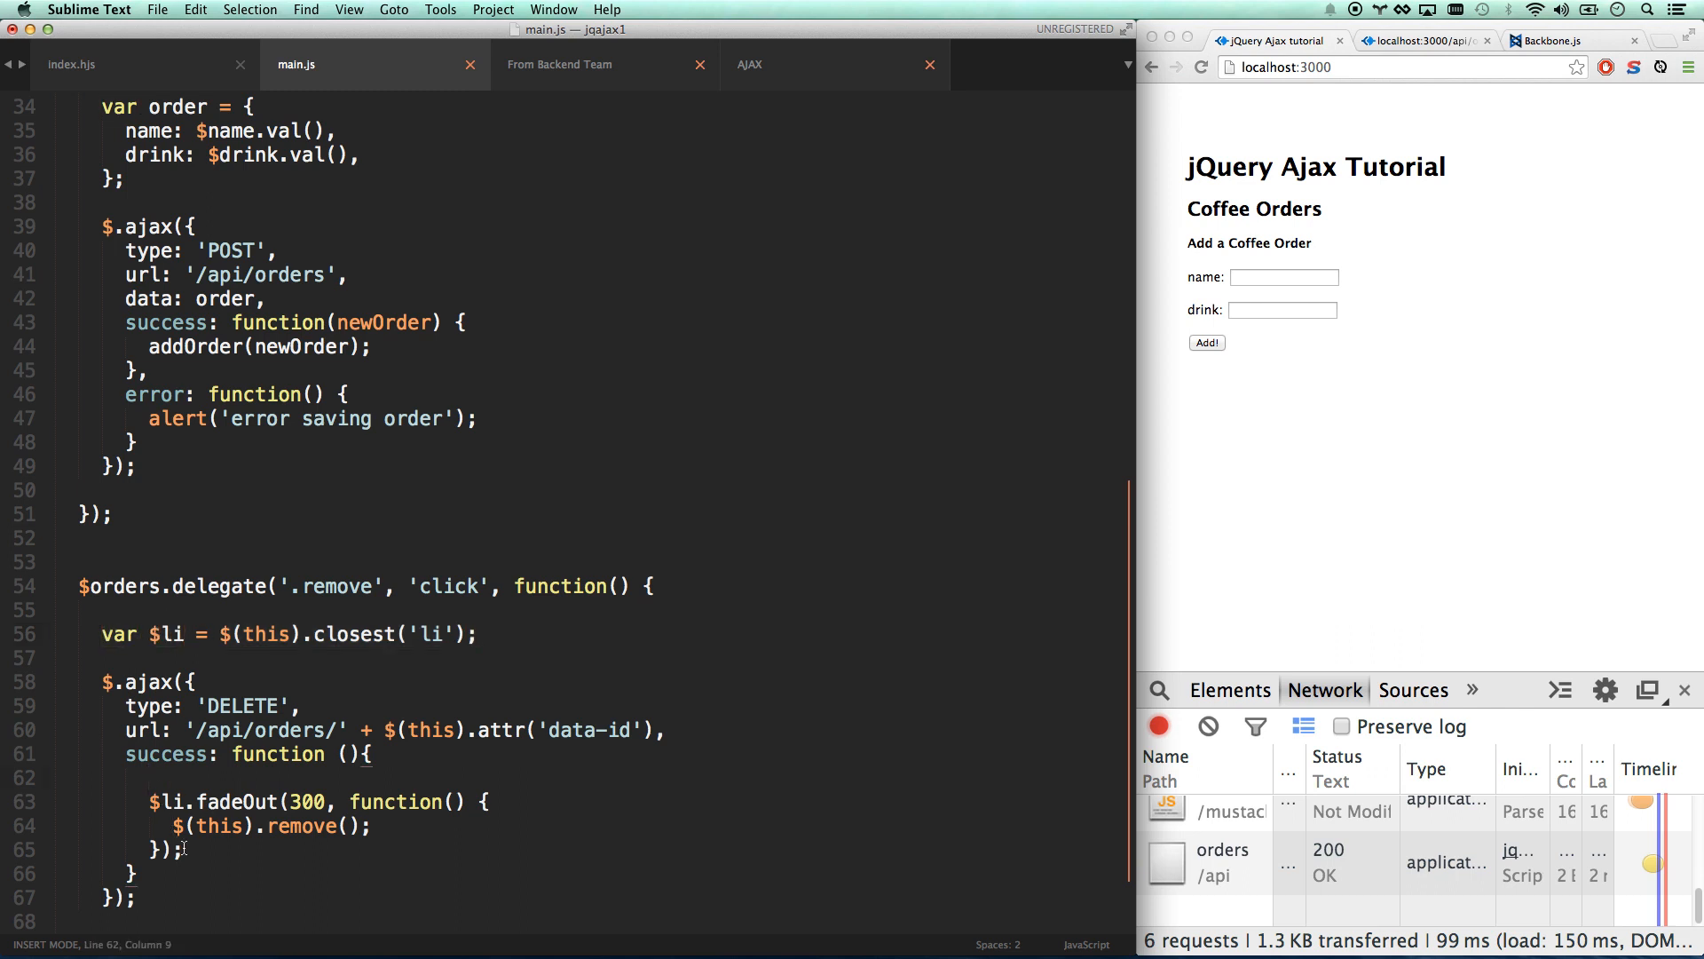
mouse_move(158, 785)
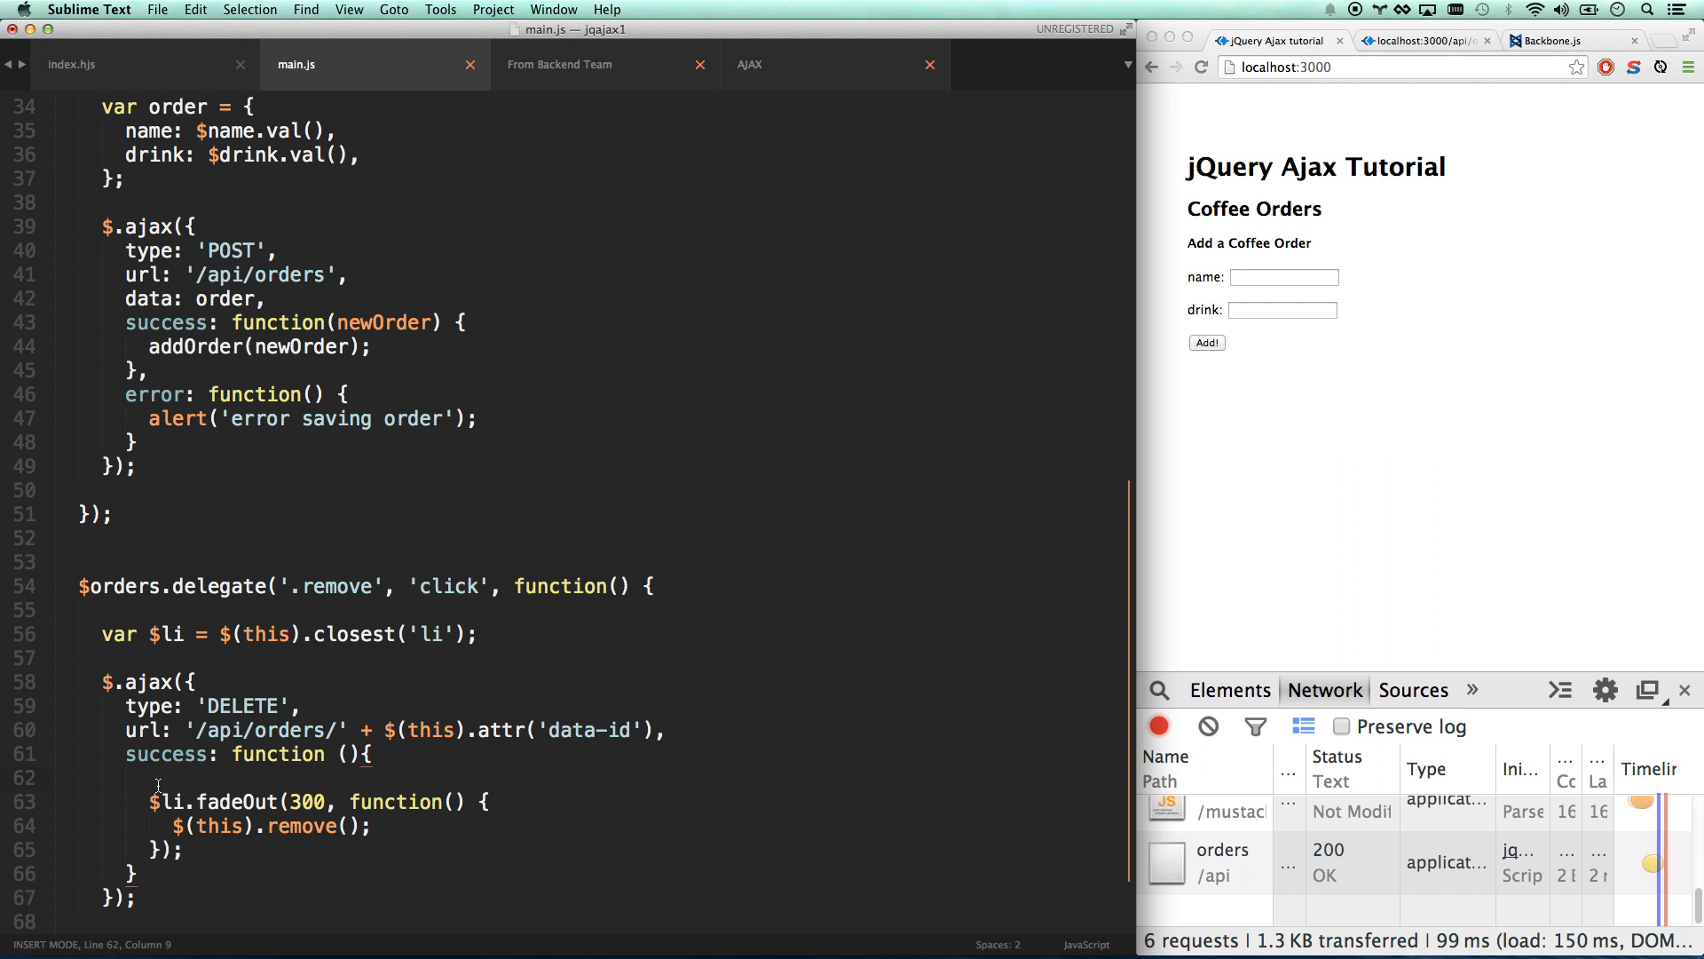
Add var self = this; below the $li line and $(self); at the top of success.
text(v)
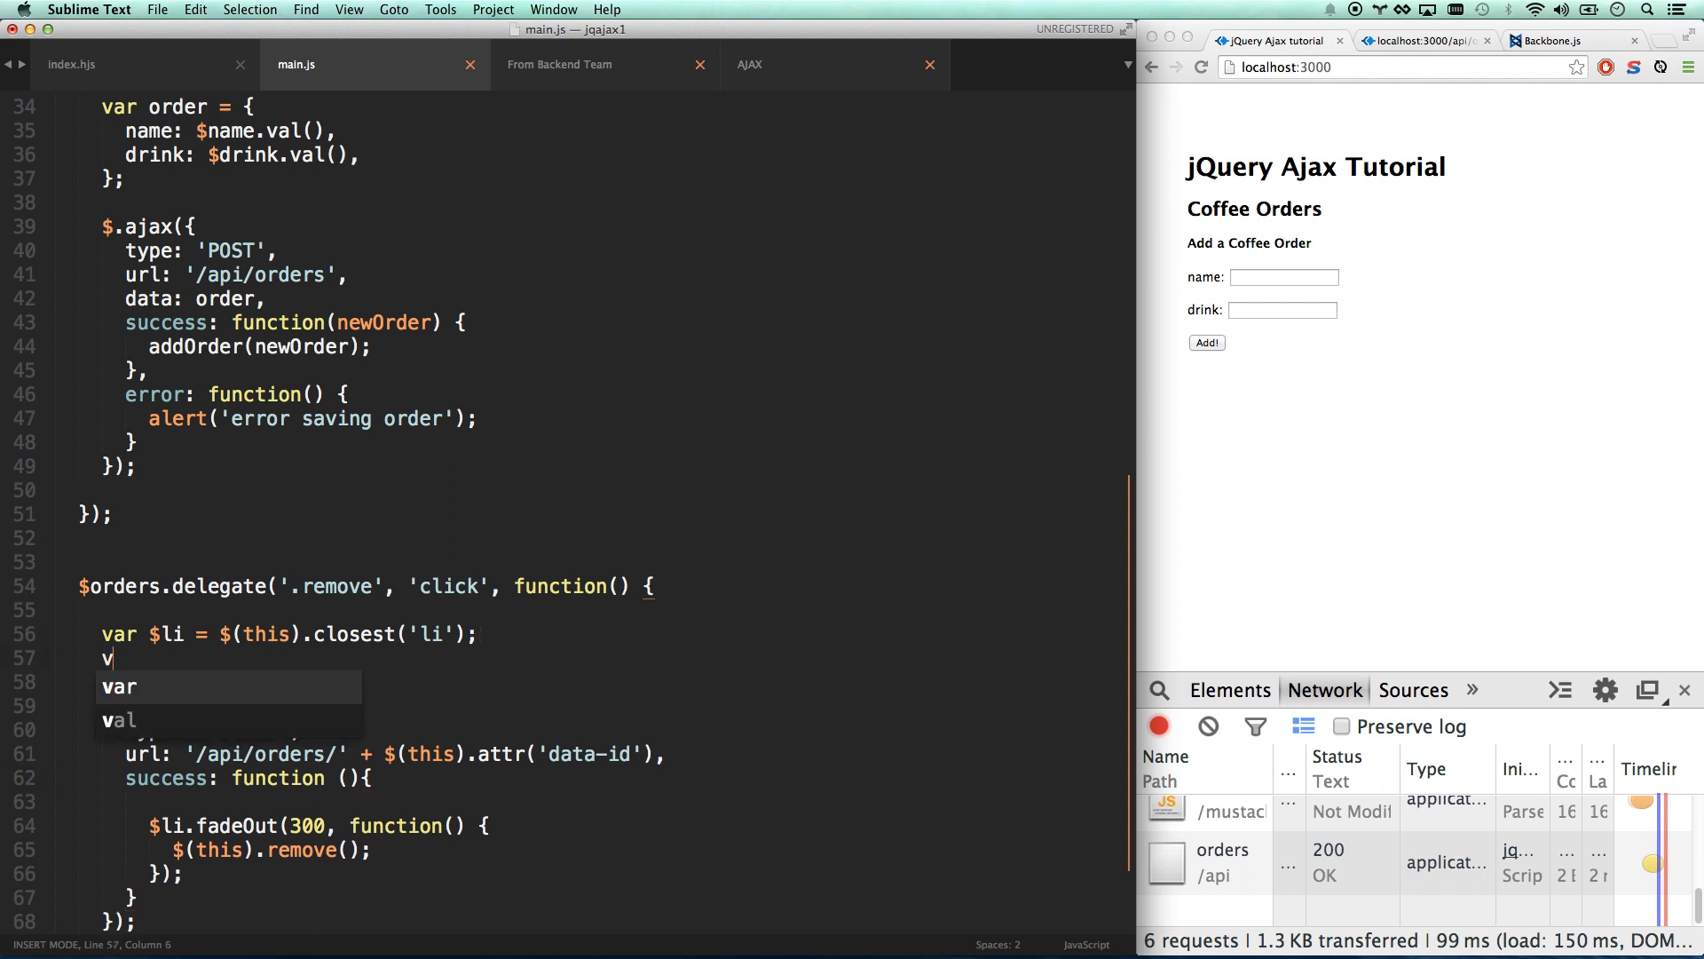
text(ar se)
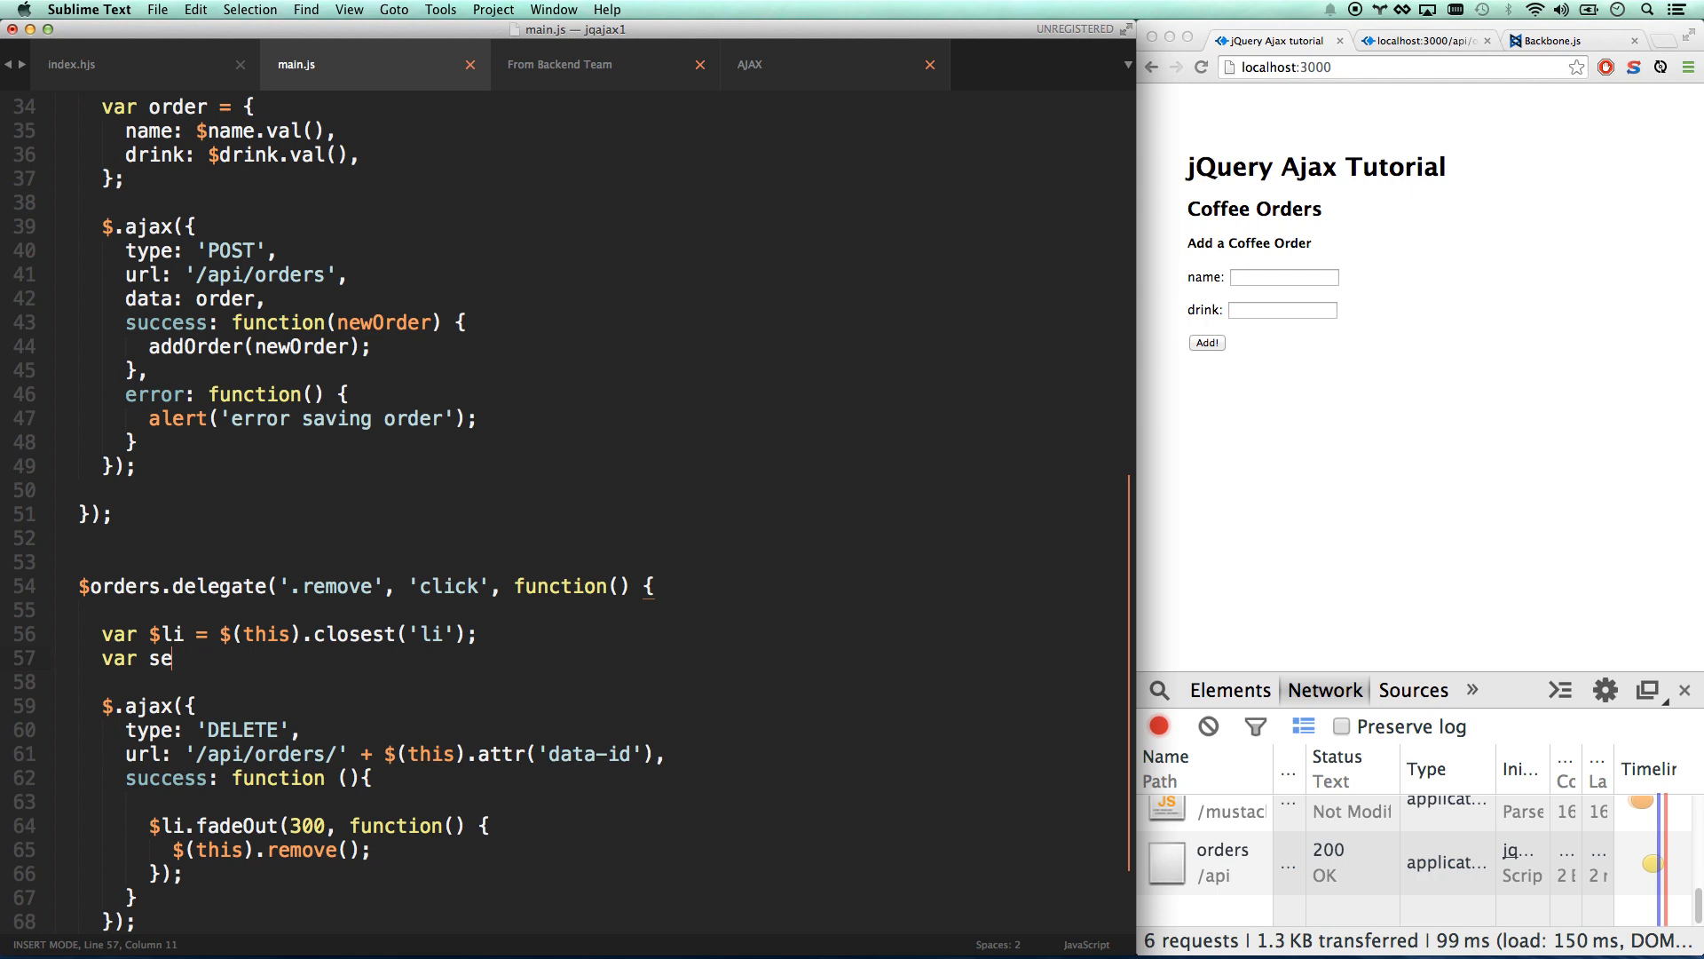
text(lf = this)
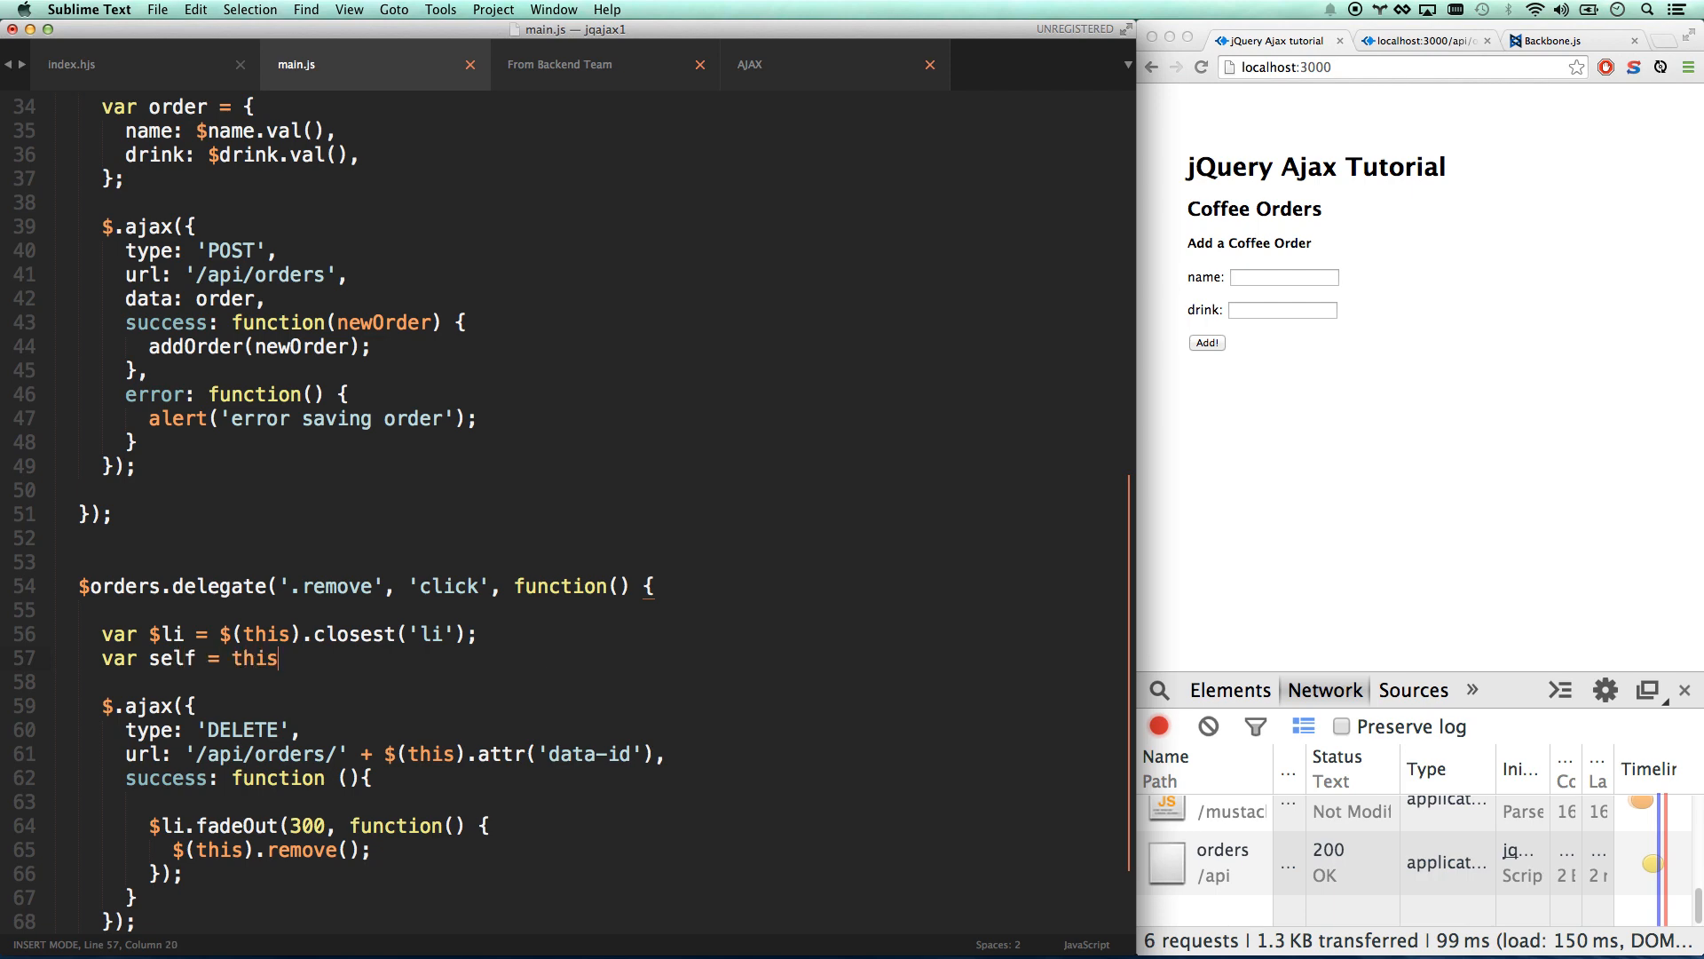
text(;)
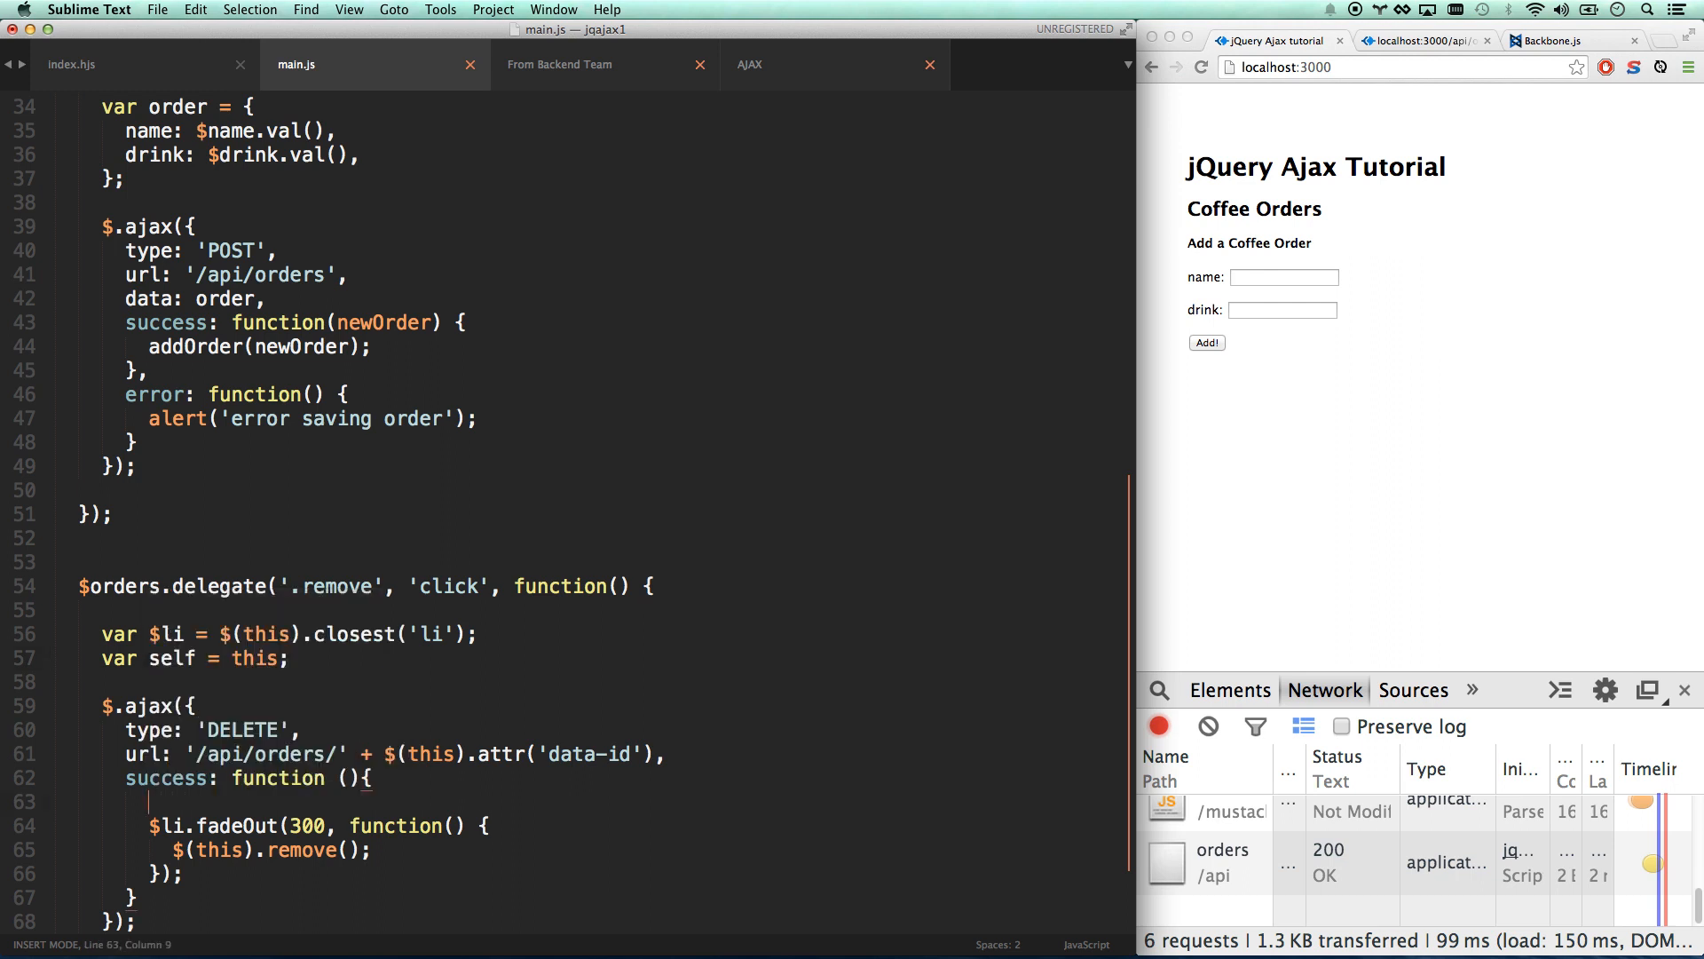
text($(self);)
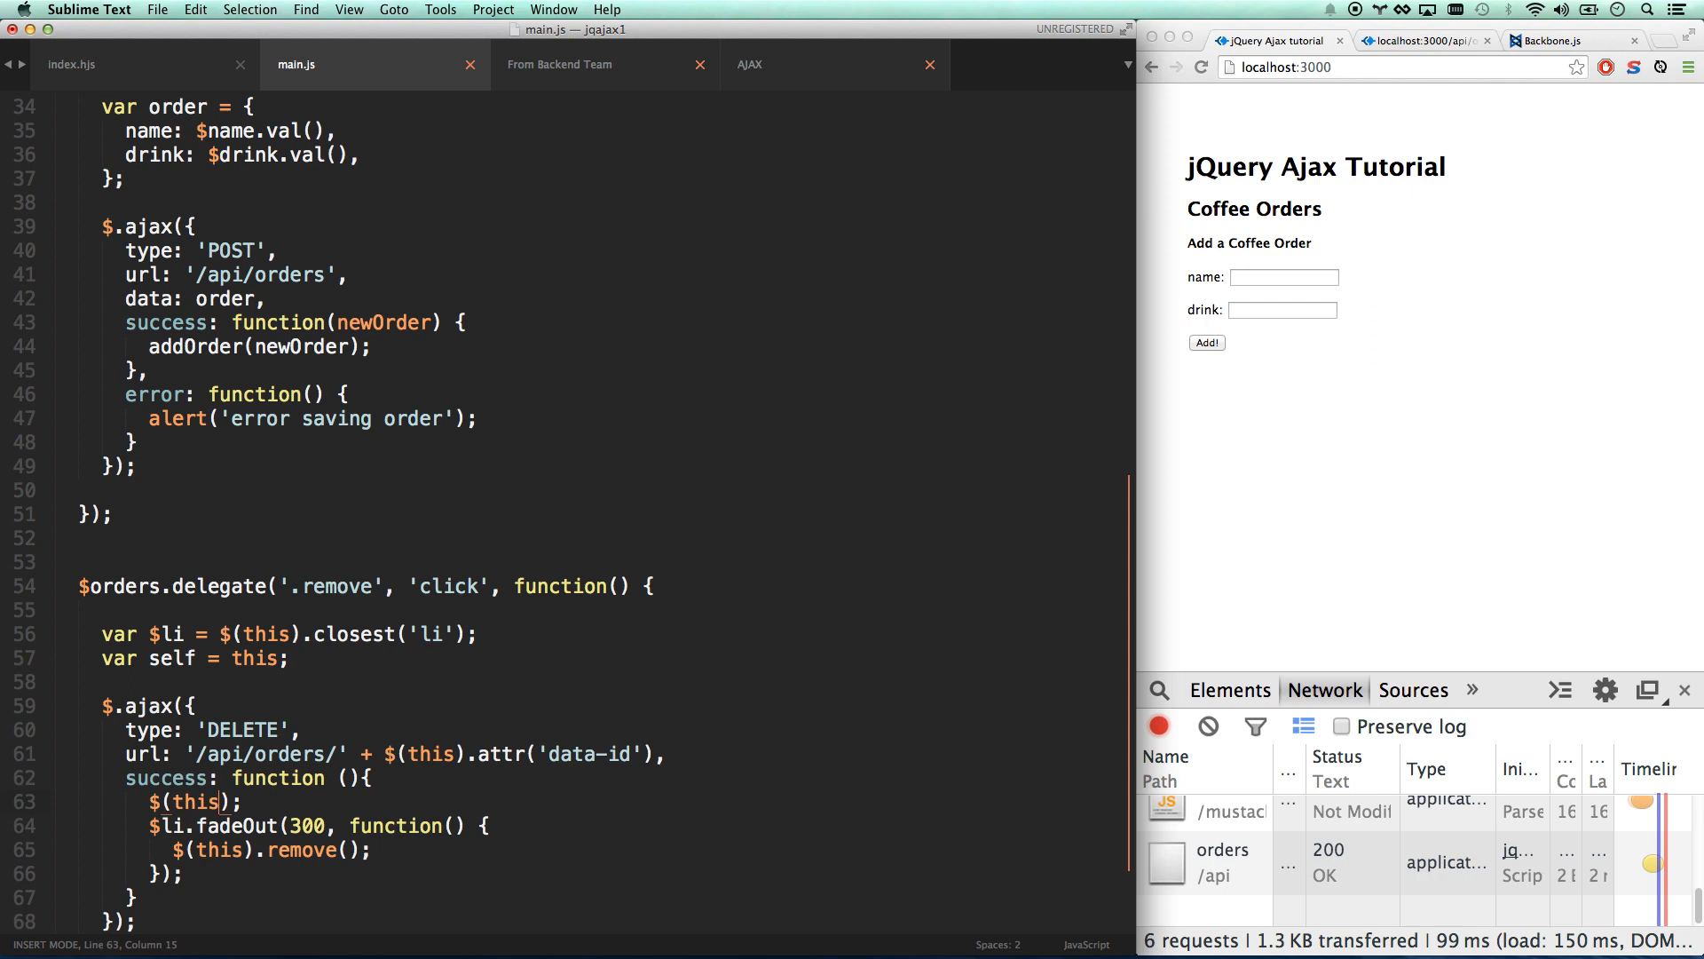
Replace this with self in the new wrapper and highlight the stored this and '.remove' selector.
double_click(195, 801)
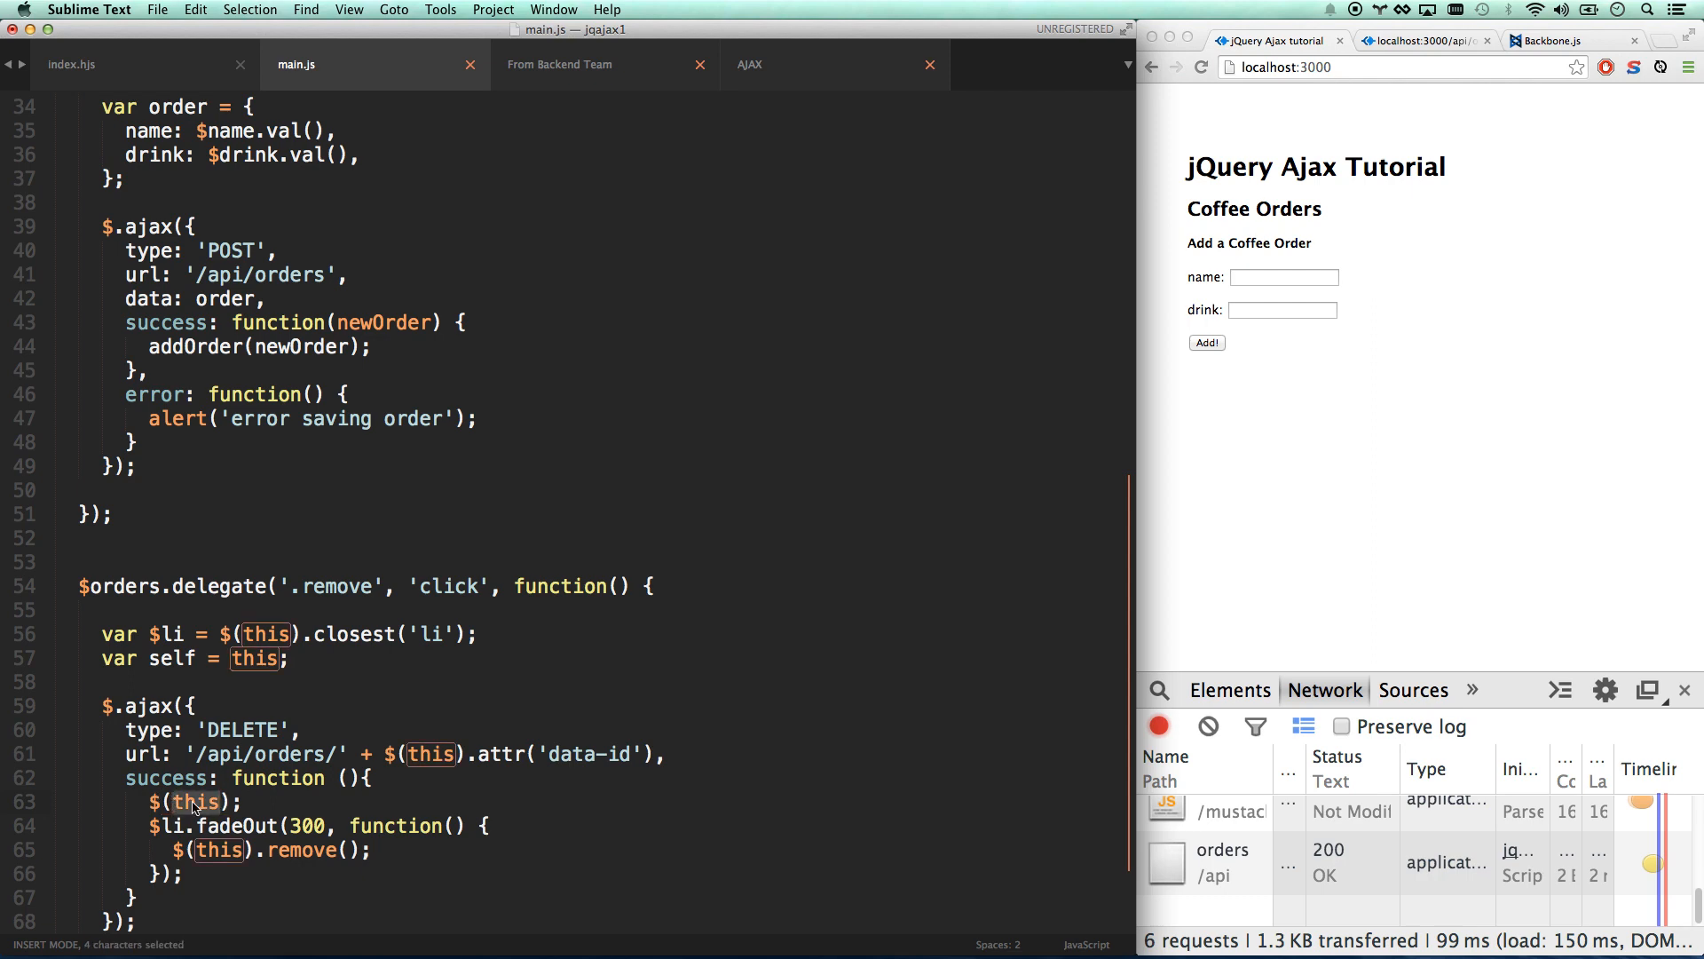
text(self)
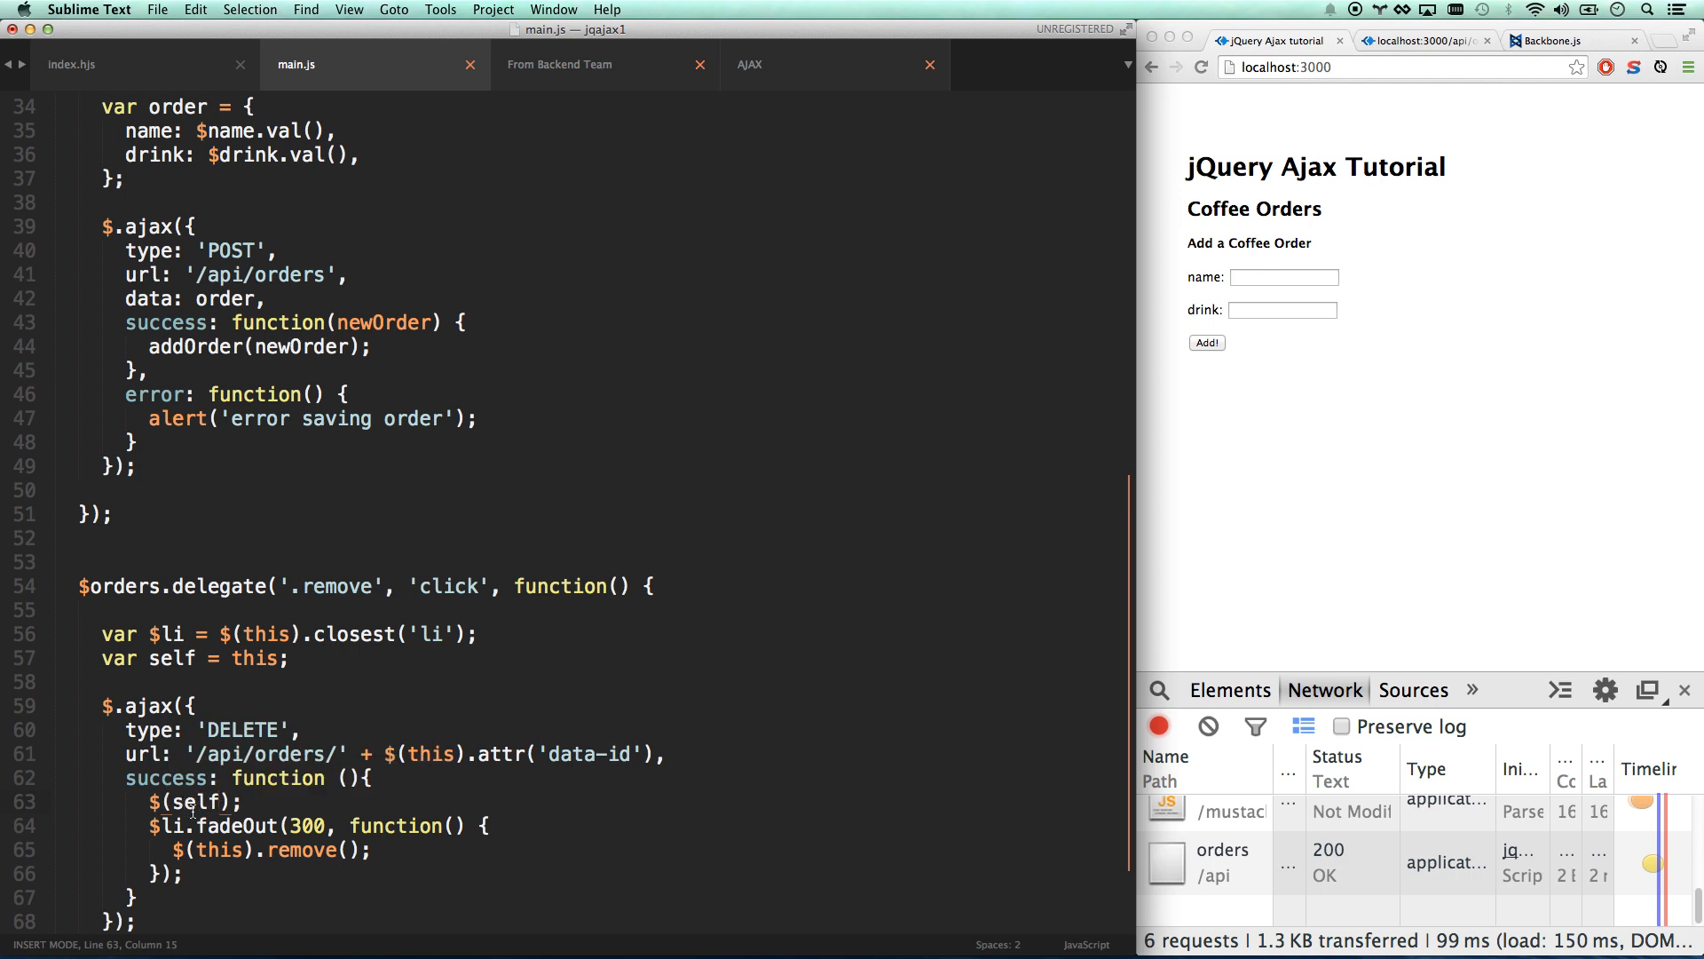
mouse_move(258, 730)
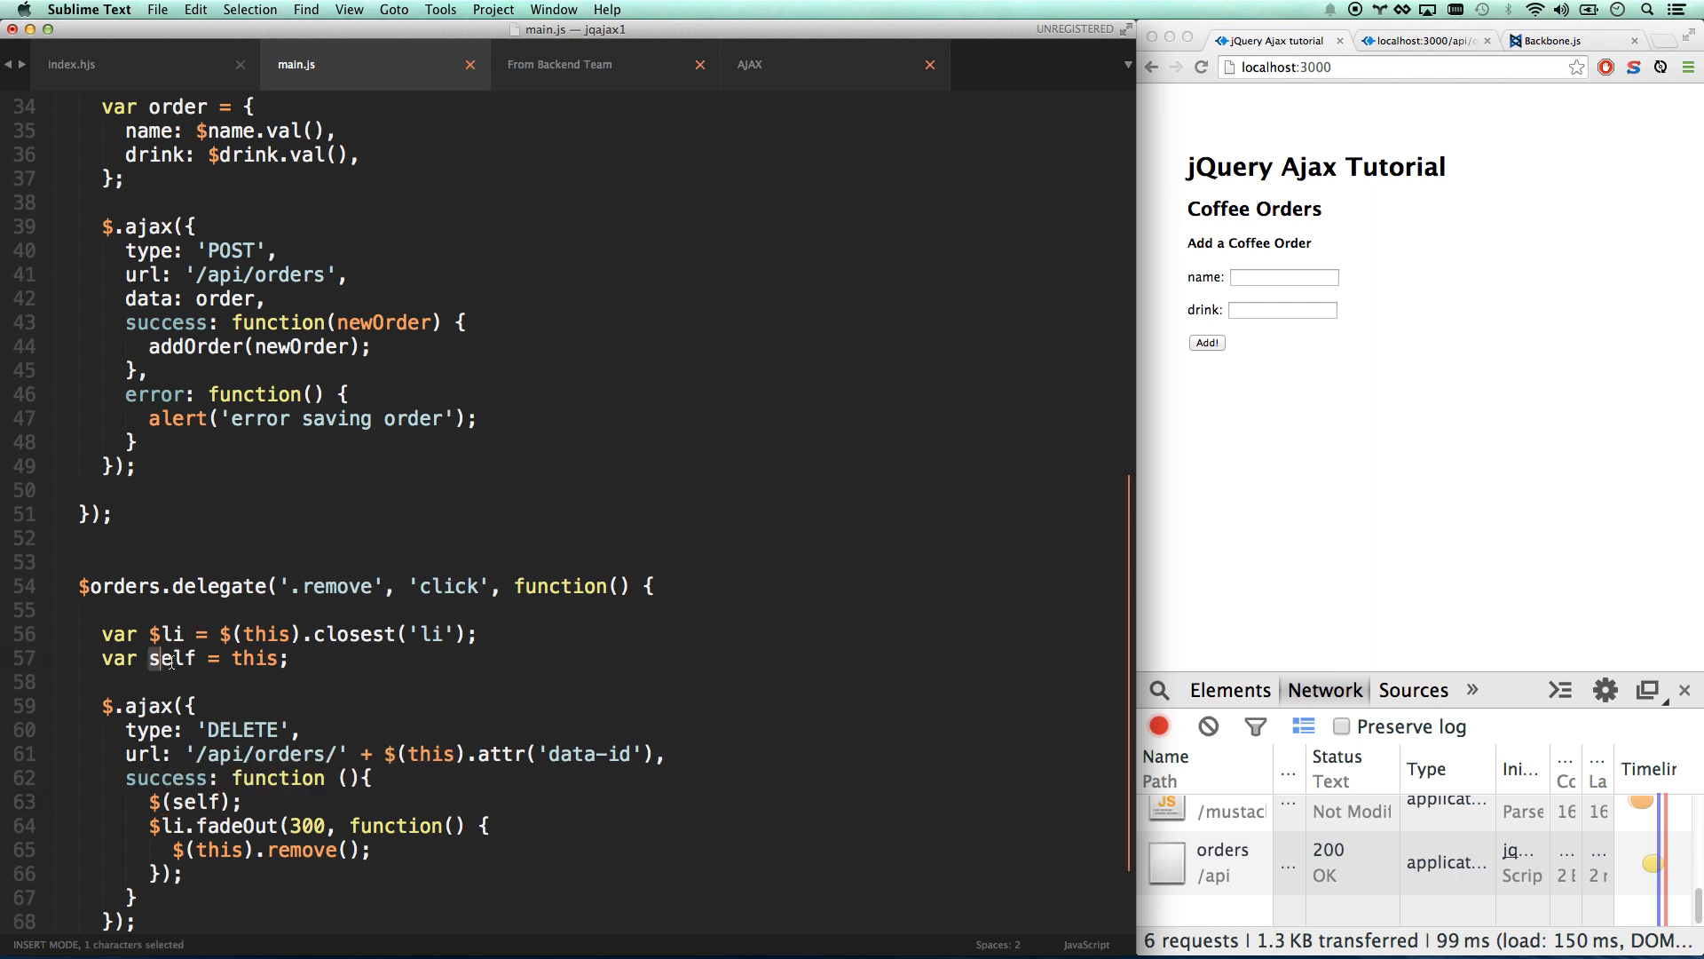
double_click(257, 659)
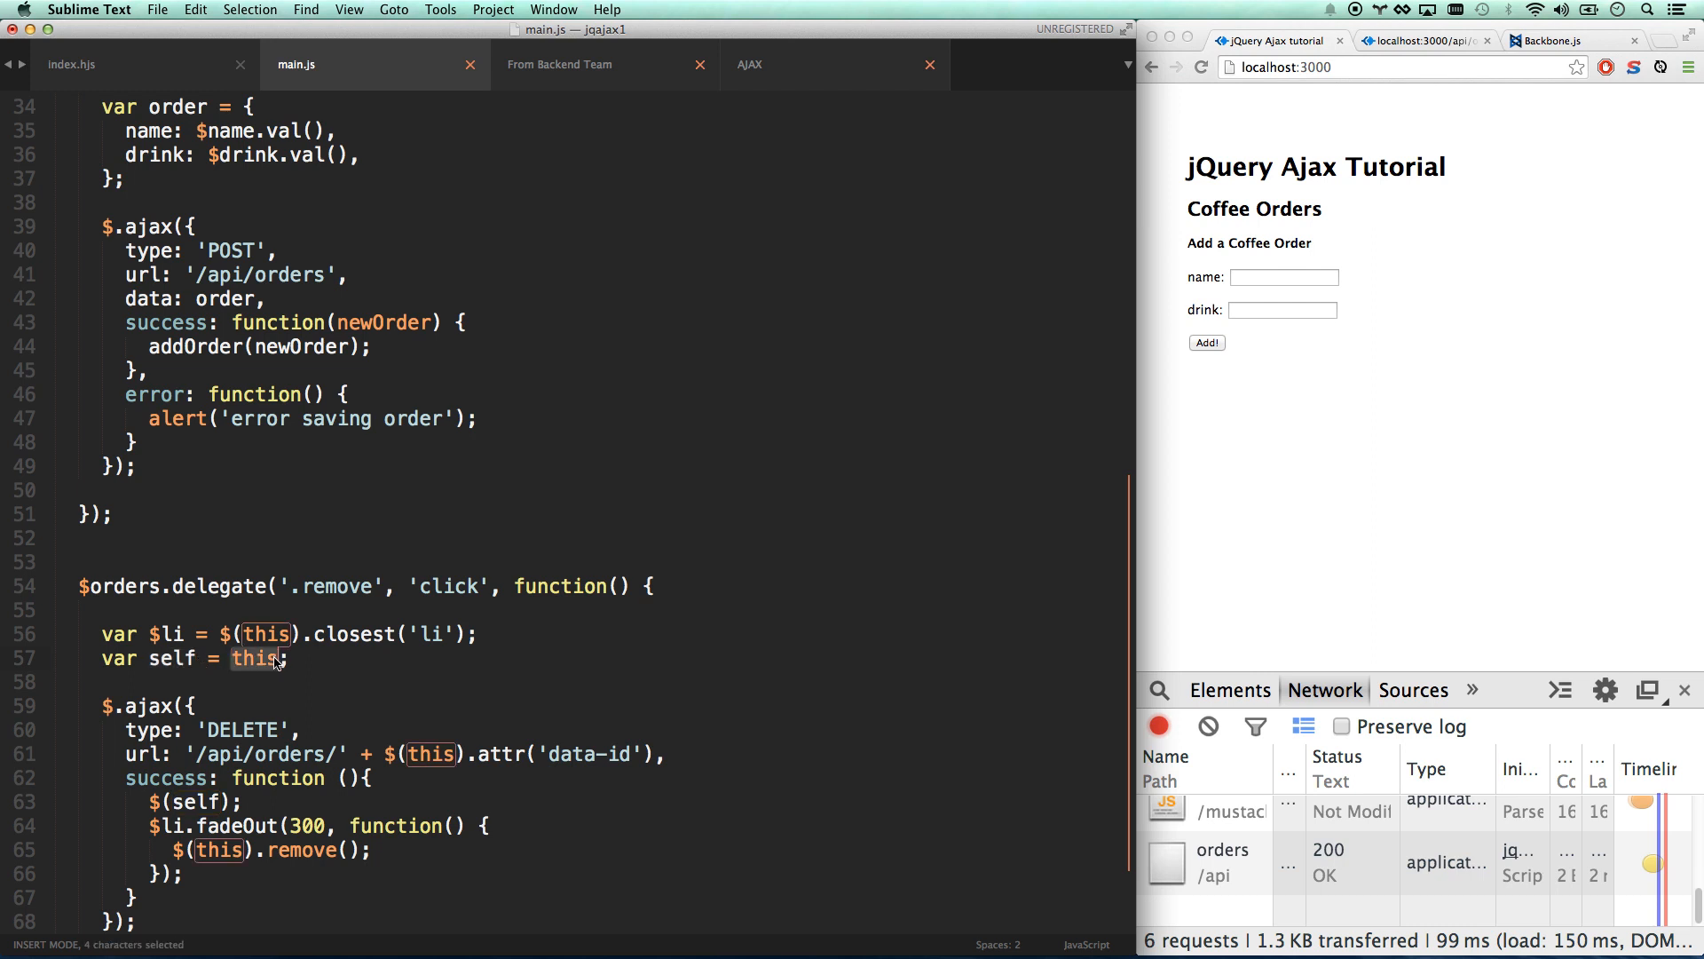
double_click(338, 586)
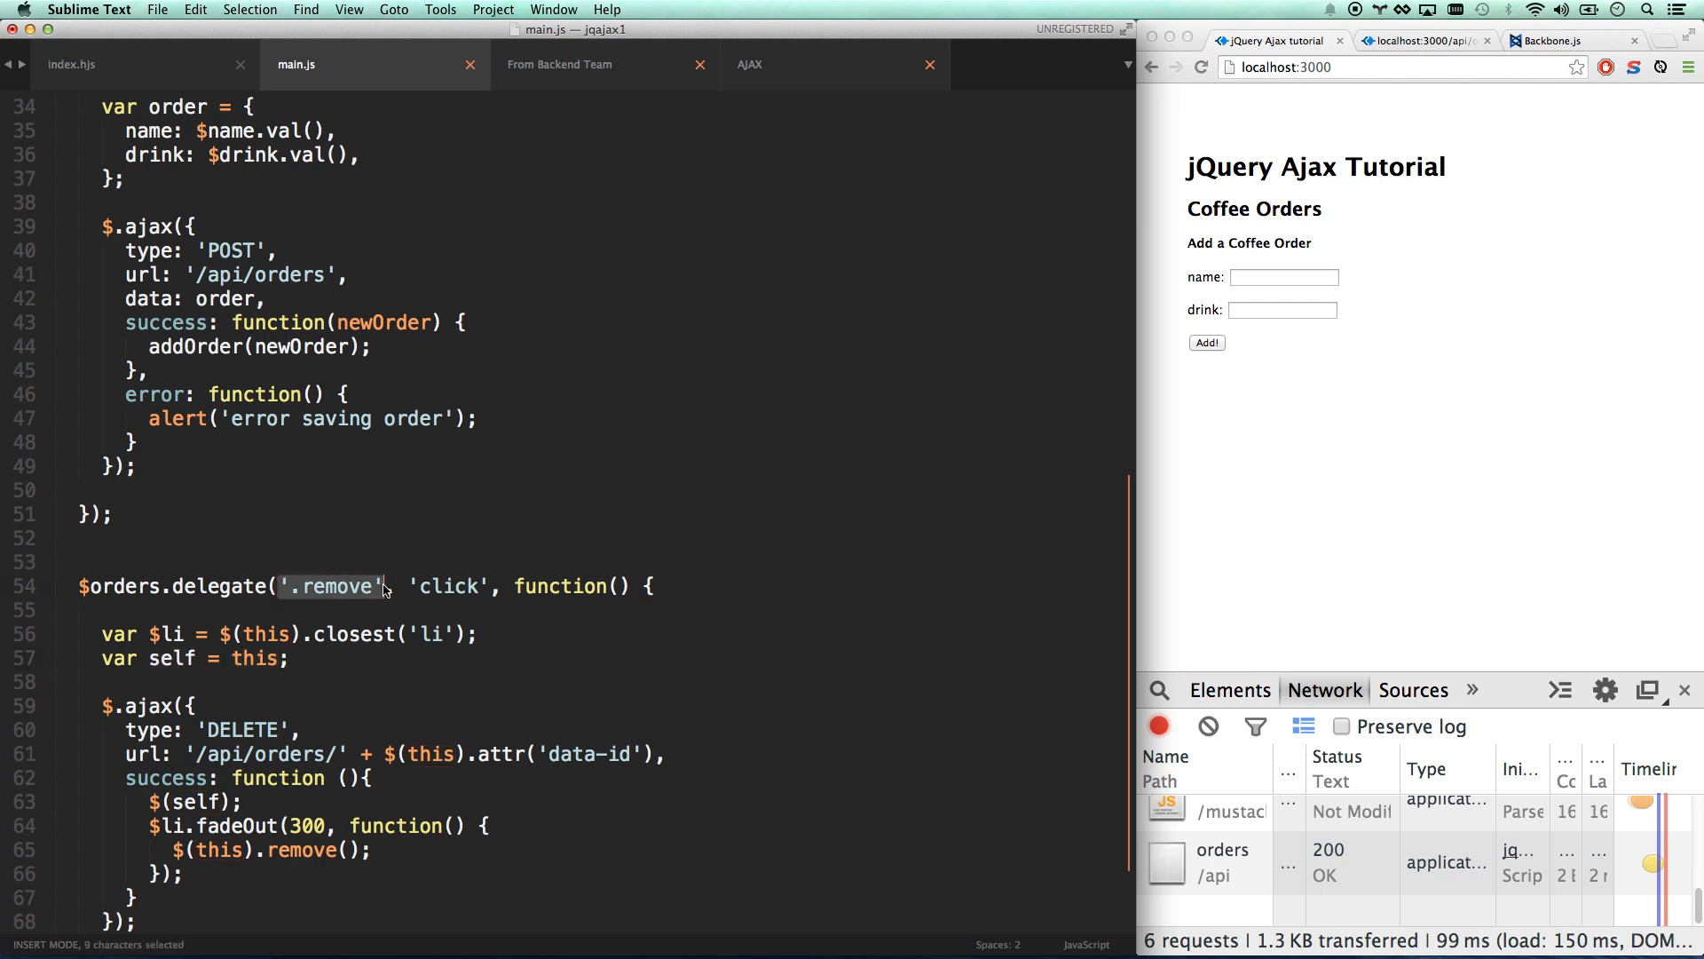